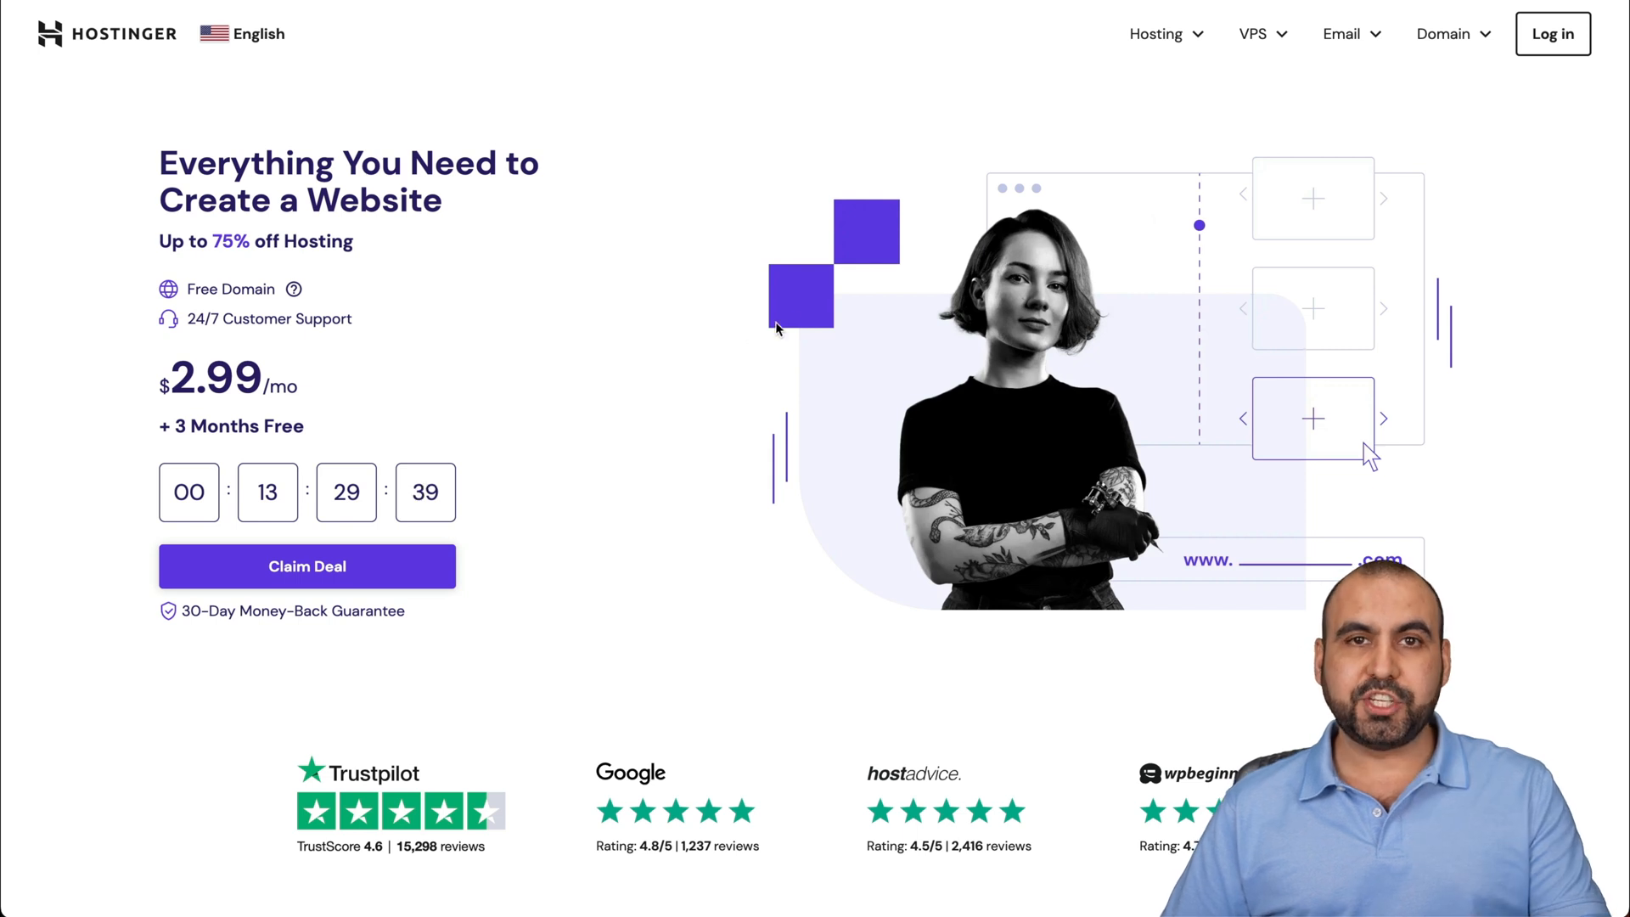
From Hosting > Web Hosting, add the Premium Web Hosting plan to the cart and reach checkout.
click(1154, 34)
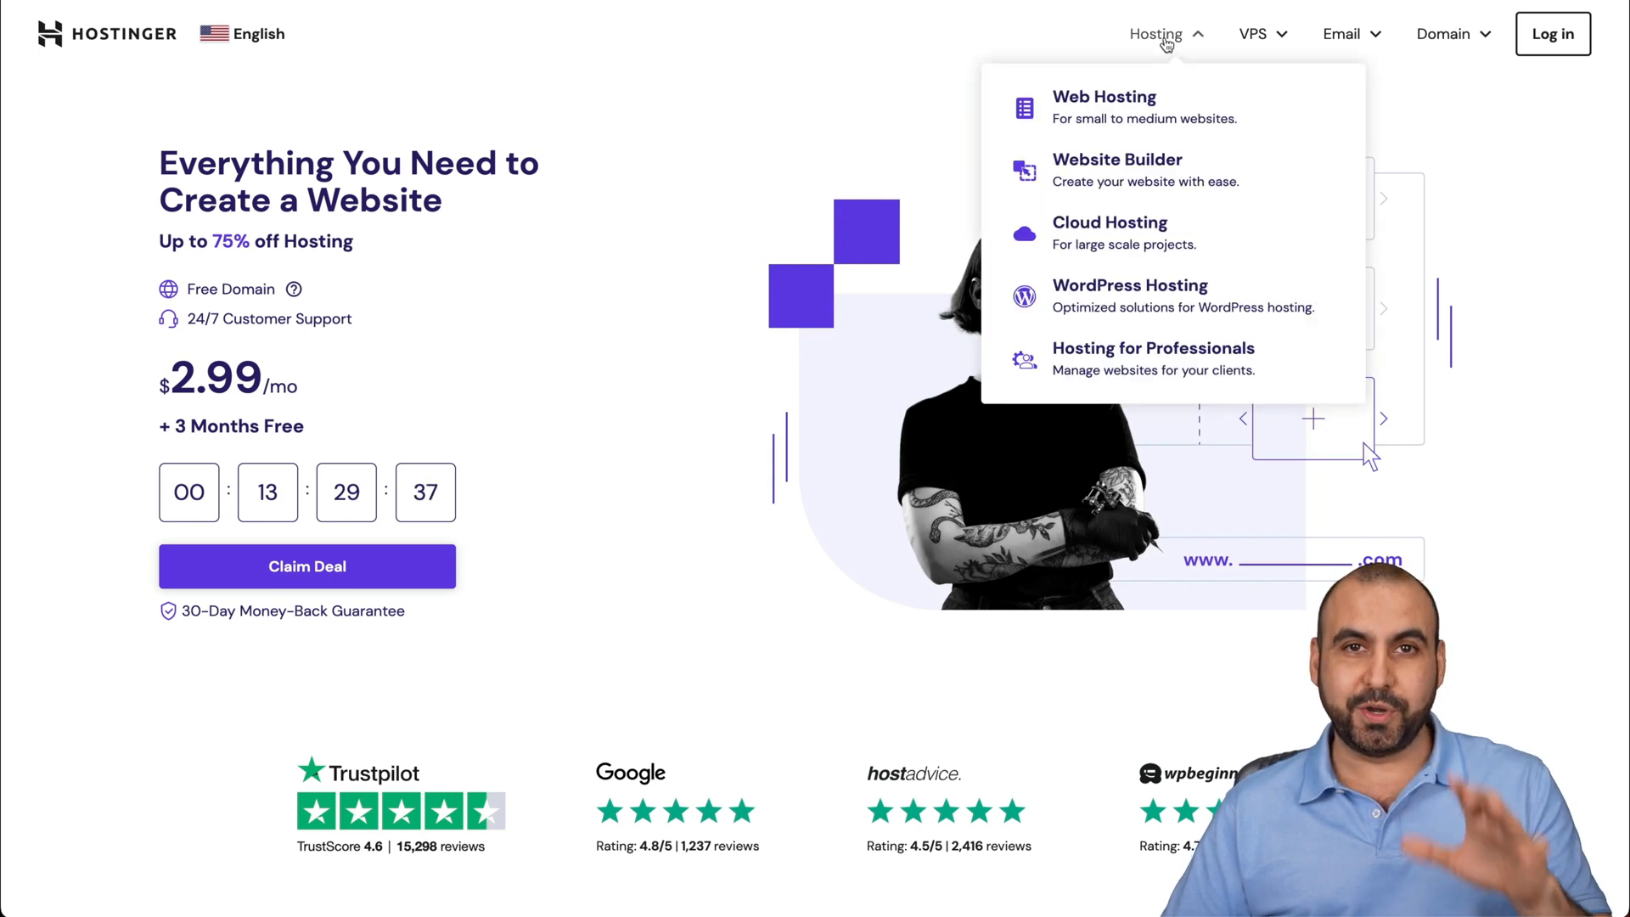
click(1103, 107)
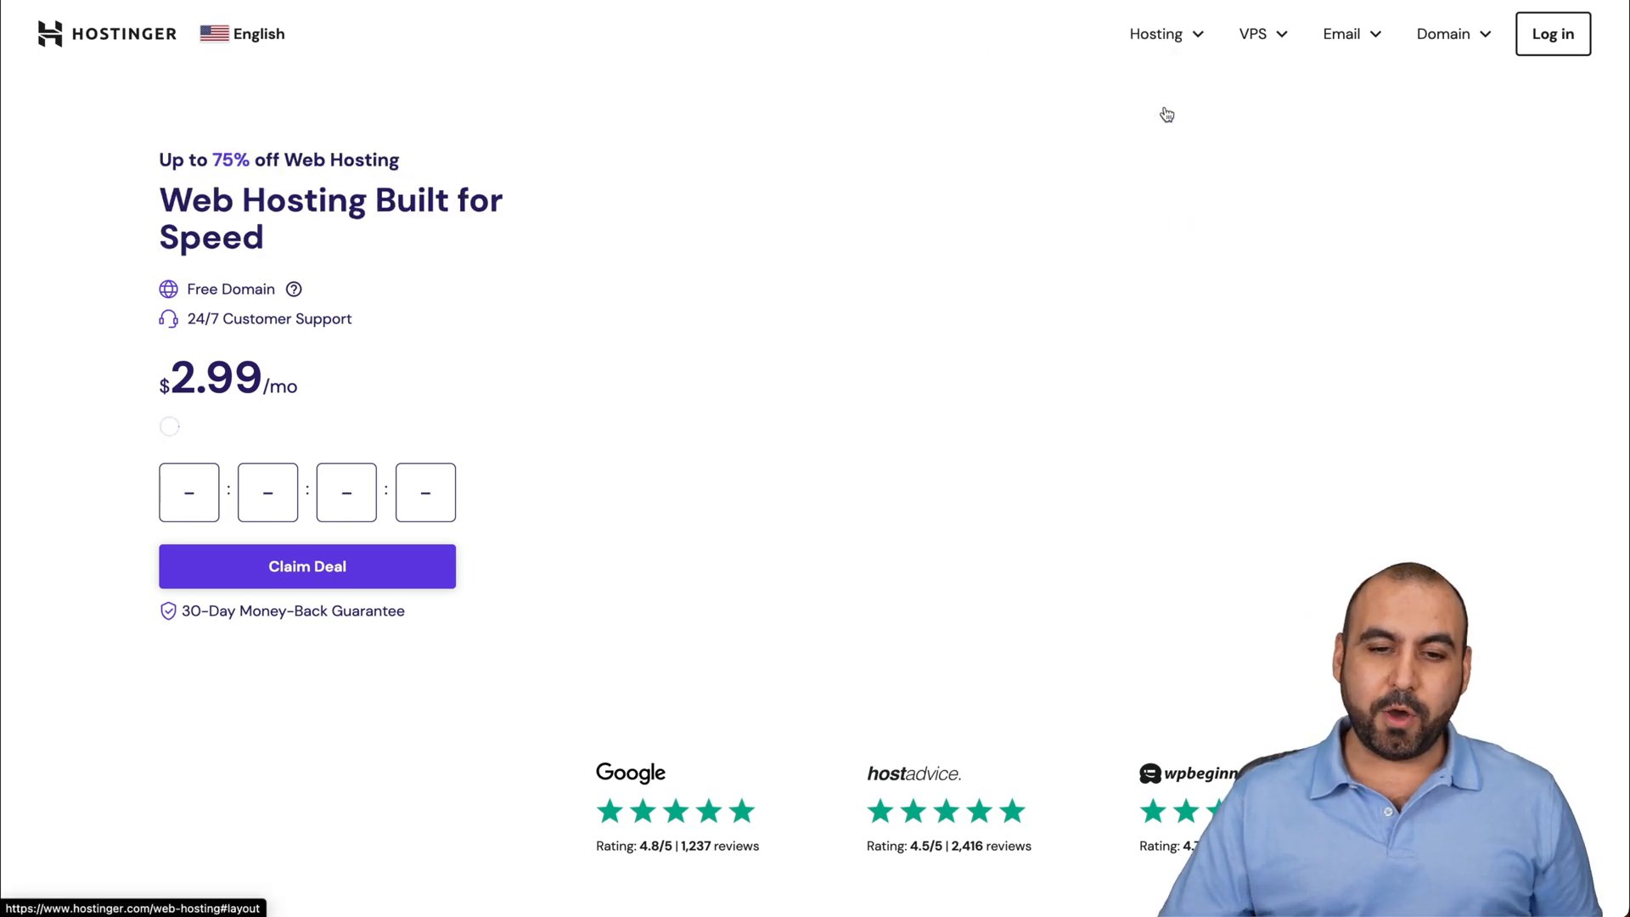
scroll(down, 3)
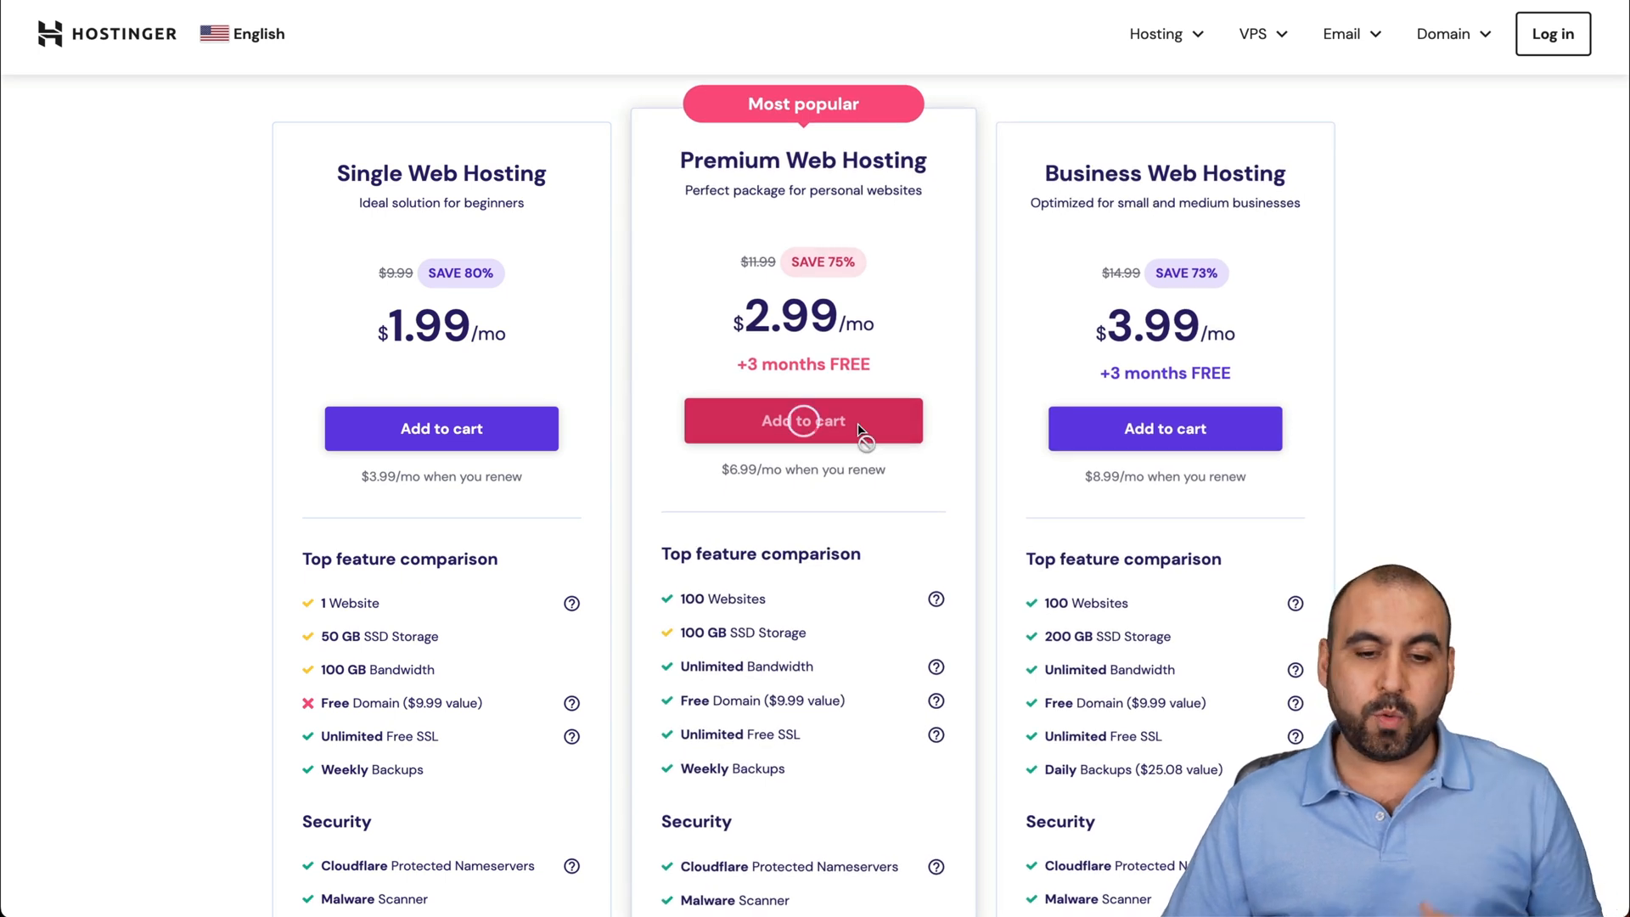
click(803, 419)
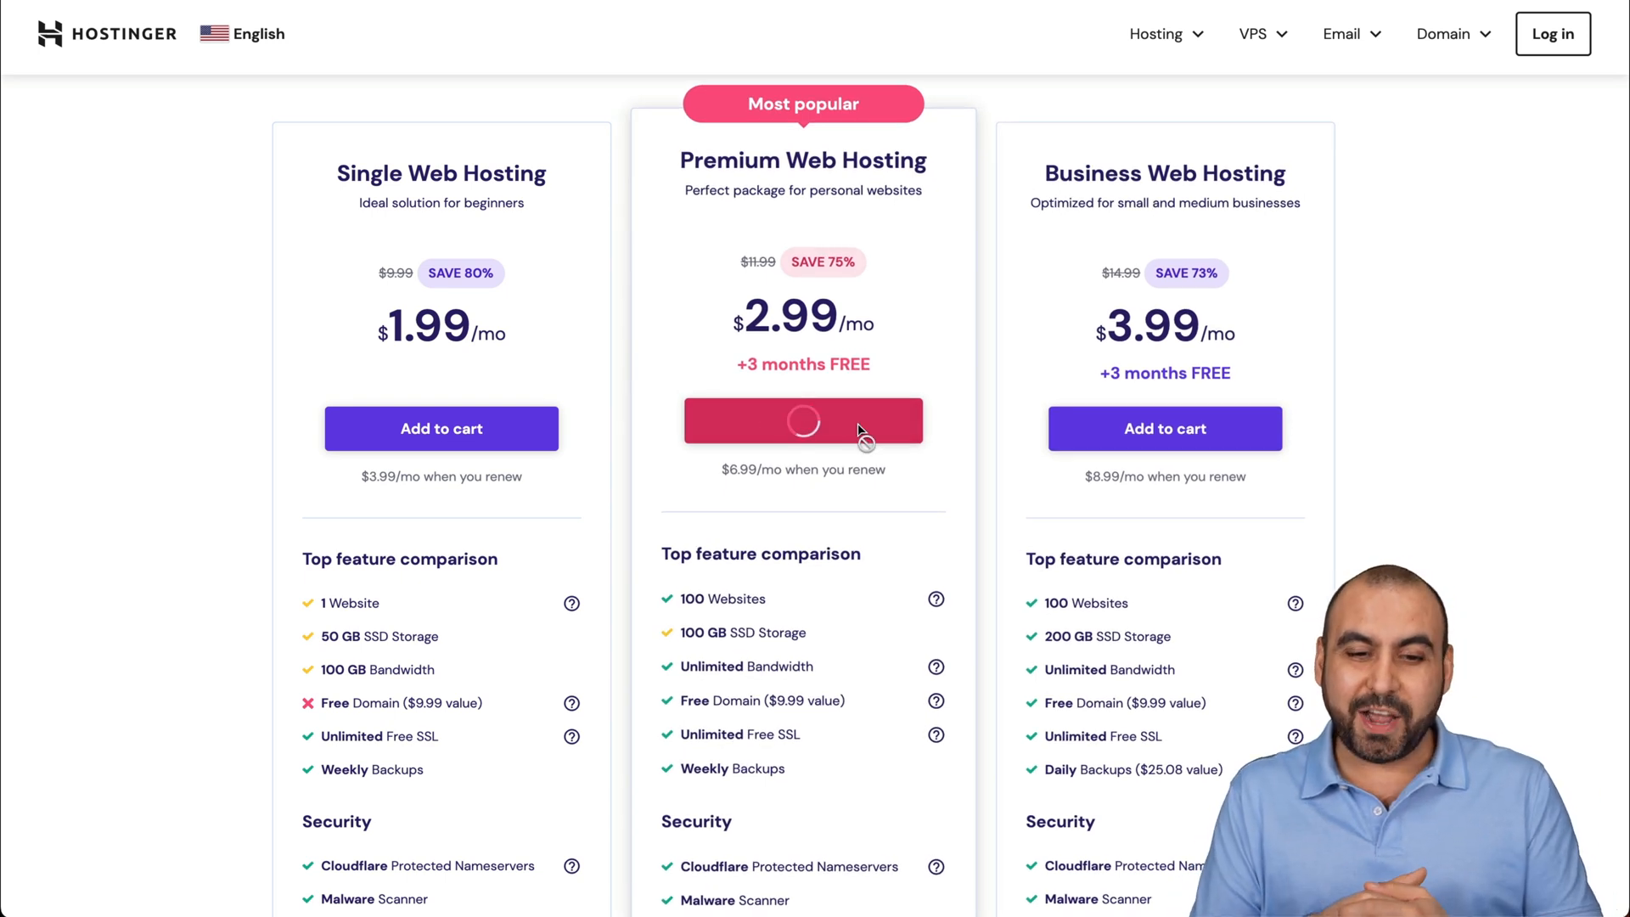
click(803, 419)
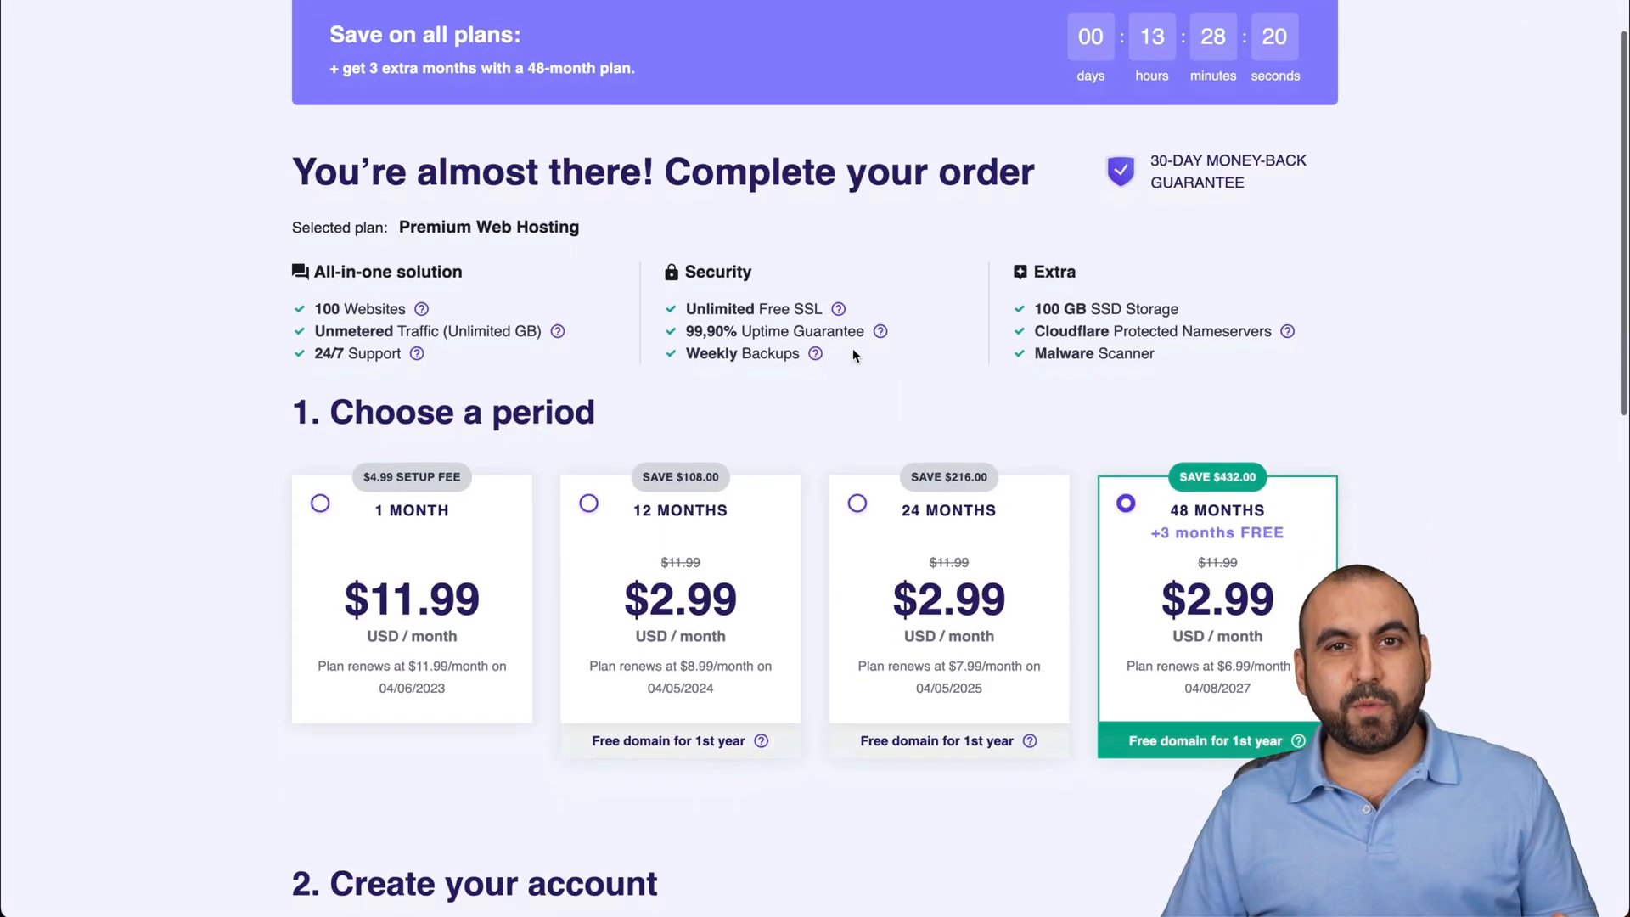
Keep the 48-month period selected and scroll down to the payment section showing the $143.52 total.
scroll(down, 3)
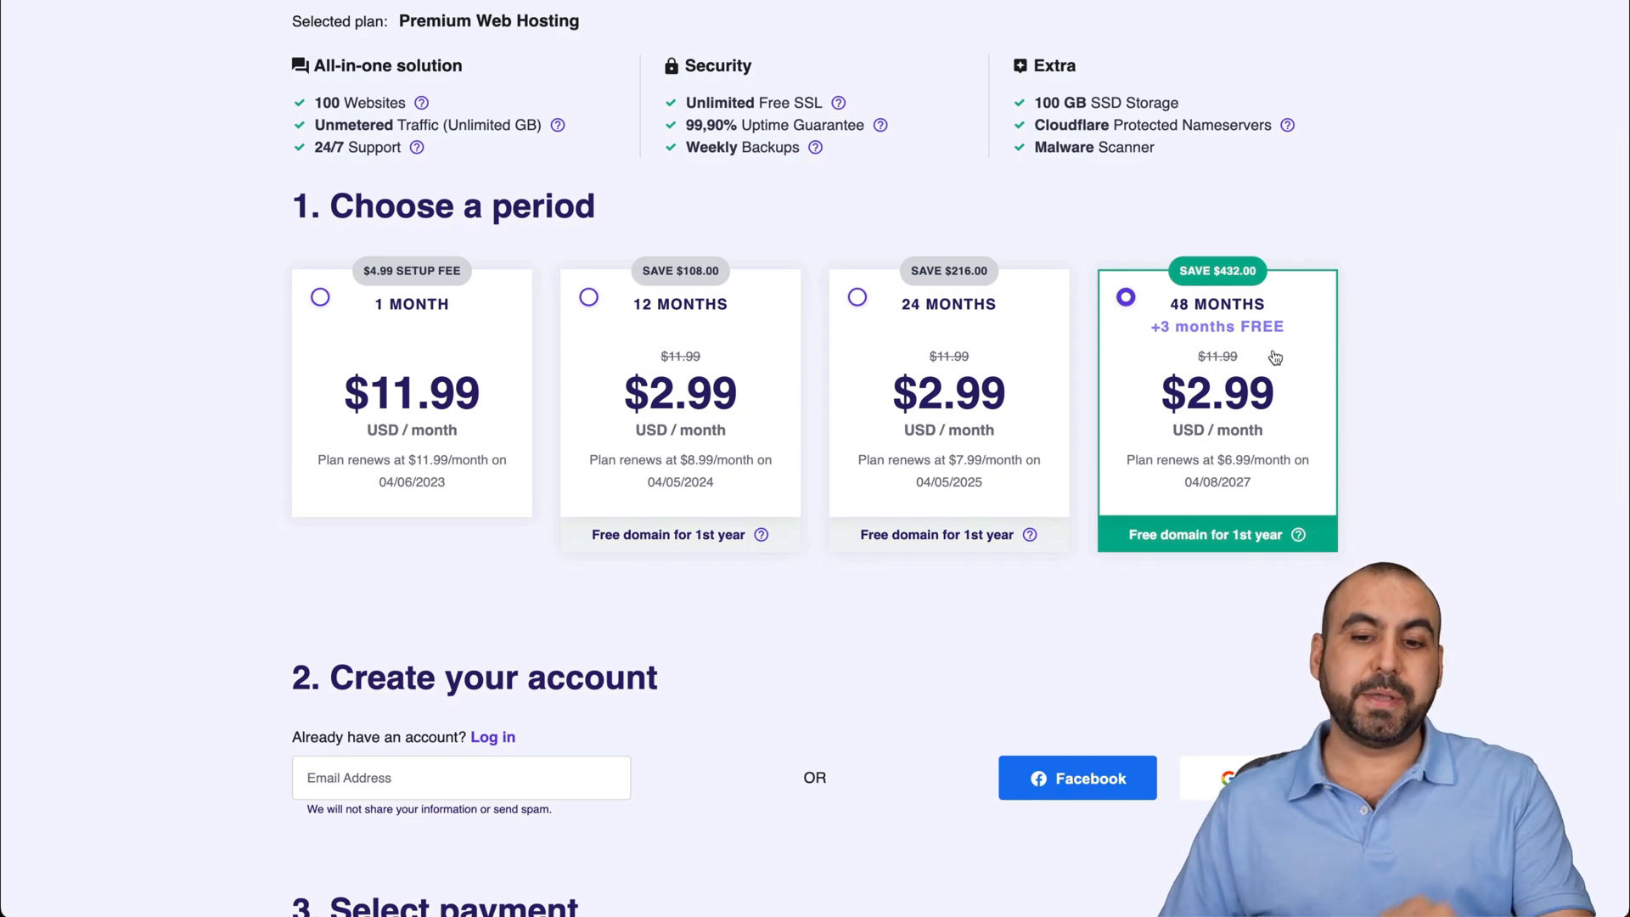
mouse_move(1261, 405)
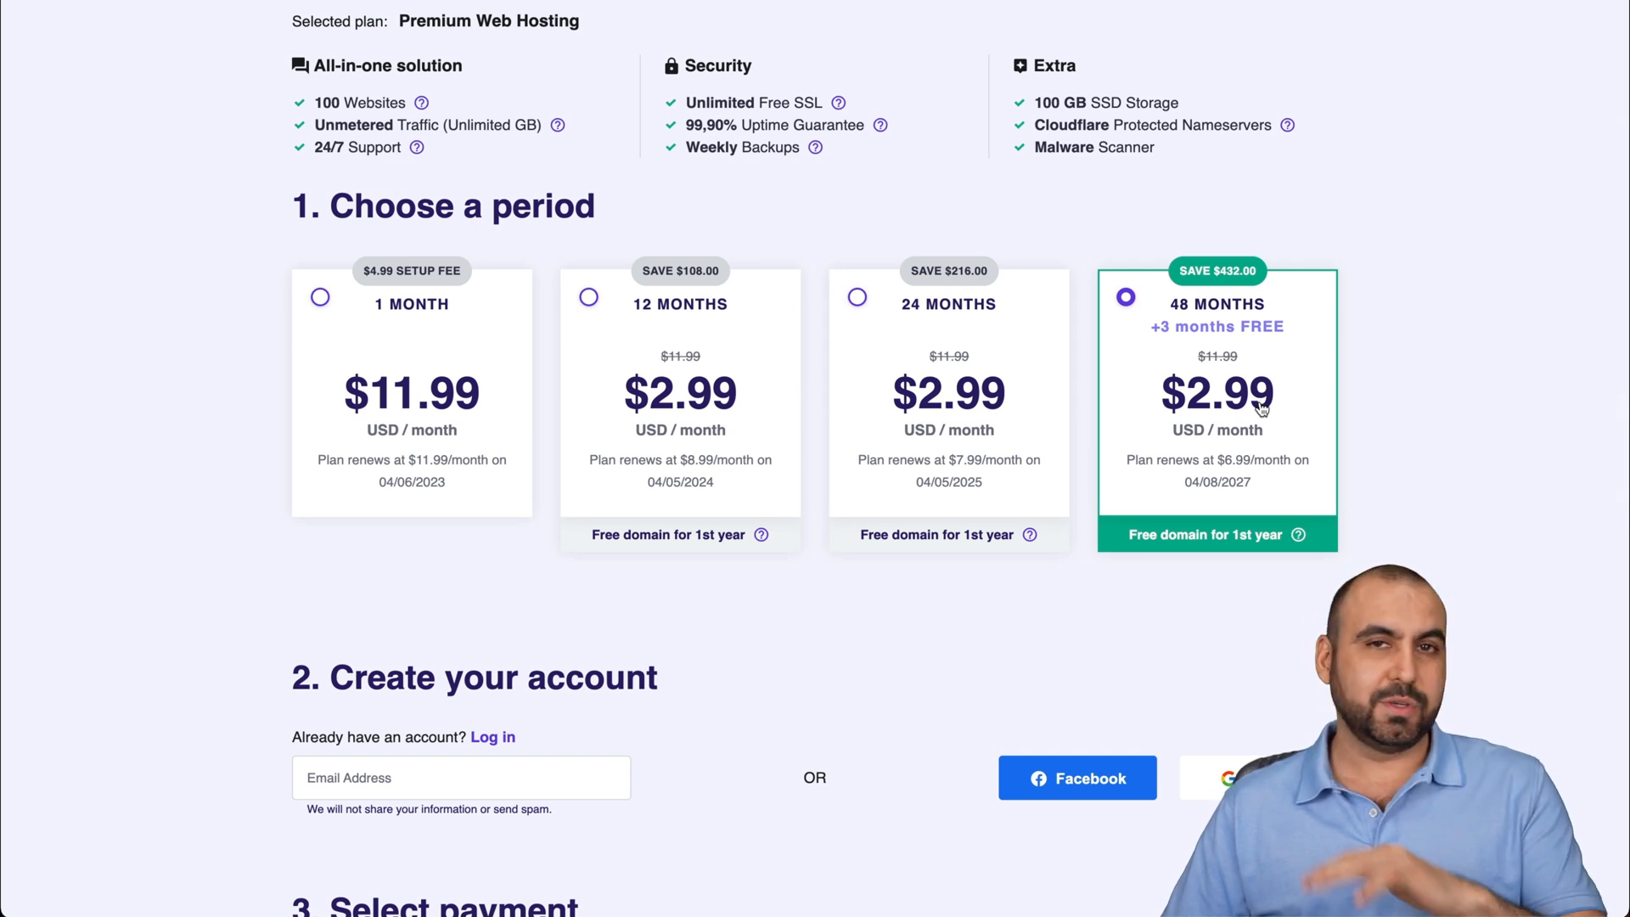
scroll(down, 3)
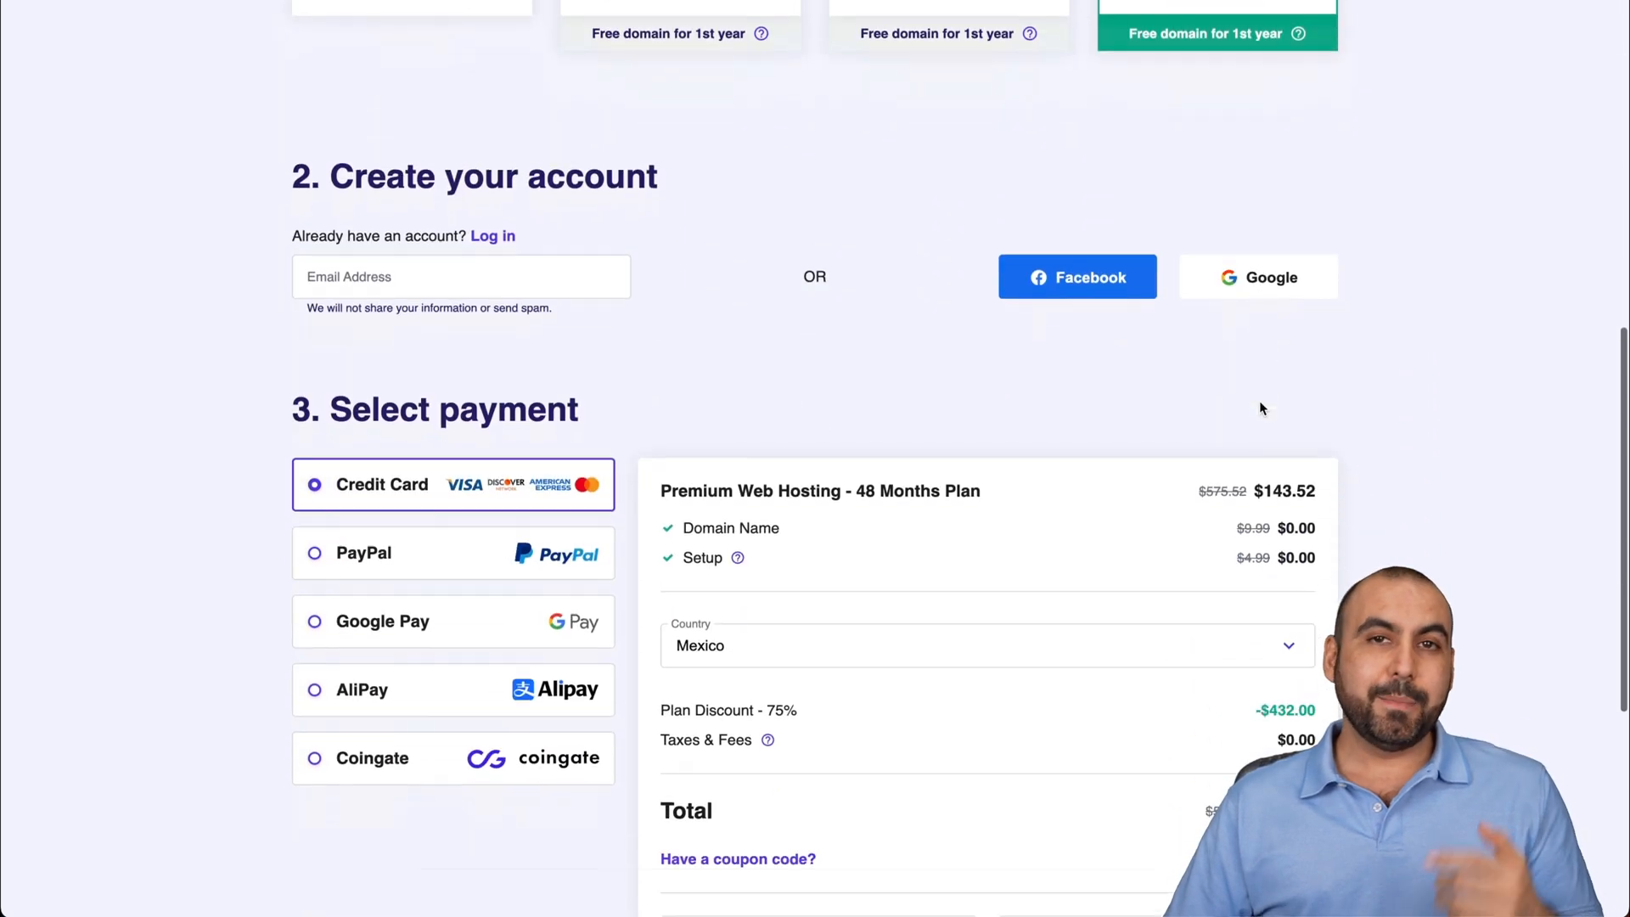
scroll(down, 3)
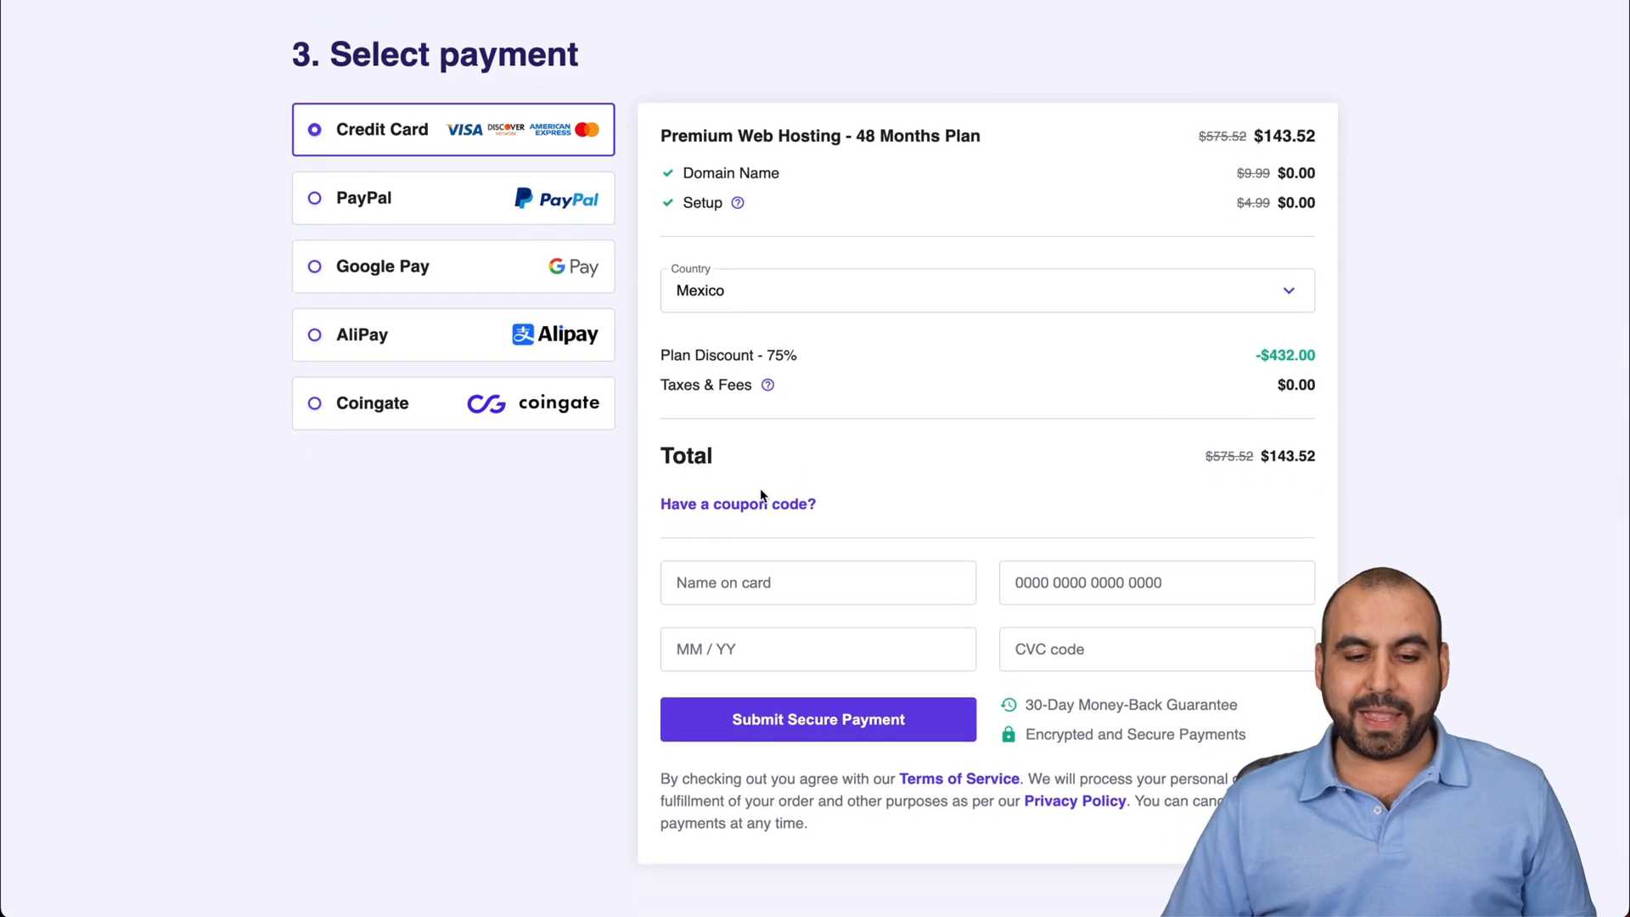
Apply the coupon code SAASMASTER so the order total drops to $129.17.
click(738, 503)
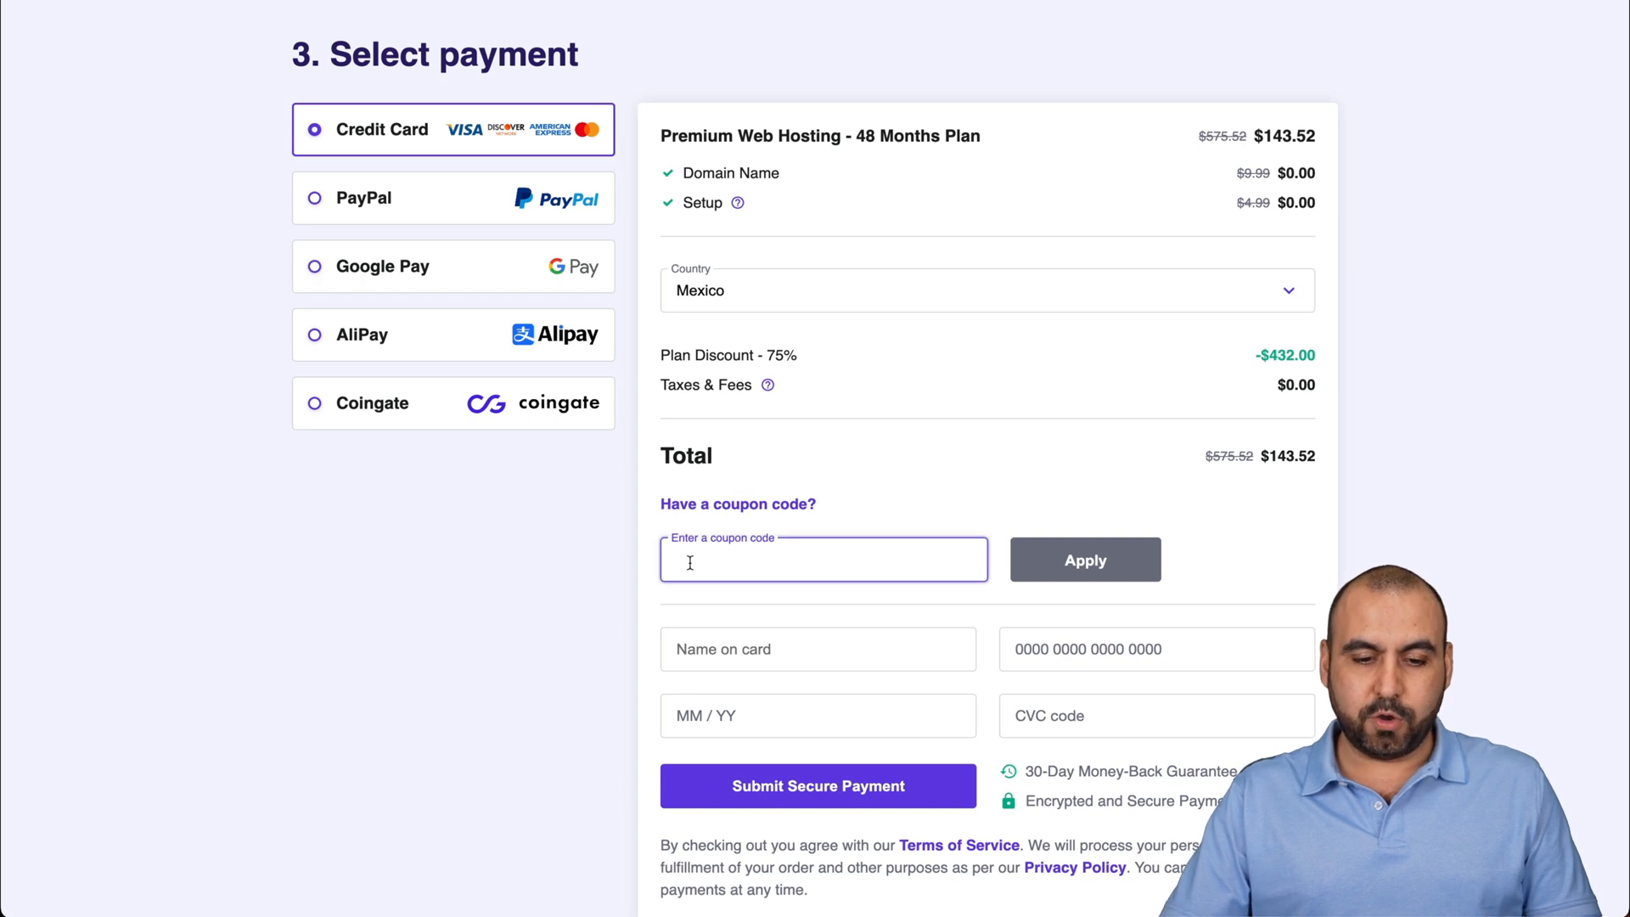
text(SAAS)
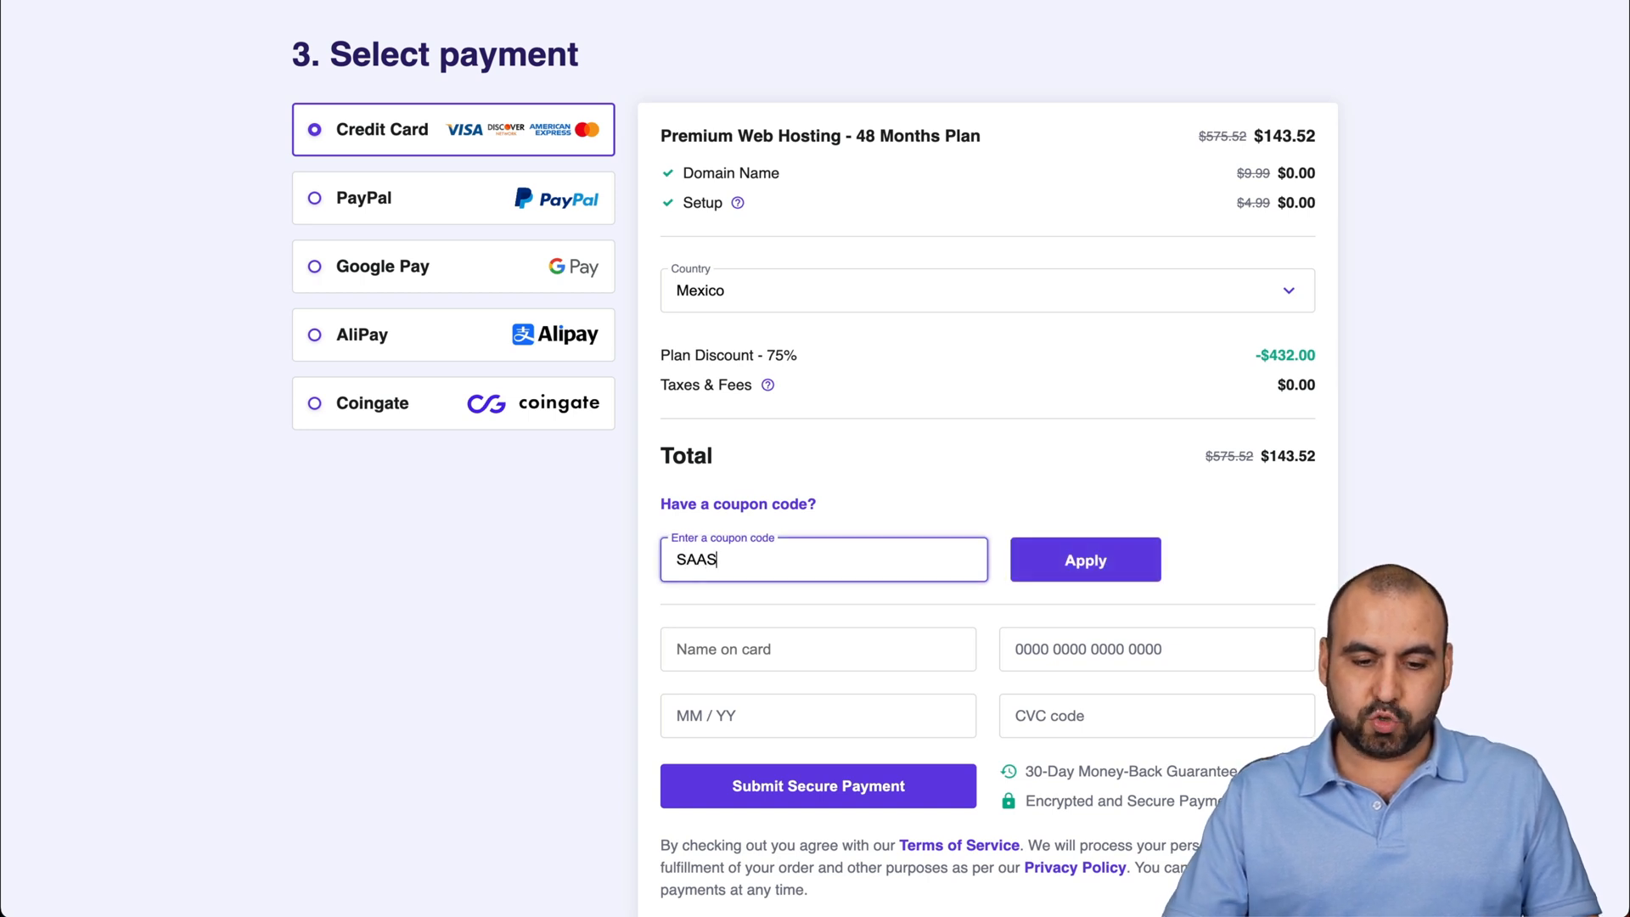
text(MASTER)
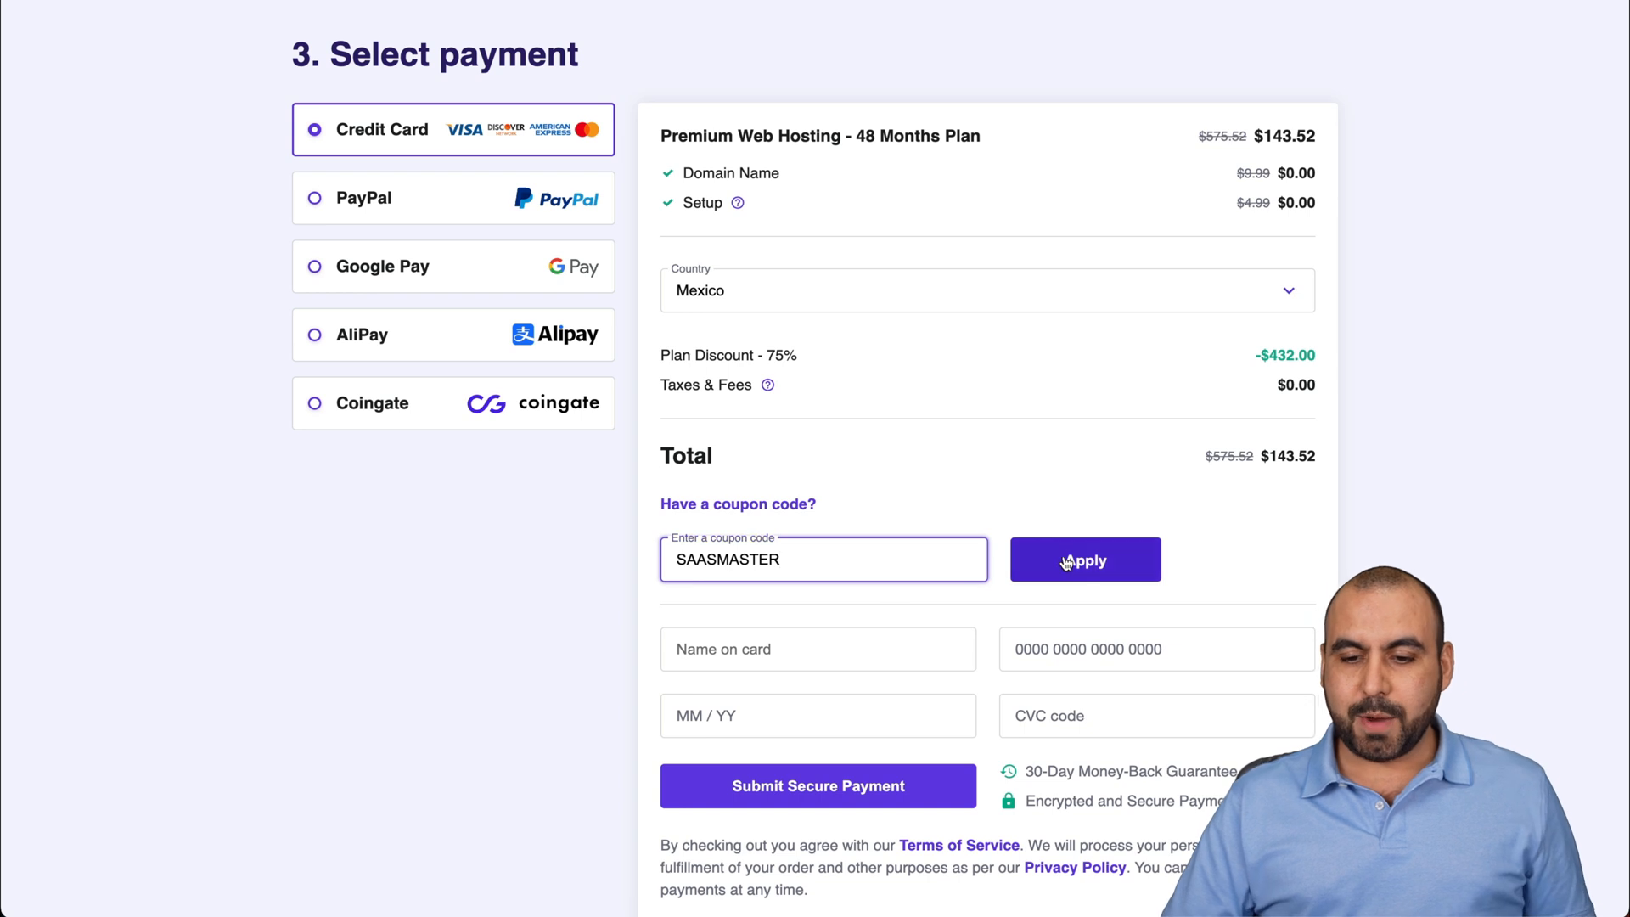
click(1084, 559)
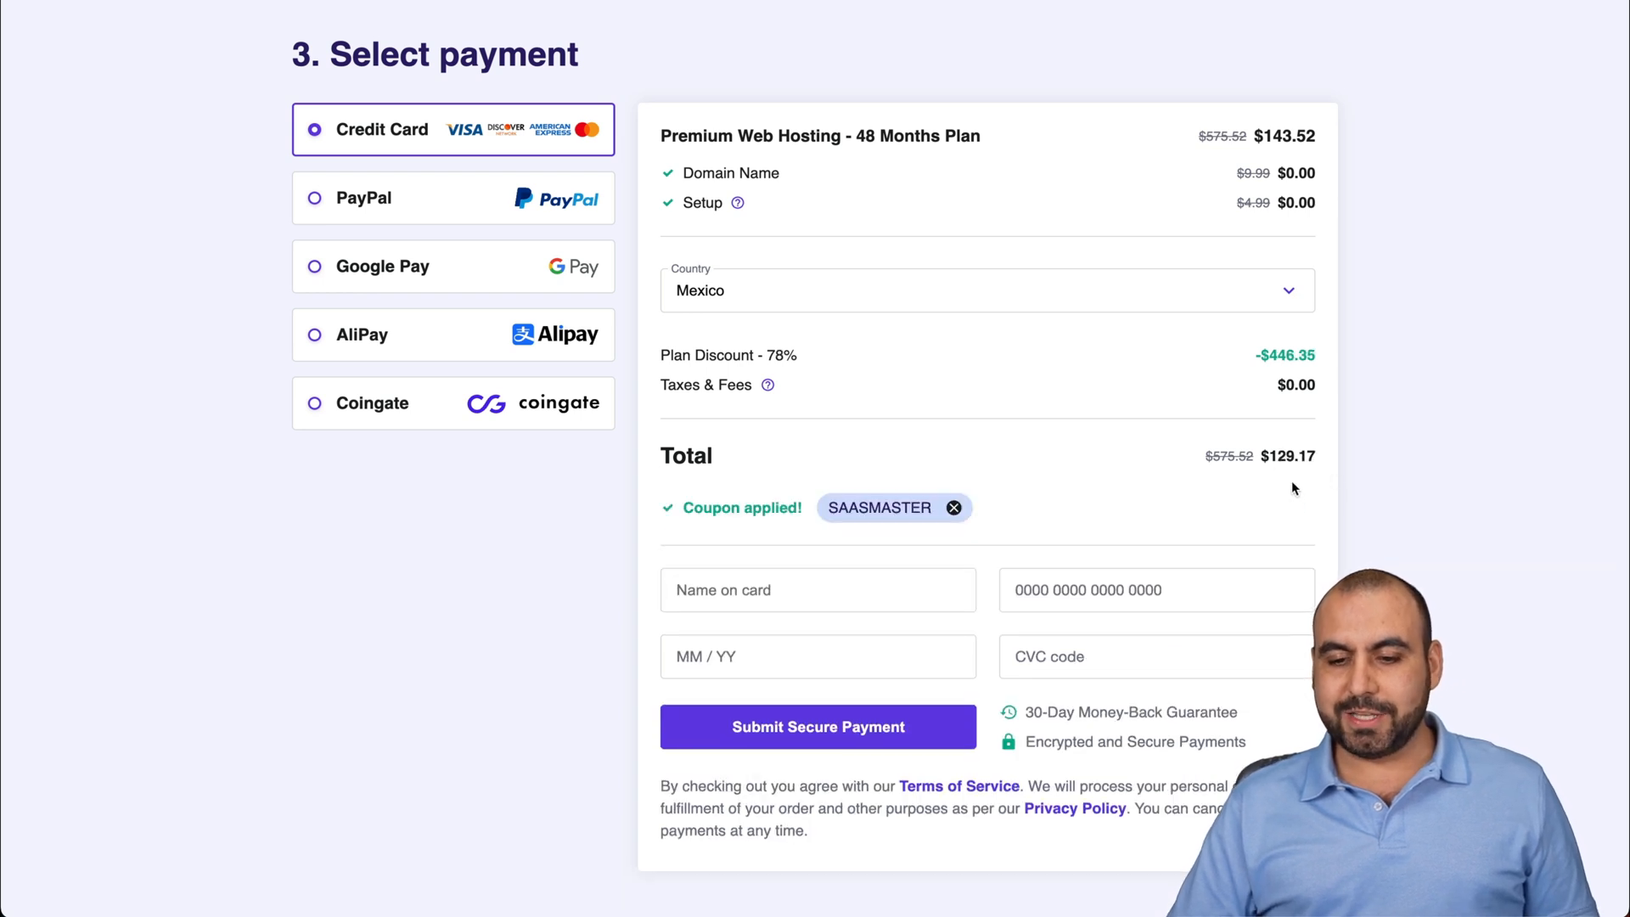
mouse_move(1283, 479)
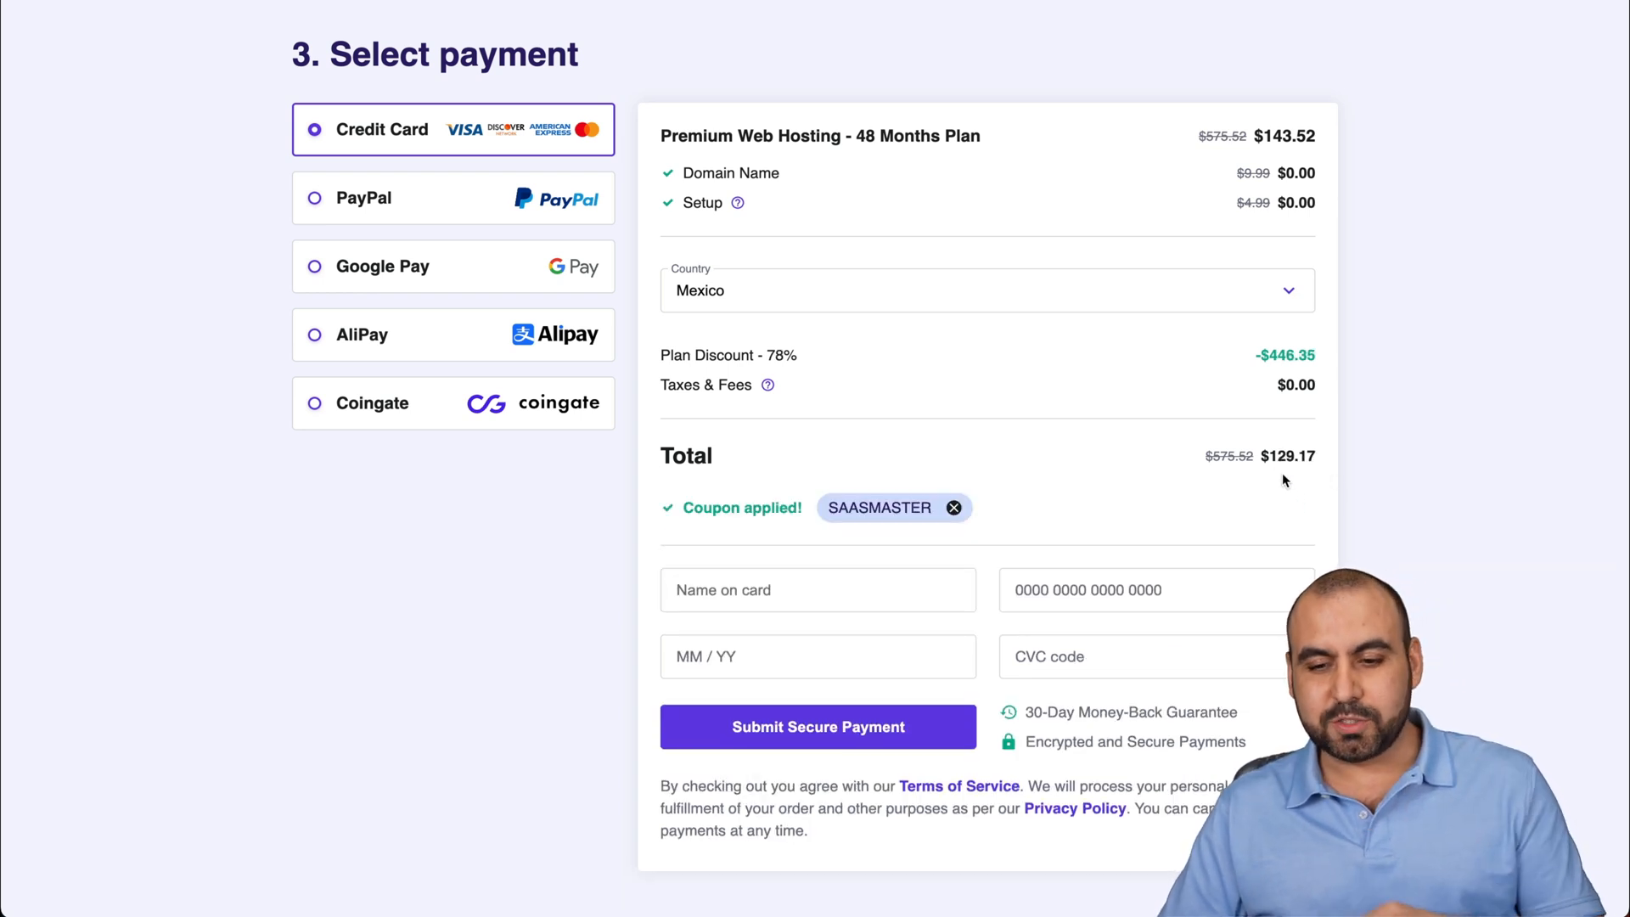
mouse_move(1297, 484)
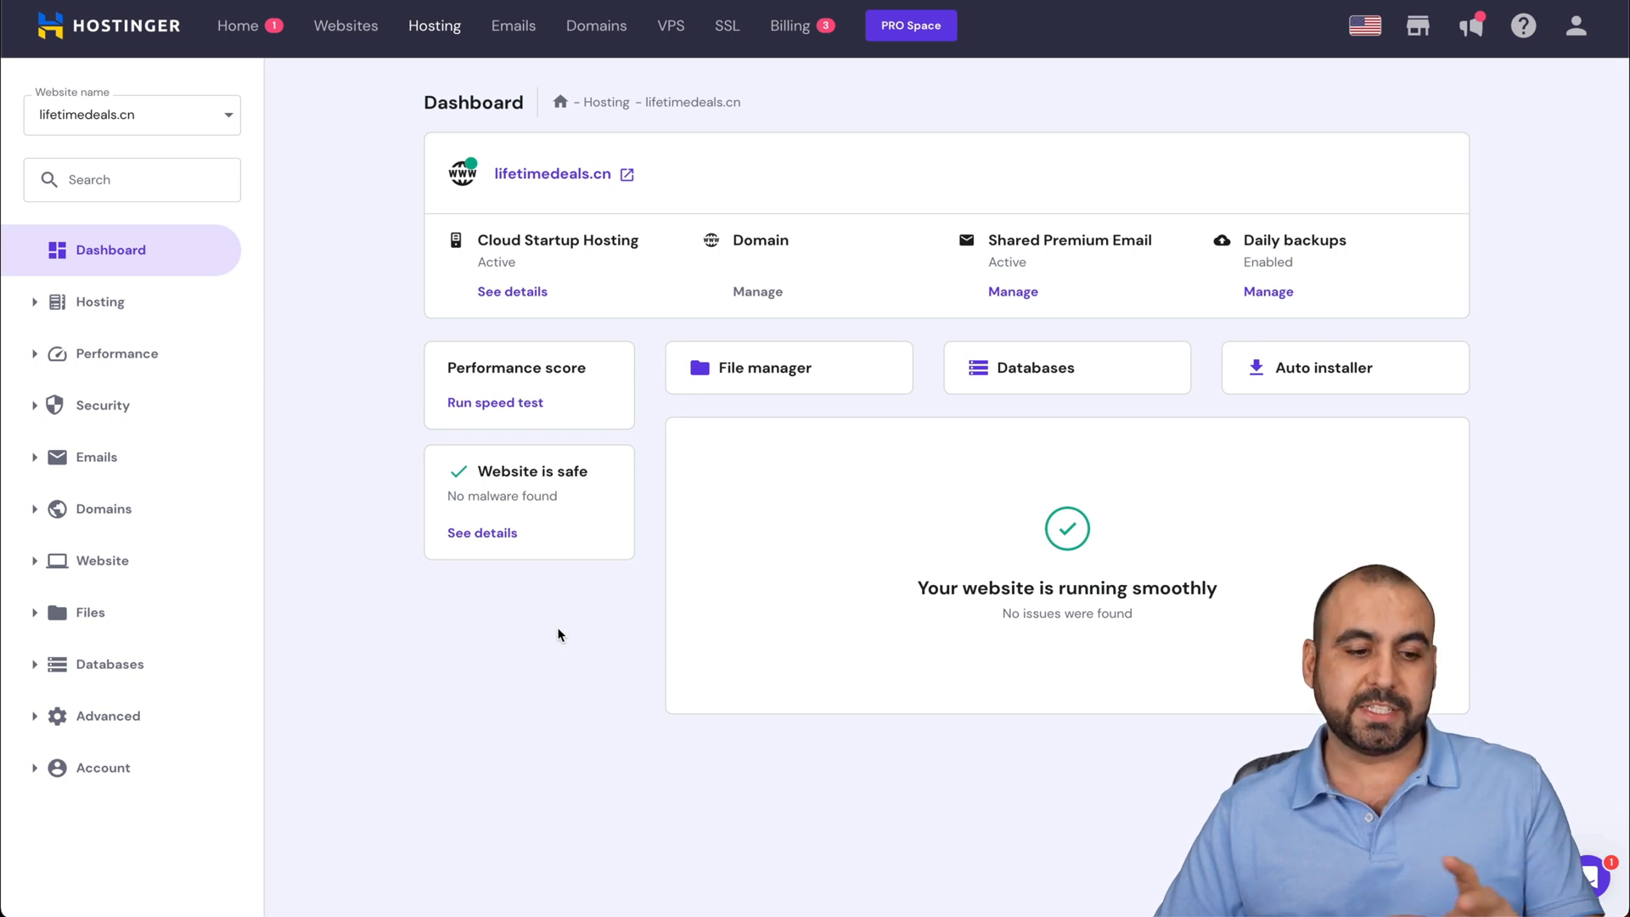
Expand Advanced in the hPanel sidebar and go to PHP Configuration for lifetimedeals.cn.
click(108, 716)
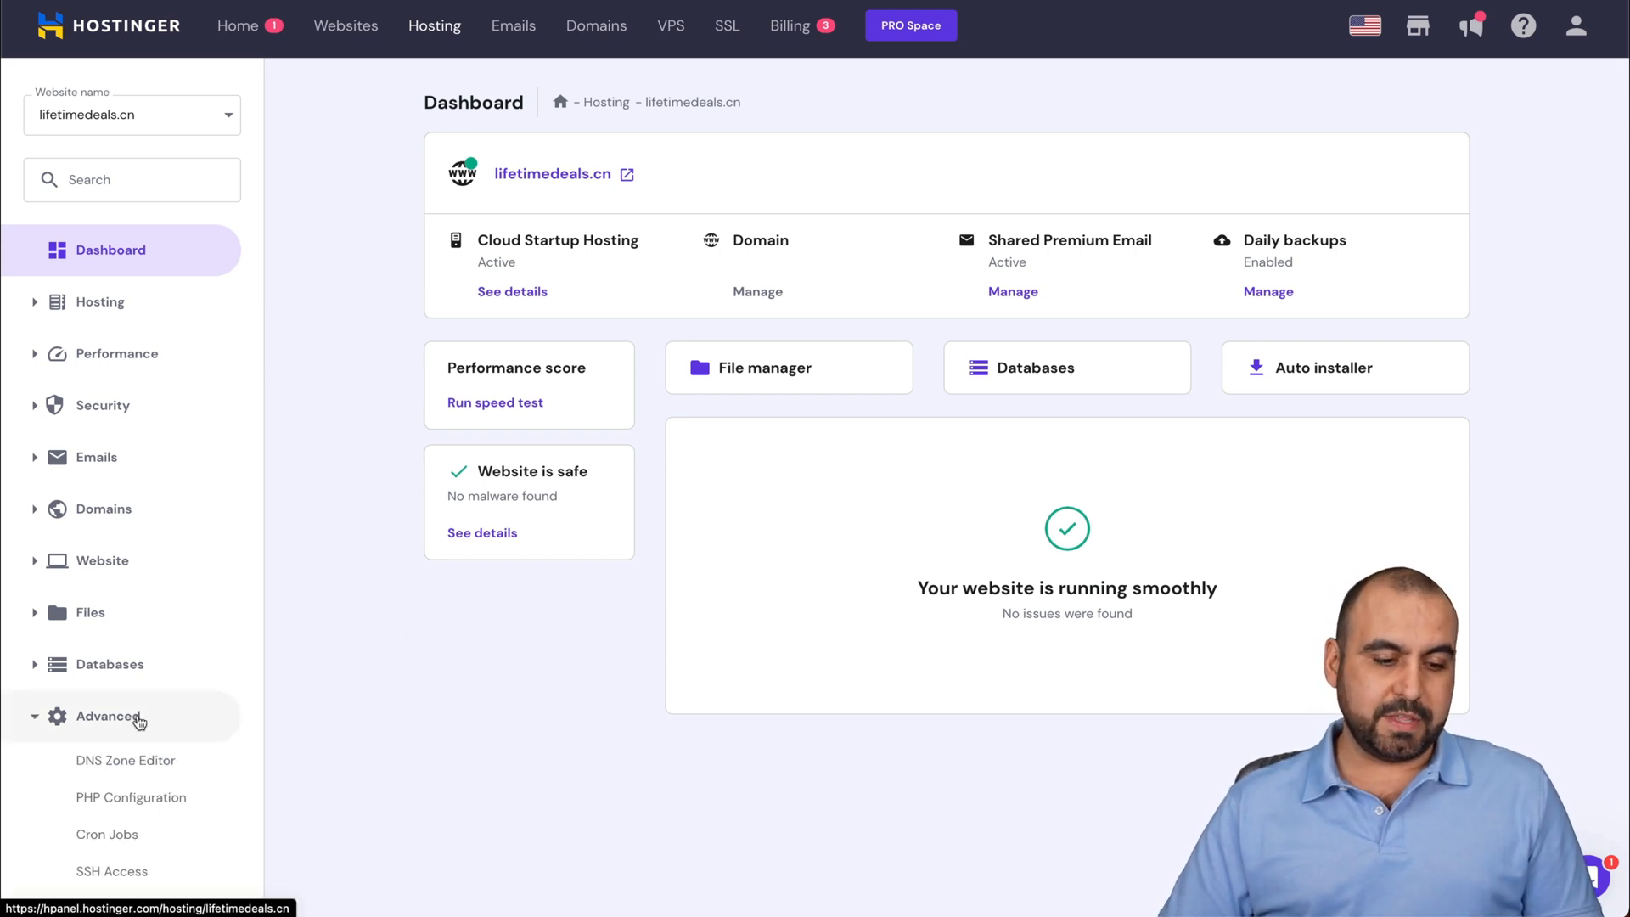
scroll(down, 3)
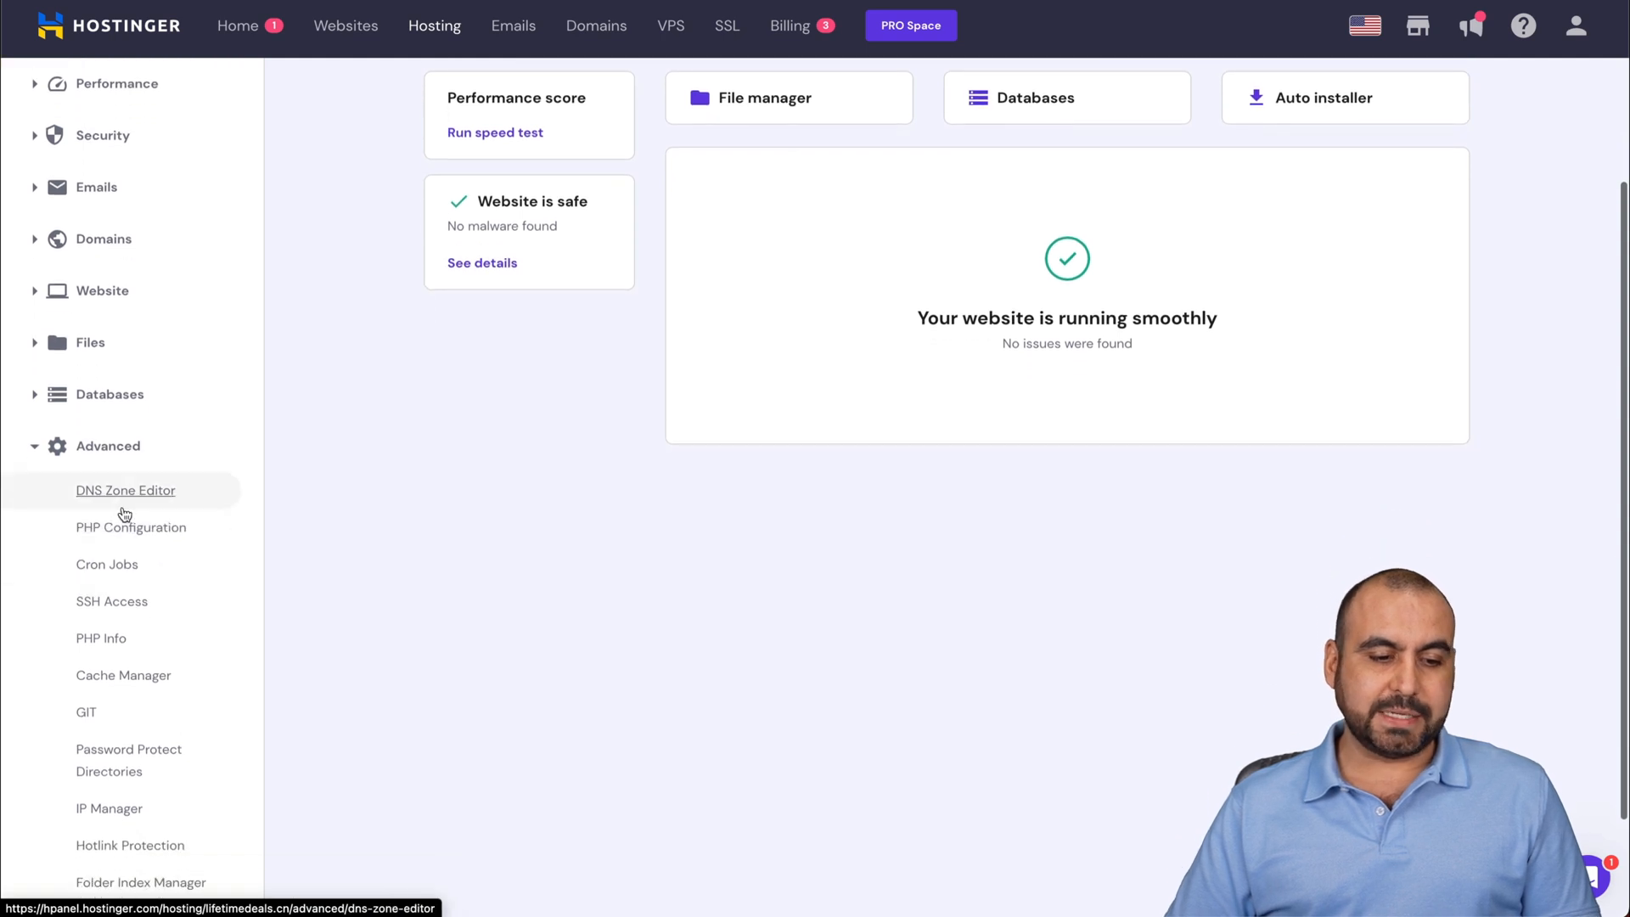
click(130, 526)
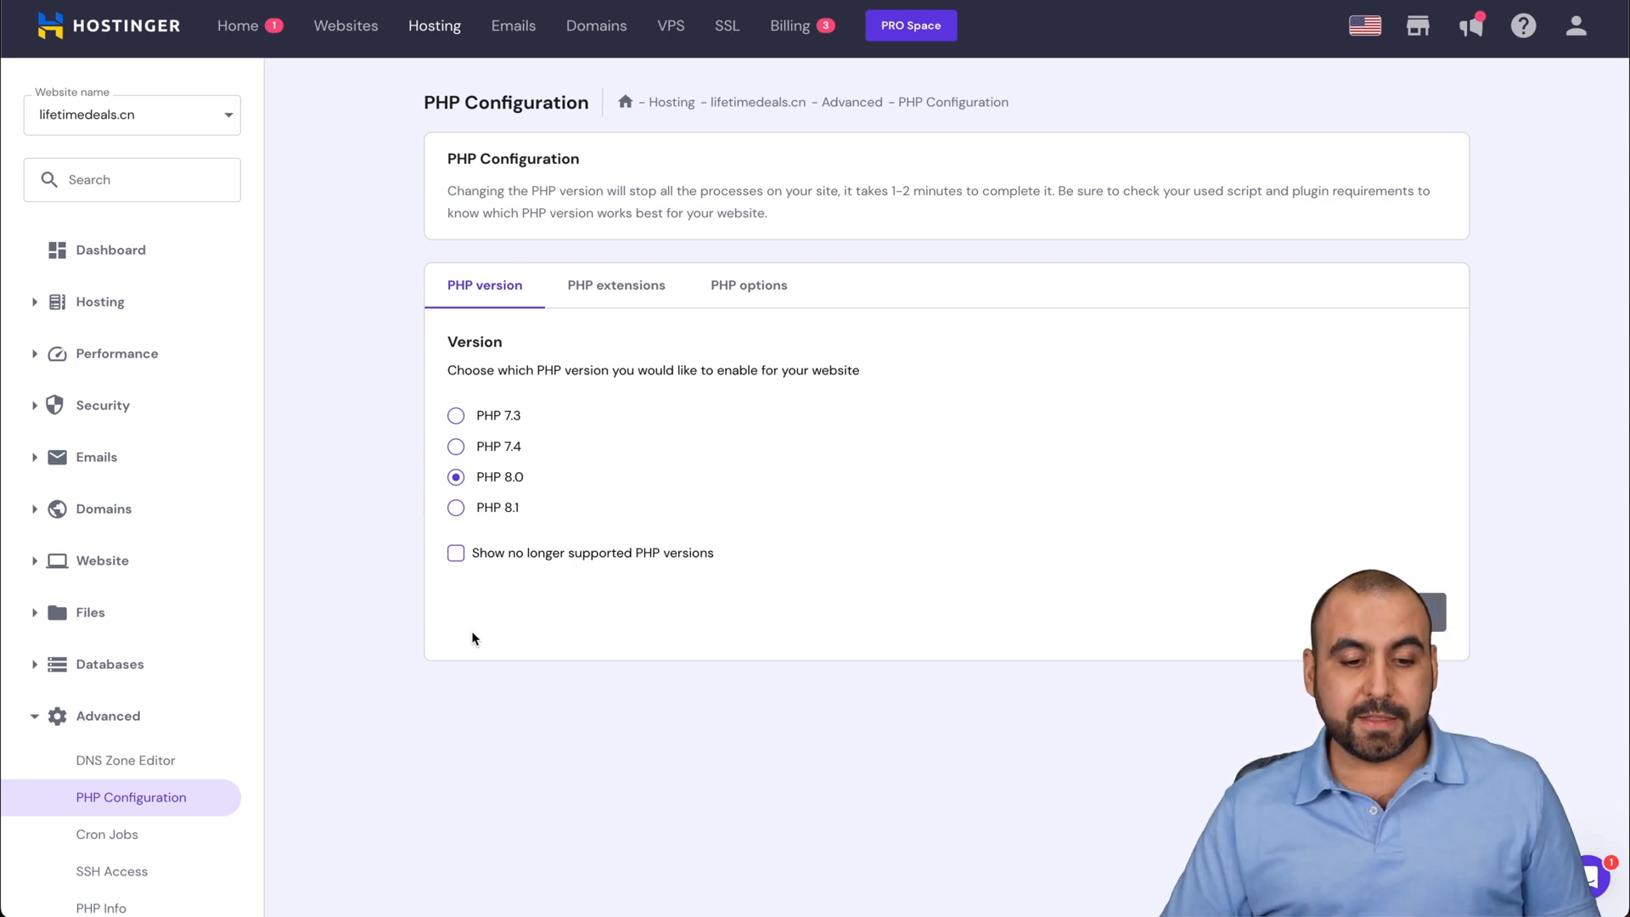
Change the site's PHP version to 8.1, update and confirm the change.
click(455, 507)
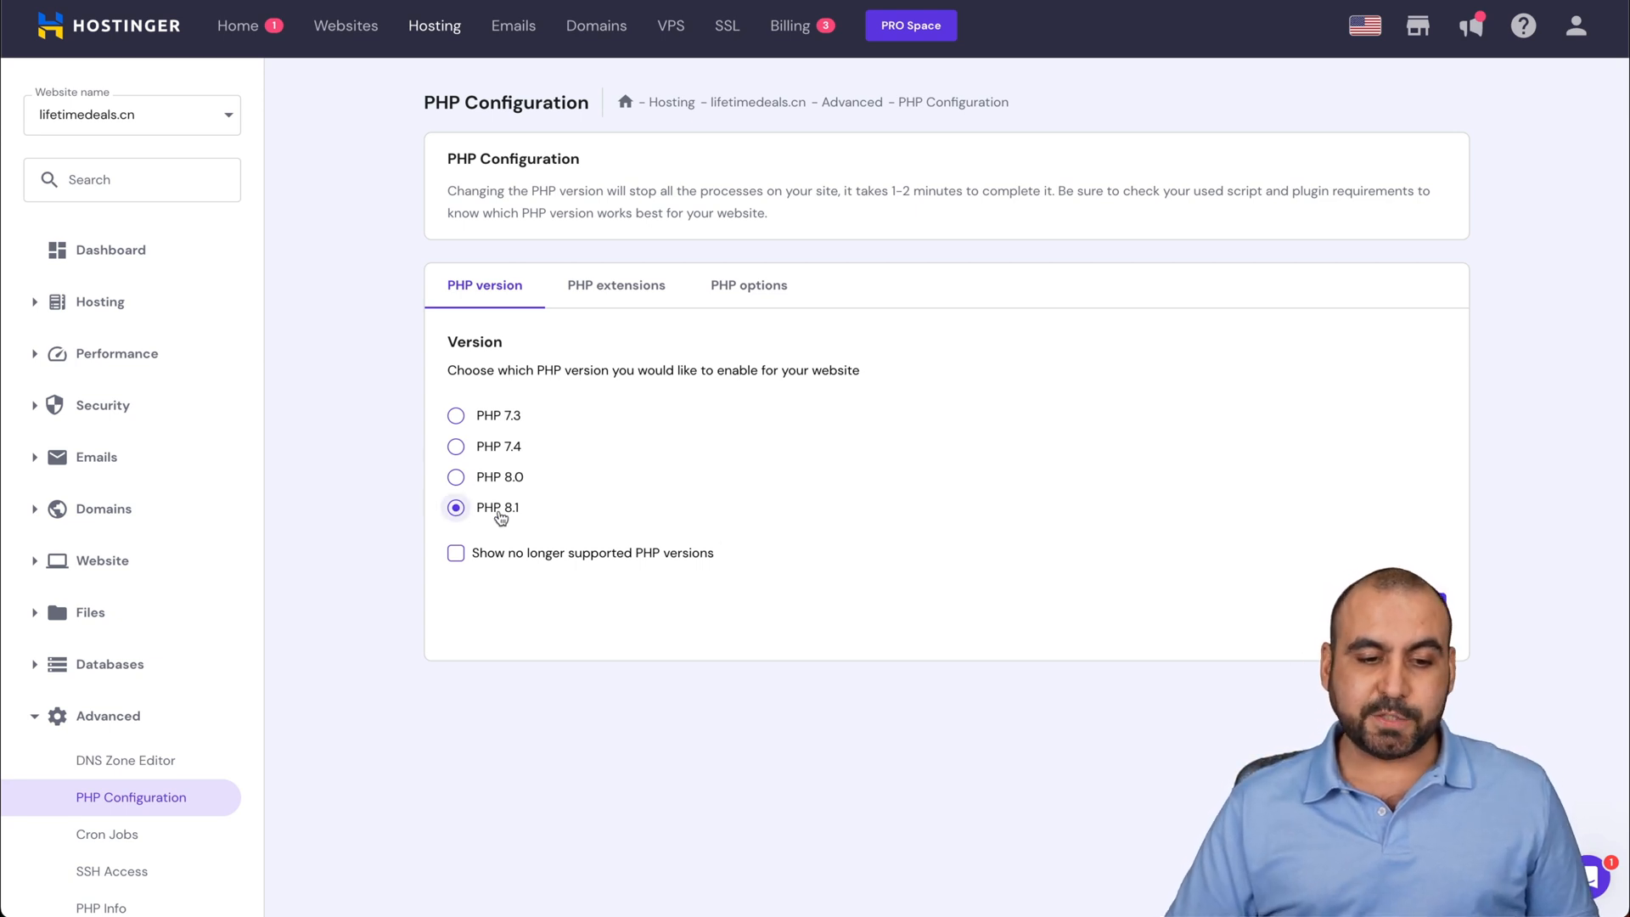
click(455, 508)
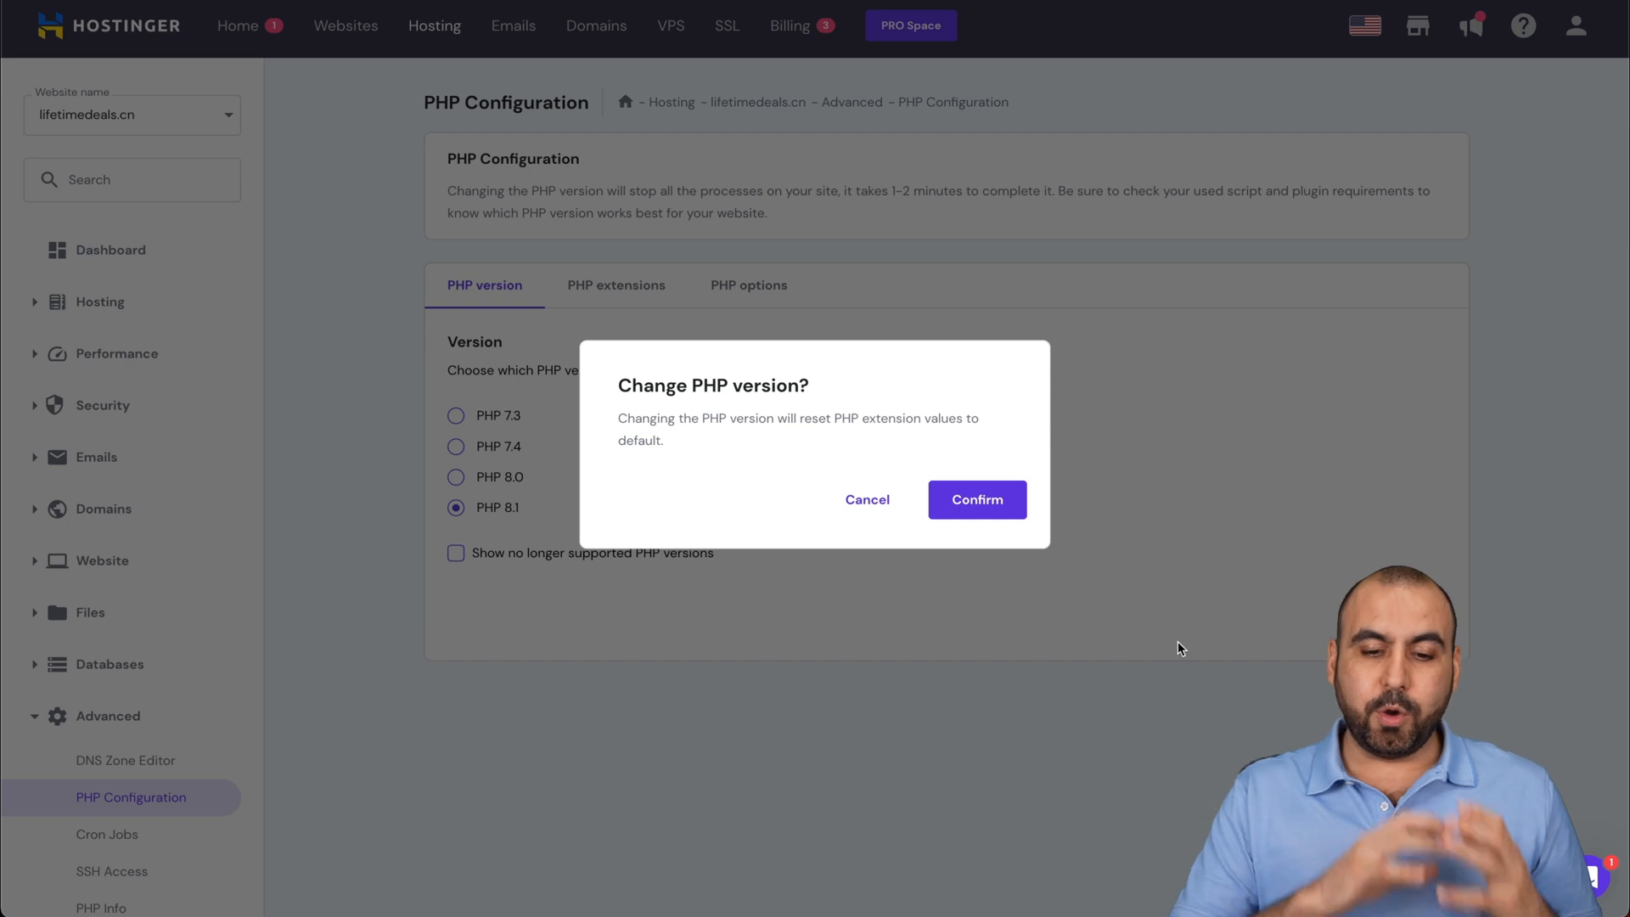
click(974, 499)
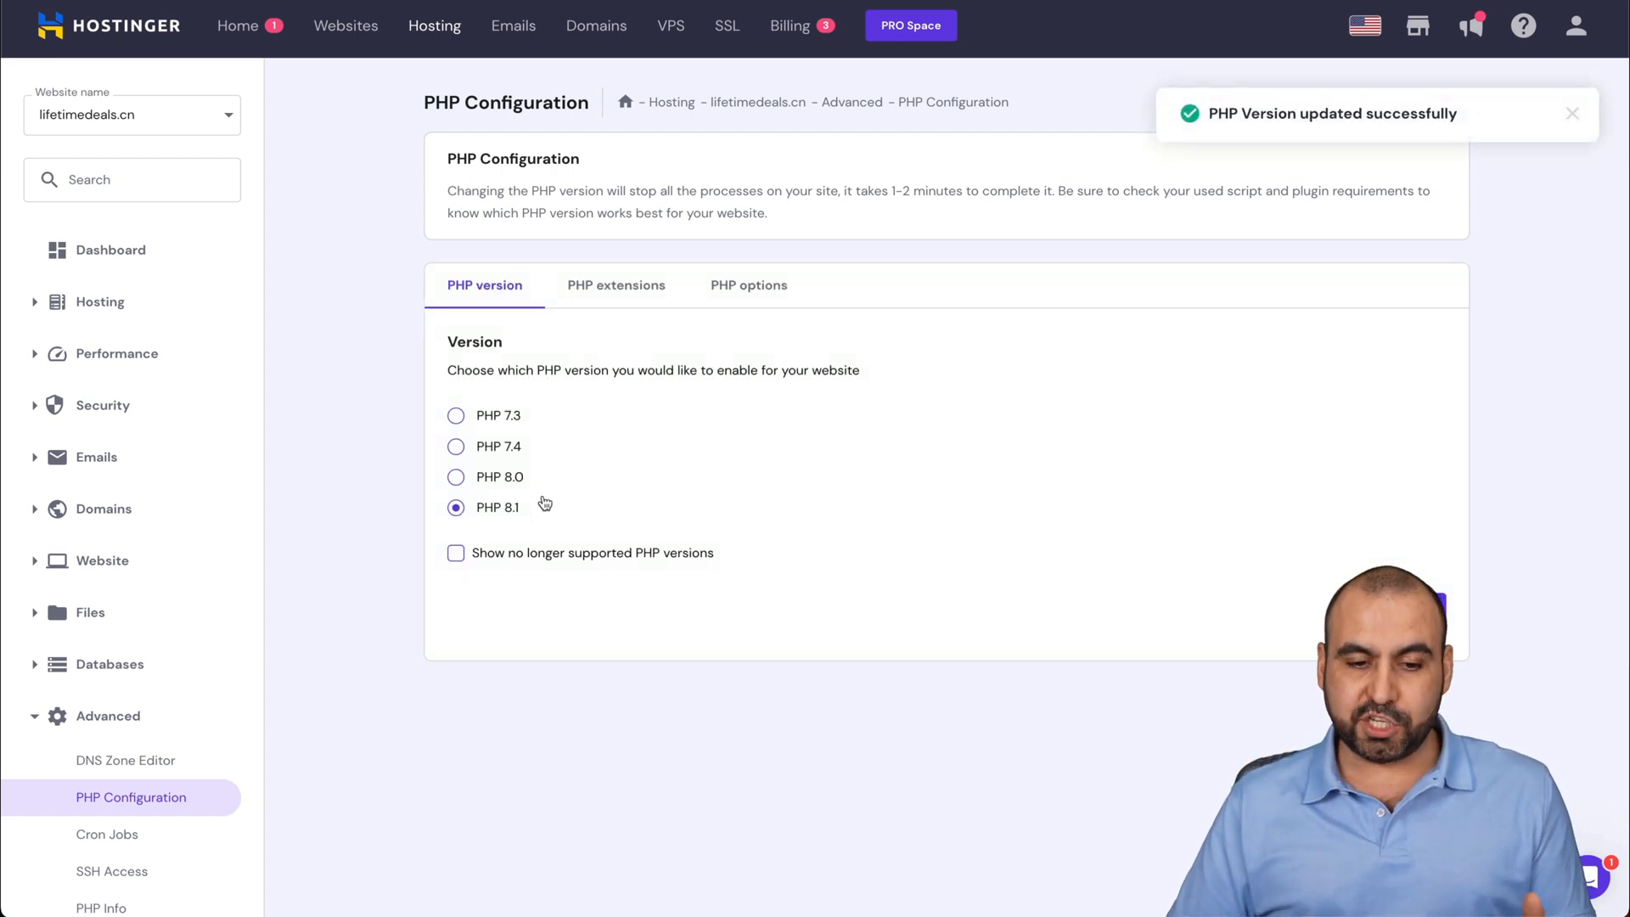
scroll(down, 3)
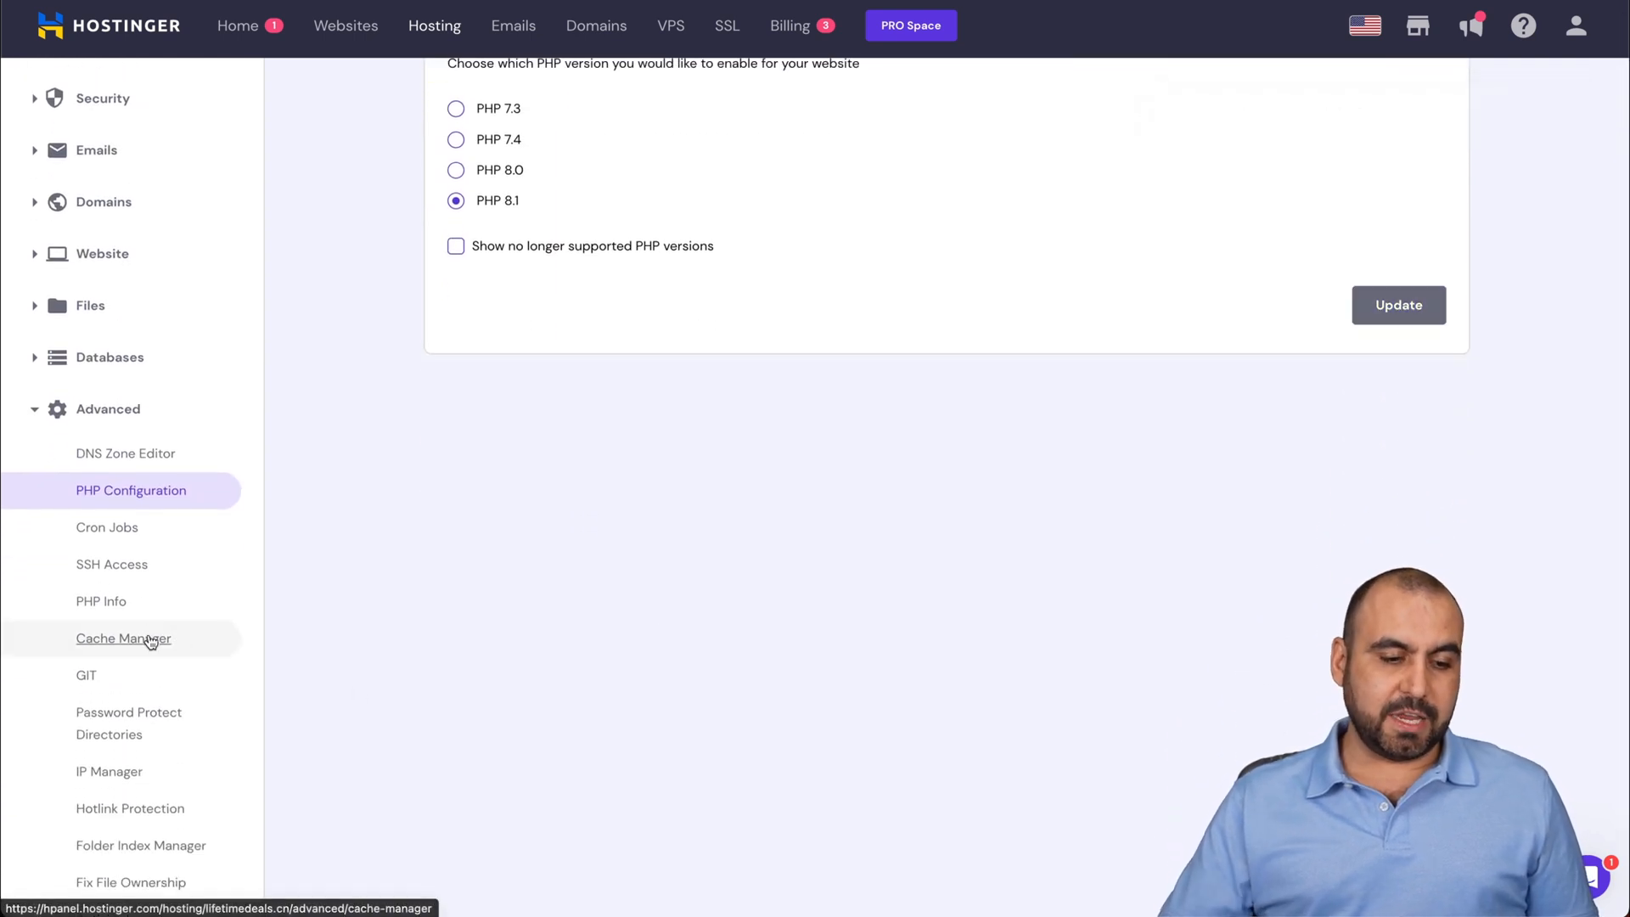
In Cache Manager, turn on automatic cache for lifetimedeals.cn.
click(122, 636)
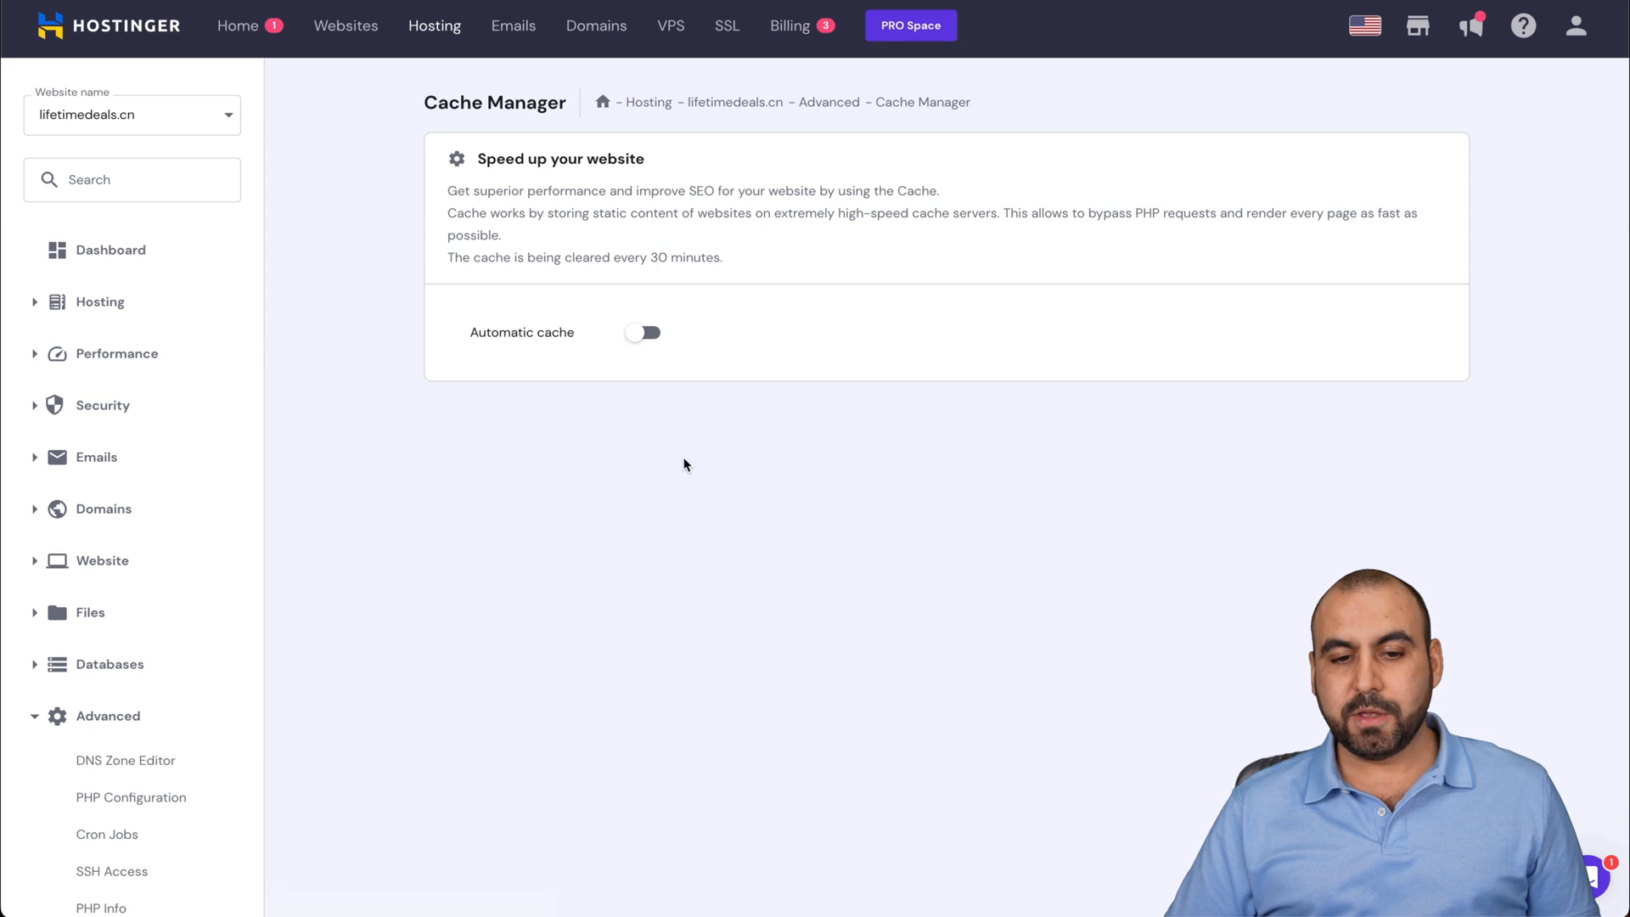
mouse_move(669, 381)
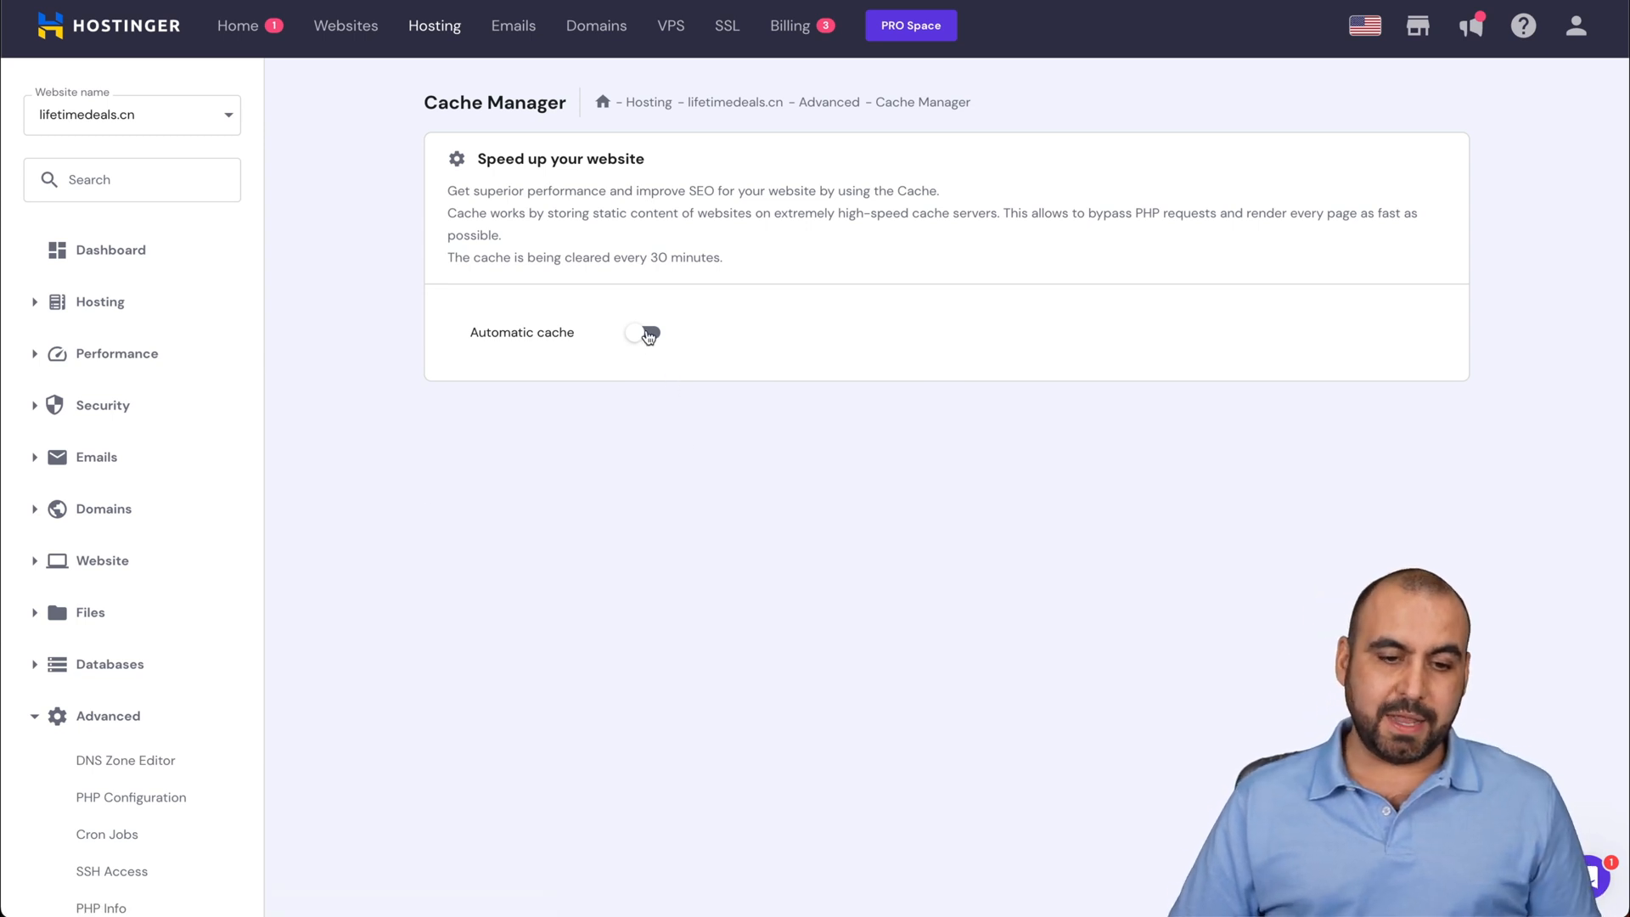
click(645, 331)
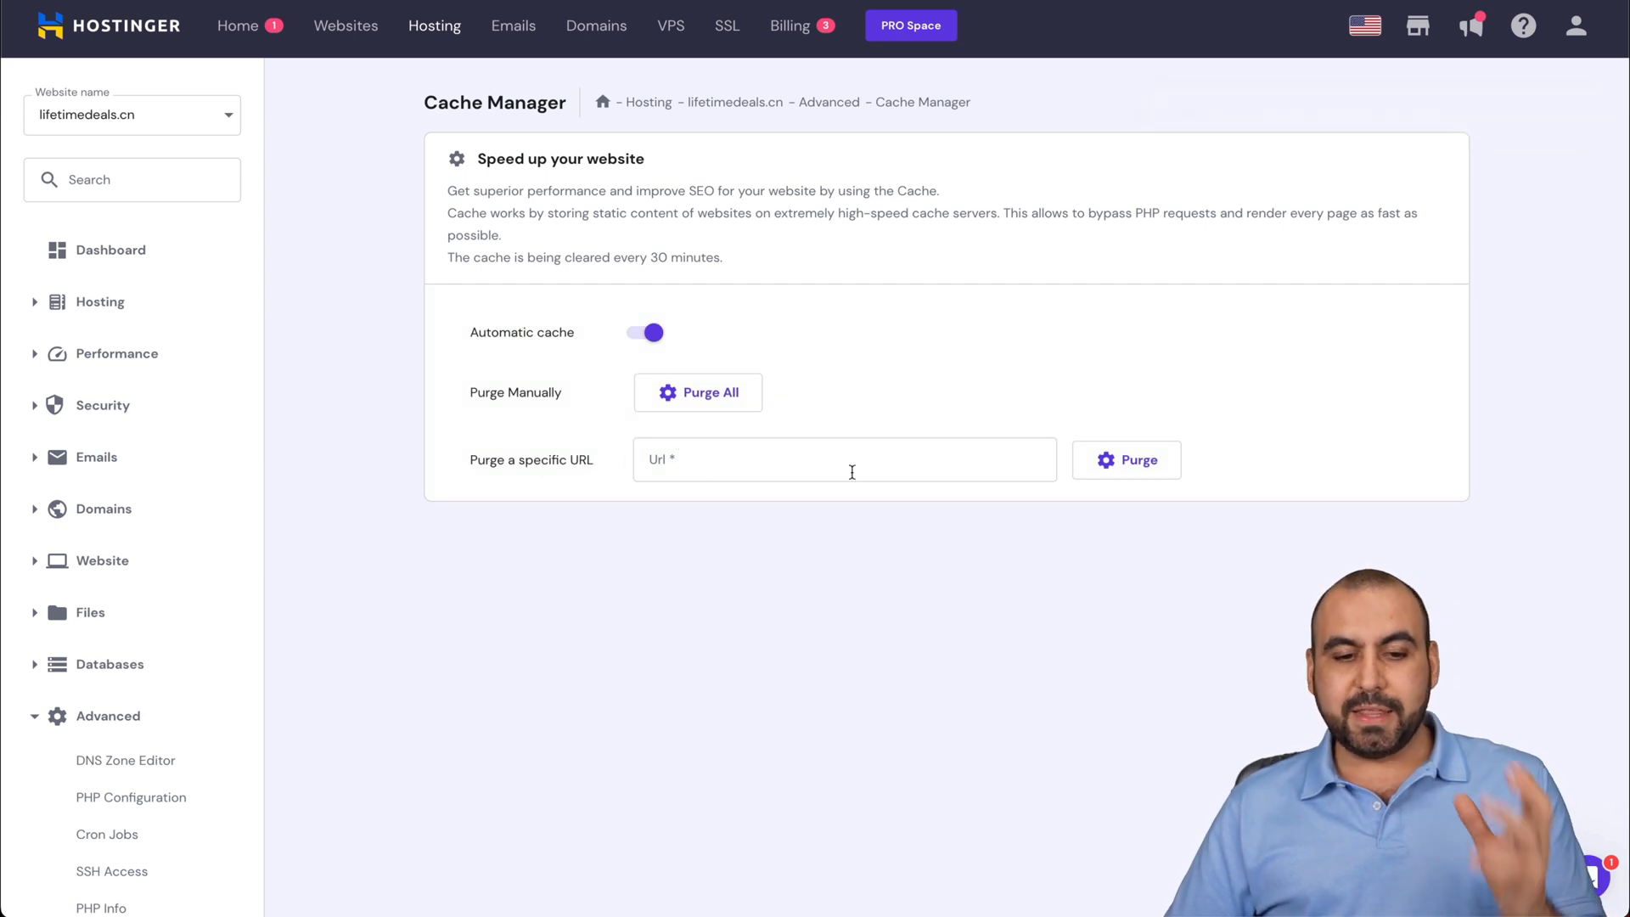
mouse_move(767, 429)
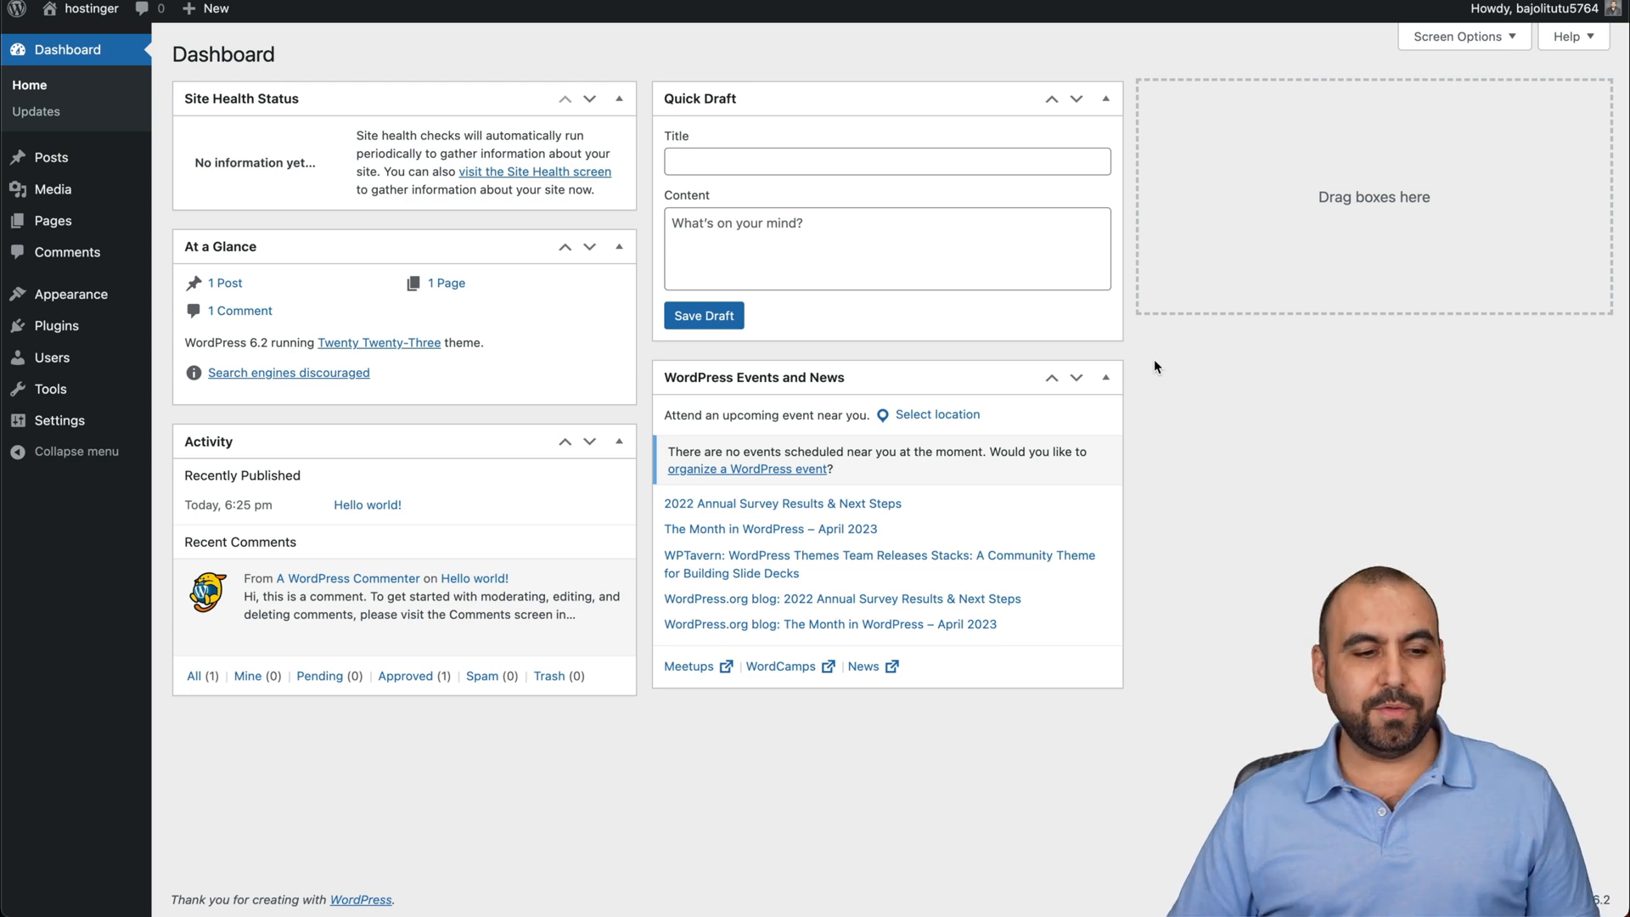
Search Add New plugins for 'smush', install Smush and activate it.
click(56, 326)
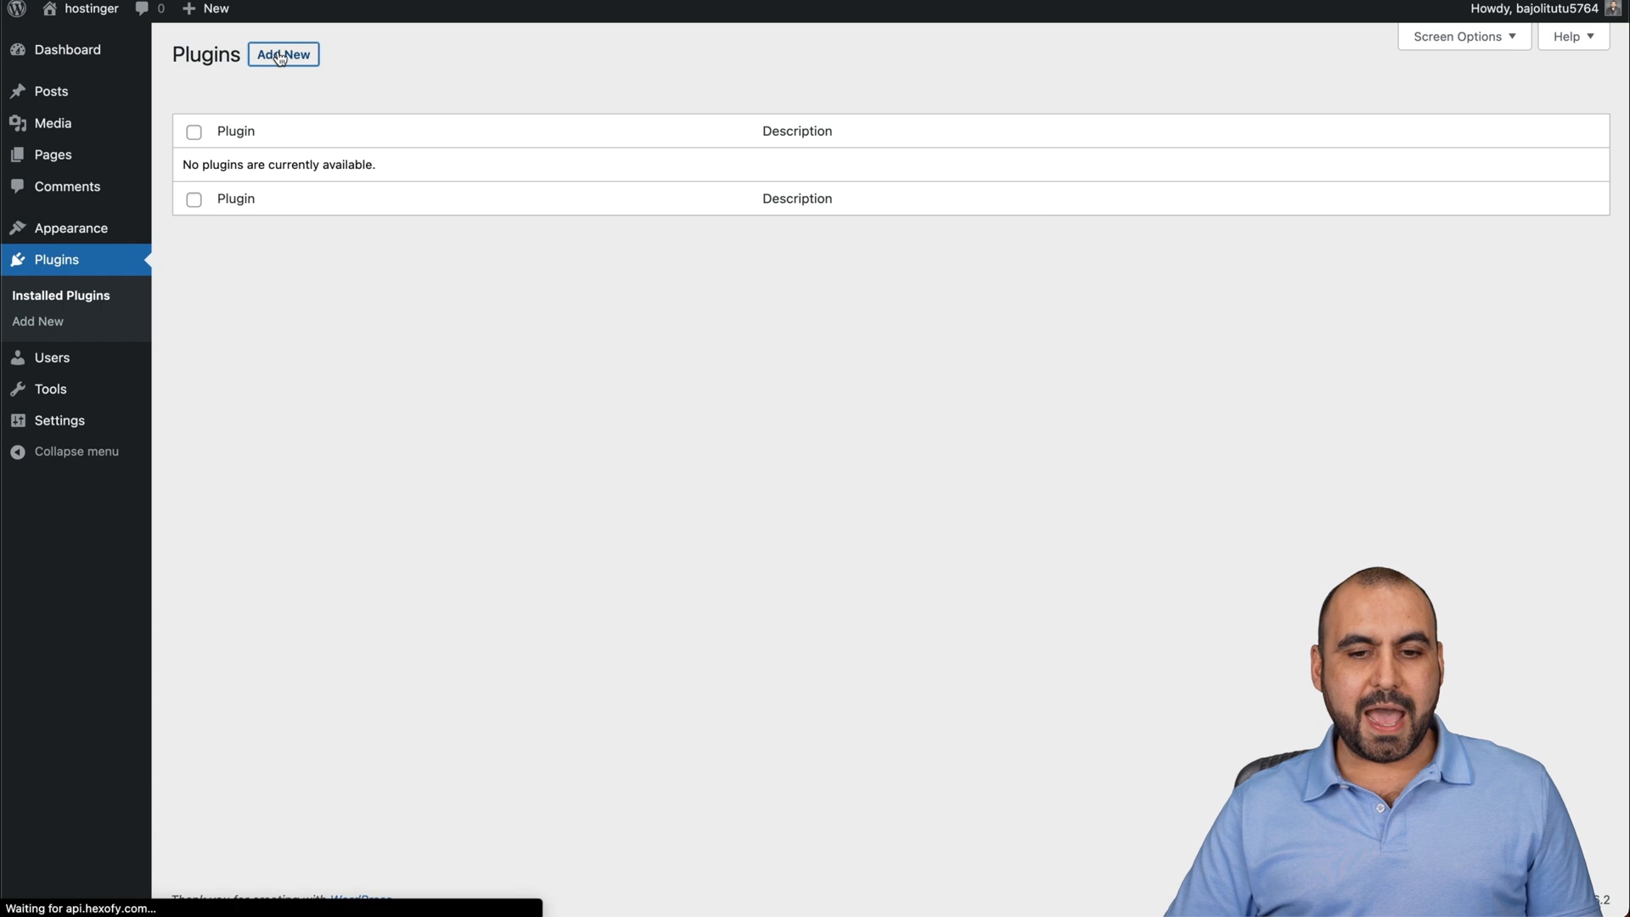
click(283, 54)
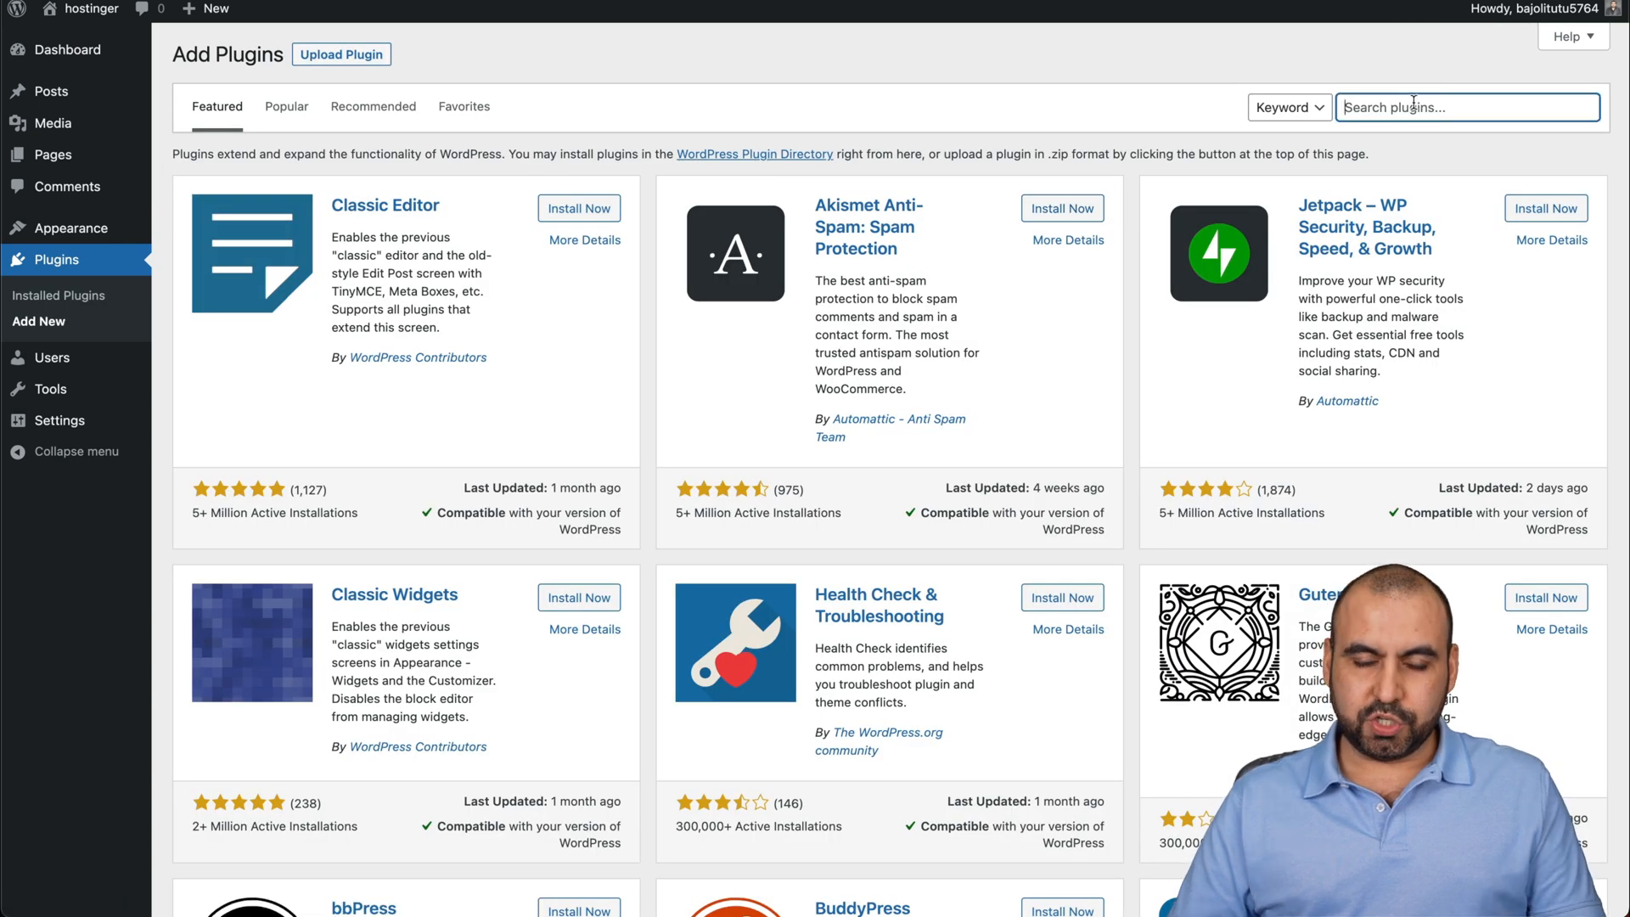
text(s)
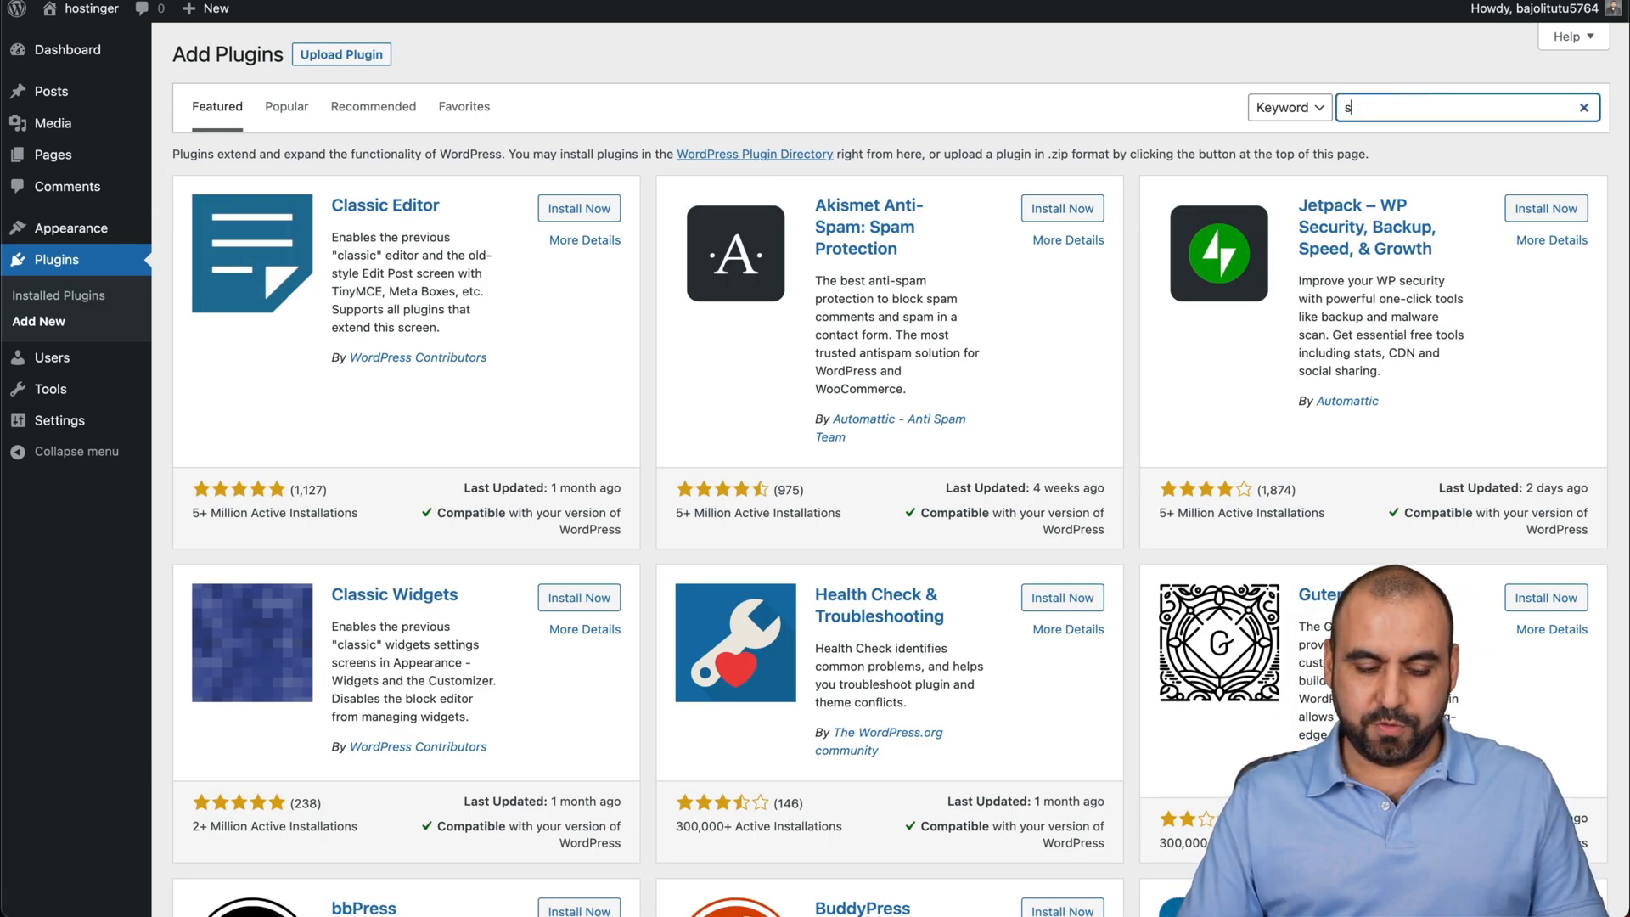
text(smush)
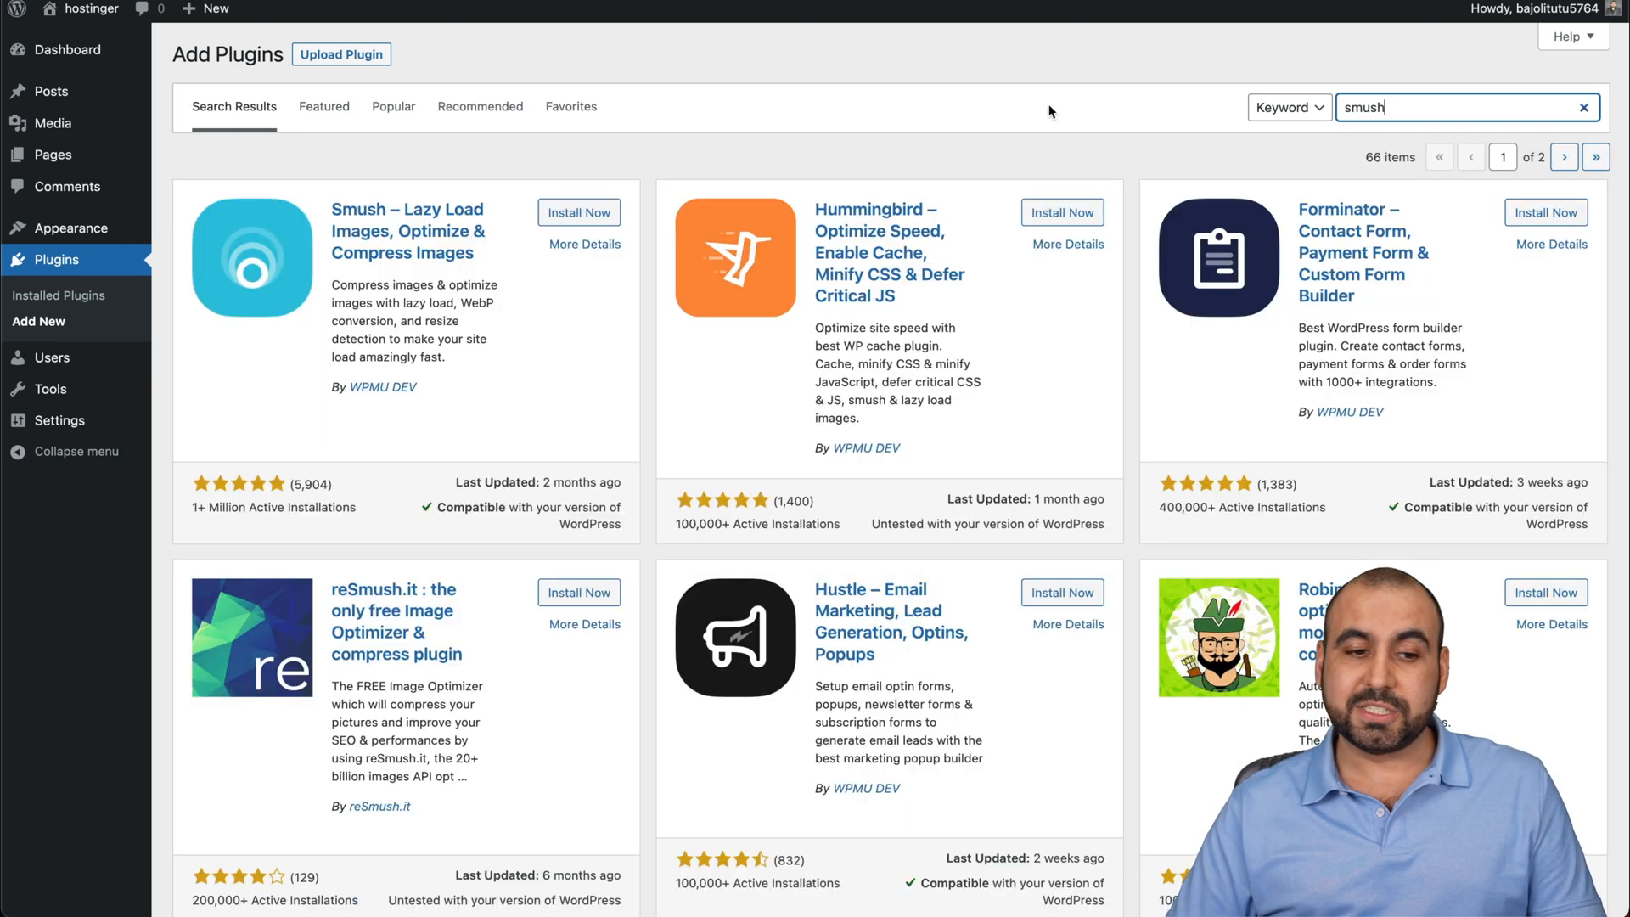
mouse_move(746, 151)
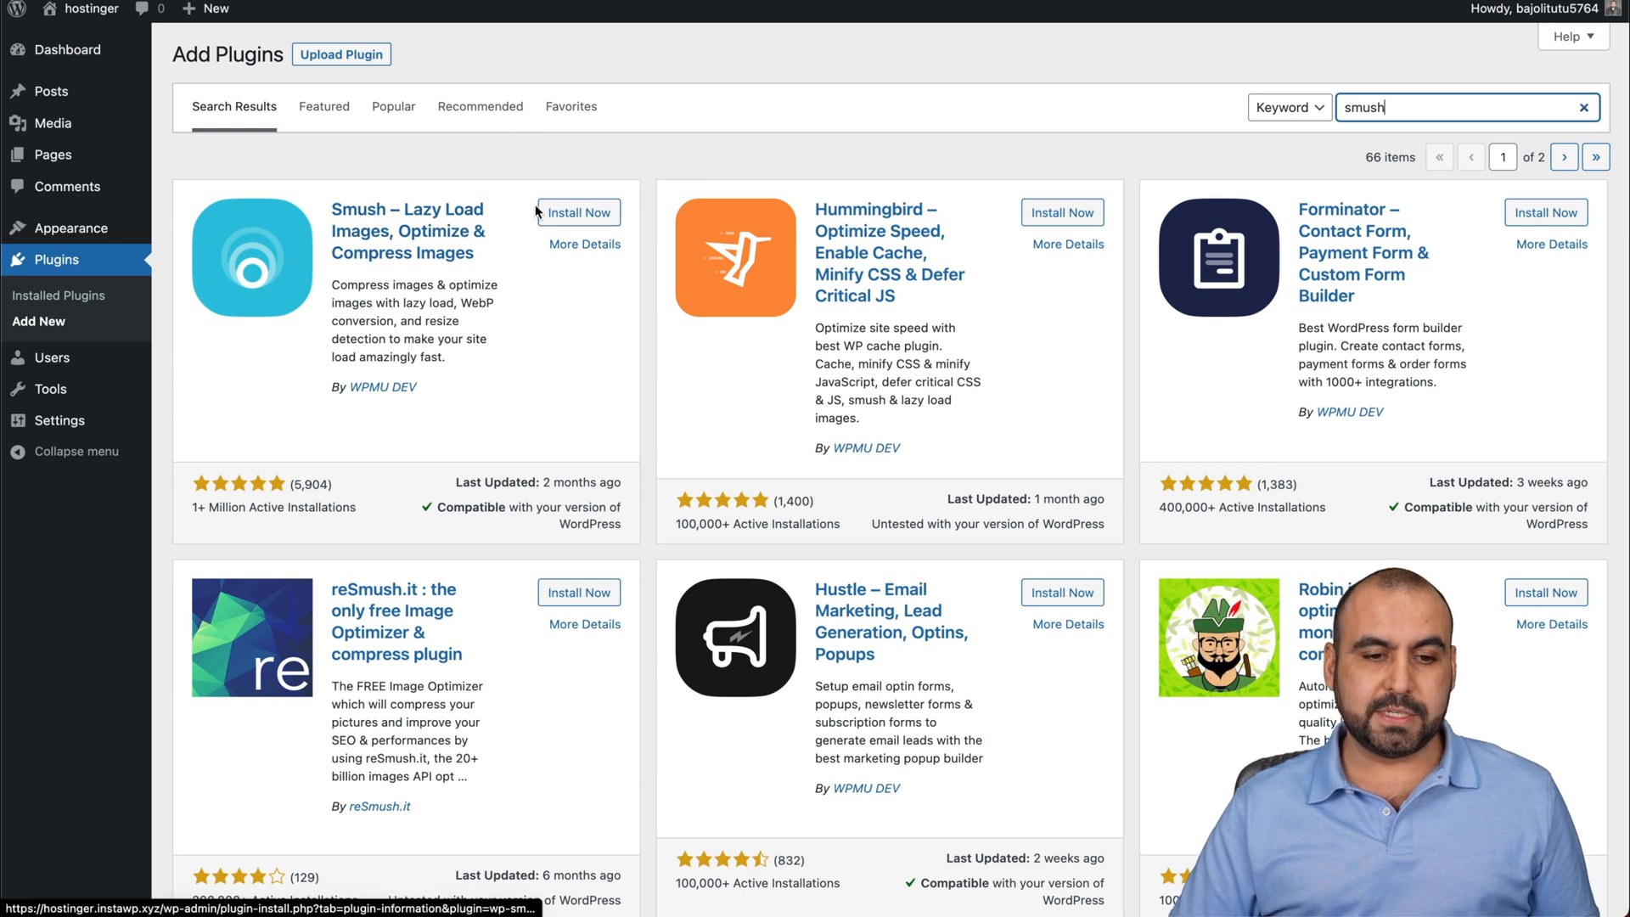
click(577, 212)
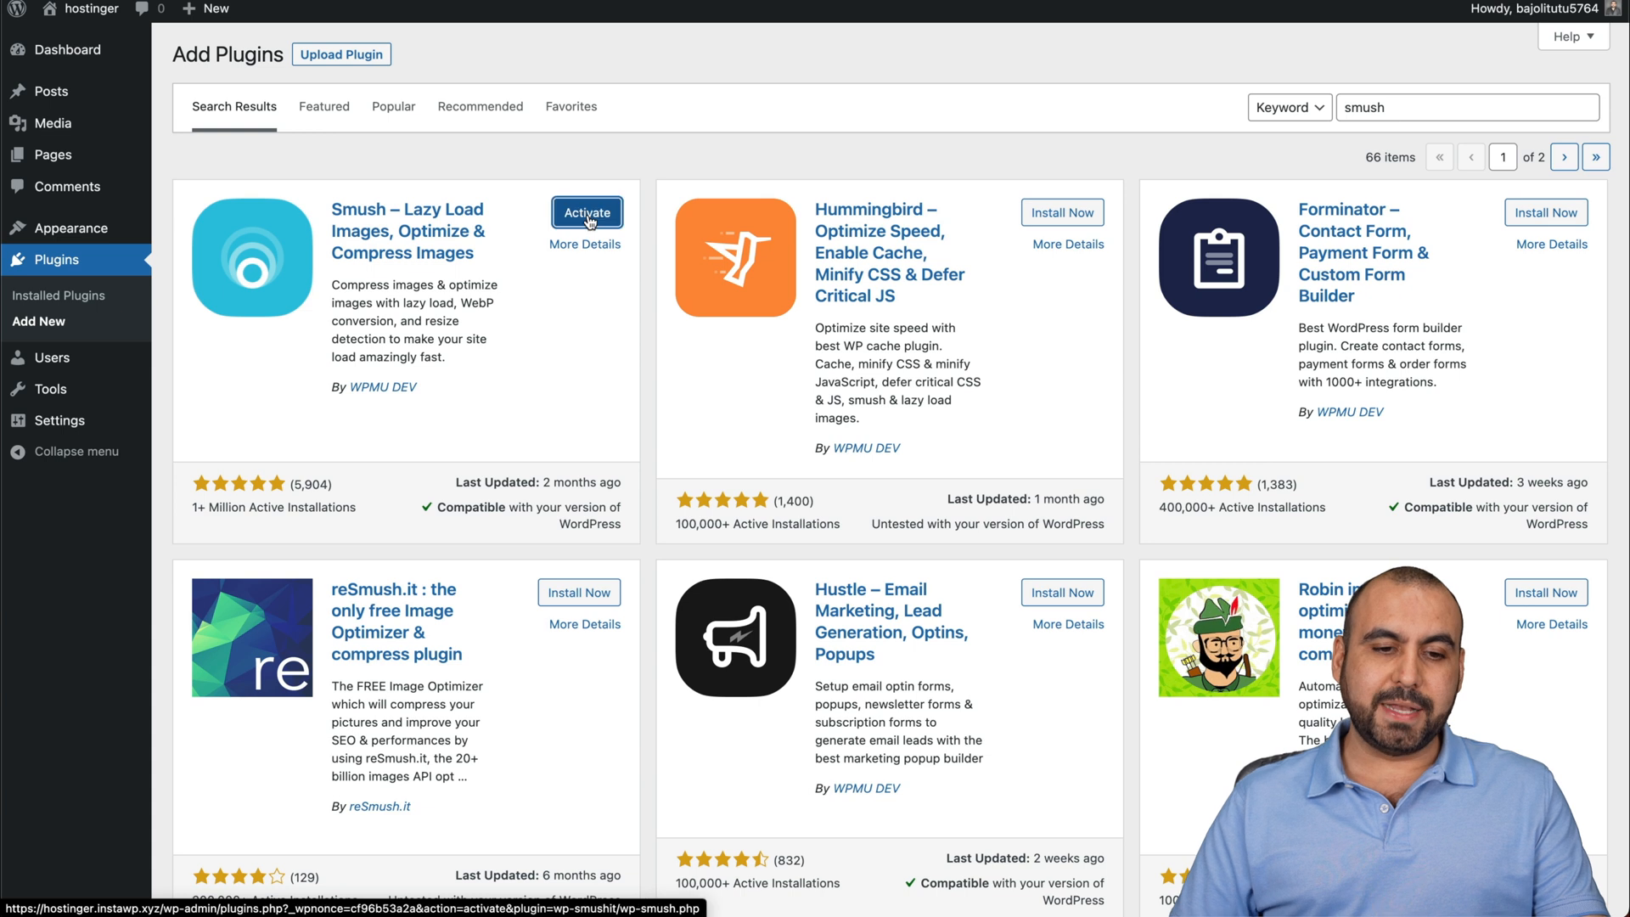
click(586, 212)
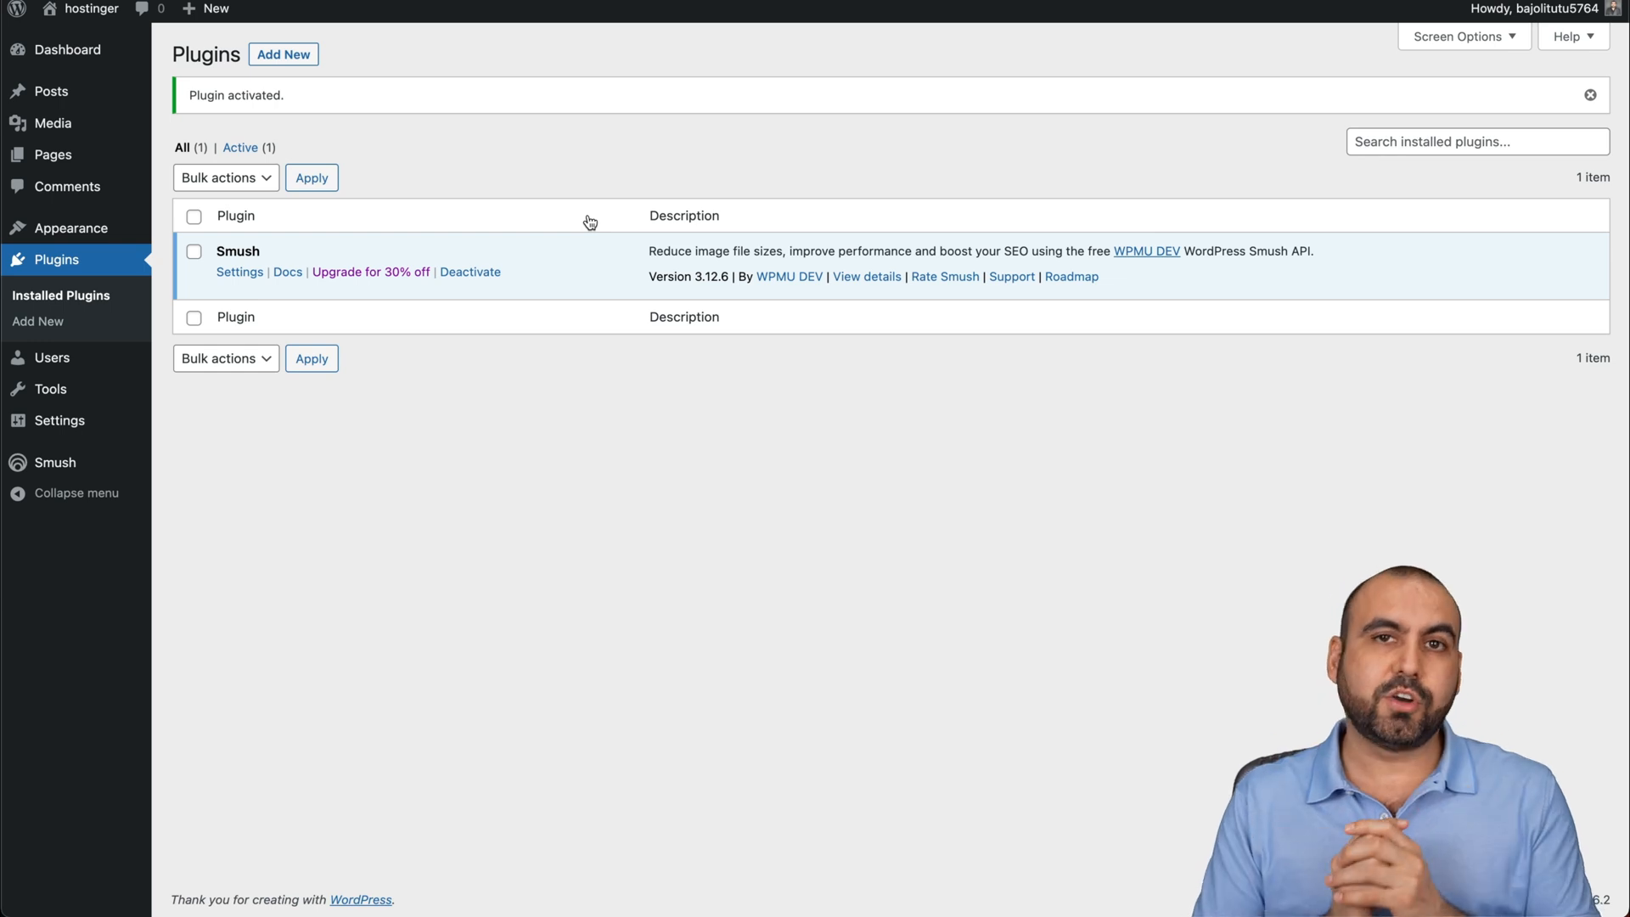
mouse_move(351, 263)
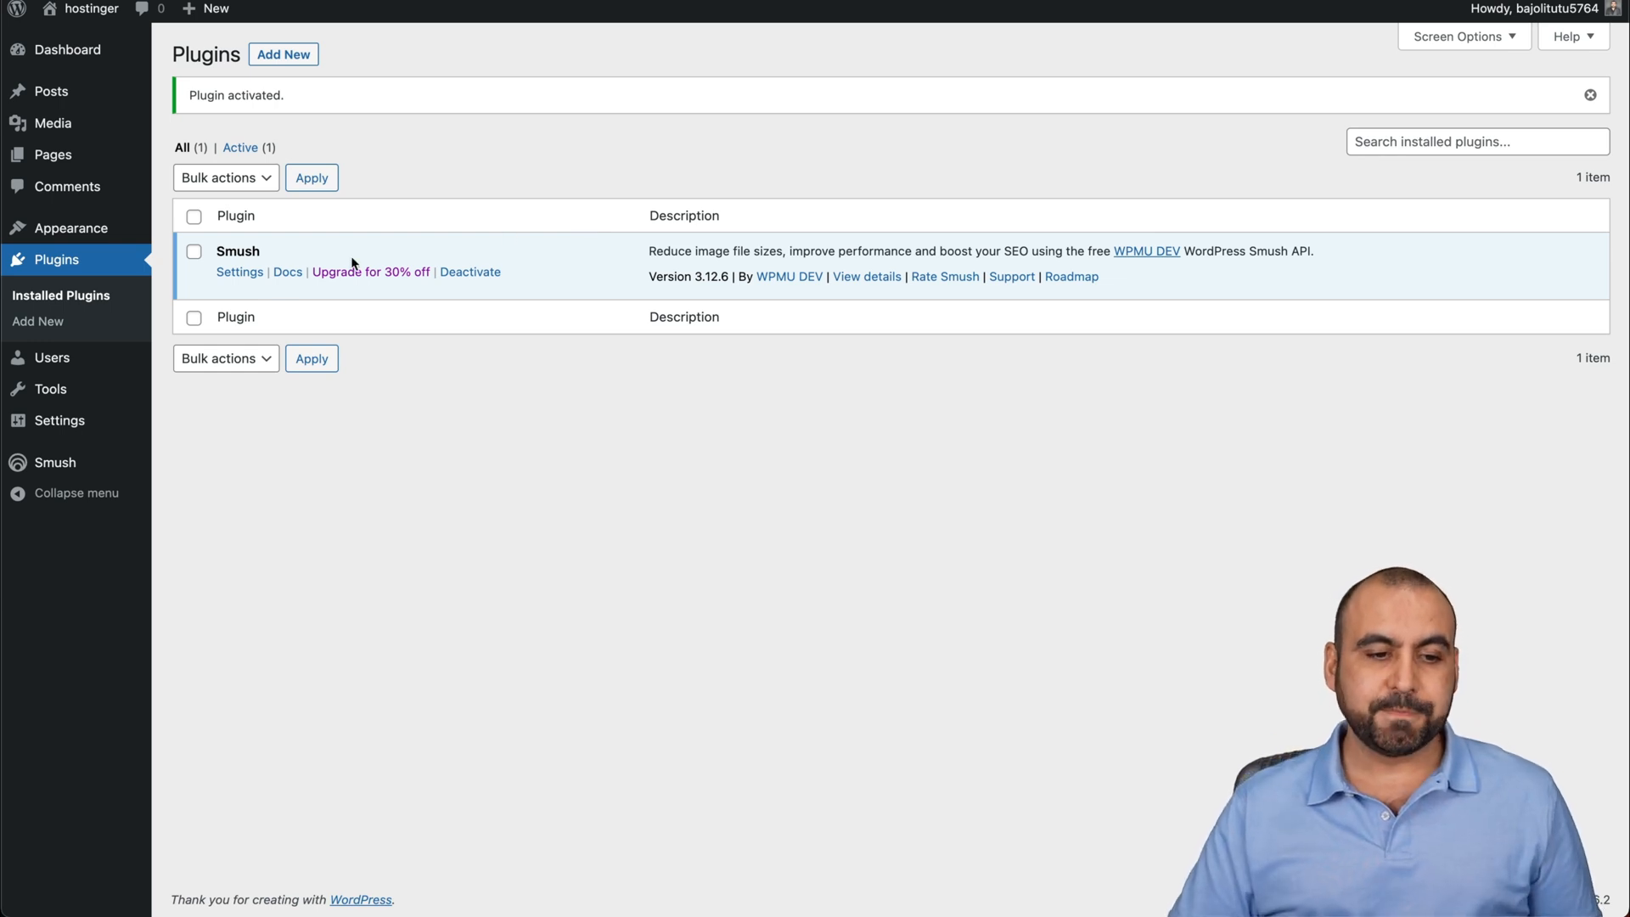
Go to Smush's settings and skip its setup wizard to land on Bulk Smush.
click(239, 272)
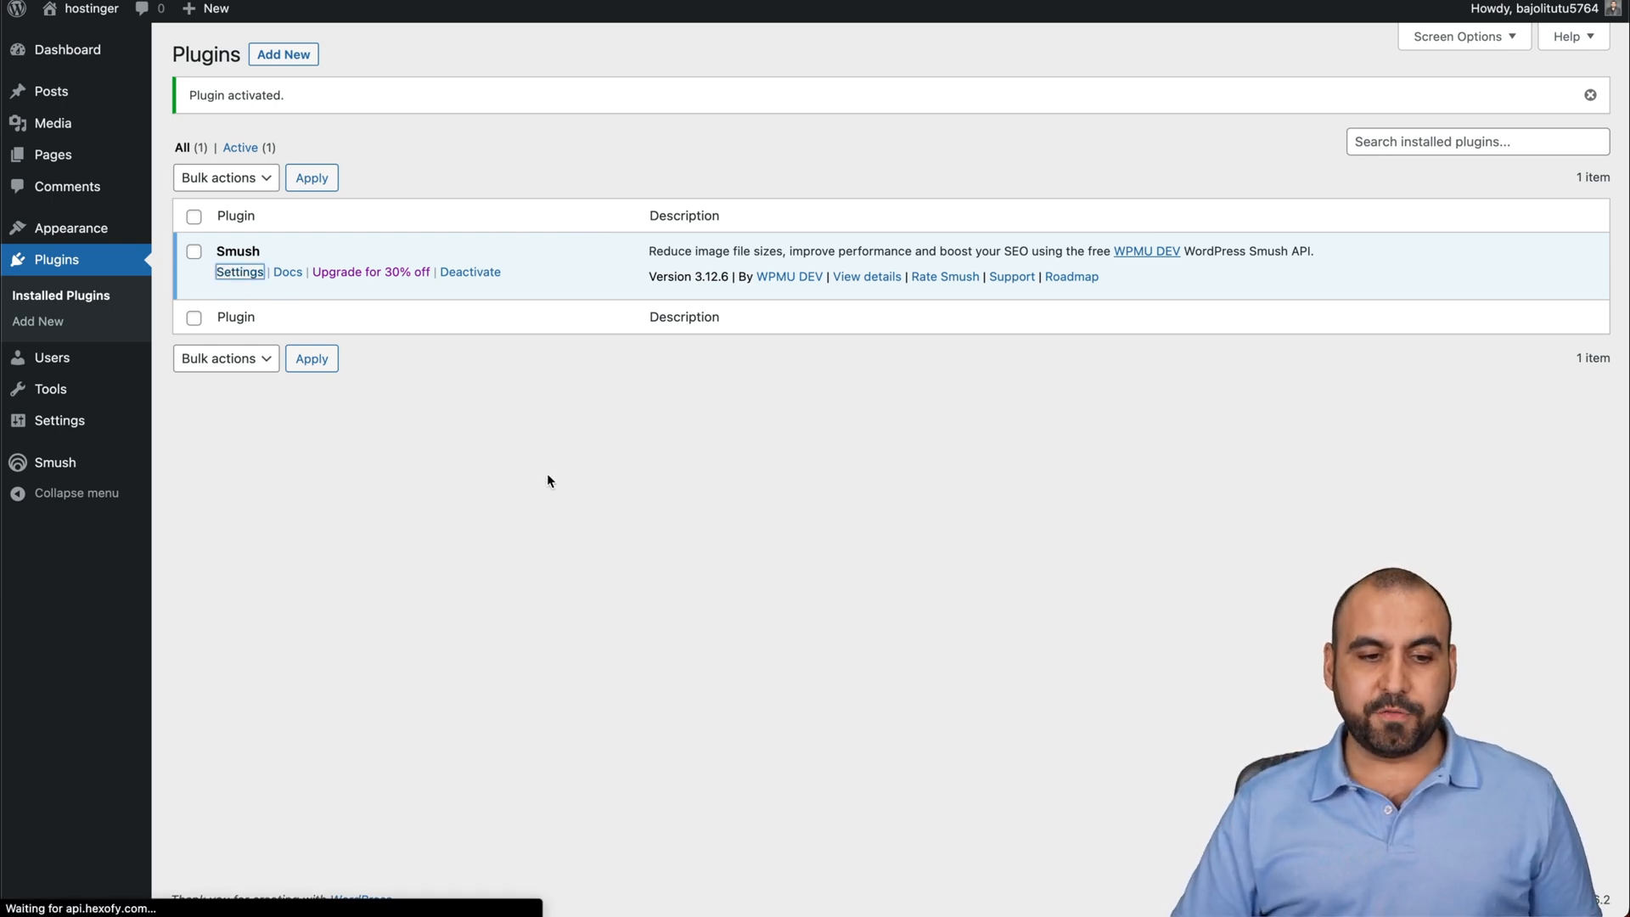
click(239, 271)
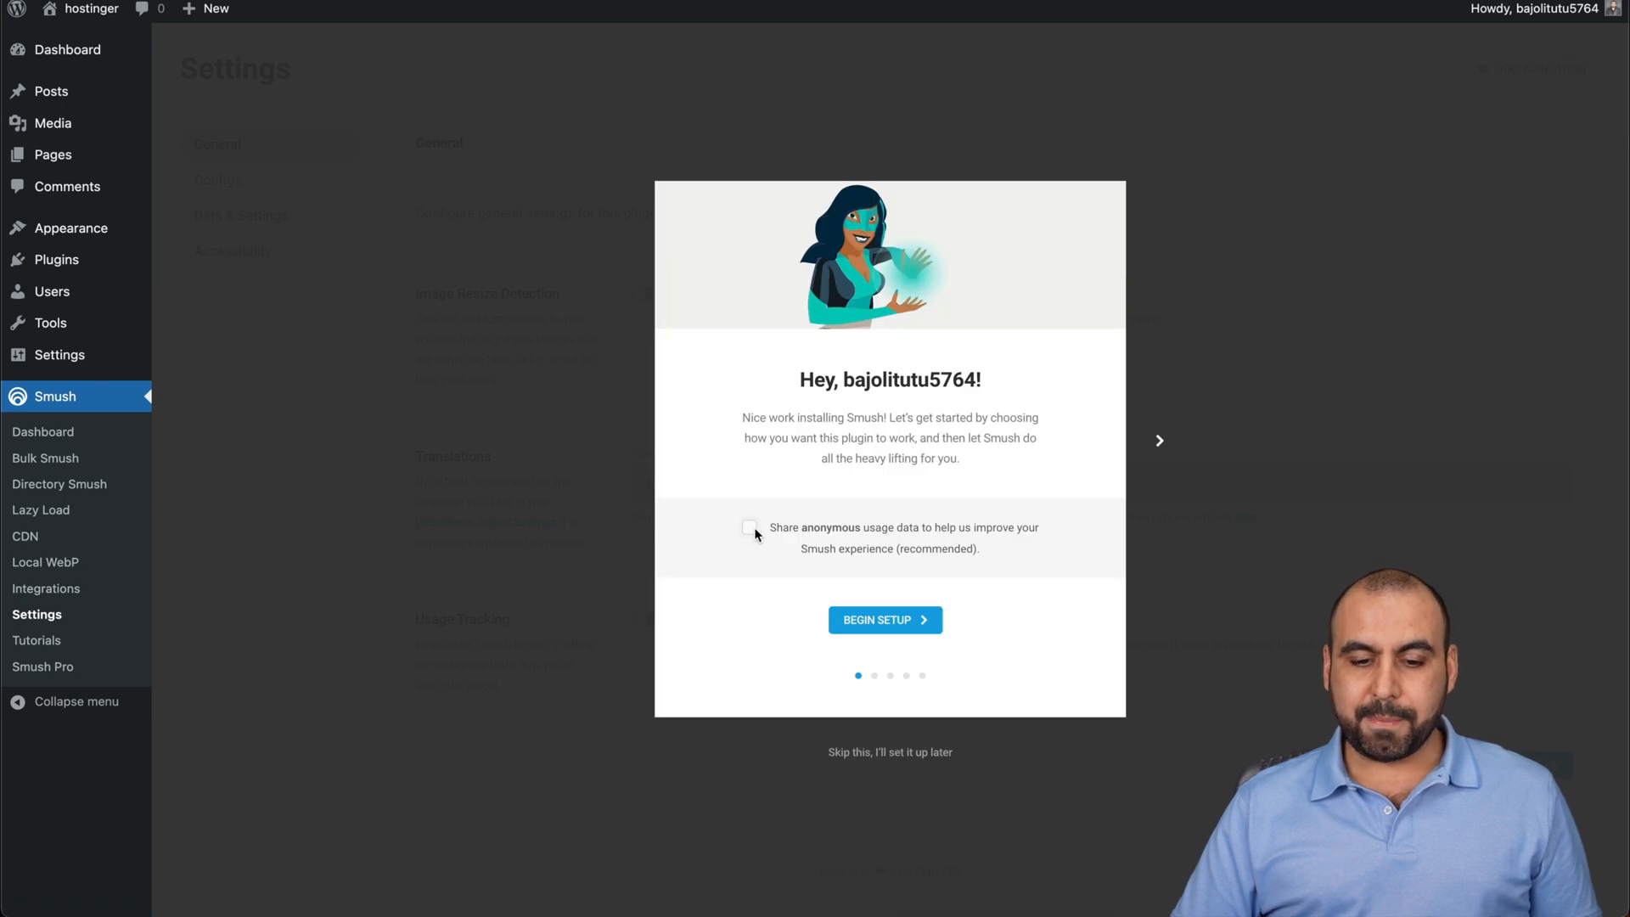
click(884, 619)
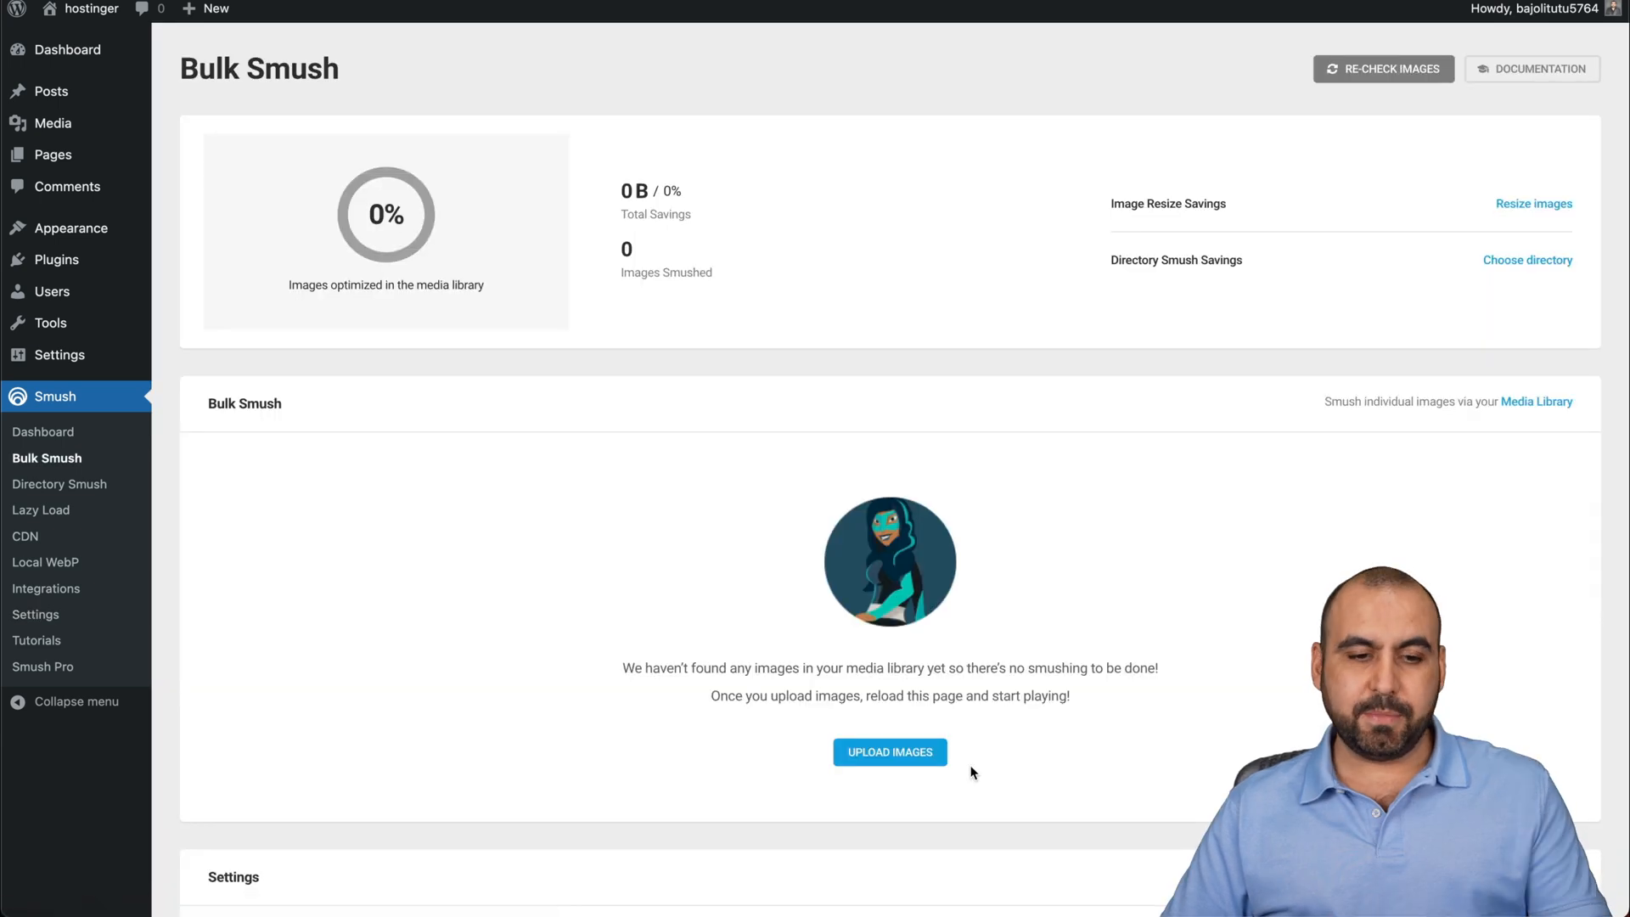
Enable 'Compress original images' in the Bulk Smush settings.
scroll(down, 3)
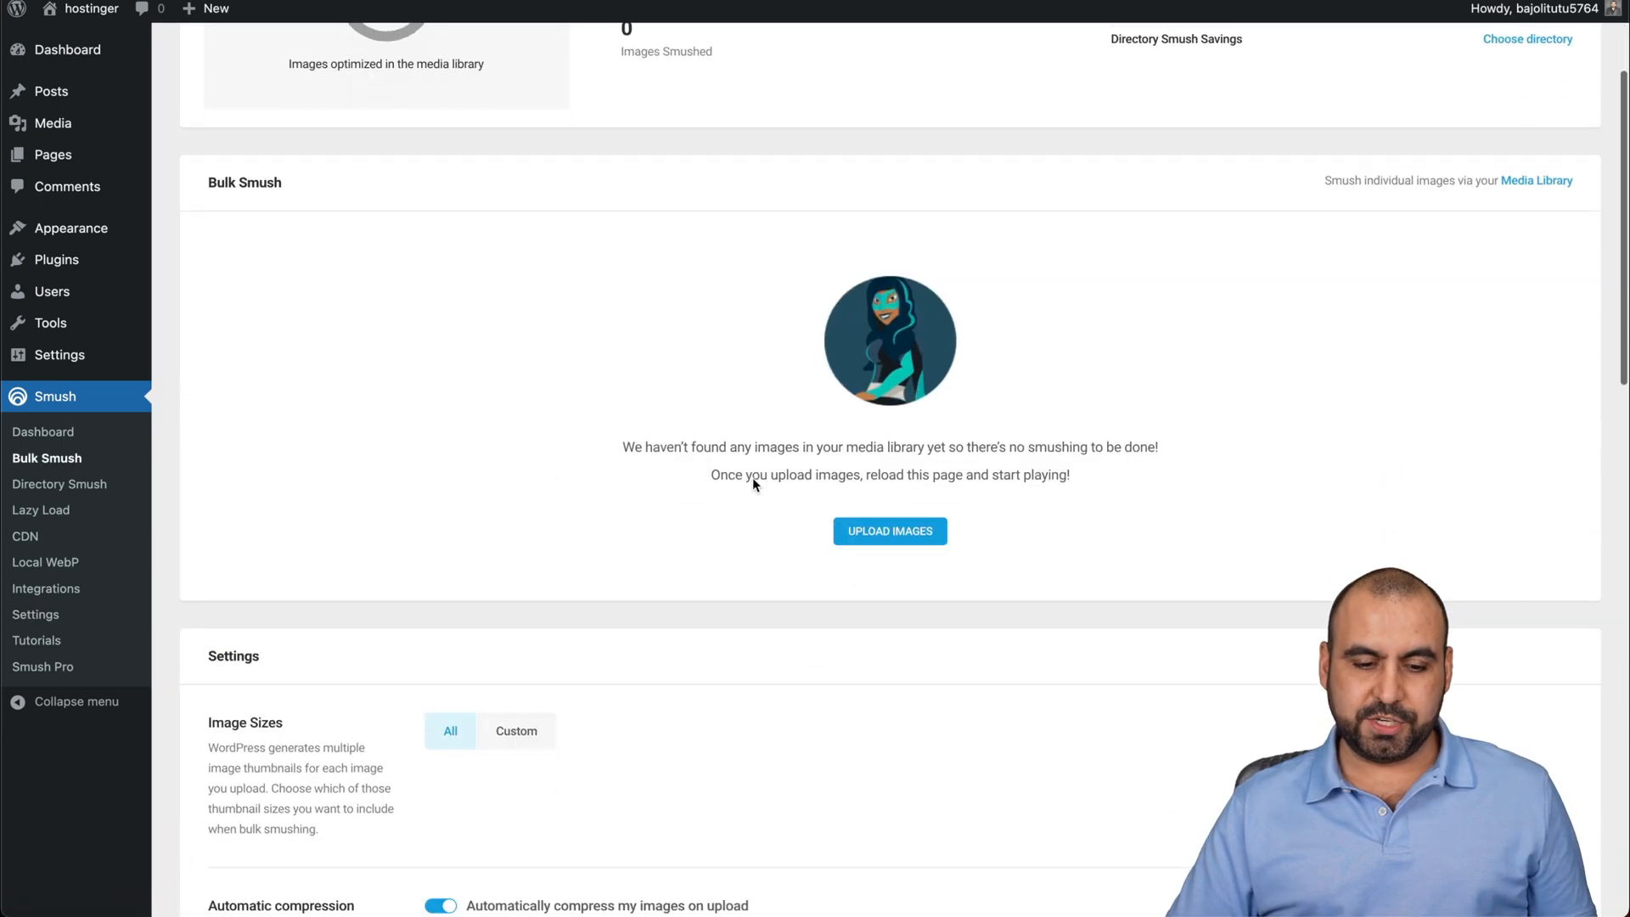
scroll(down, 3)
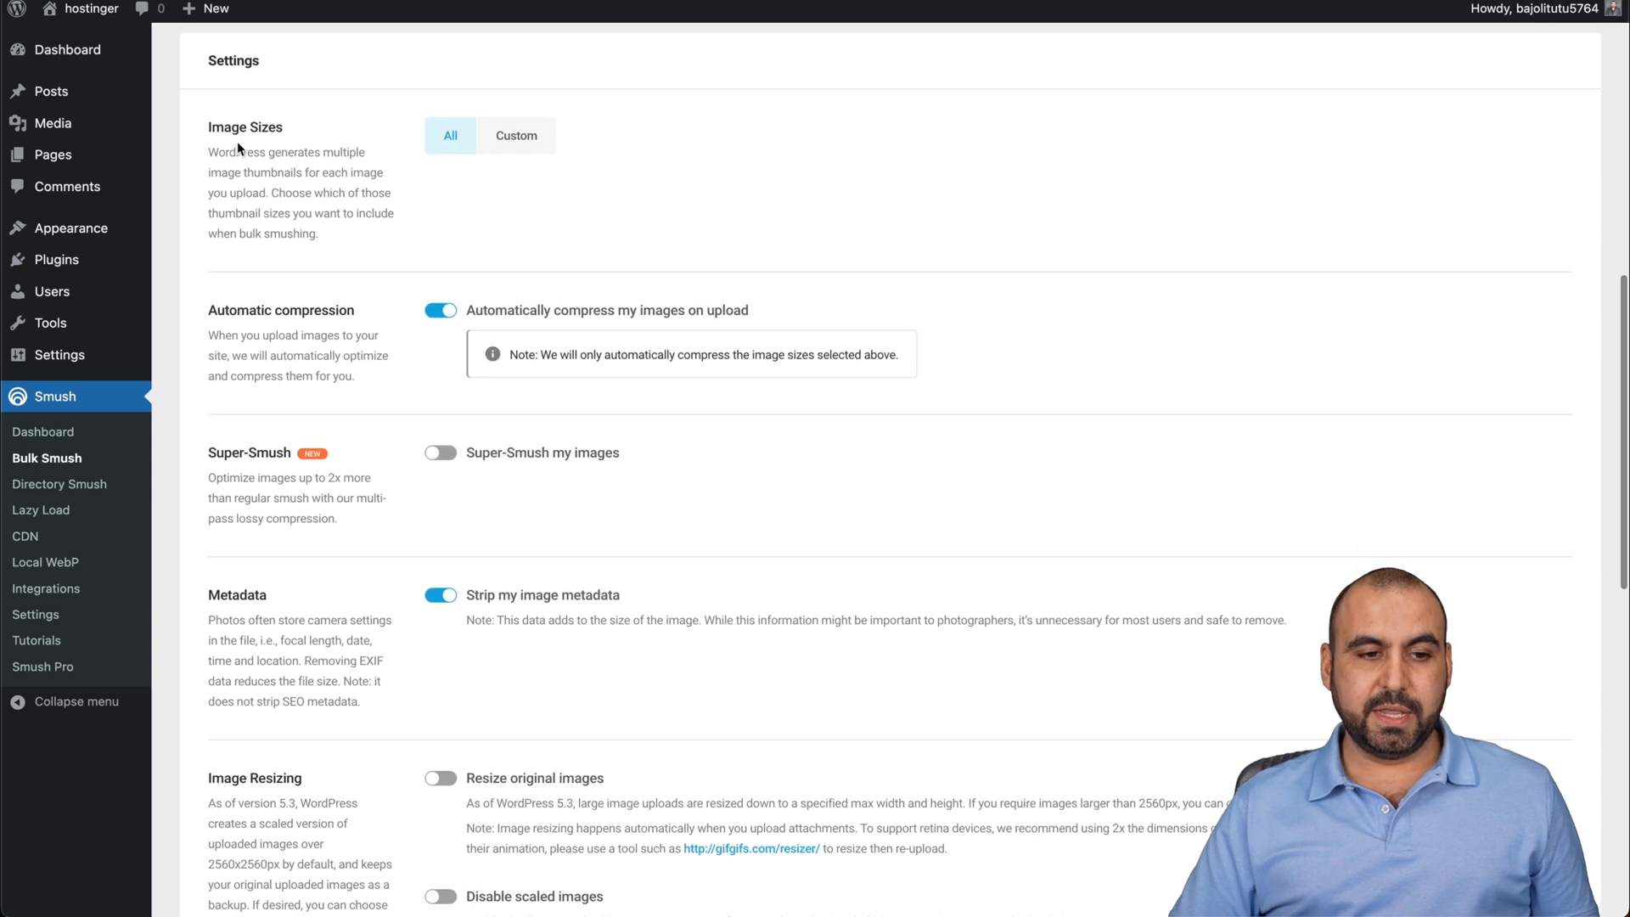
scroll(down, 3)
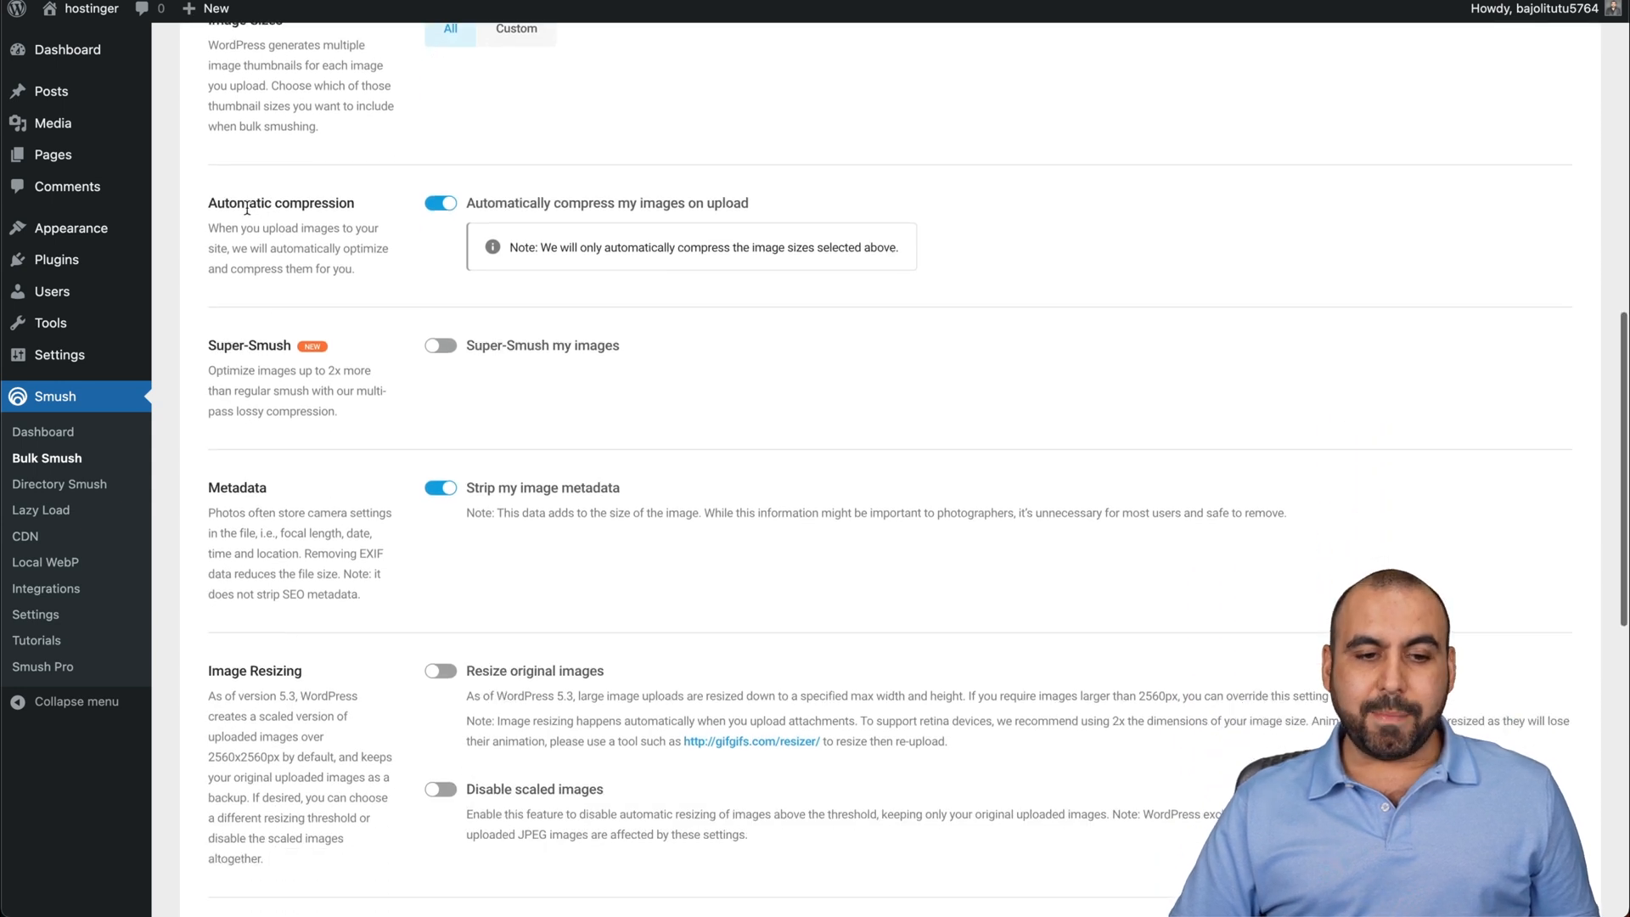
mouse_move(703, 227)
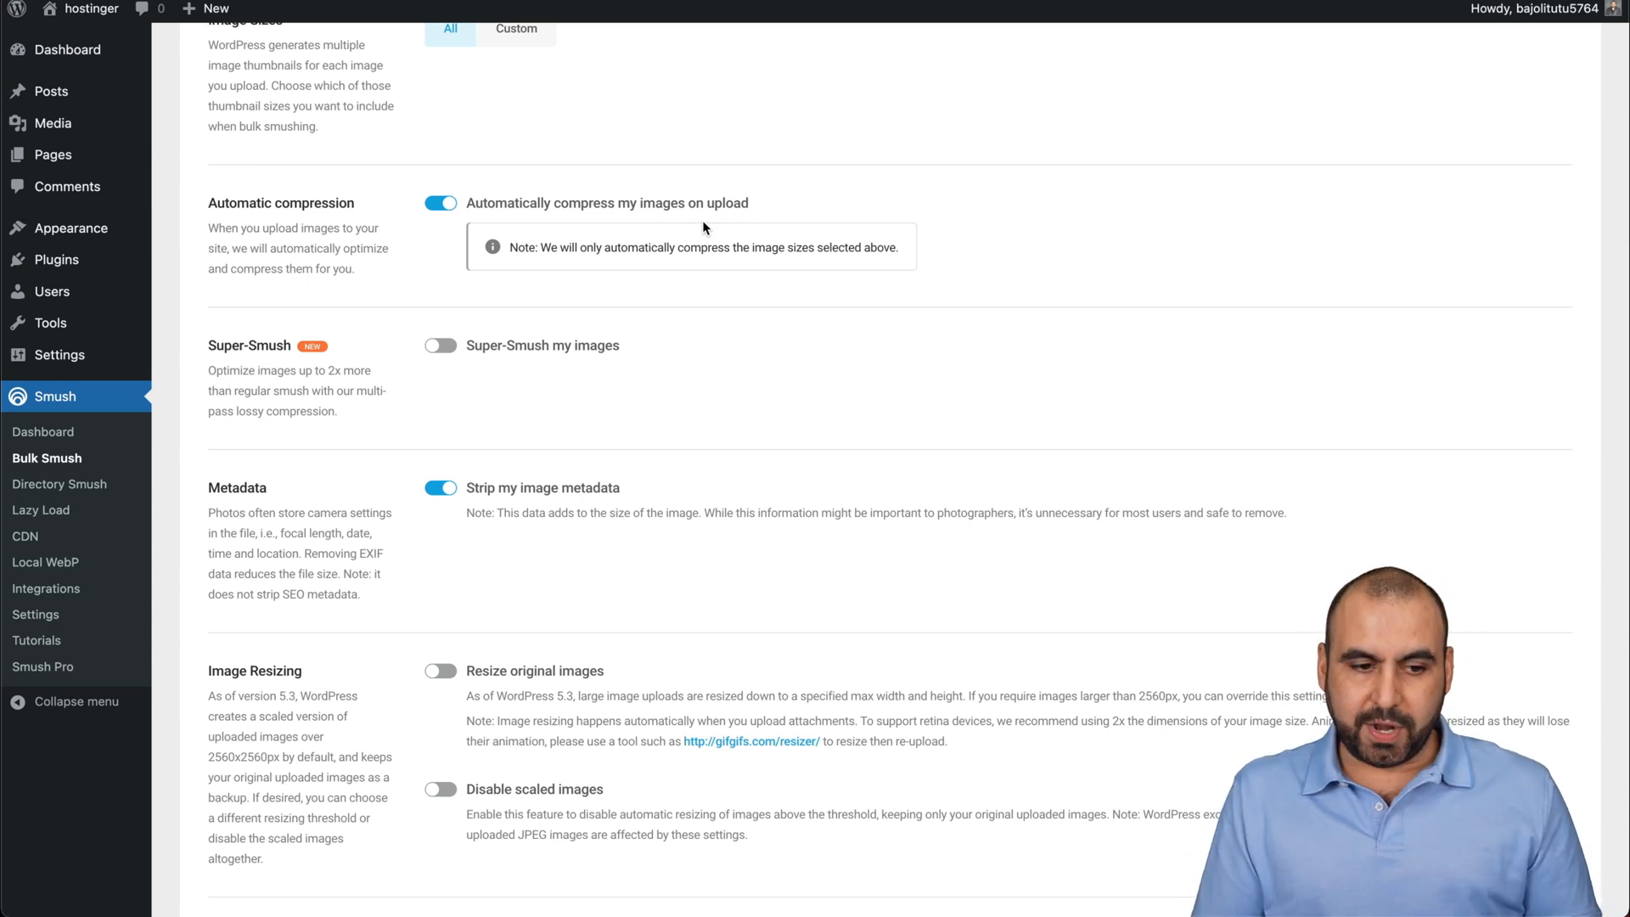
mouse_move(482, 365)
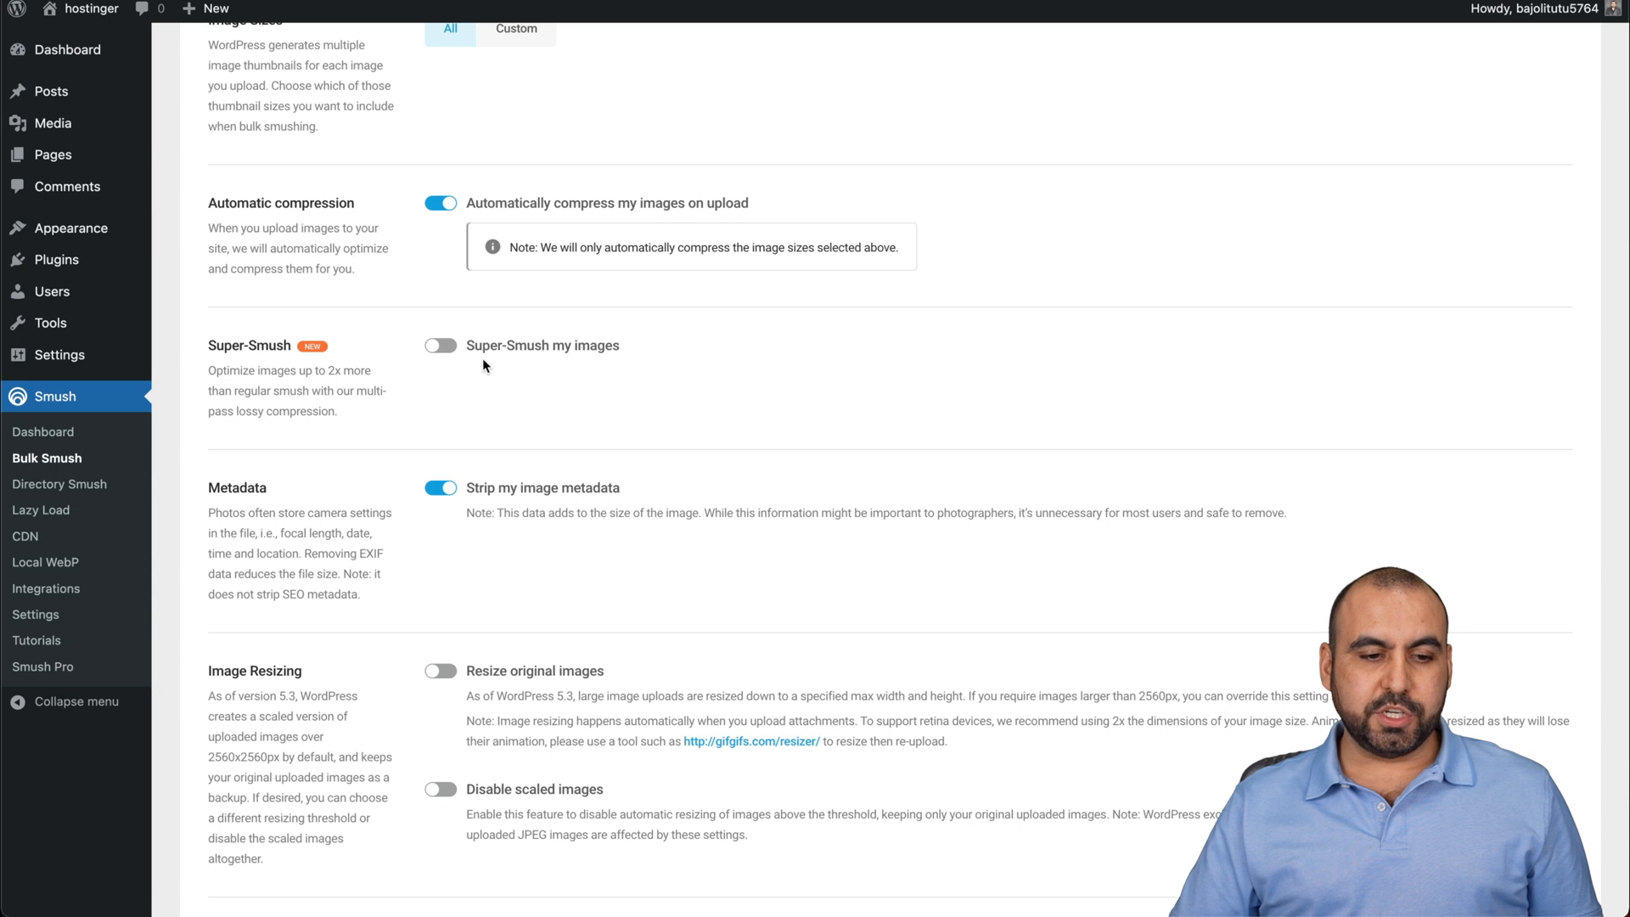
scroll(down, 3)
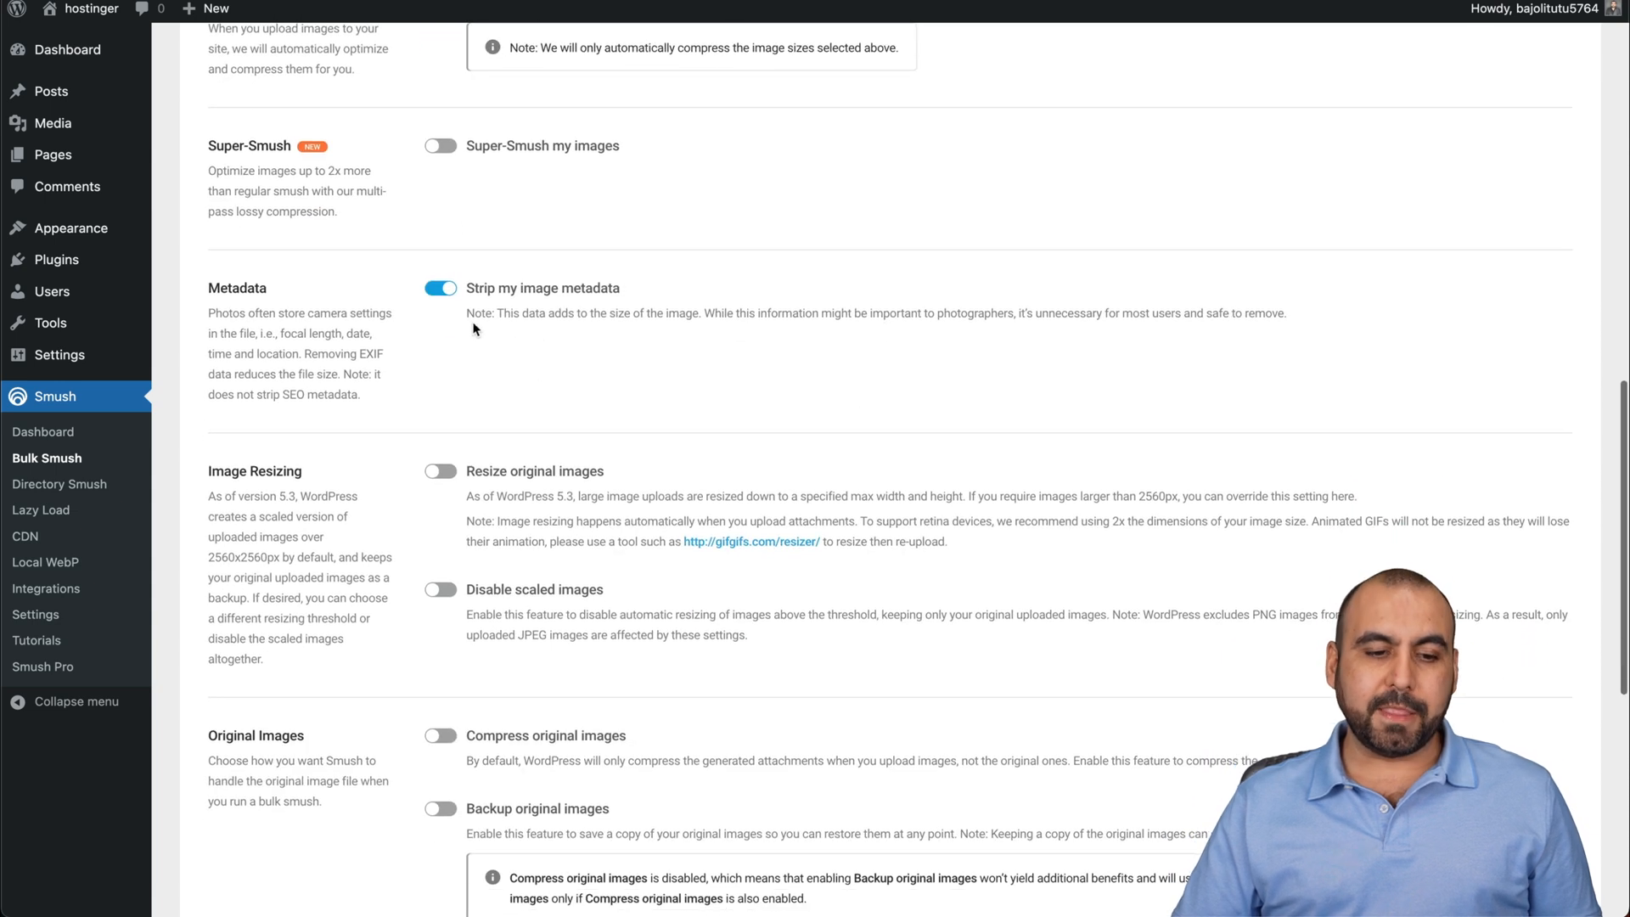
scroll(down, 3)
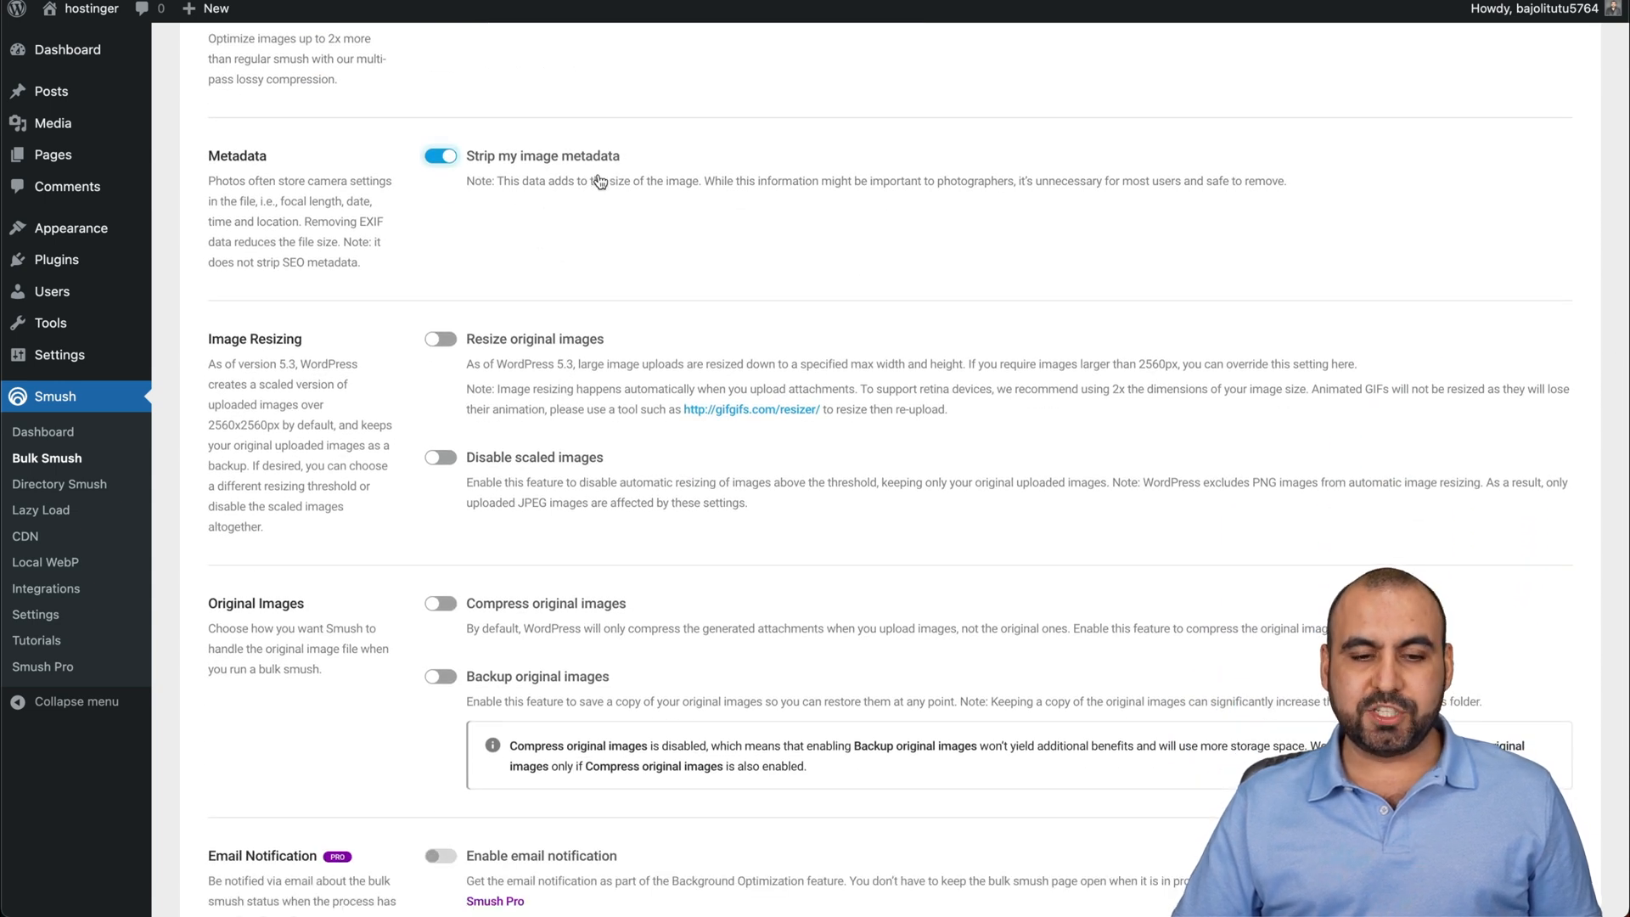
scroll(down, 3)
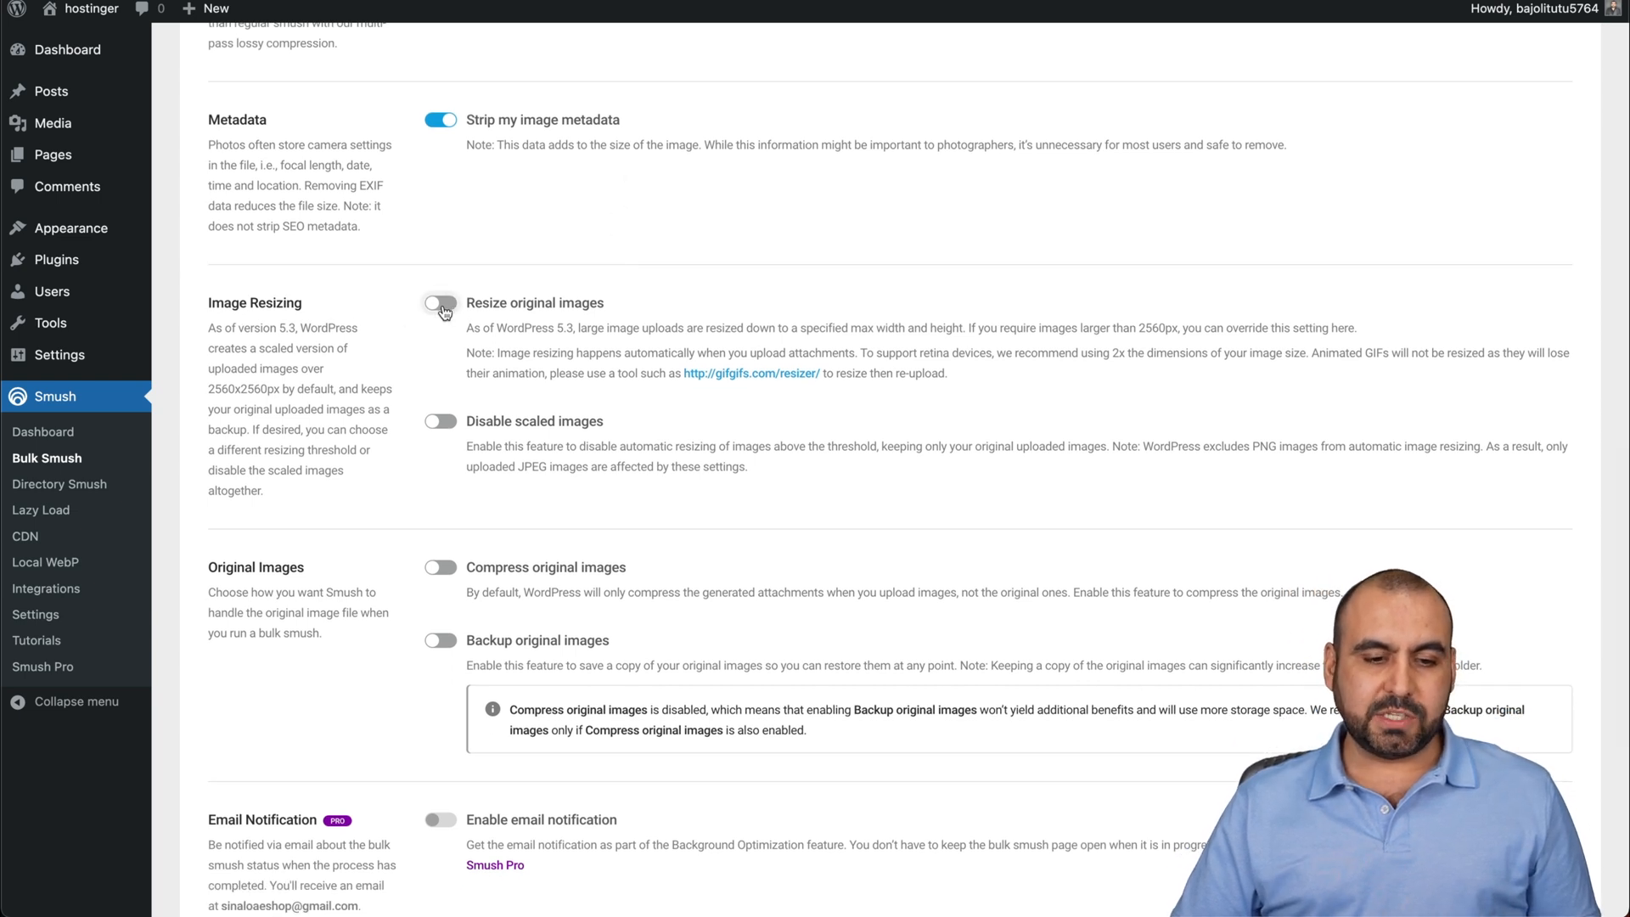
scroll(down, 3)
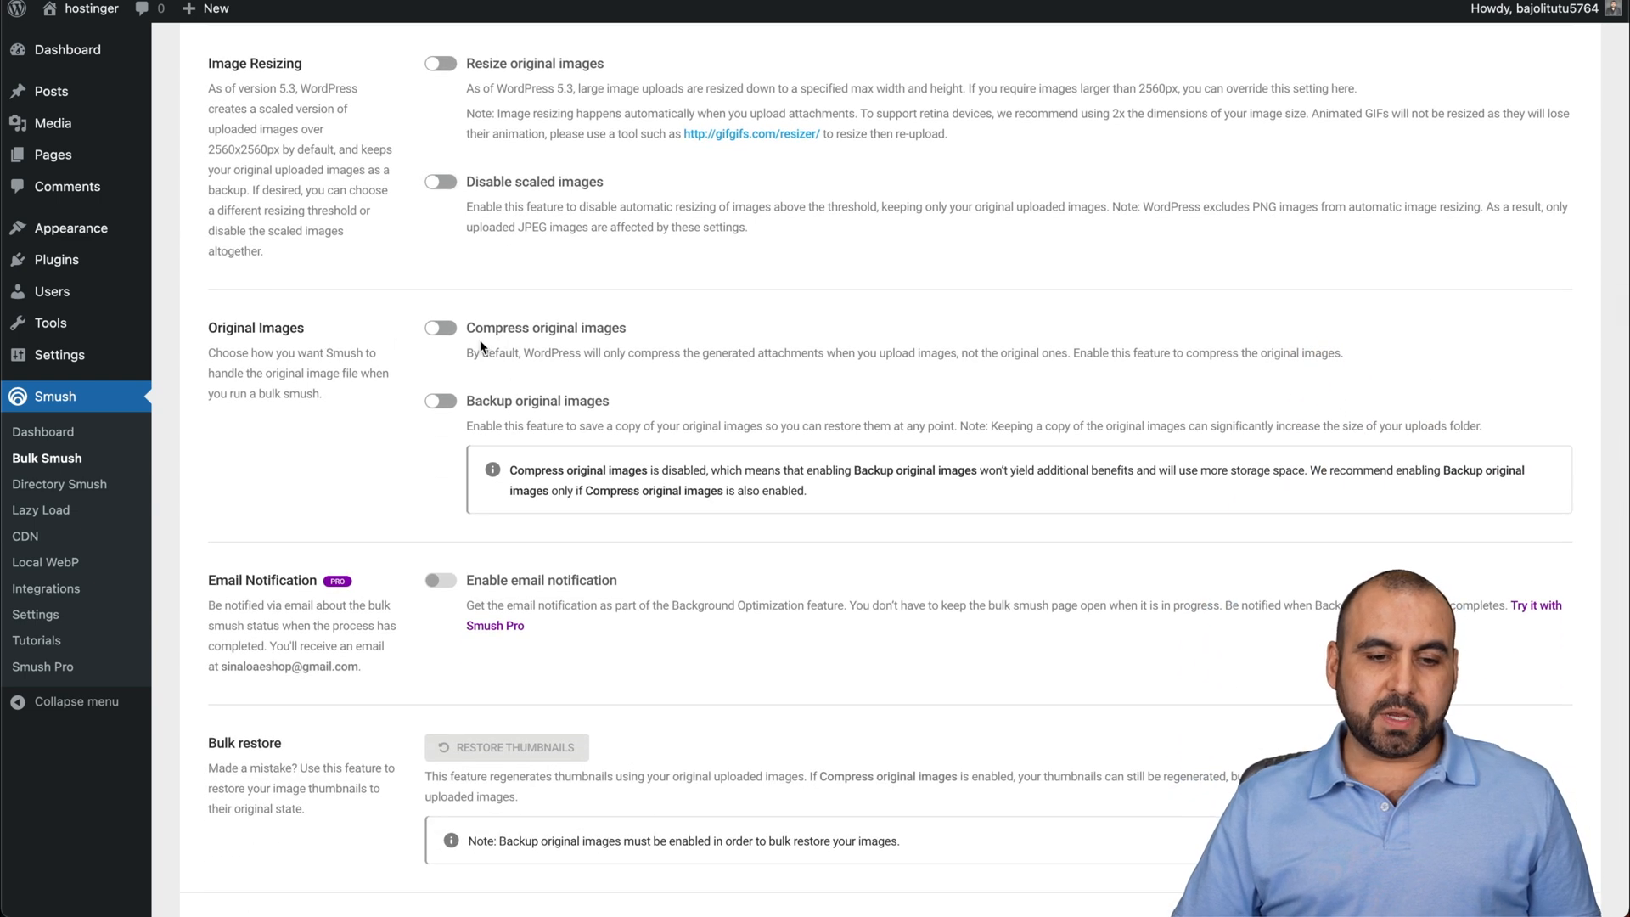
click(438, 328)
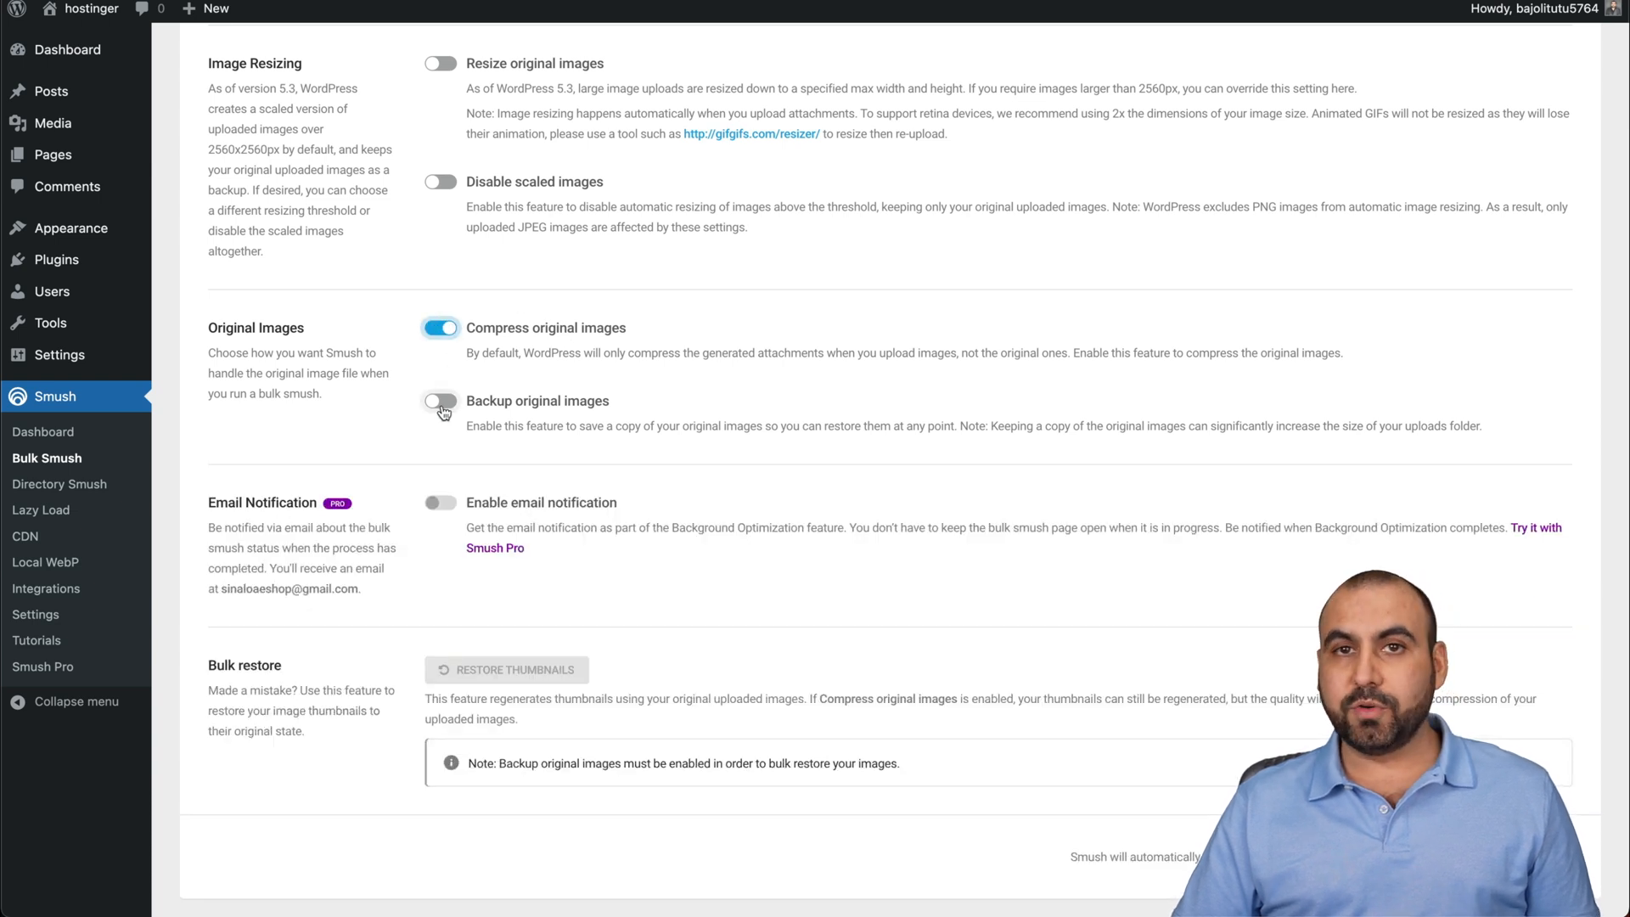
mouse_move(621, 404)
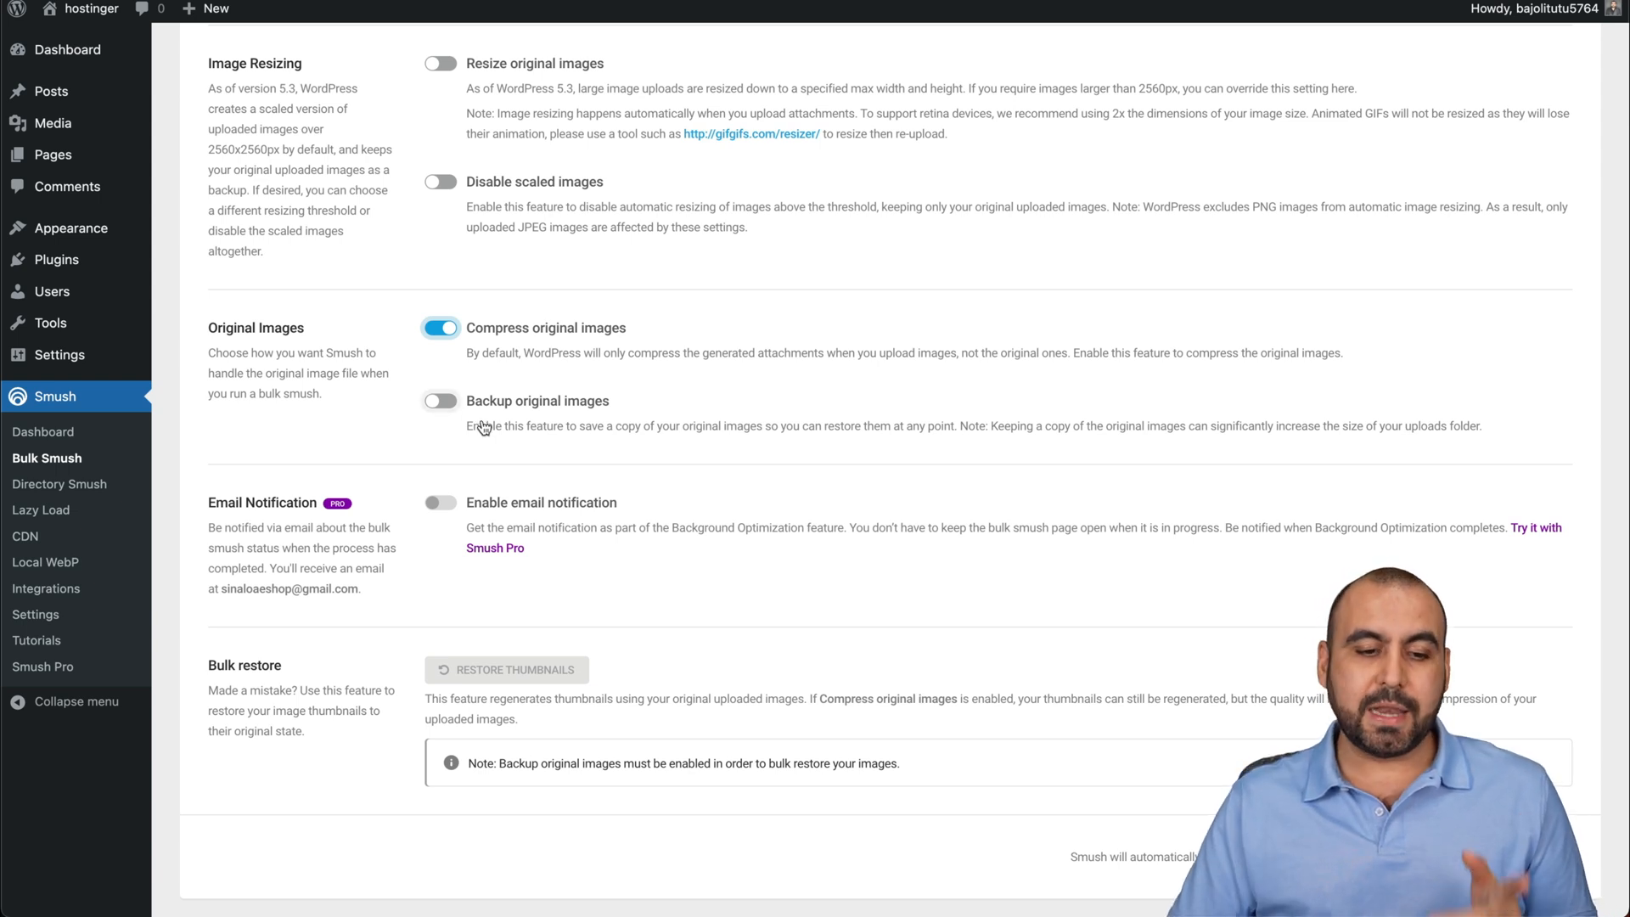
scroll(down, 3)
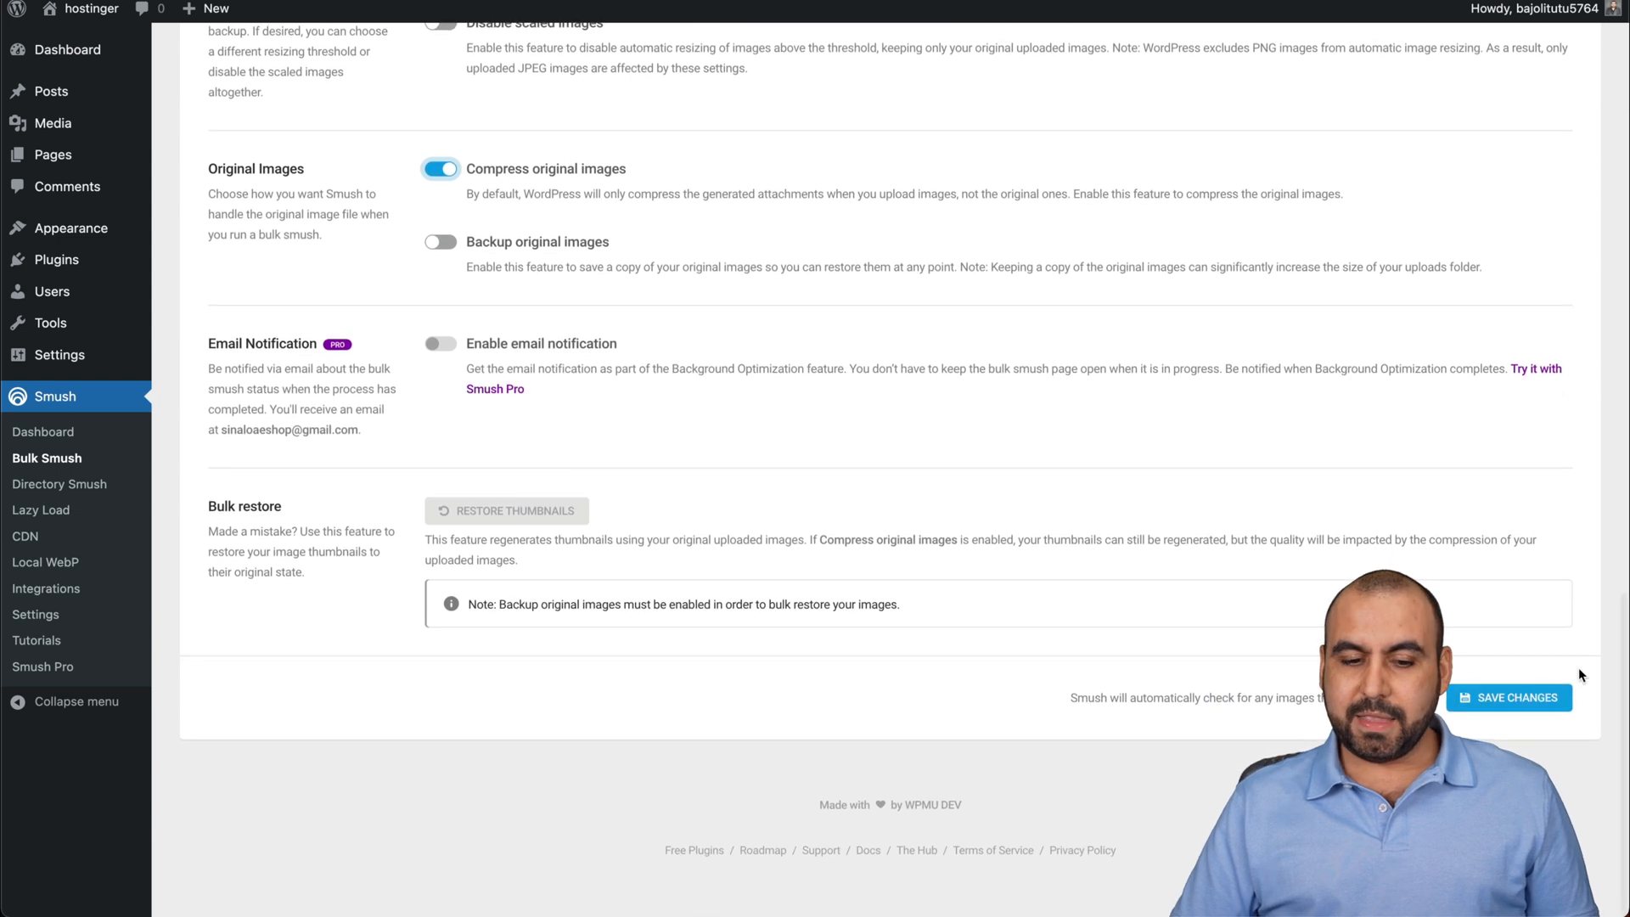
scroll(up, 3)
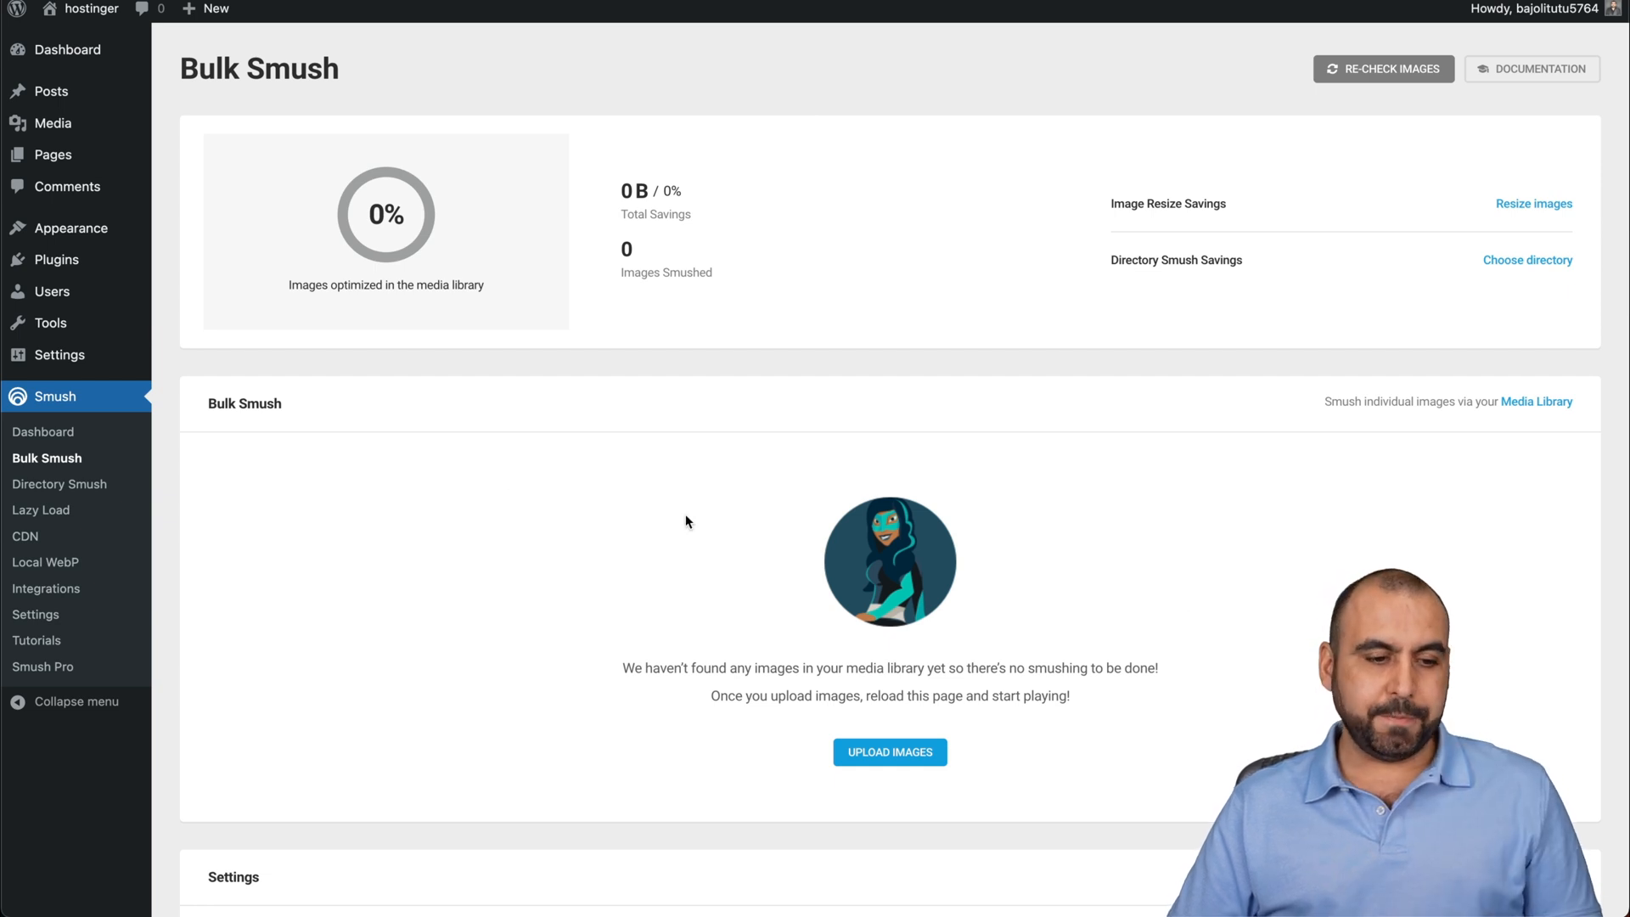
mouse_move(58, 484)
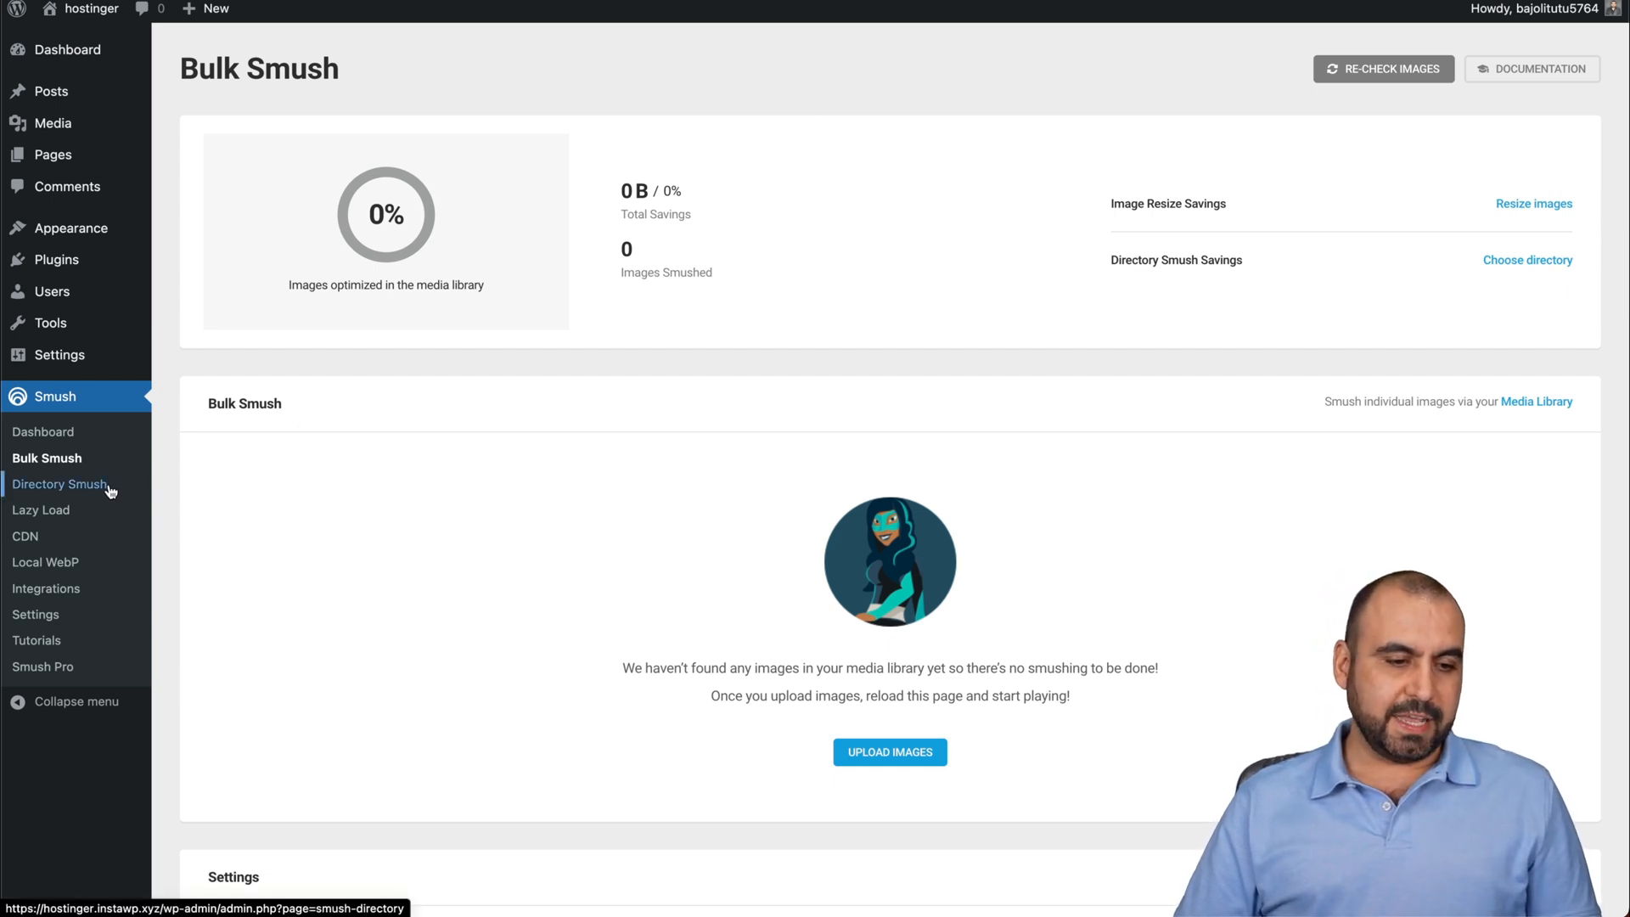
Browse Smush's Lazy Load, Local WebP, Integrations and Dashboard pages, then return to Installed Plugins.
click(41, 509)
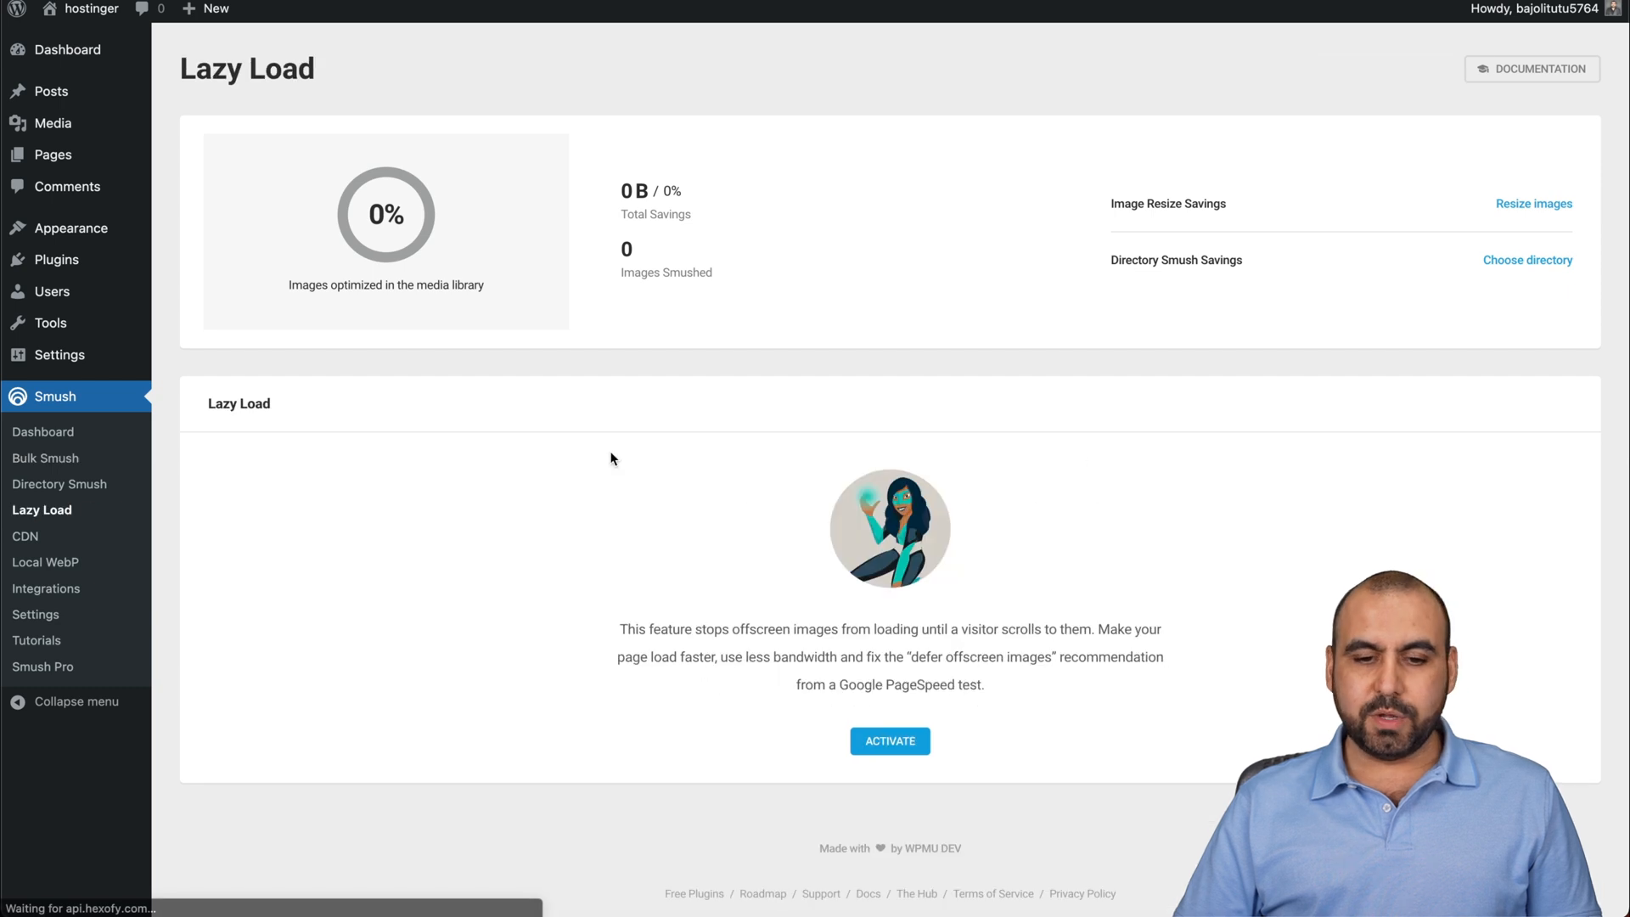
mouse_move(346, 568)
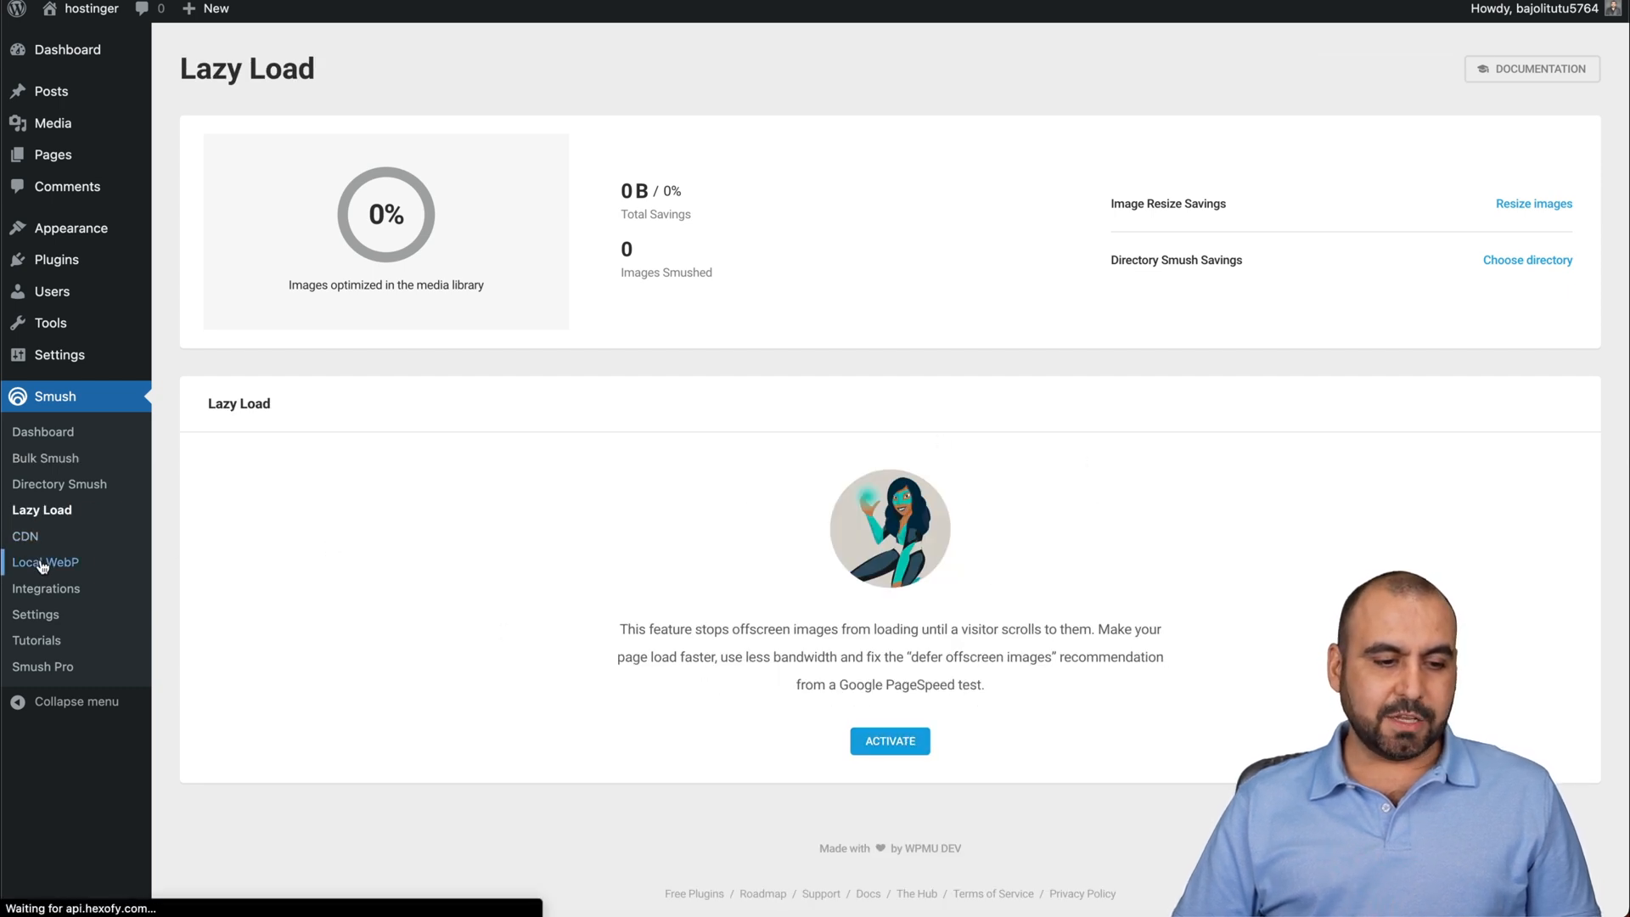
click(44, 562)
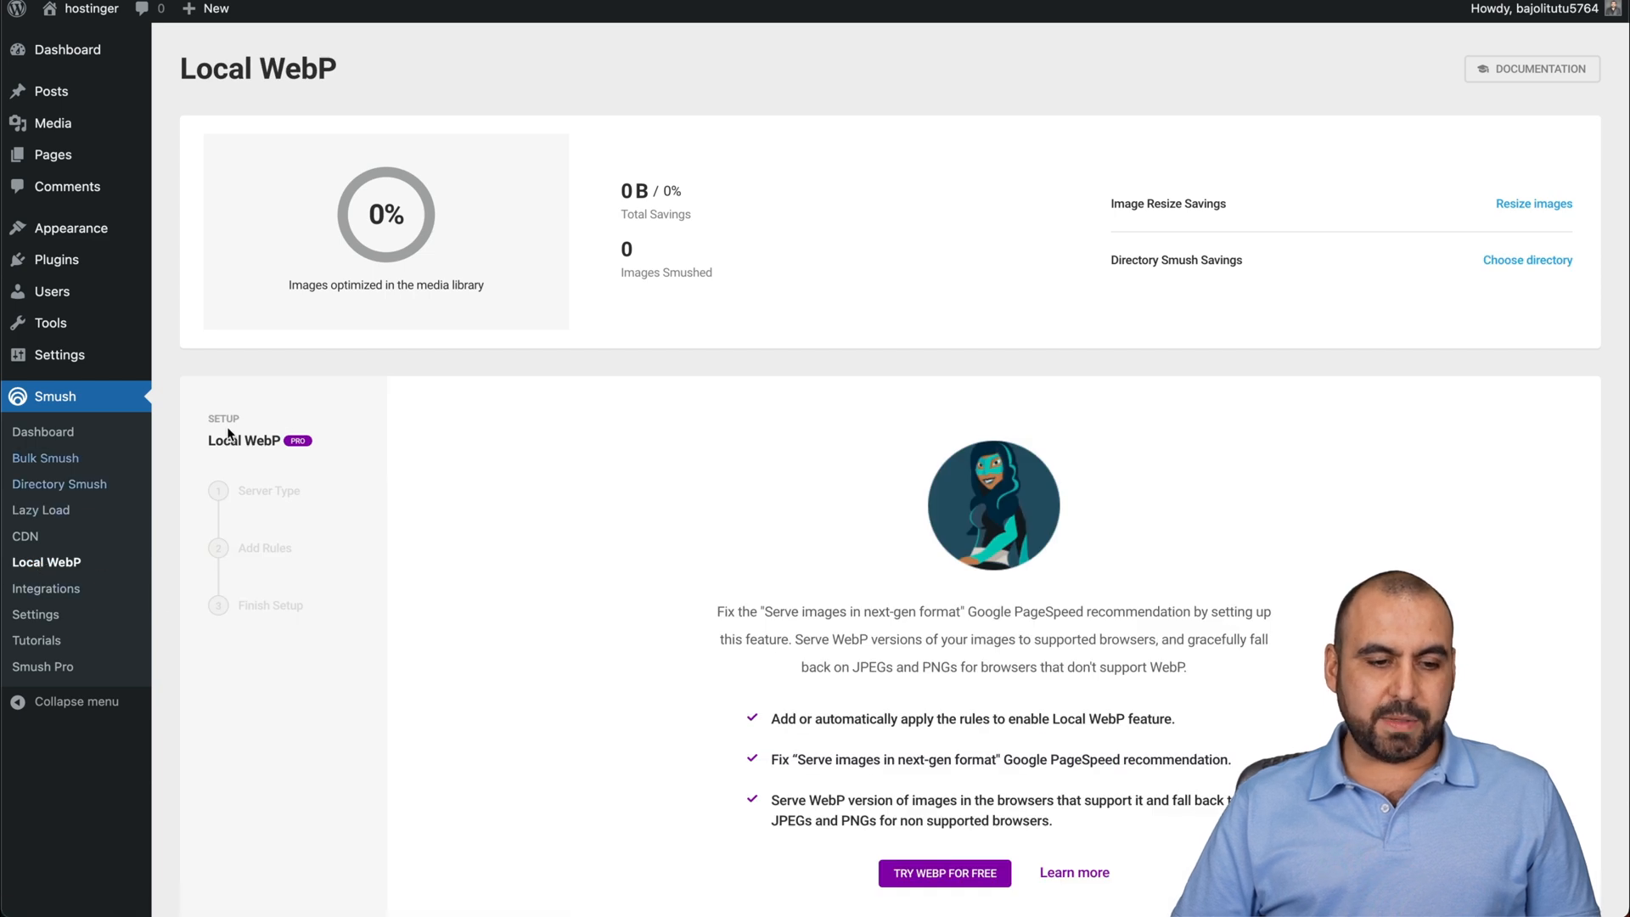
mouse_move(44, 589)
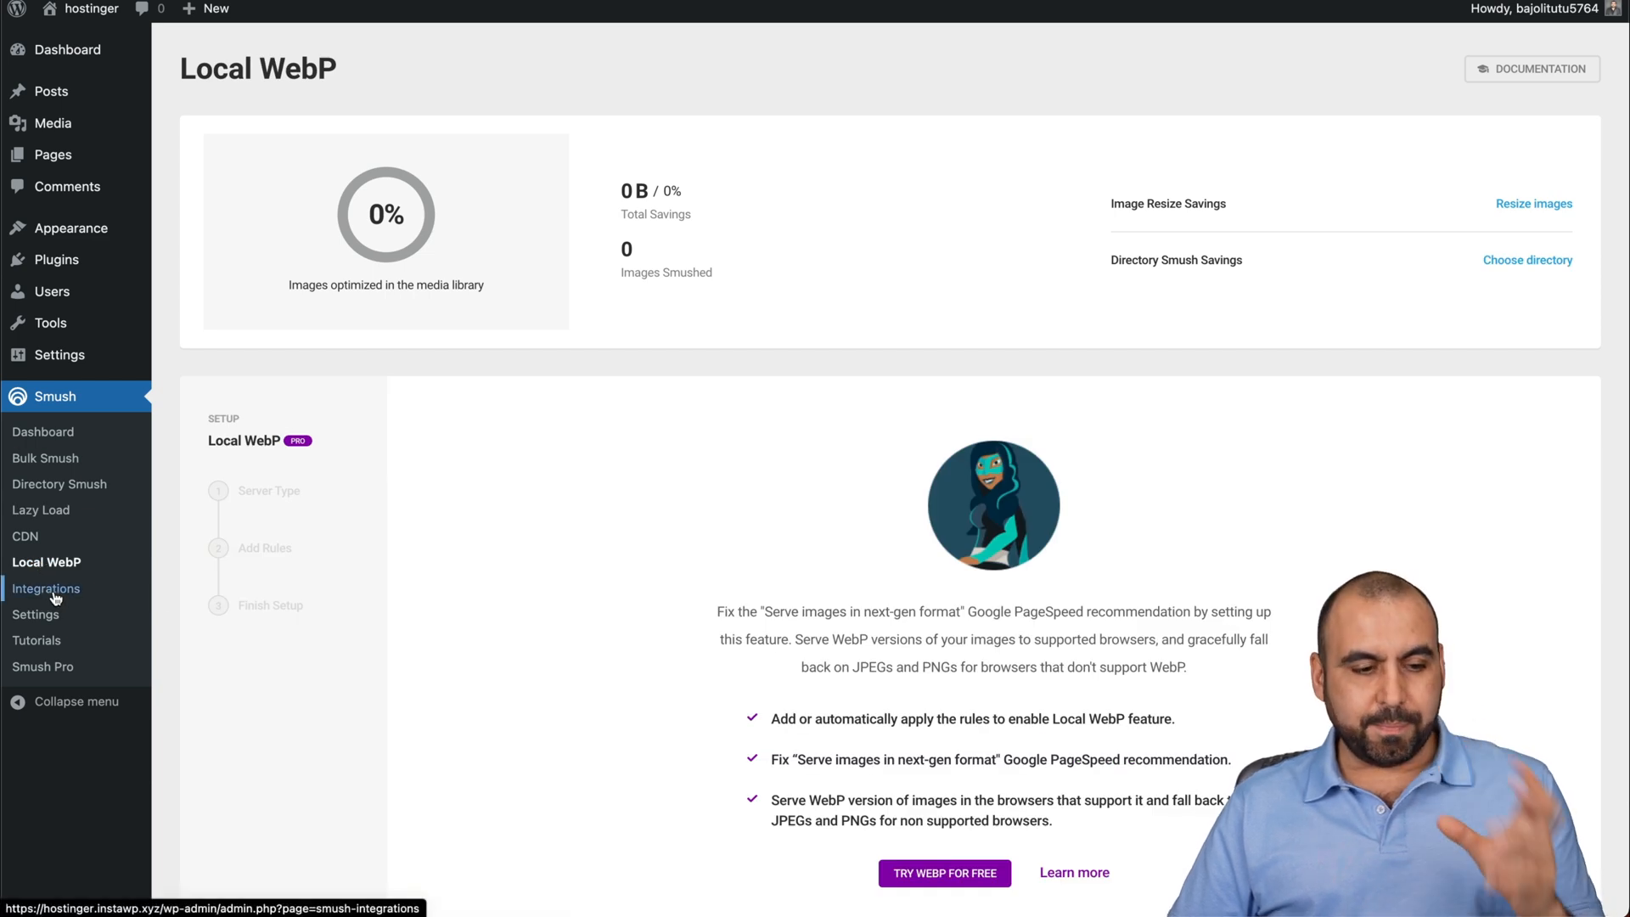
click(44, 589)
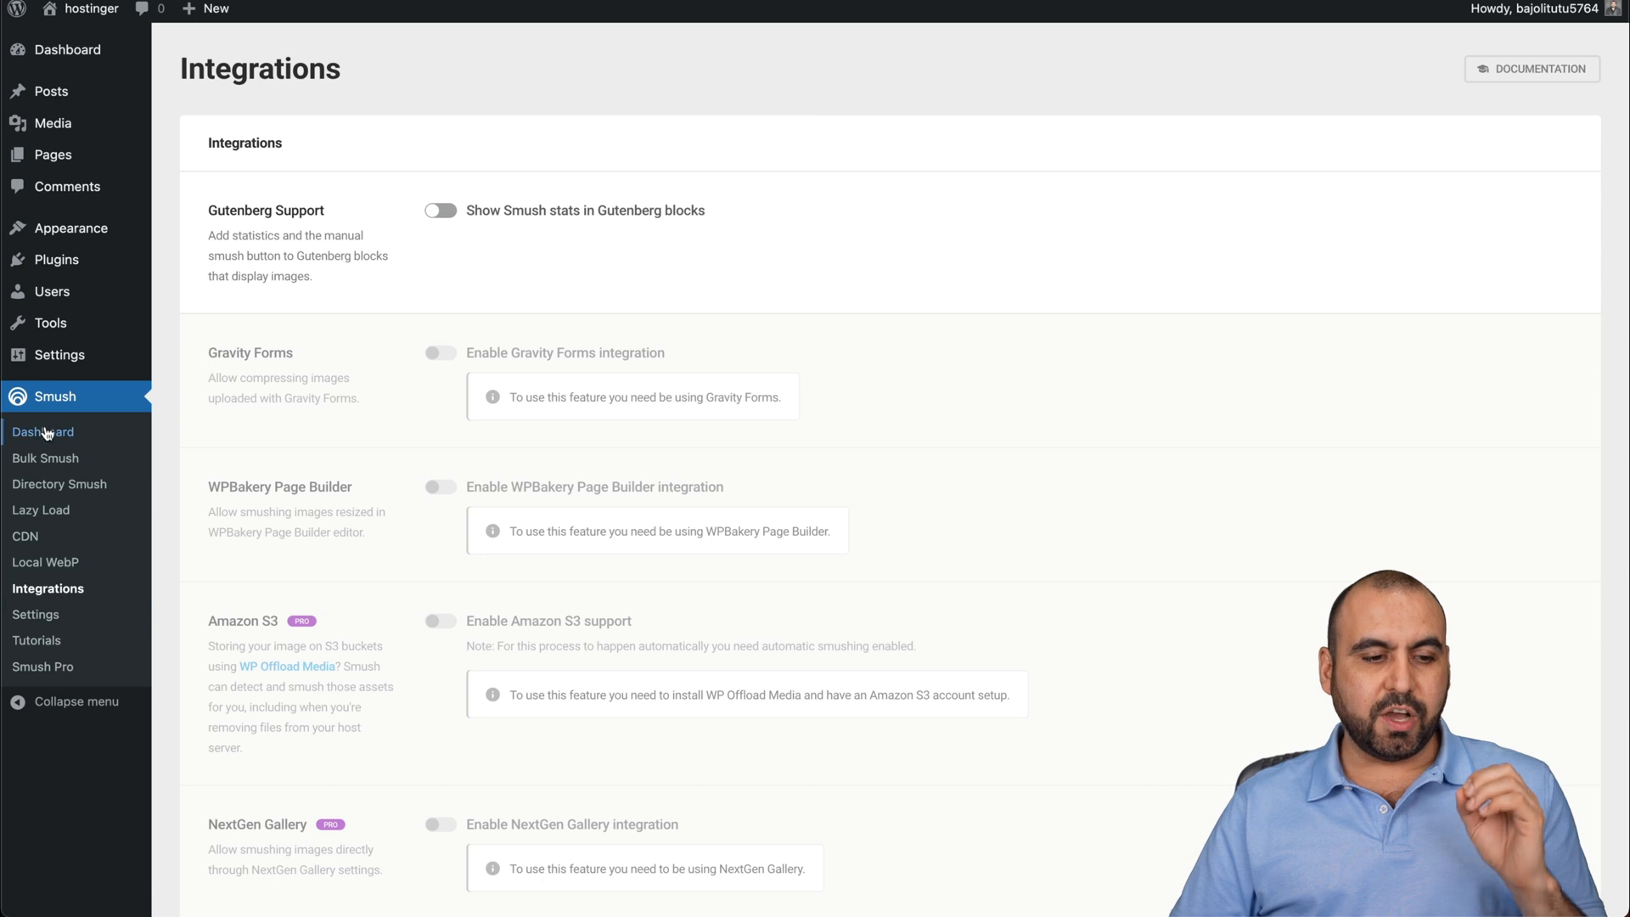
click(44, 431)
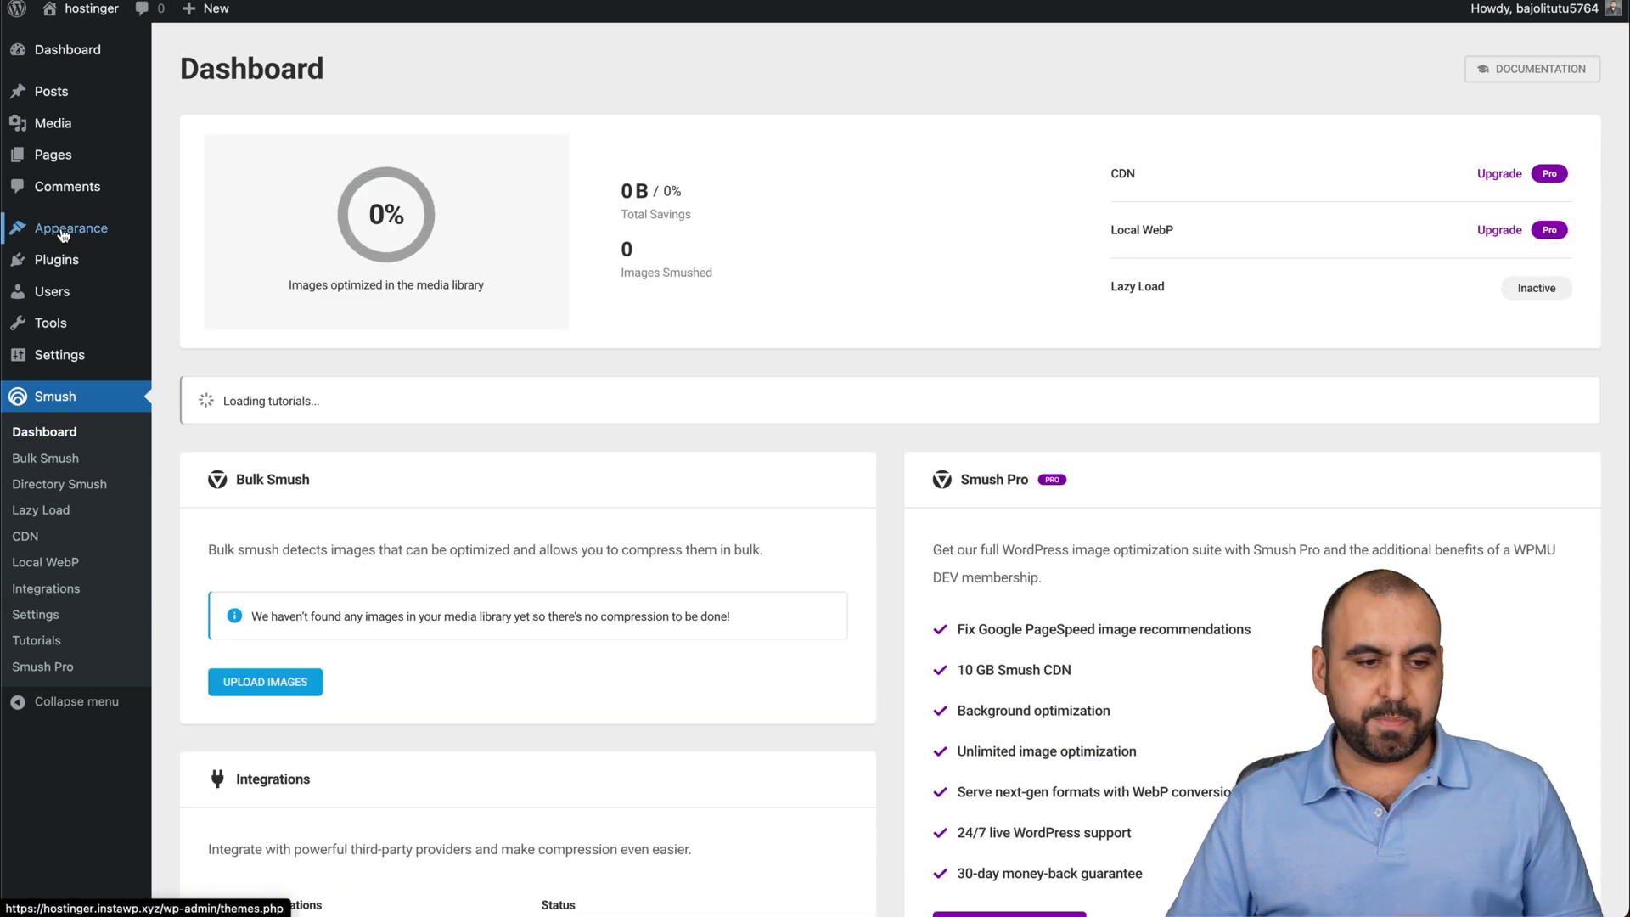
click(56, 259)
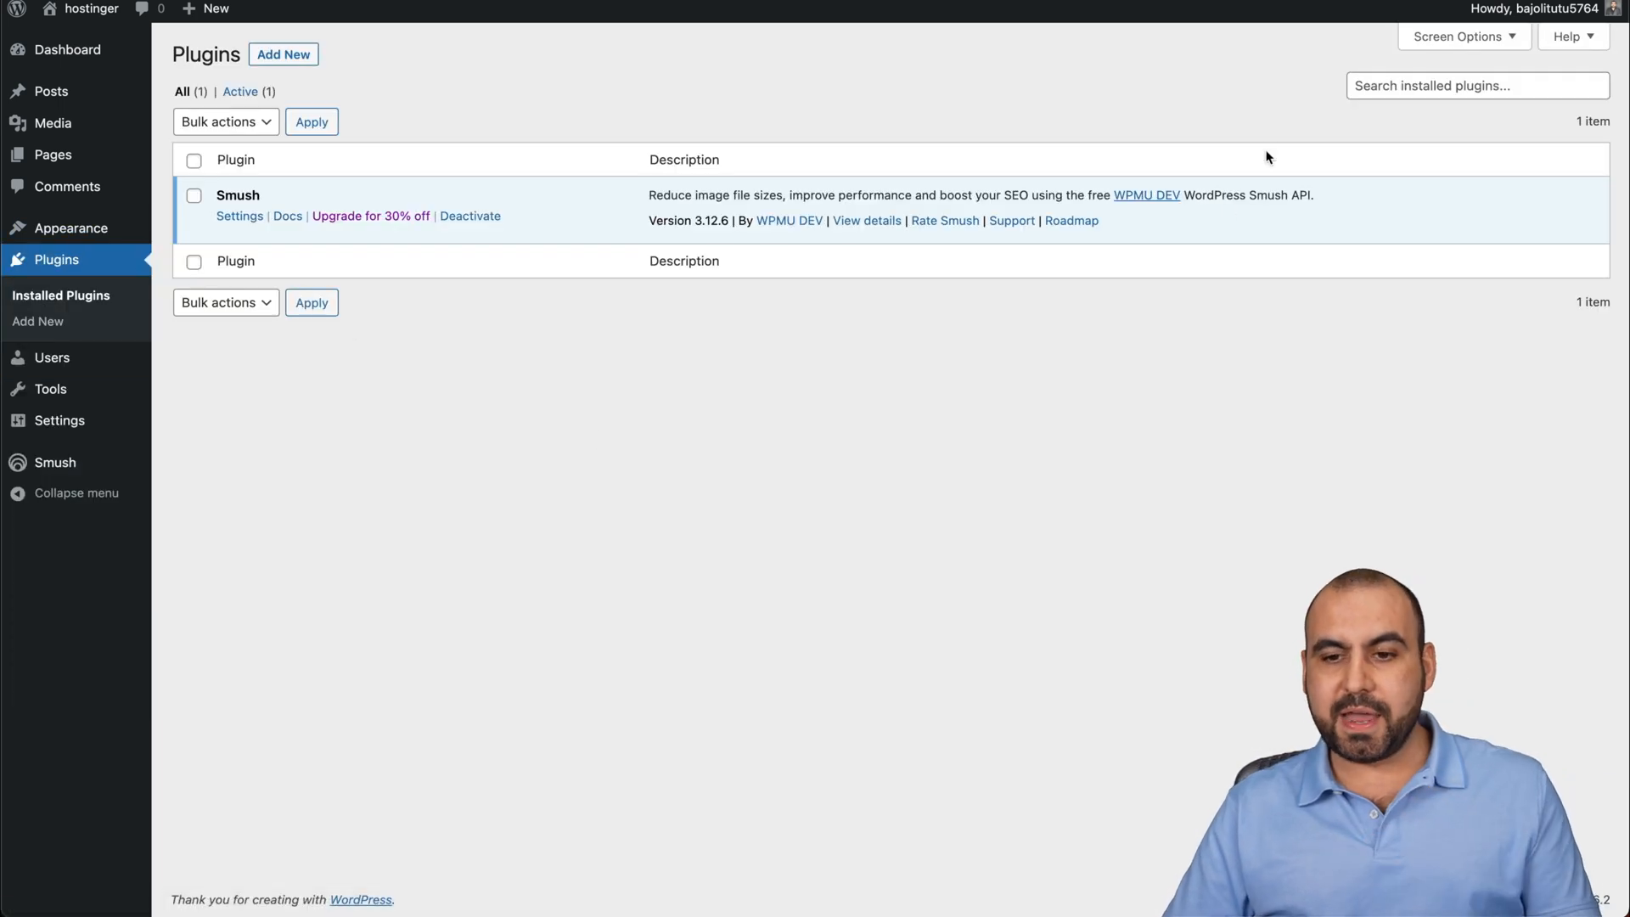
mouse_move(284, 54)
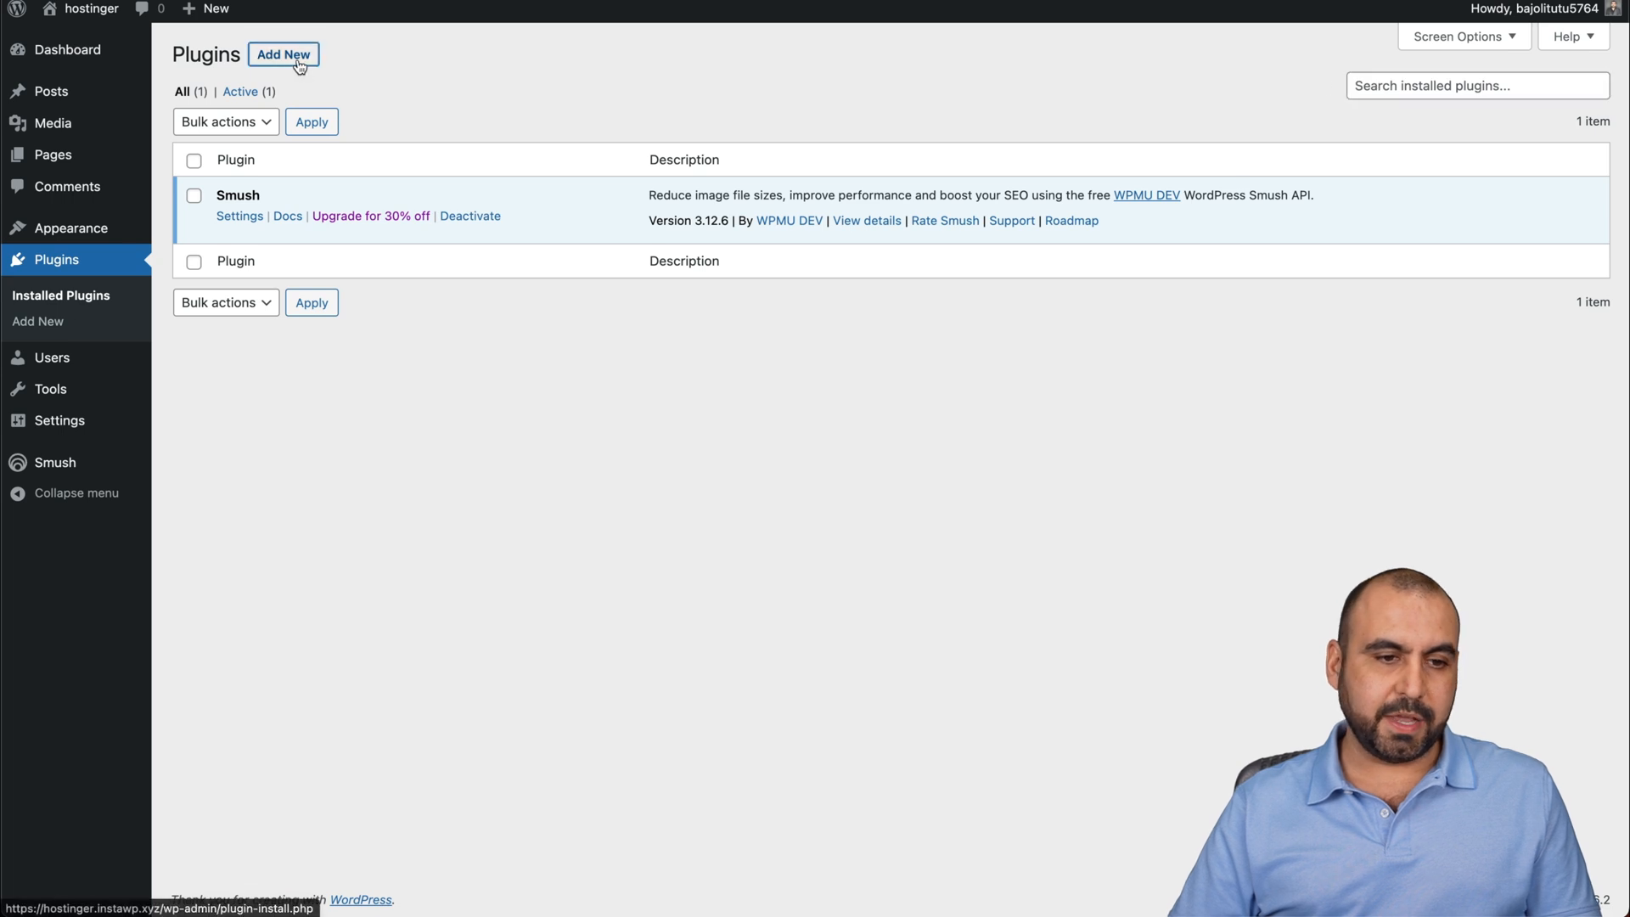
Search Add Plugins for "cache", install W3 Total Cache and activate it.
click(282, 54)
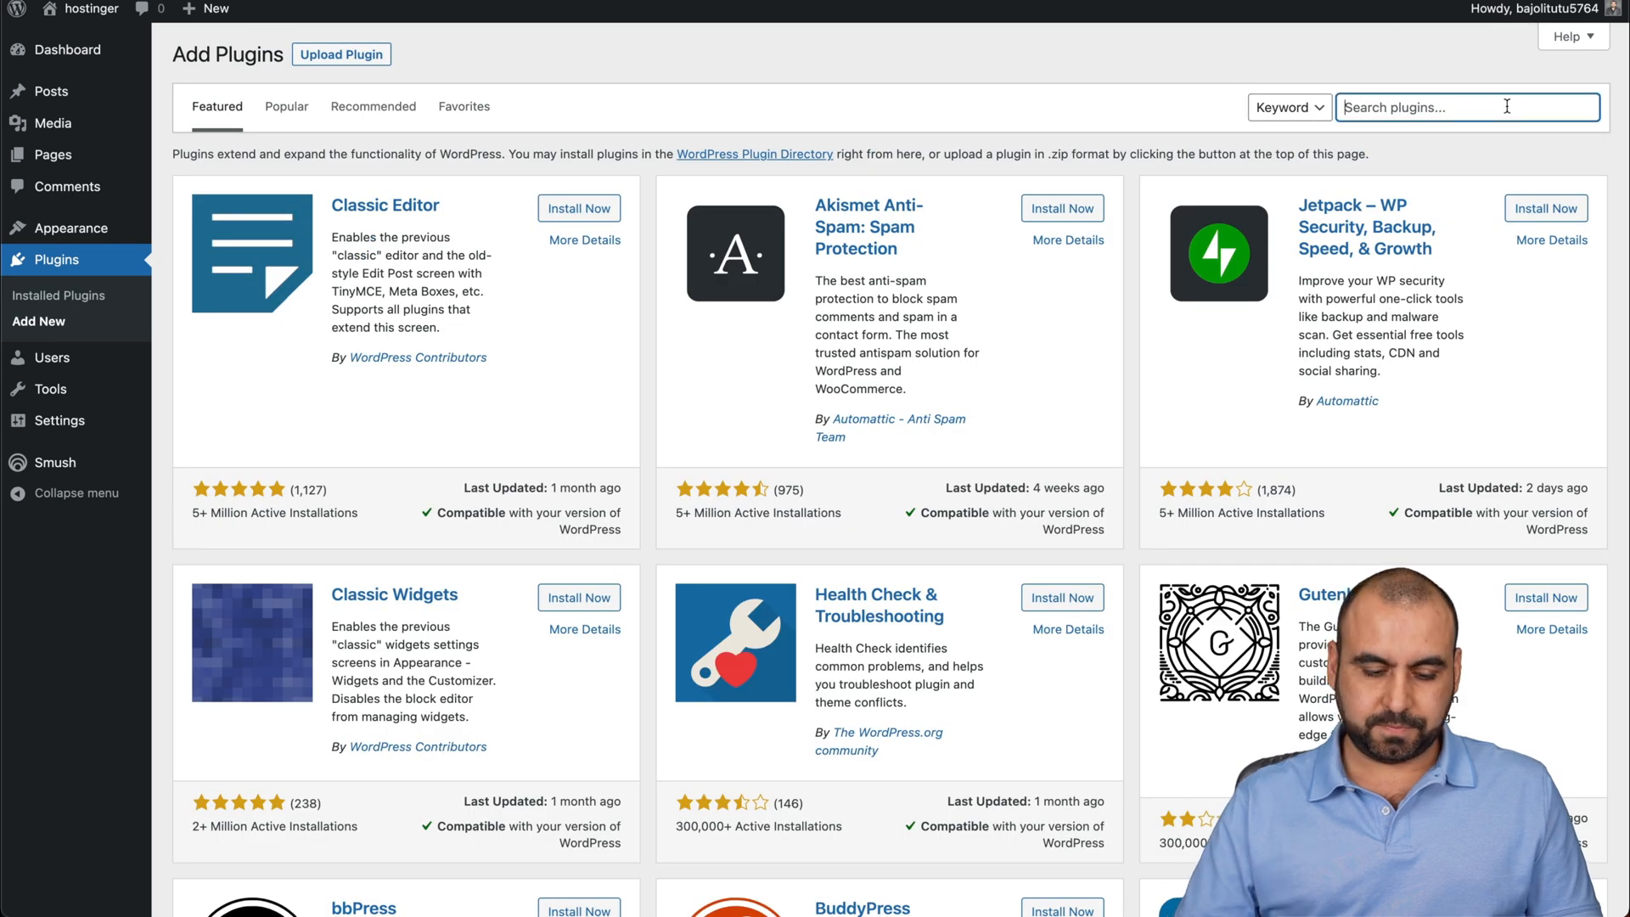
text(cache)
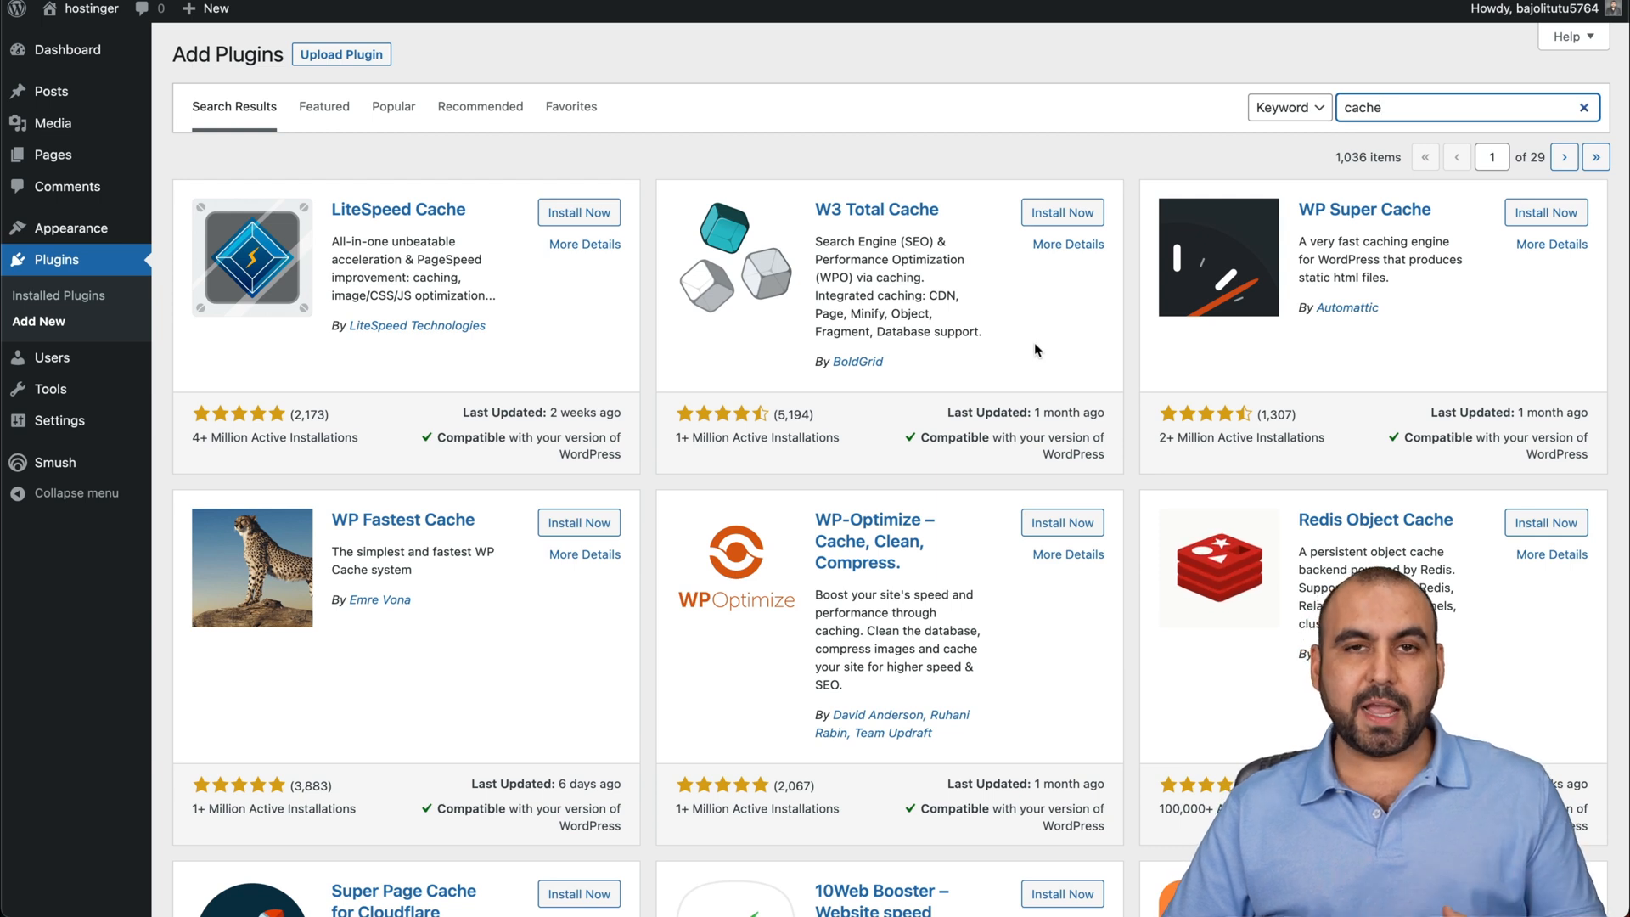
mouse_move(338, 231)
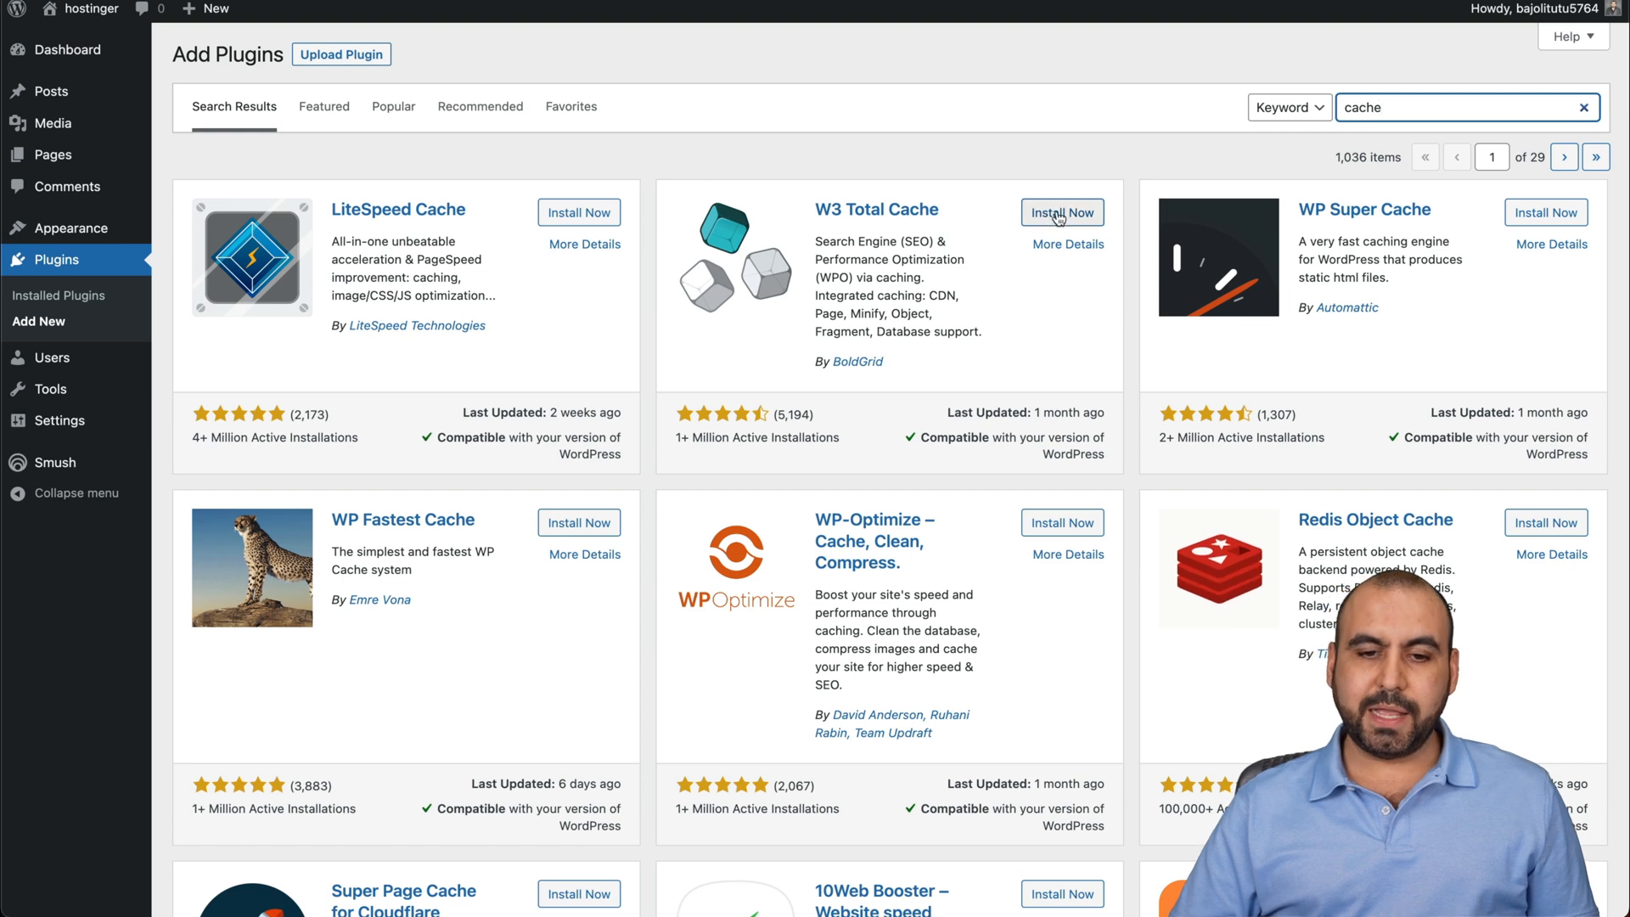
click(1061, 212)
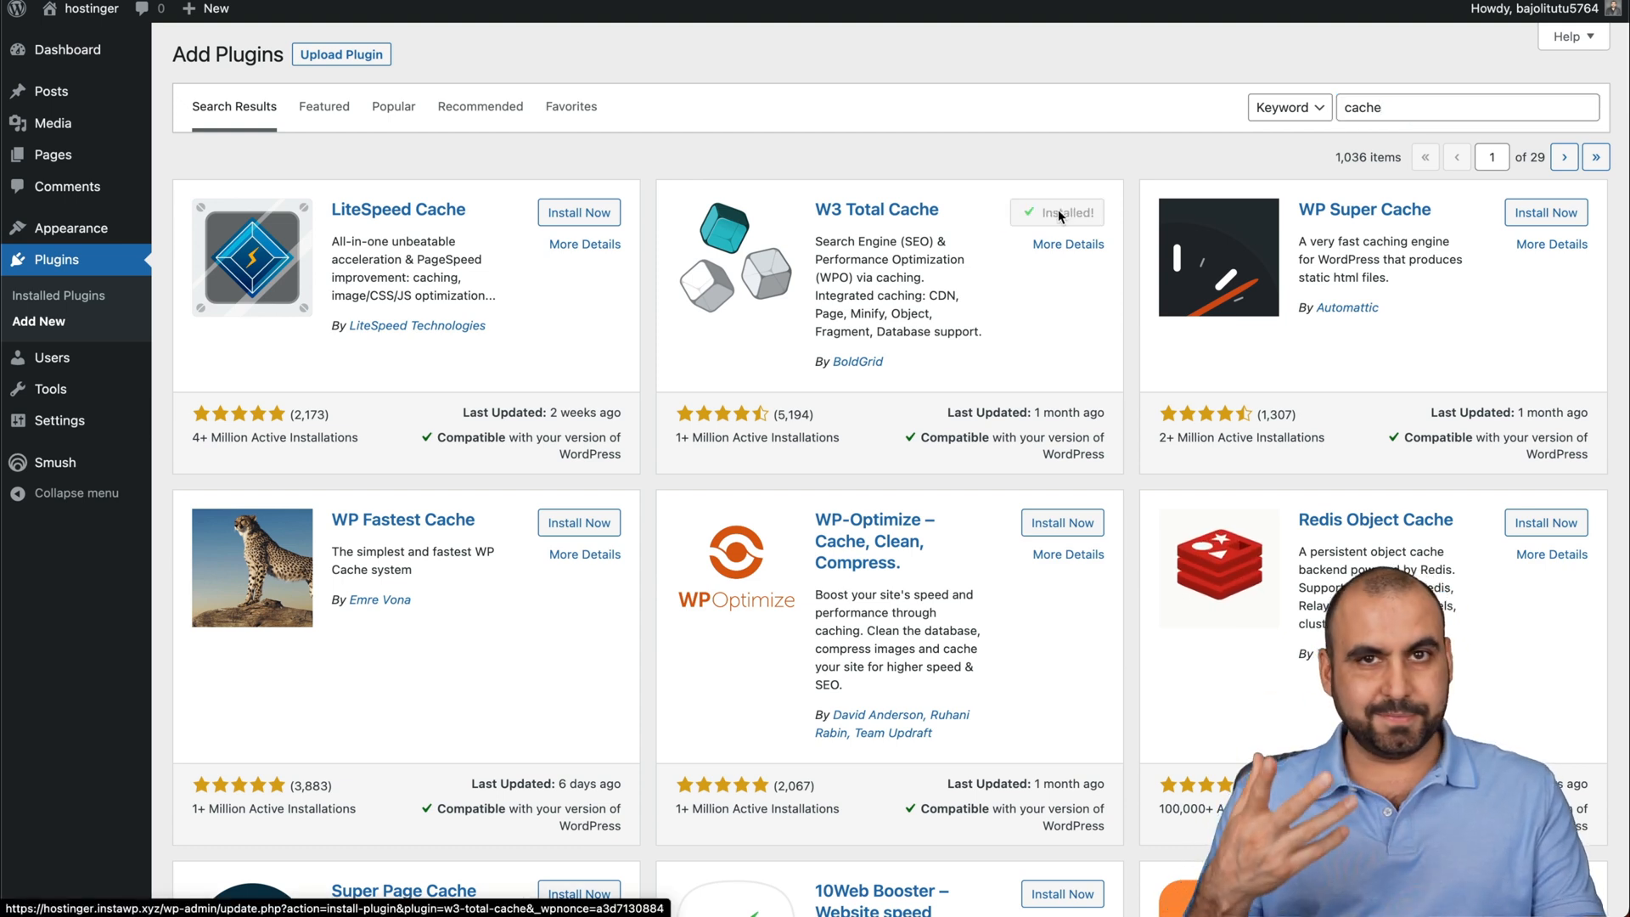
click(1056, 212)
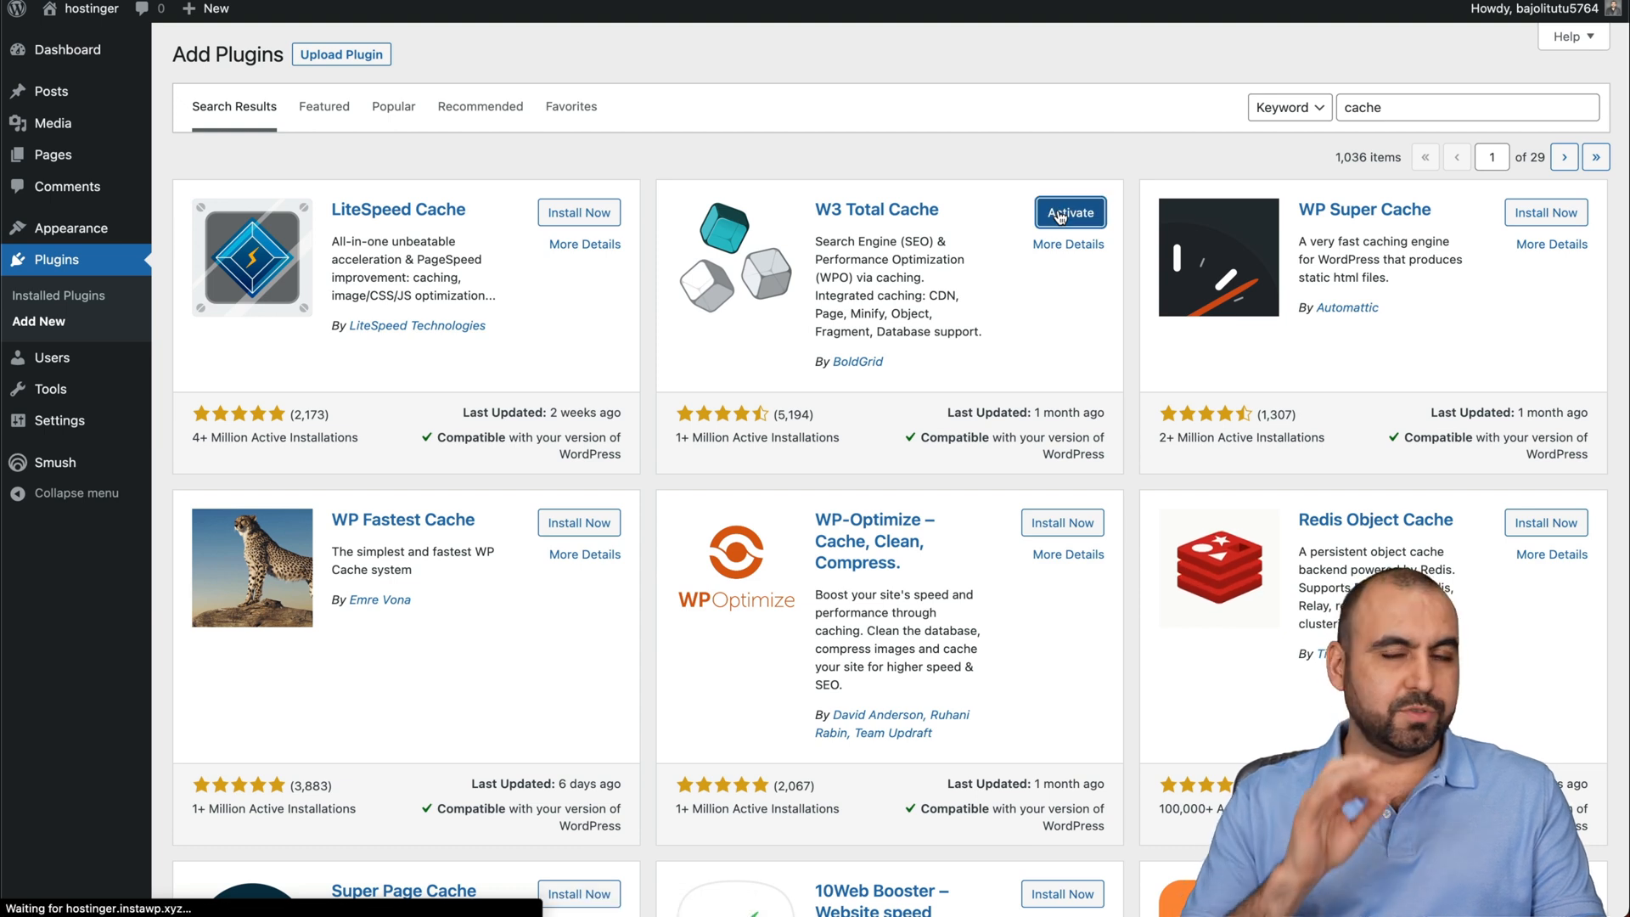
click(1070, 212)
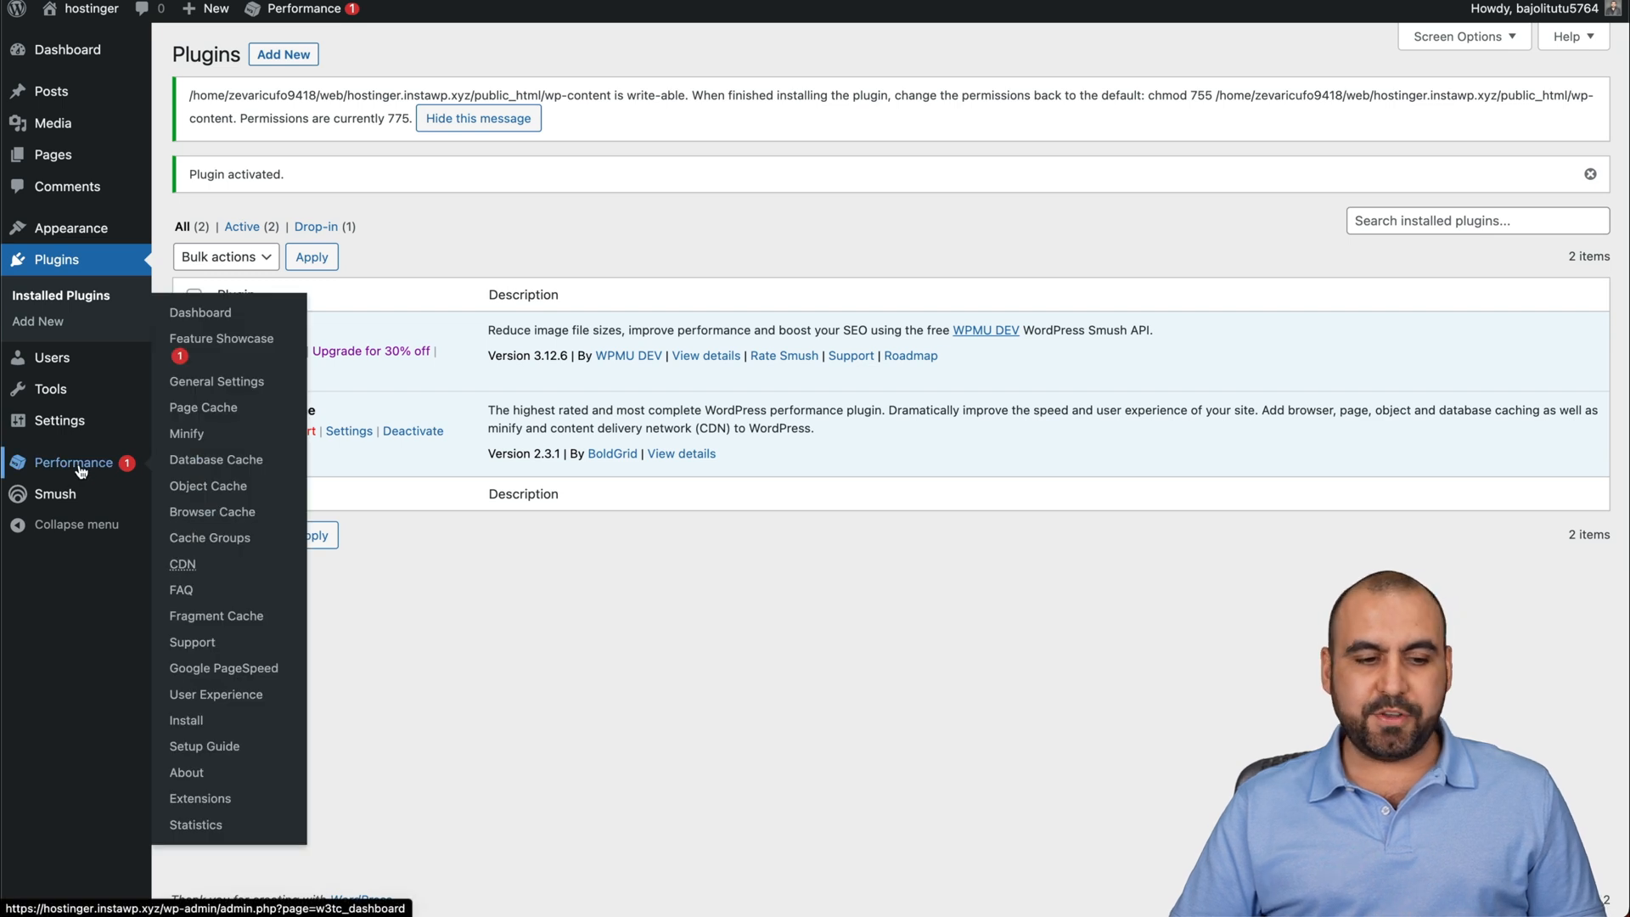
mouse_move(215, 460)
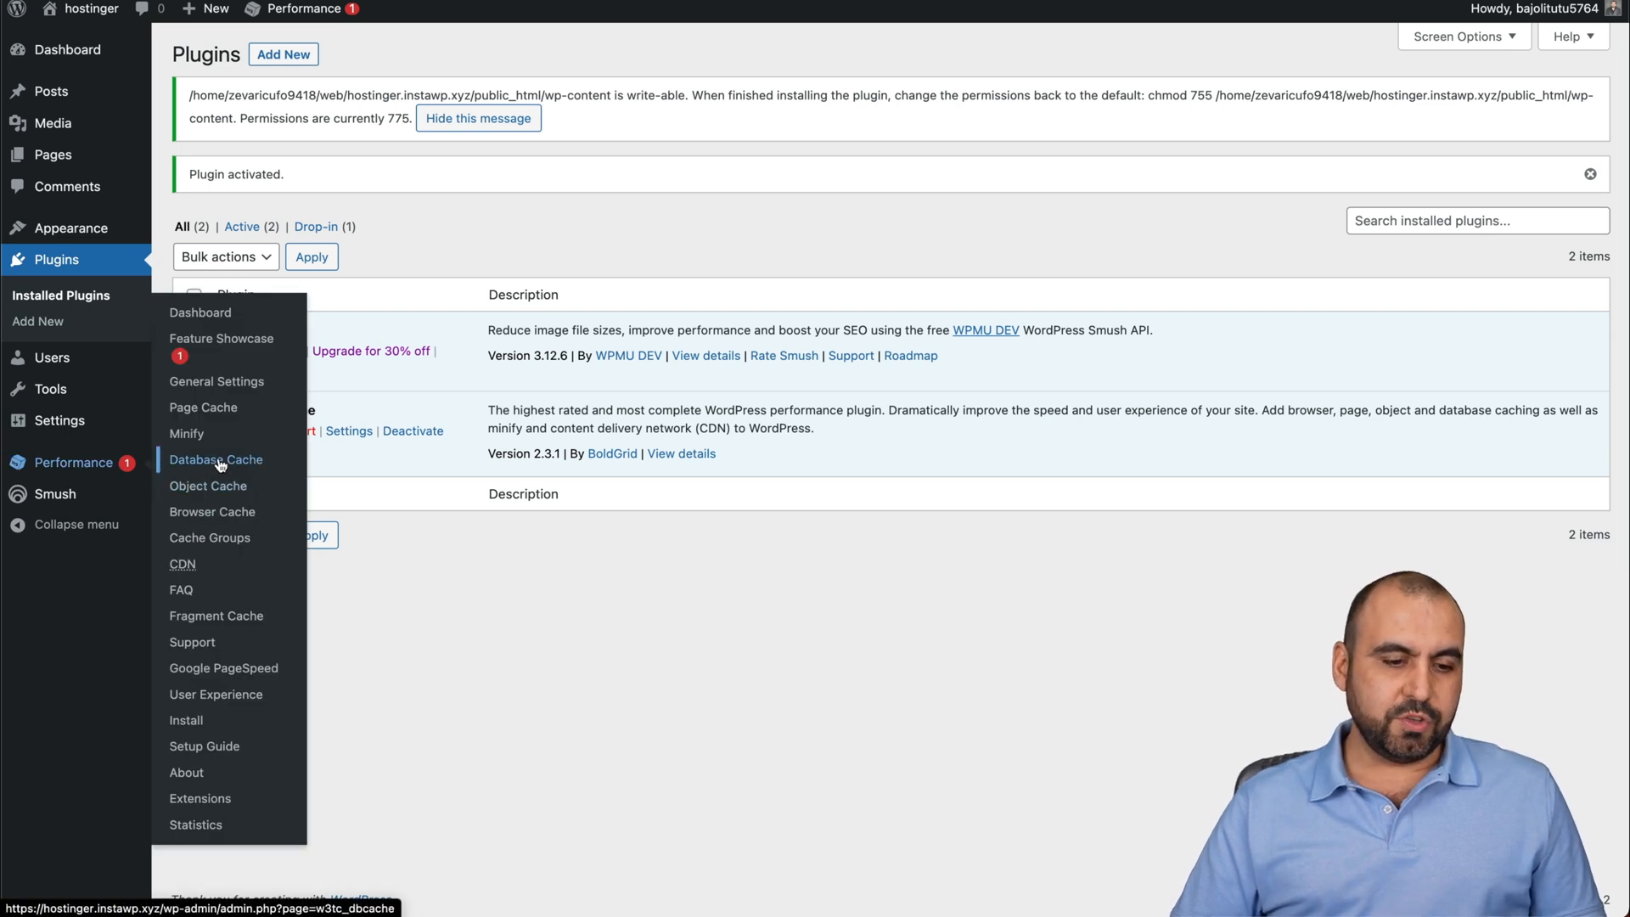
Launch the W3 Total Cache Setup Guide from Performance and advance past the welcome to Page Cache.
click(205, 745)
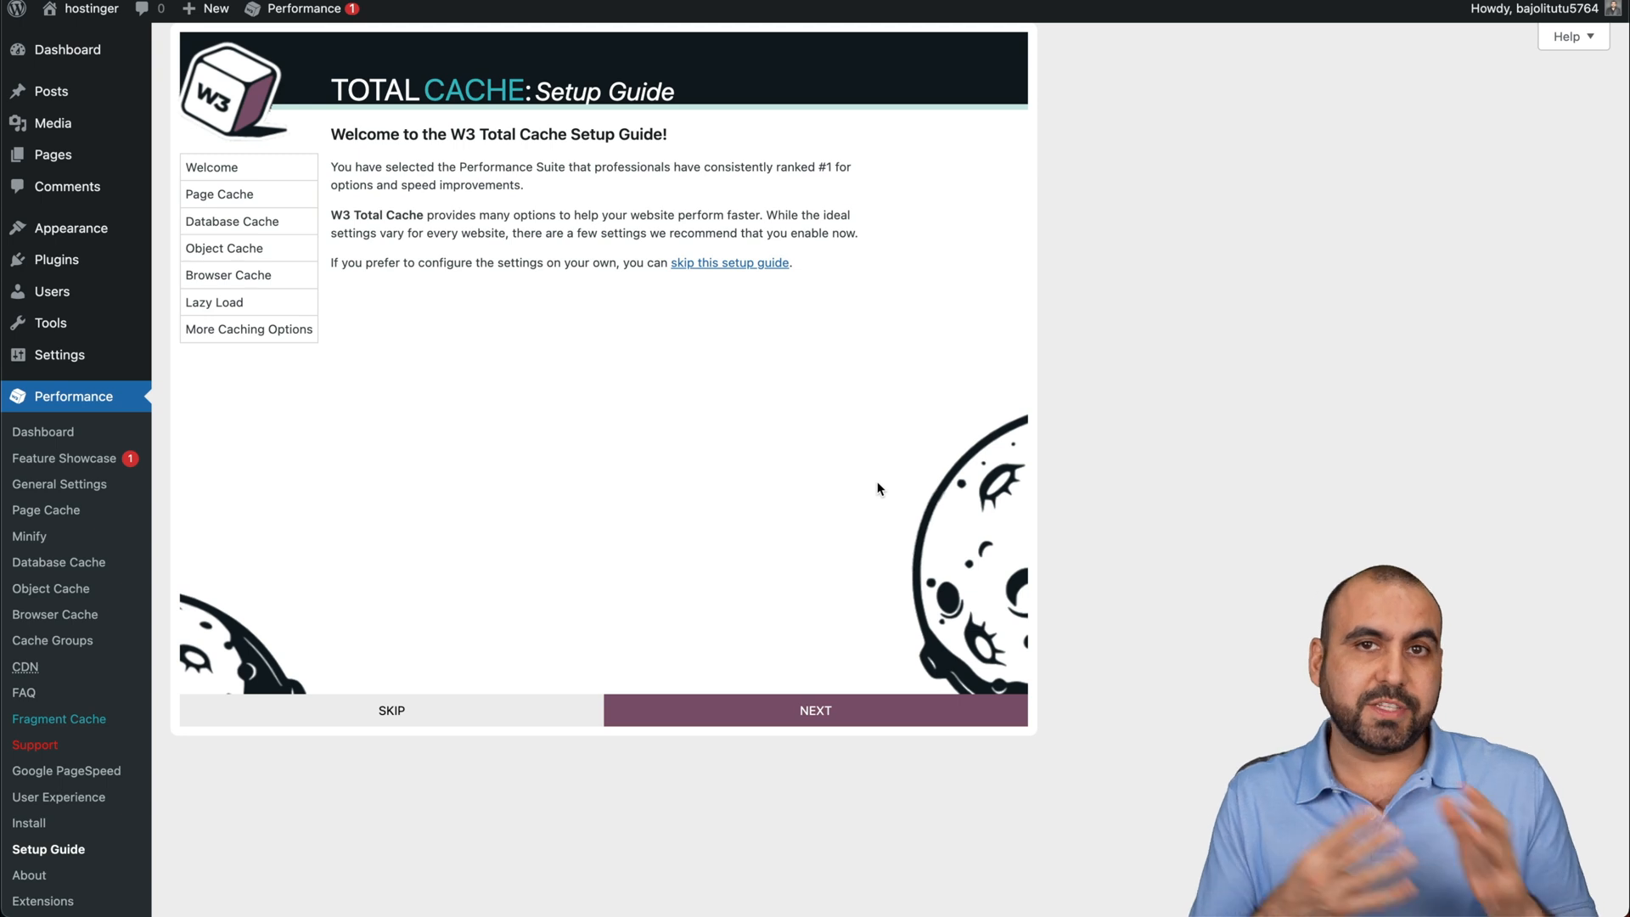
click(815, 710)
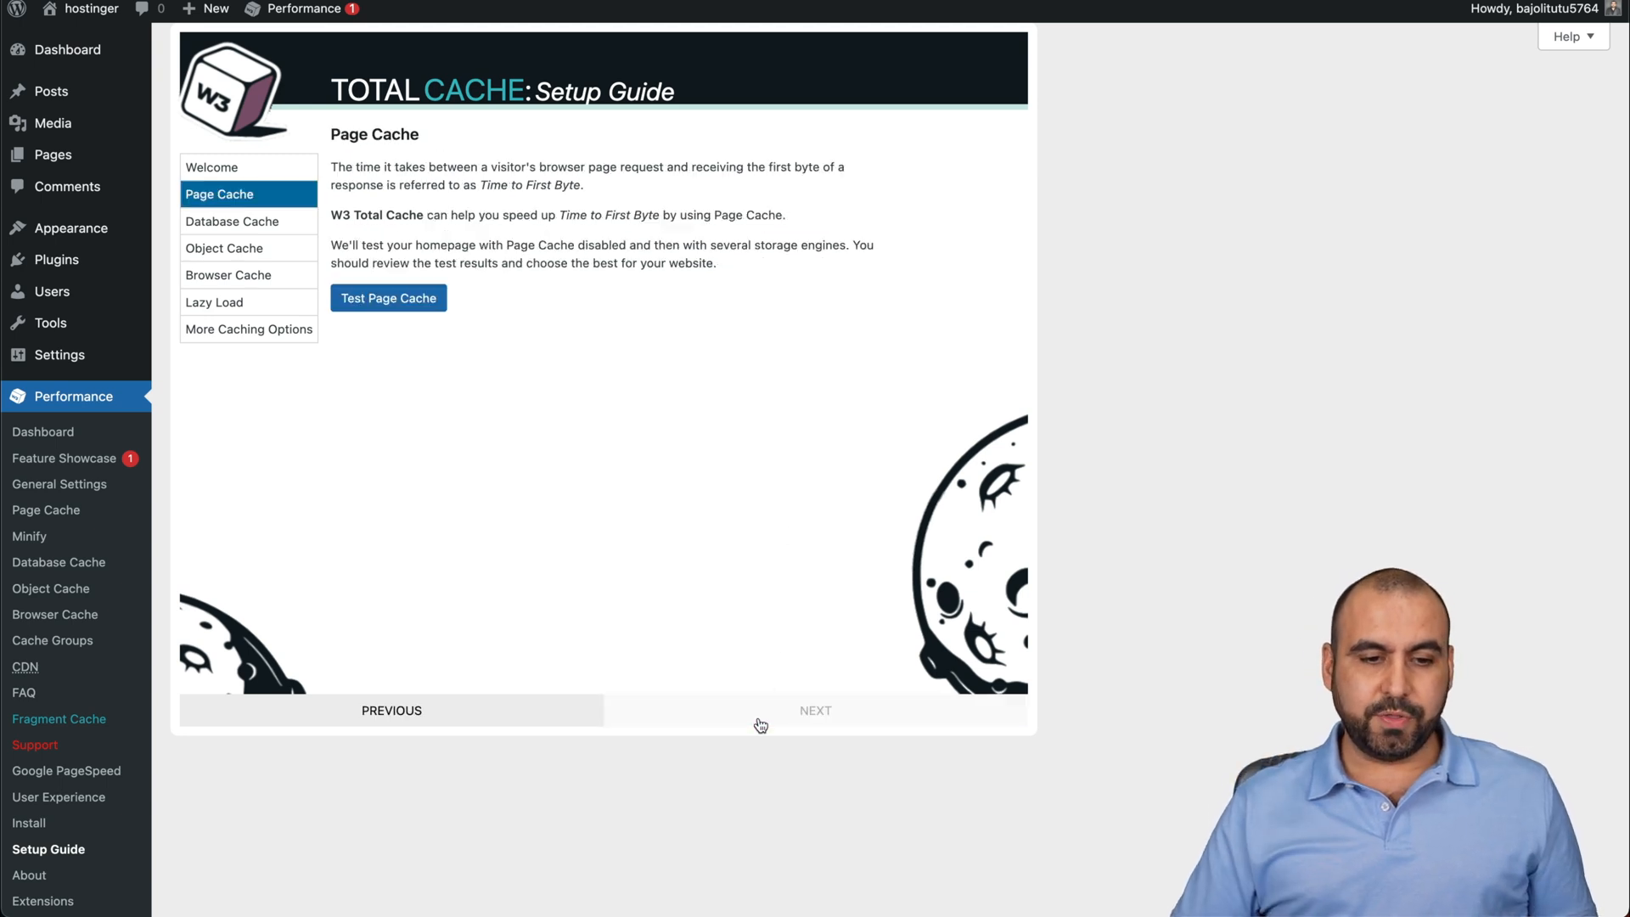
Run the page cache test, choose Disk: Enhanced storage and continue to Database Cache.
click(387, 299)
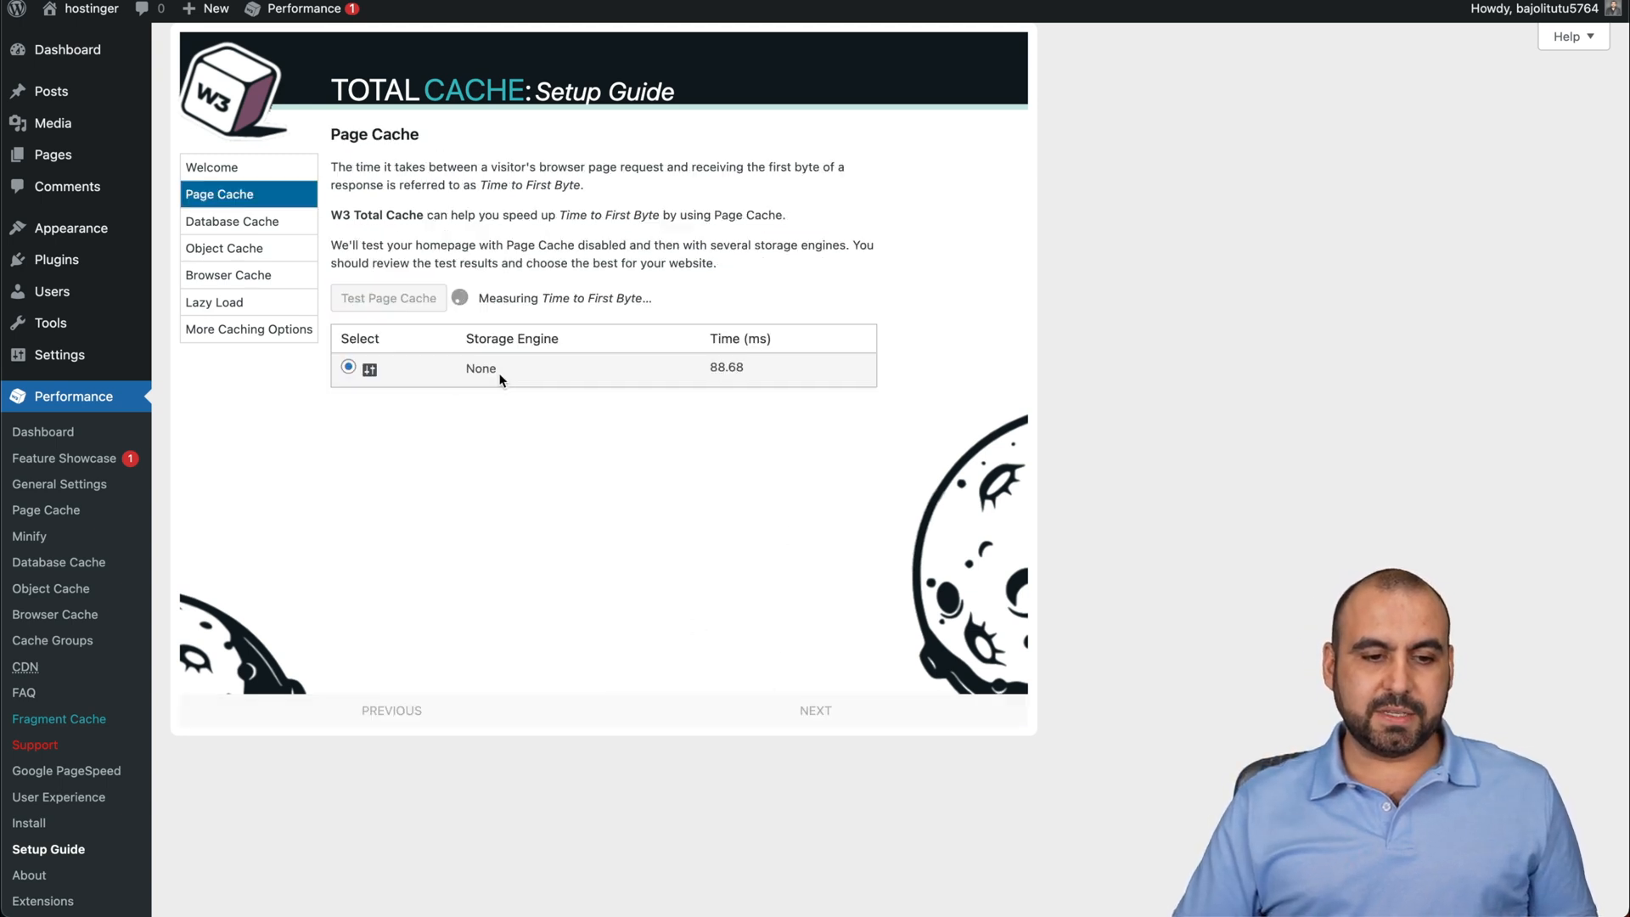
click(387, 299)
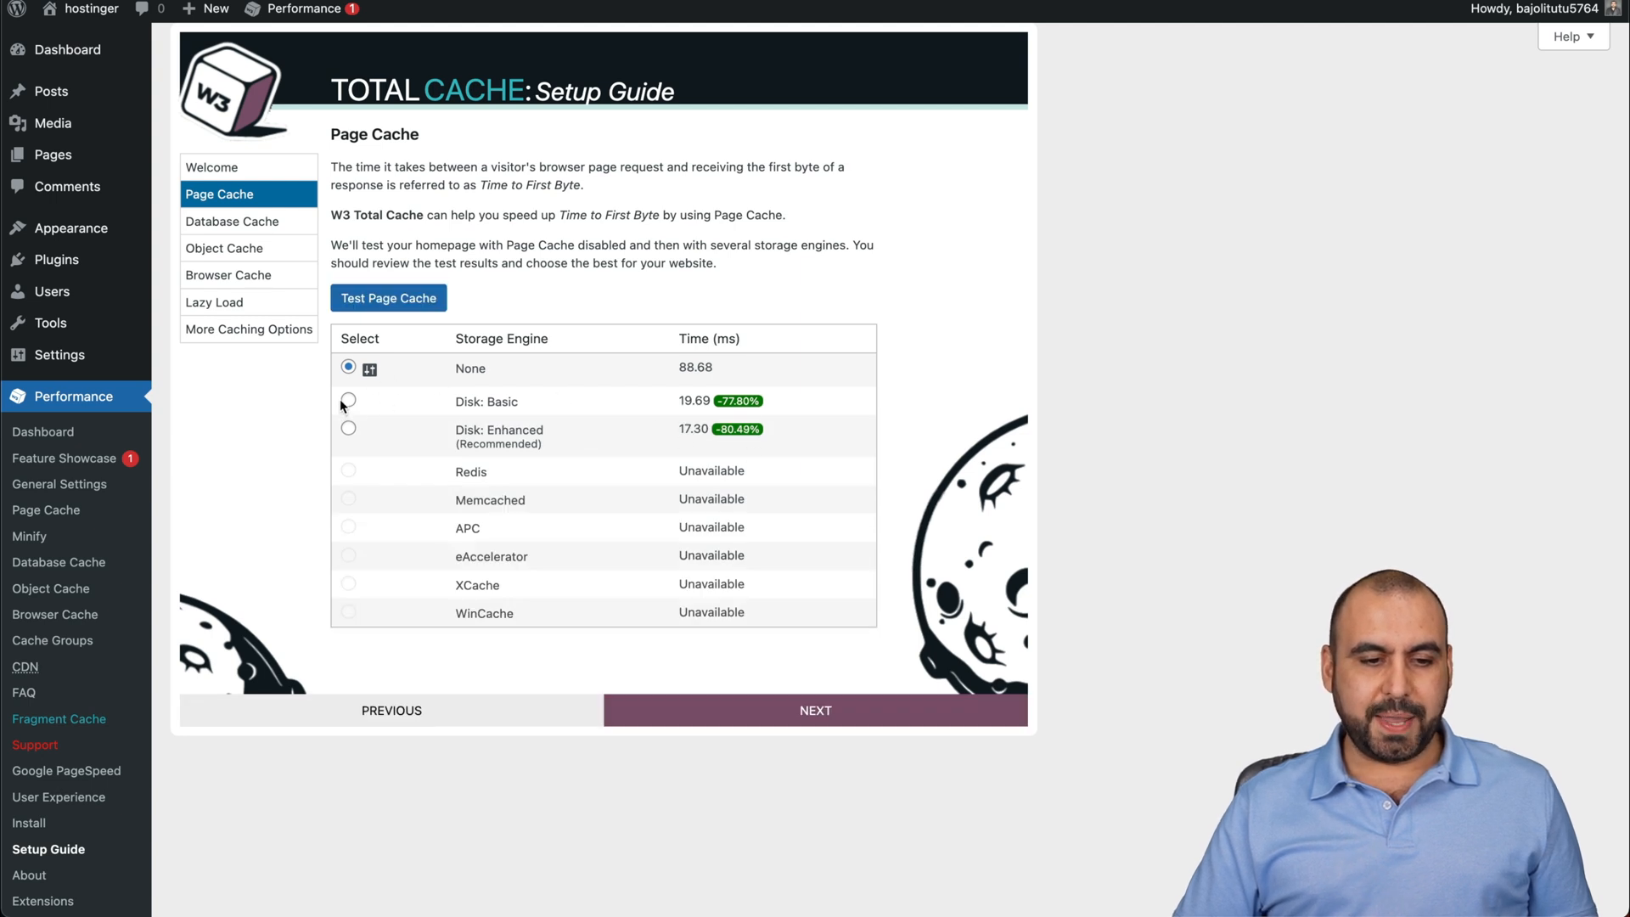
click(348, 428)
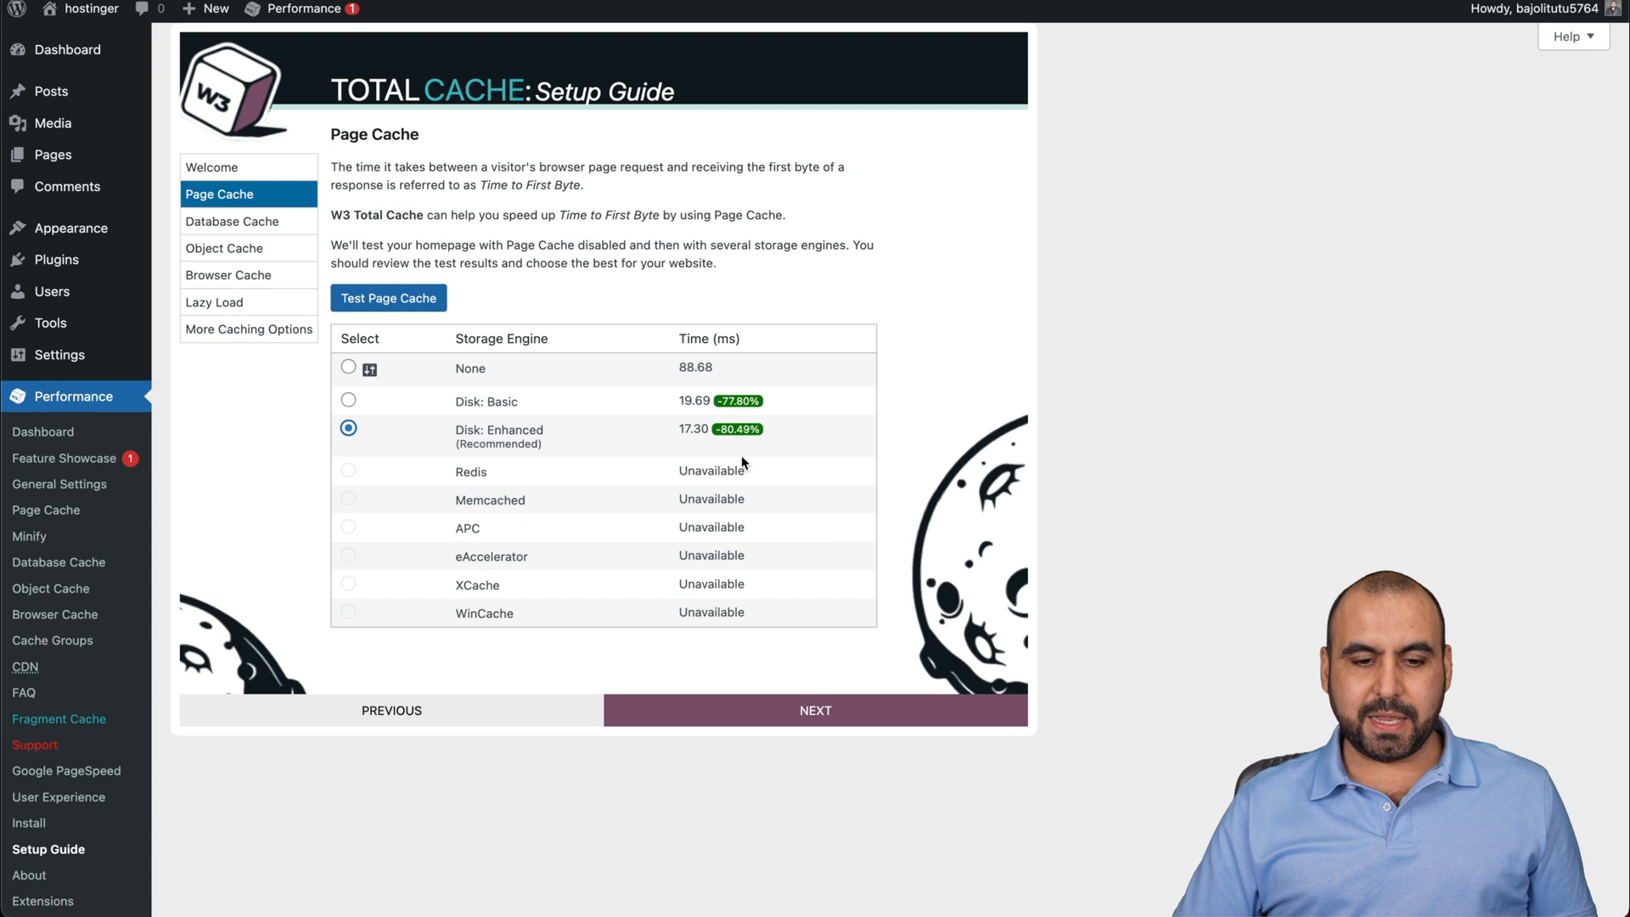
mouse_move(818, 657)
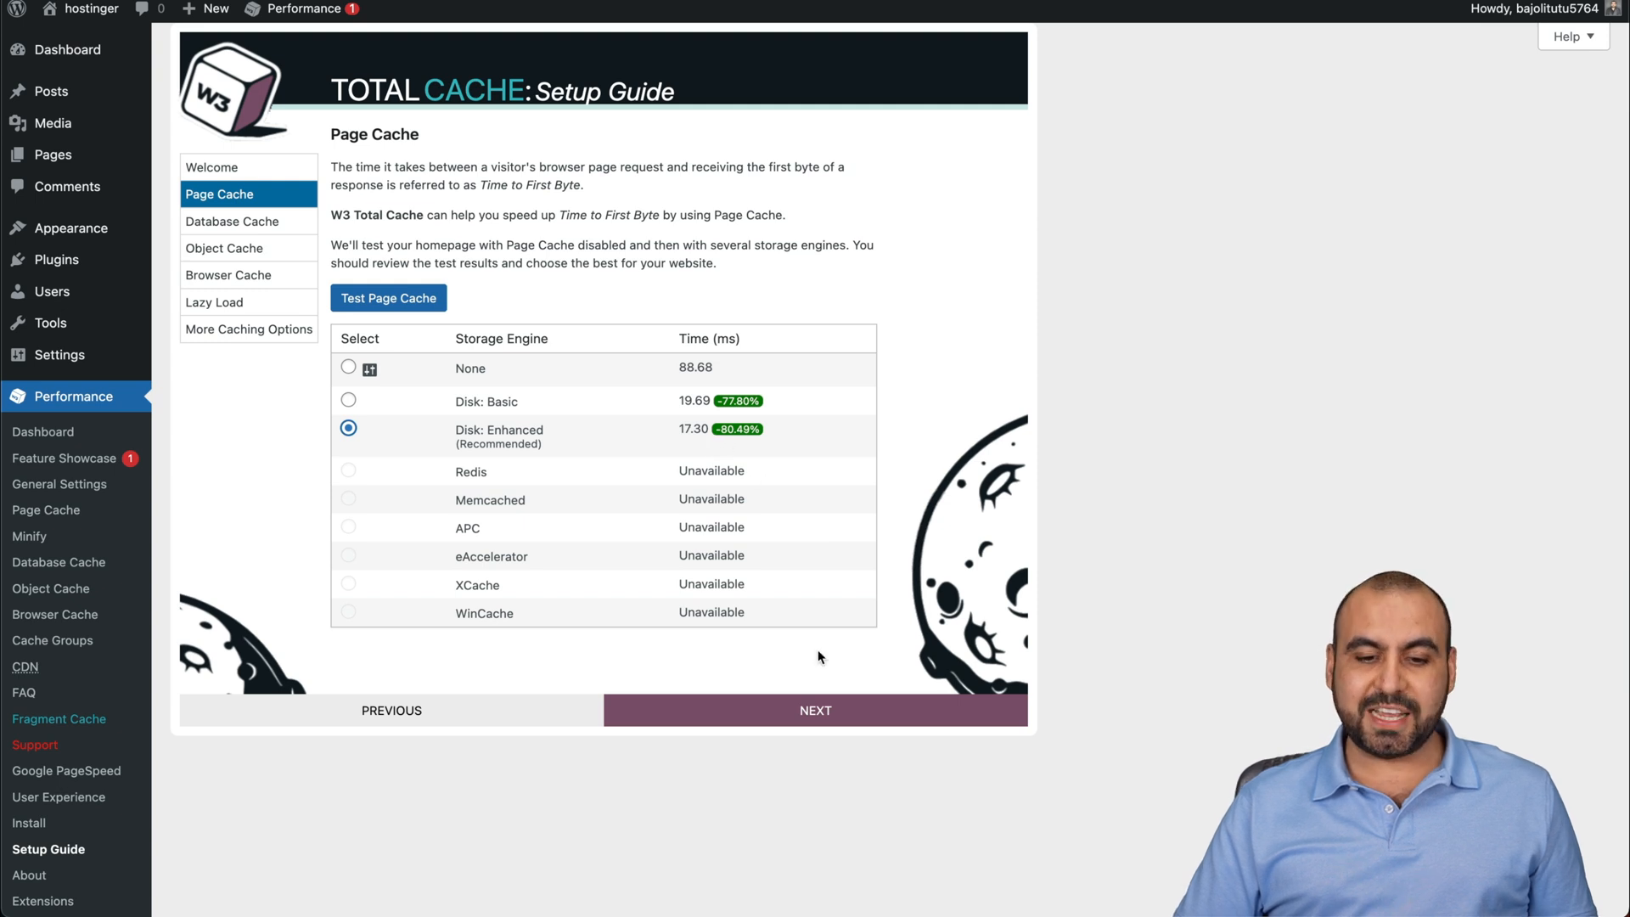
click(815, 710)
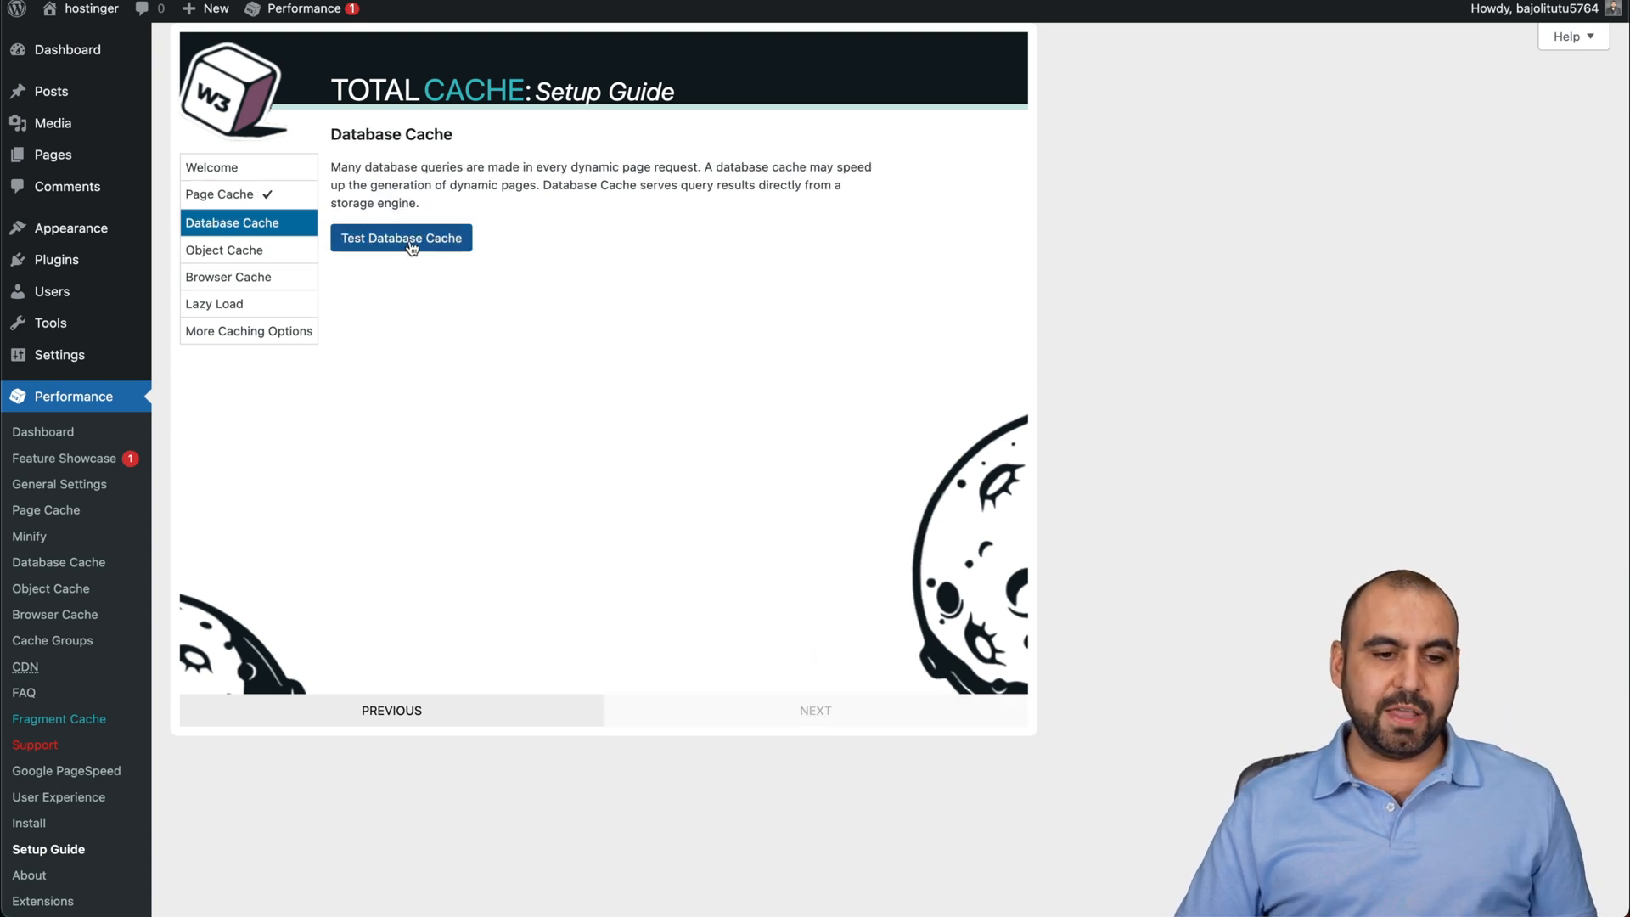
Test database and object caches, leave both at None, and continue to Browser Cache.
click(400, 237)
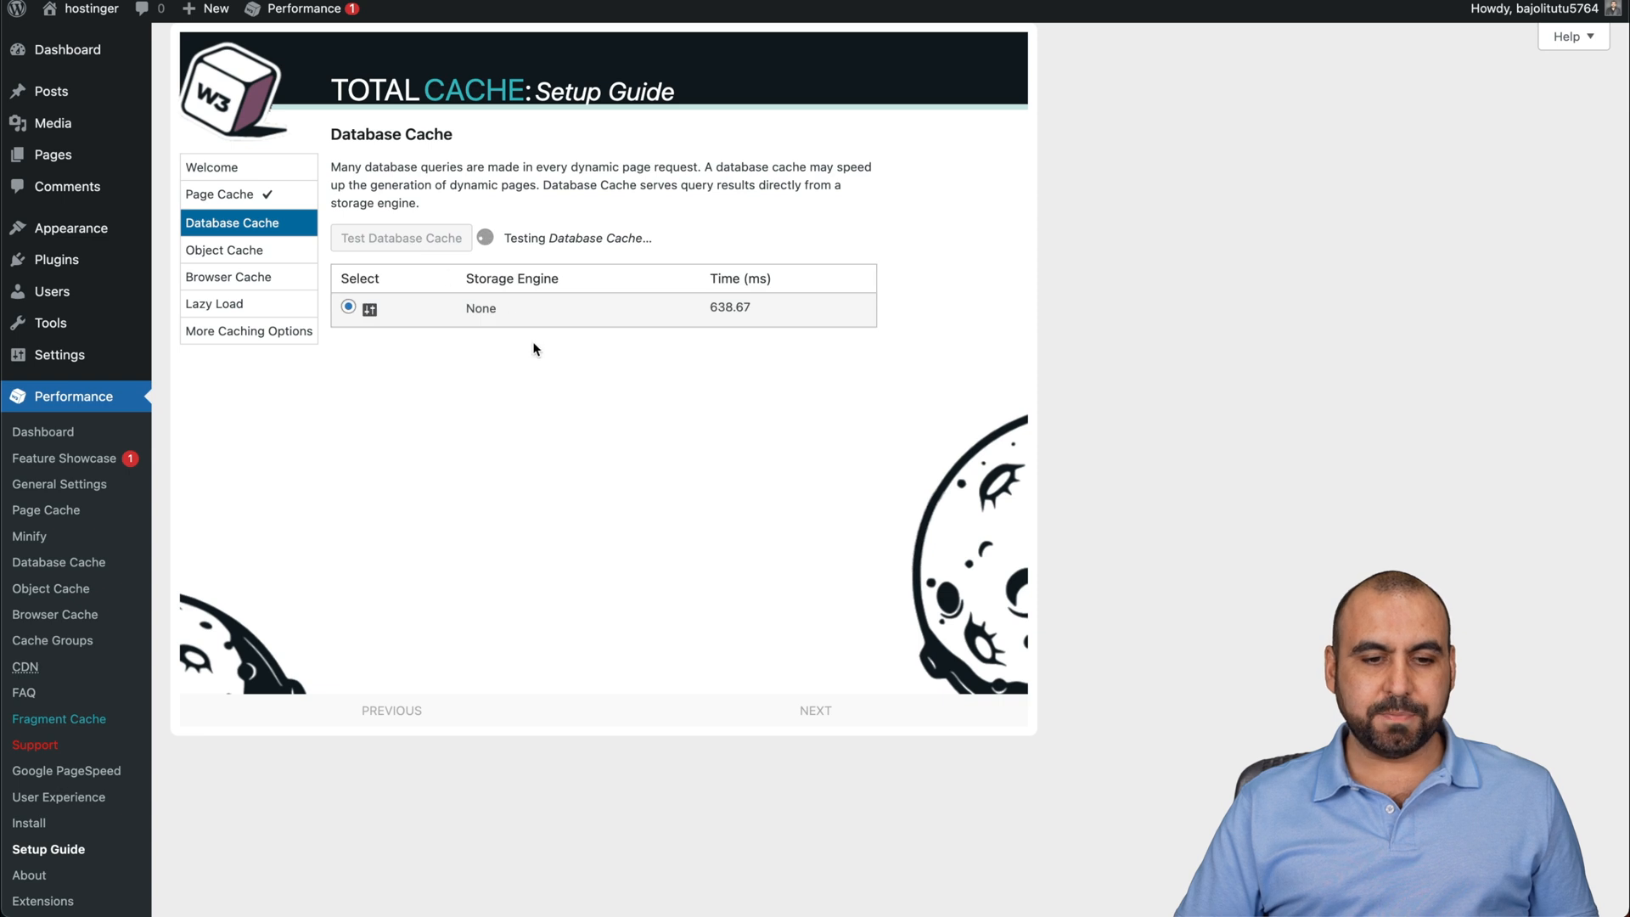
click(400, 237)
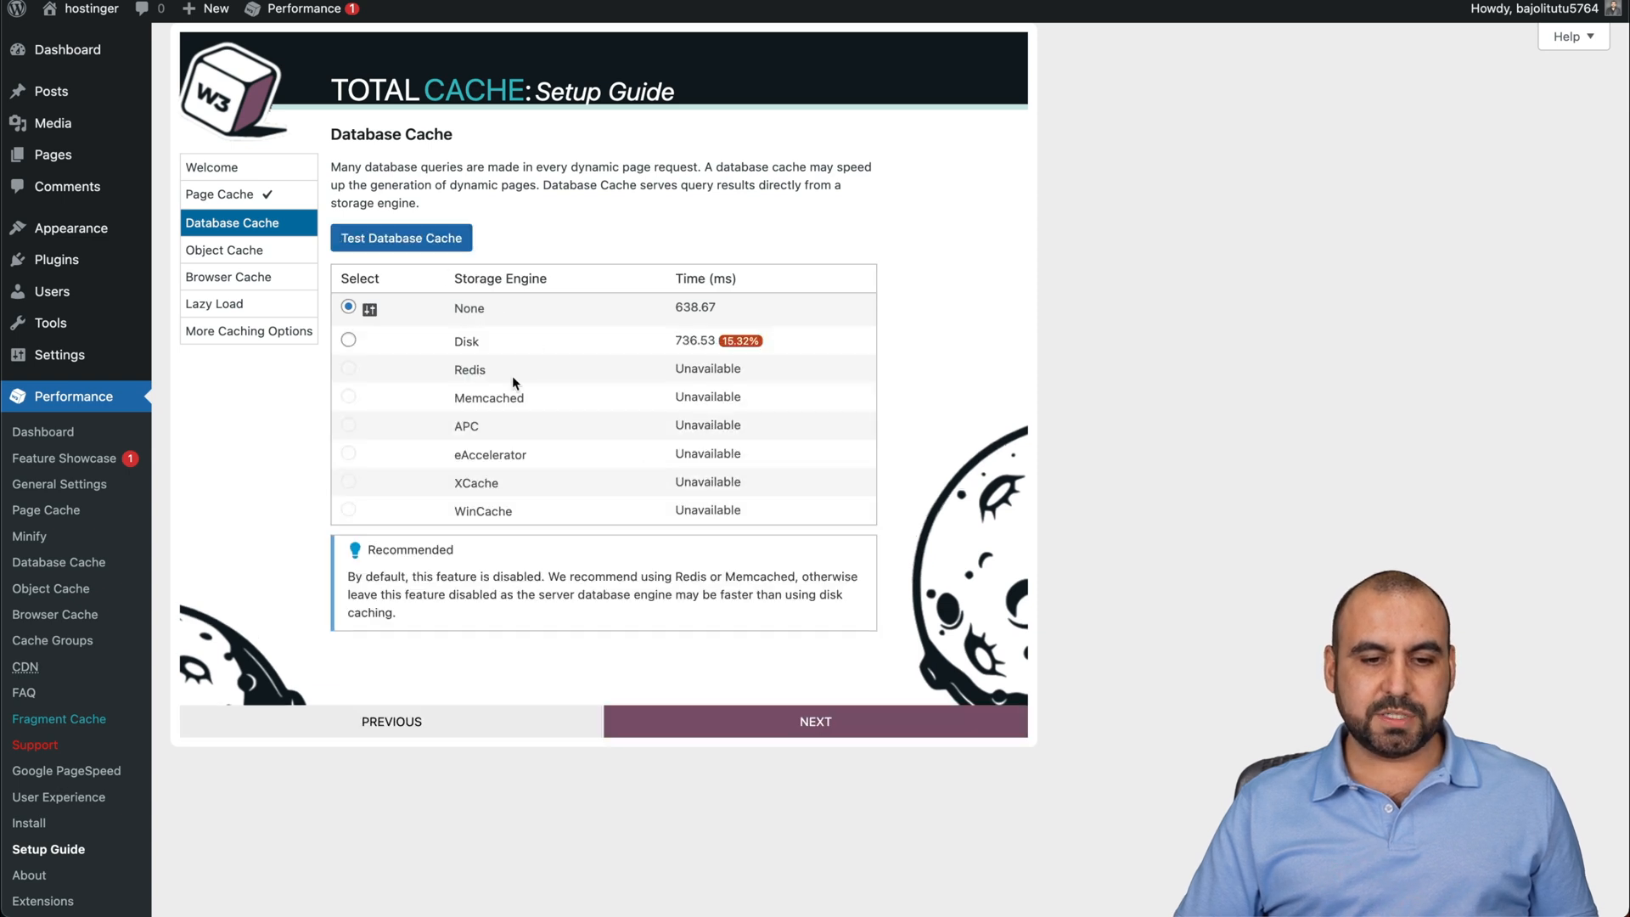
mouse_move(850, 701)
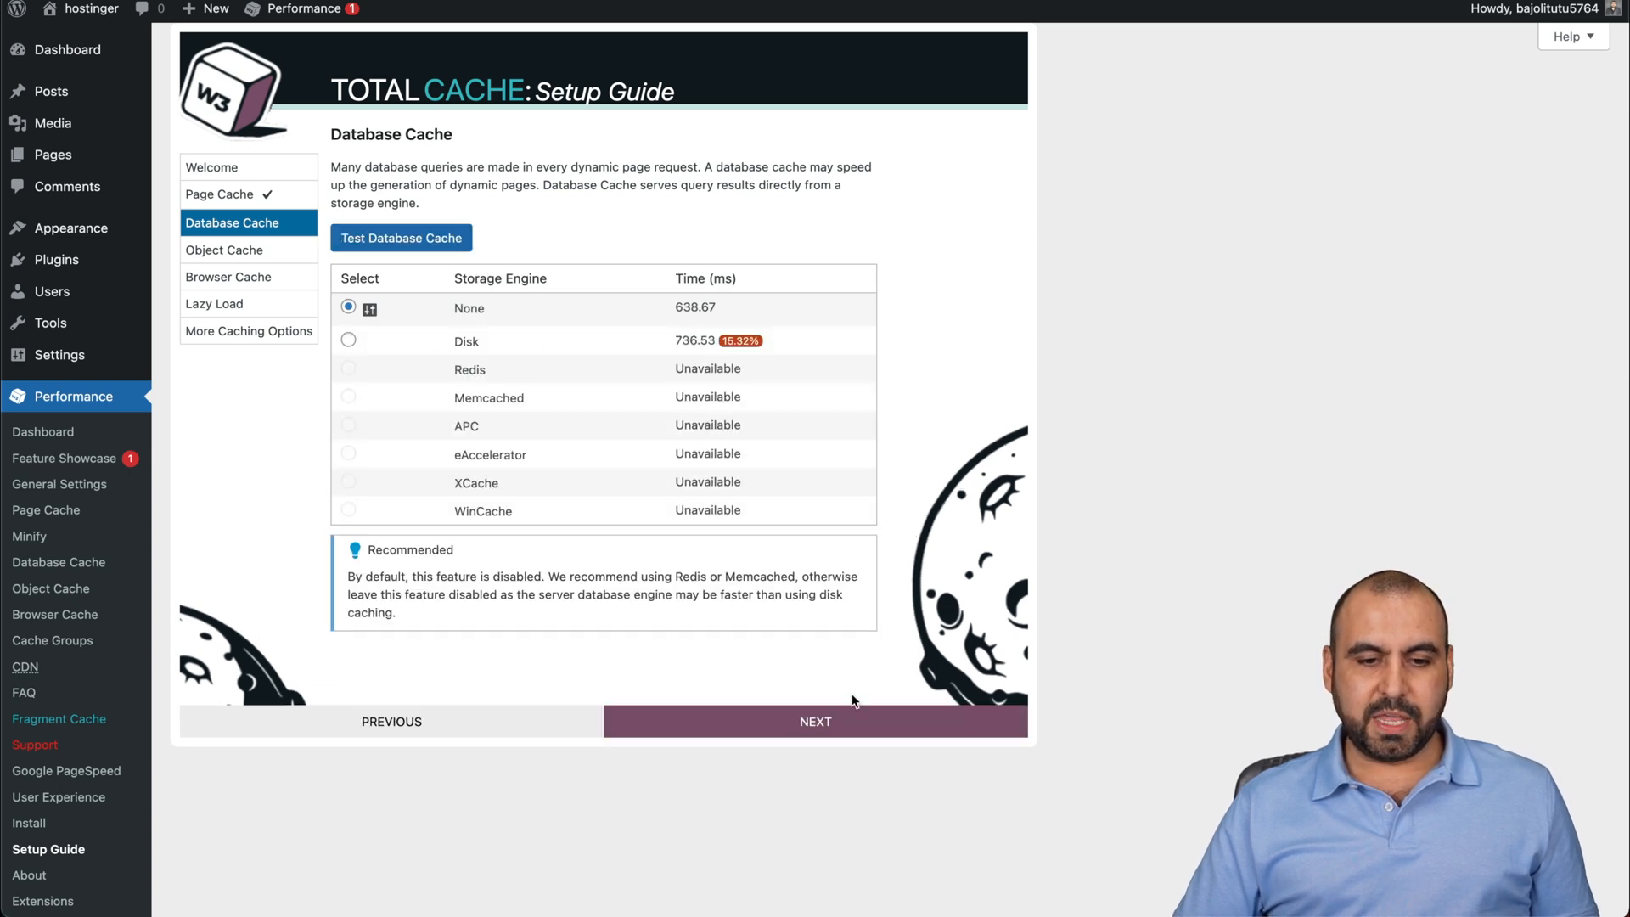
click(815, 722)
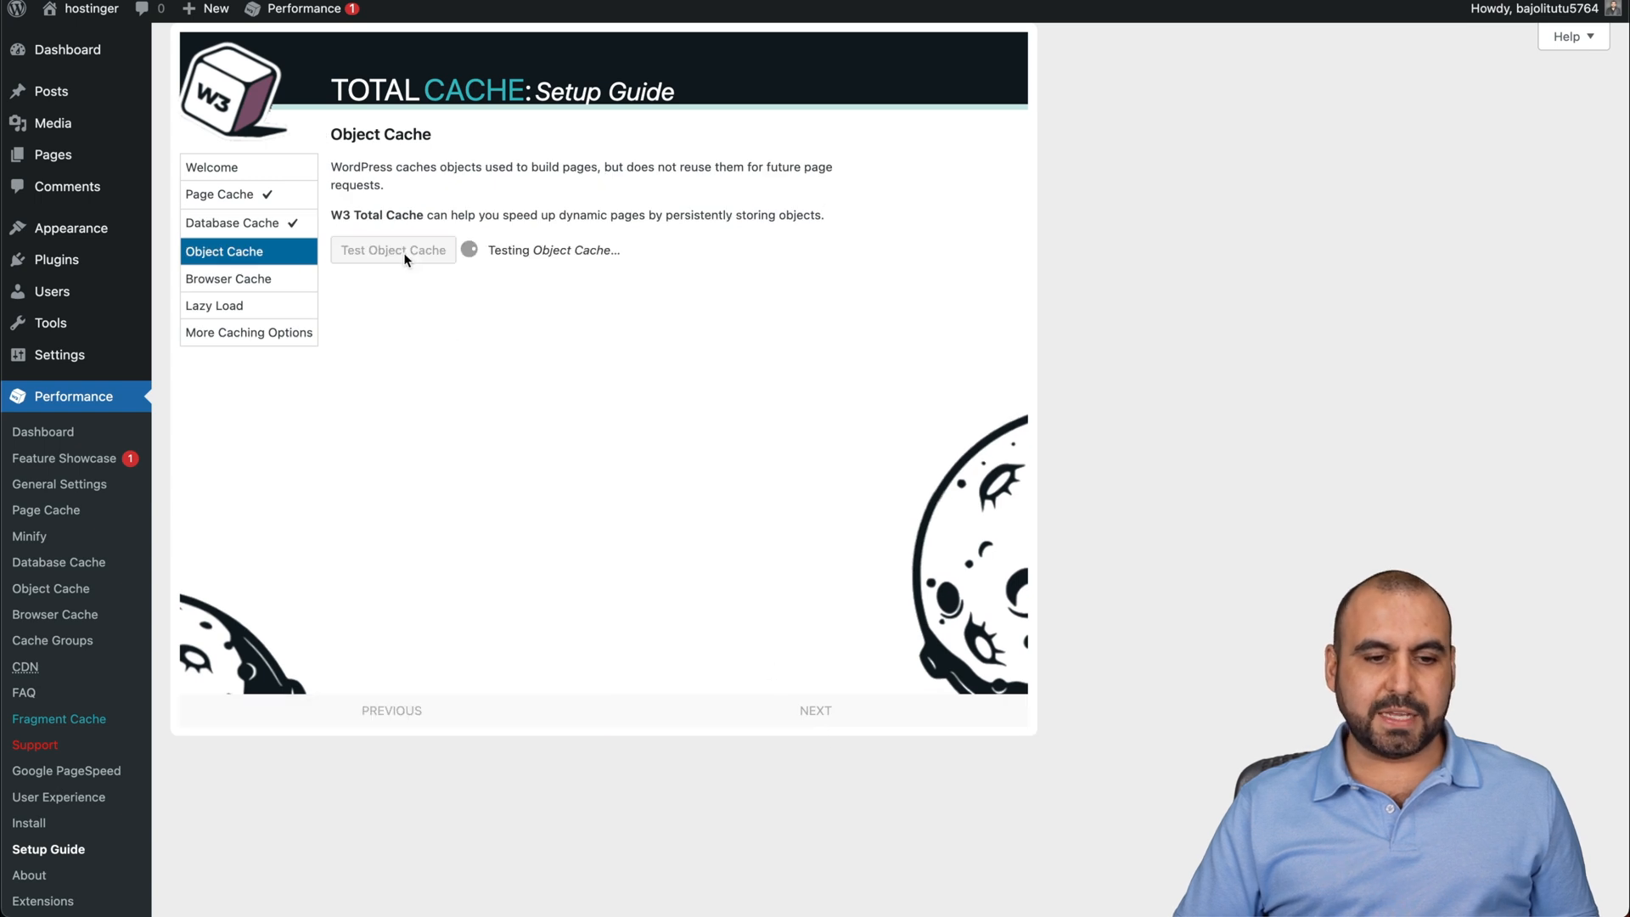
click(392, 250)
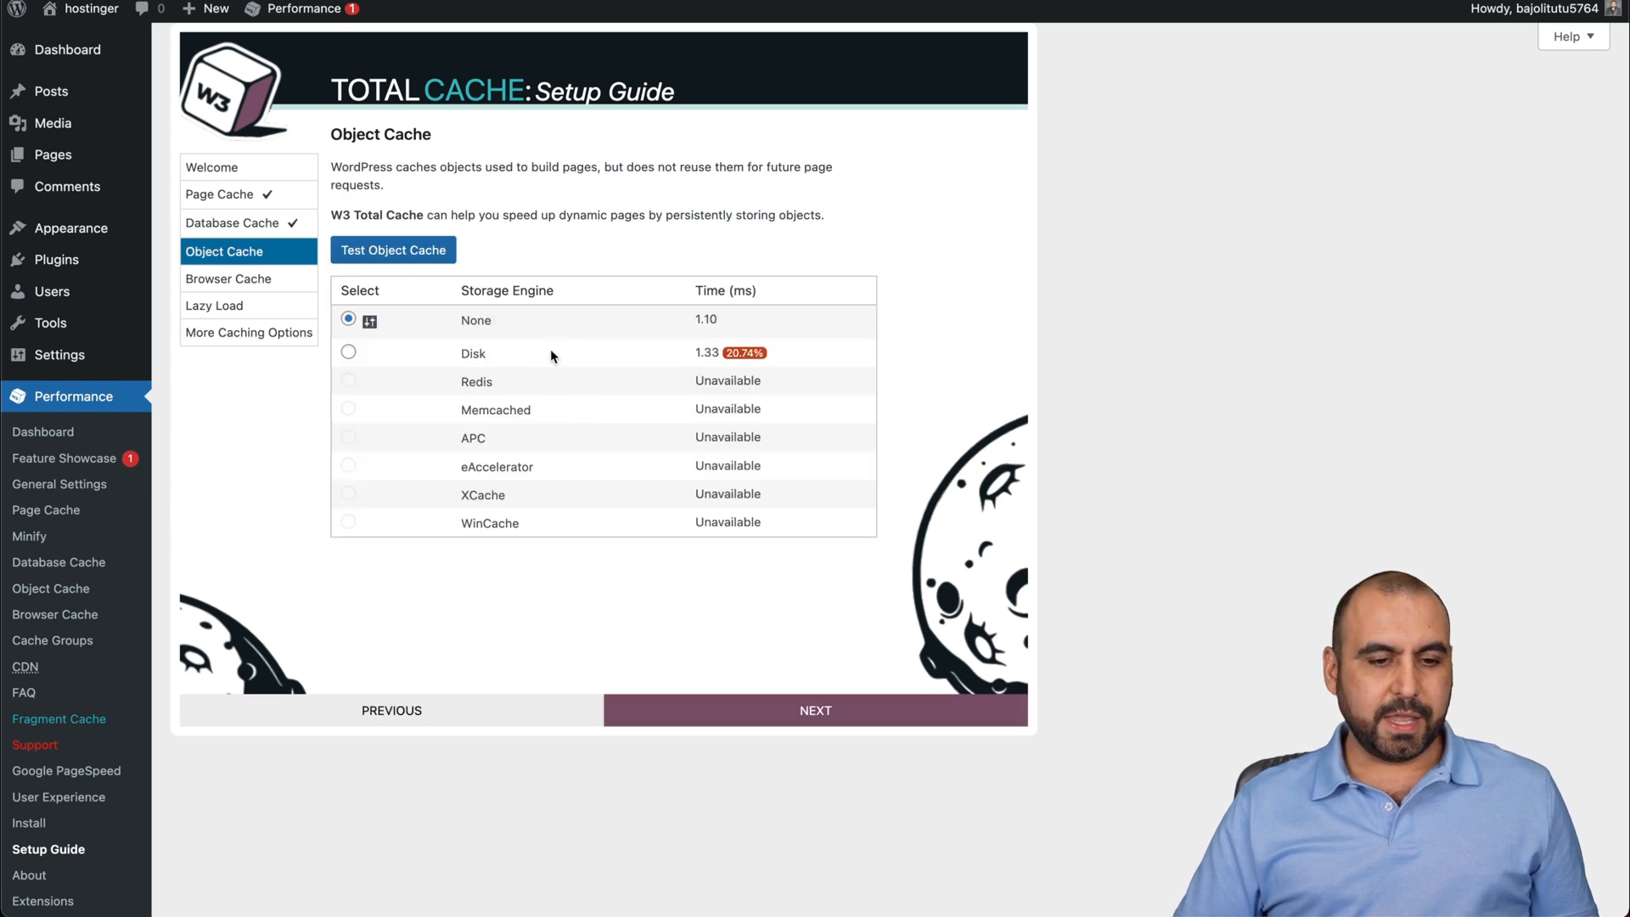
click(815, 709)
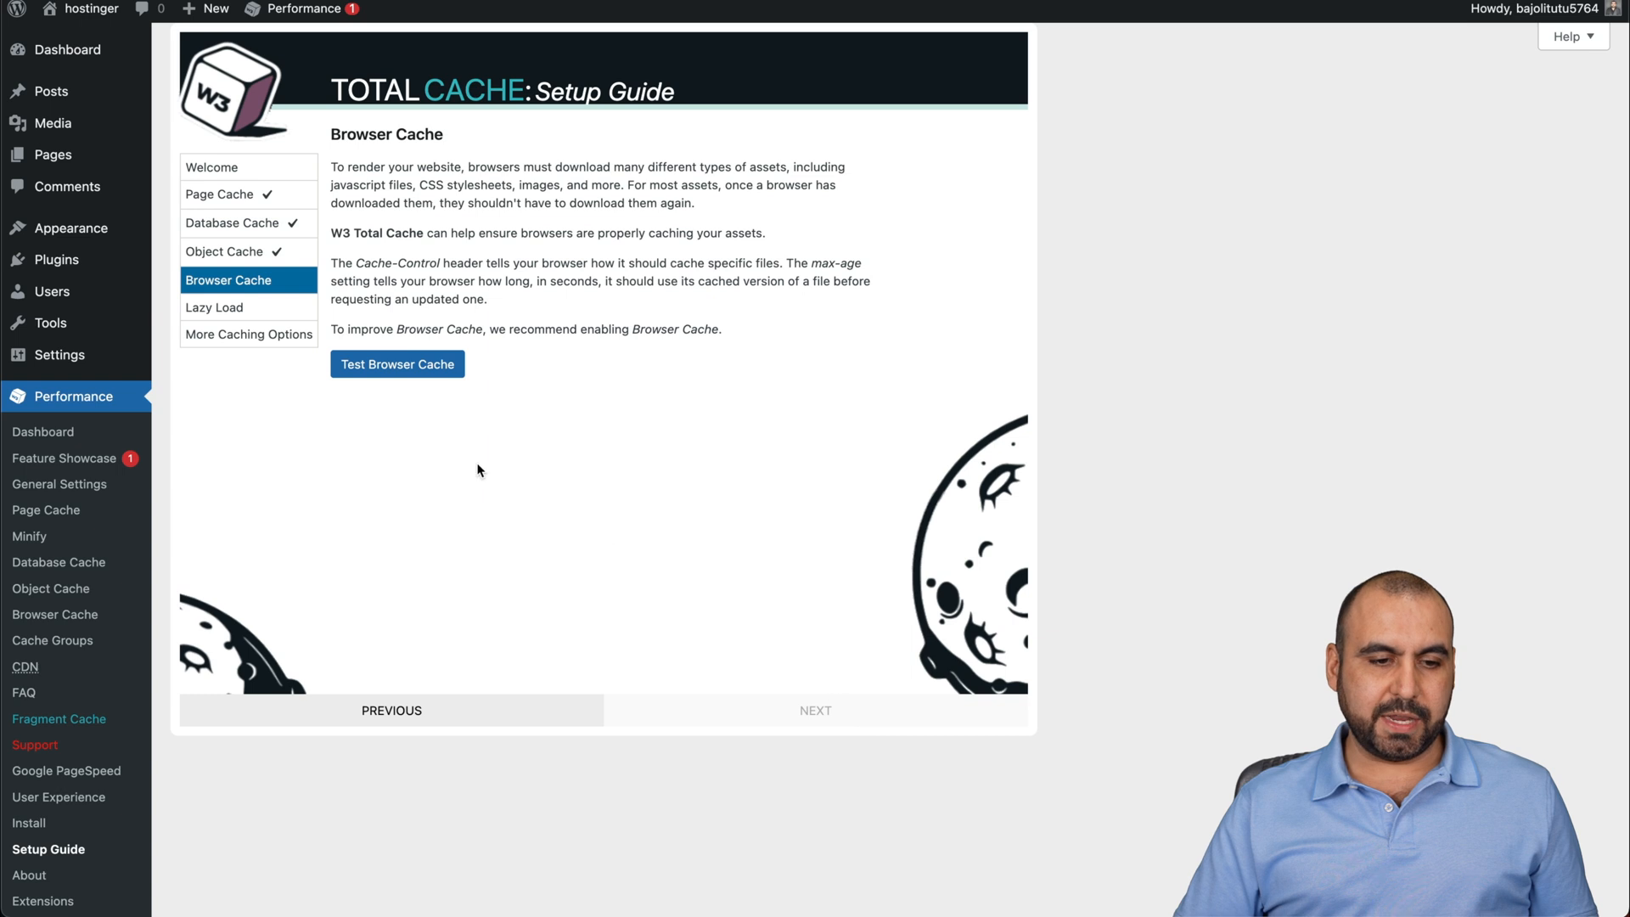
mouse_move(419, 385)
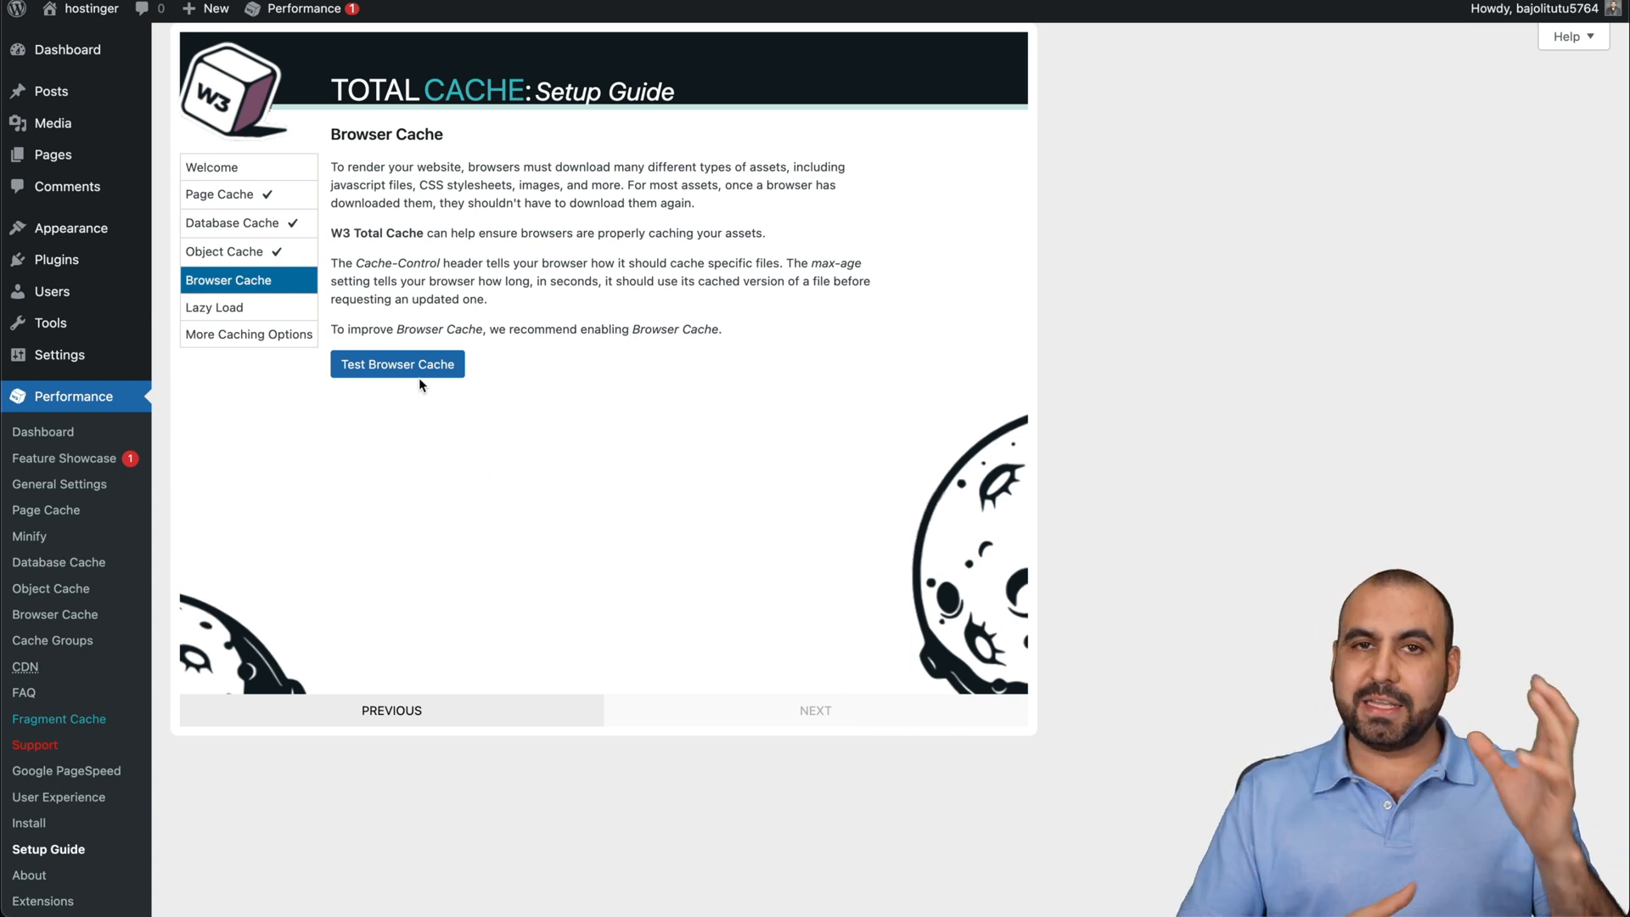
Test and enable browser cache, turn on Lazy Load Images, and reach Setup Complete.
click(397, 364)
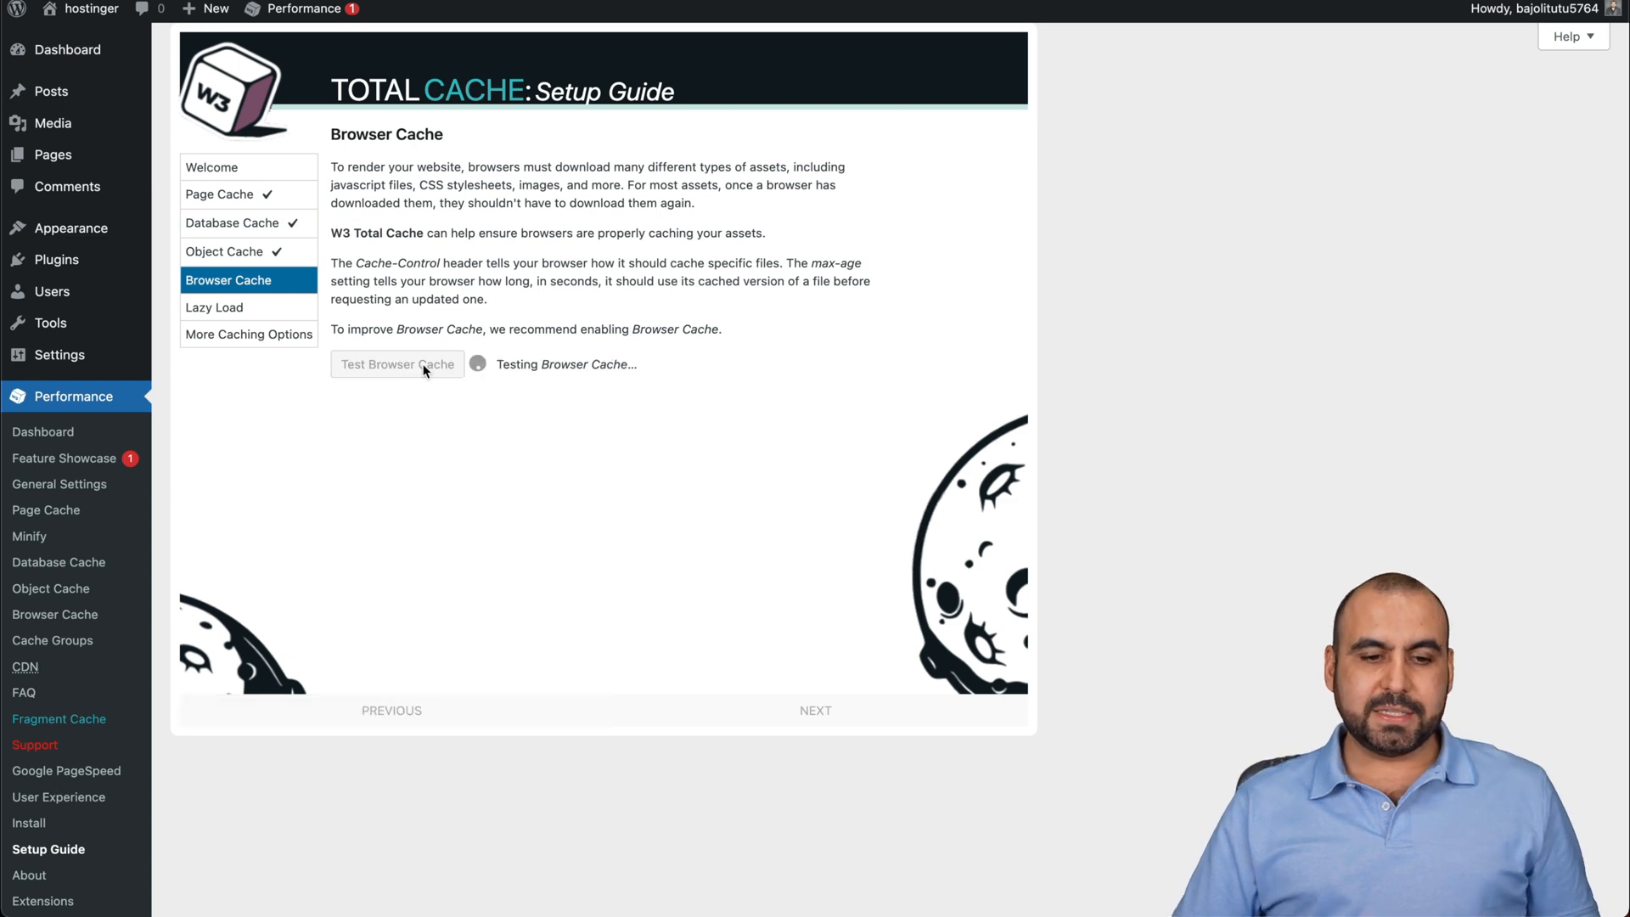
click(397, 363)
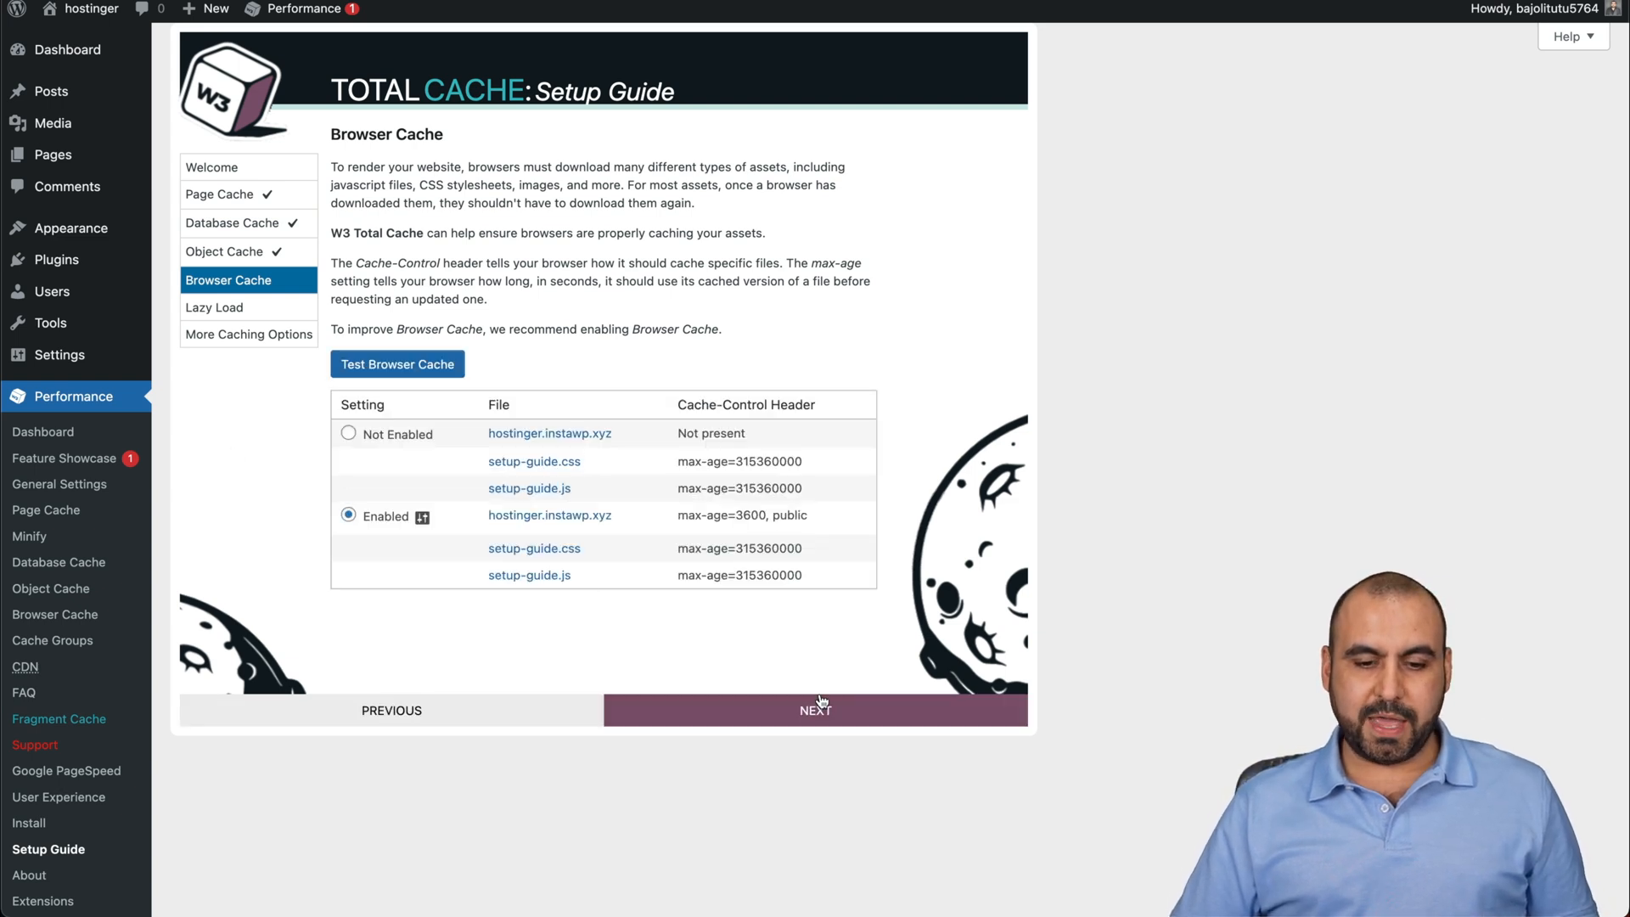
click(815, 710)
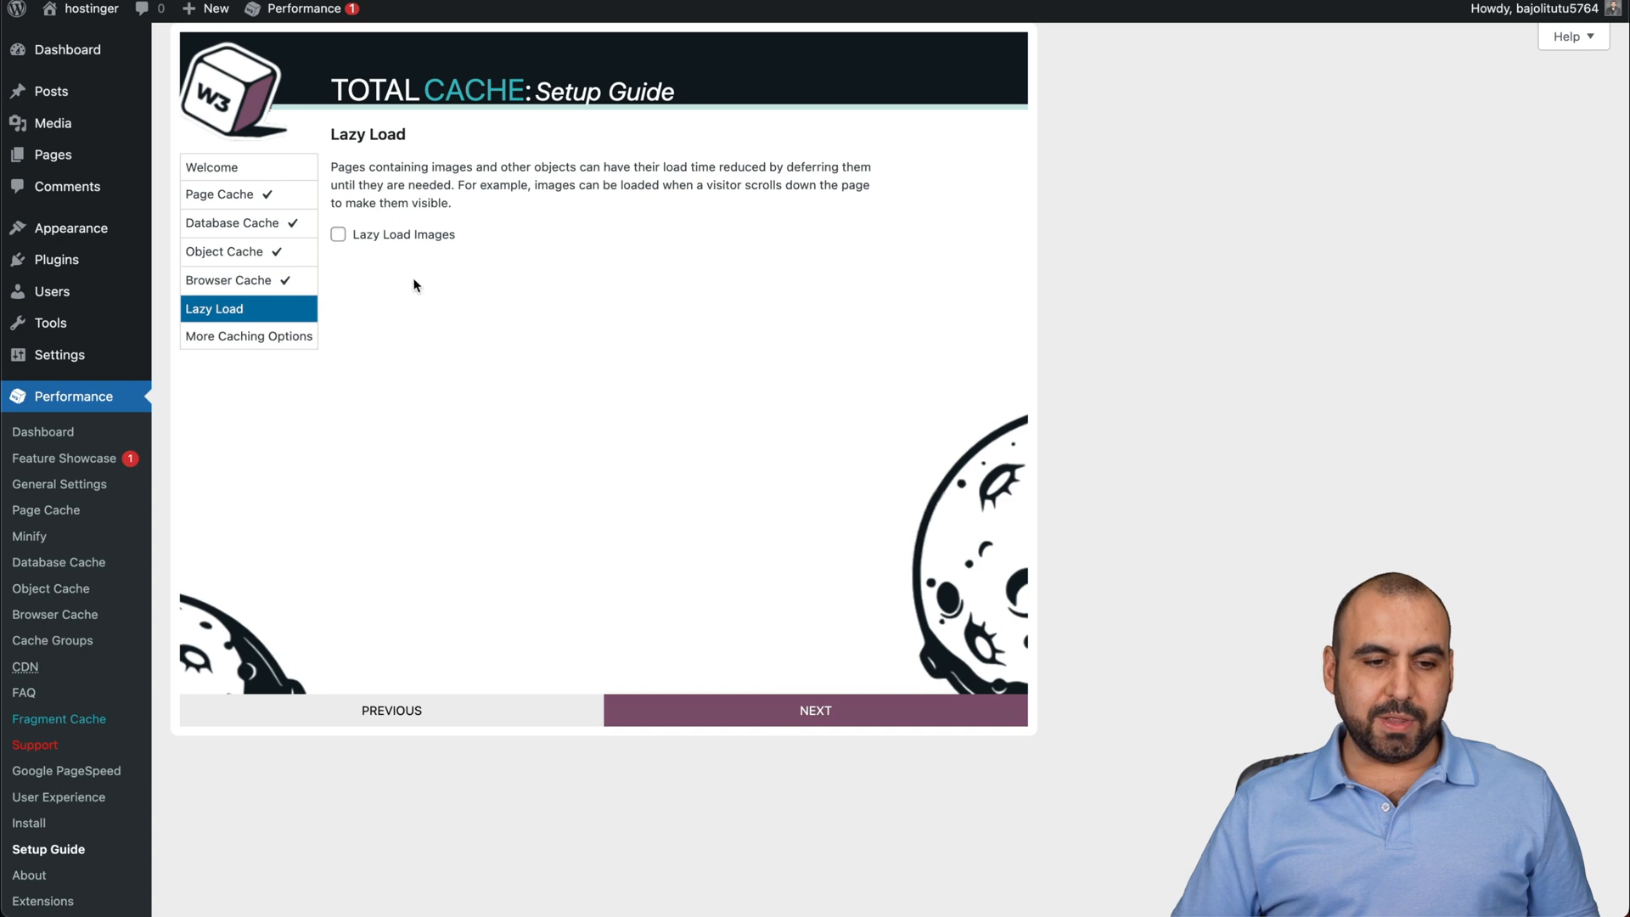
click(815, 709)
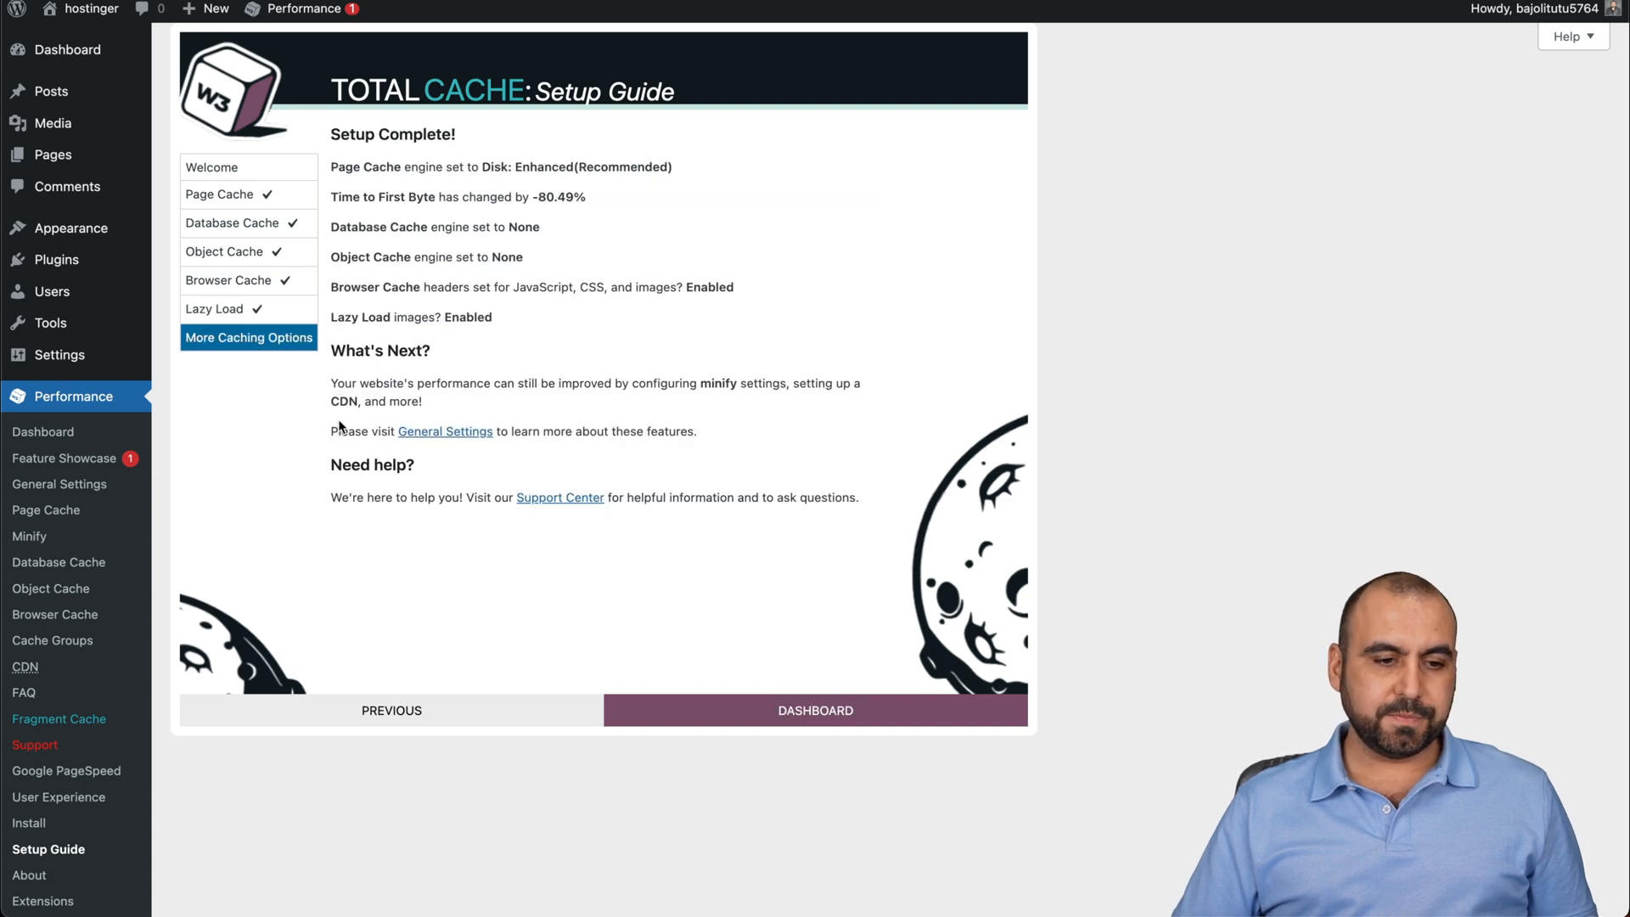
click(813, 710)
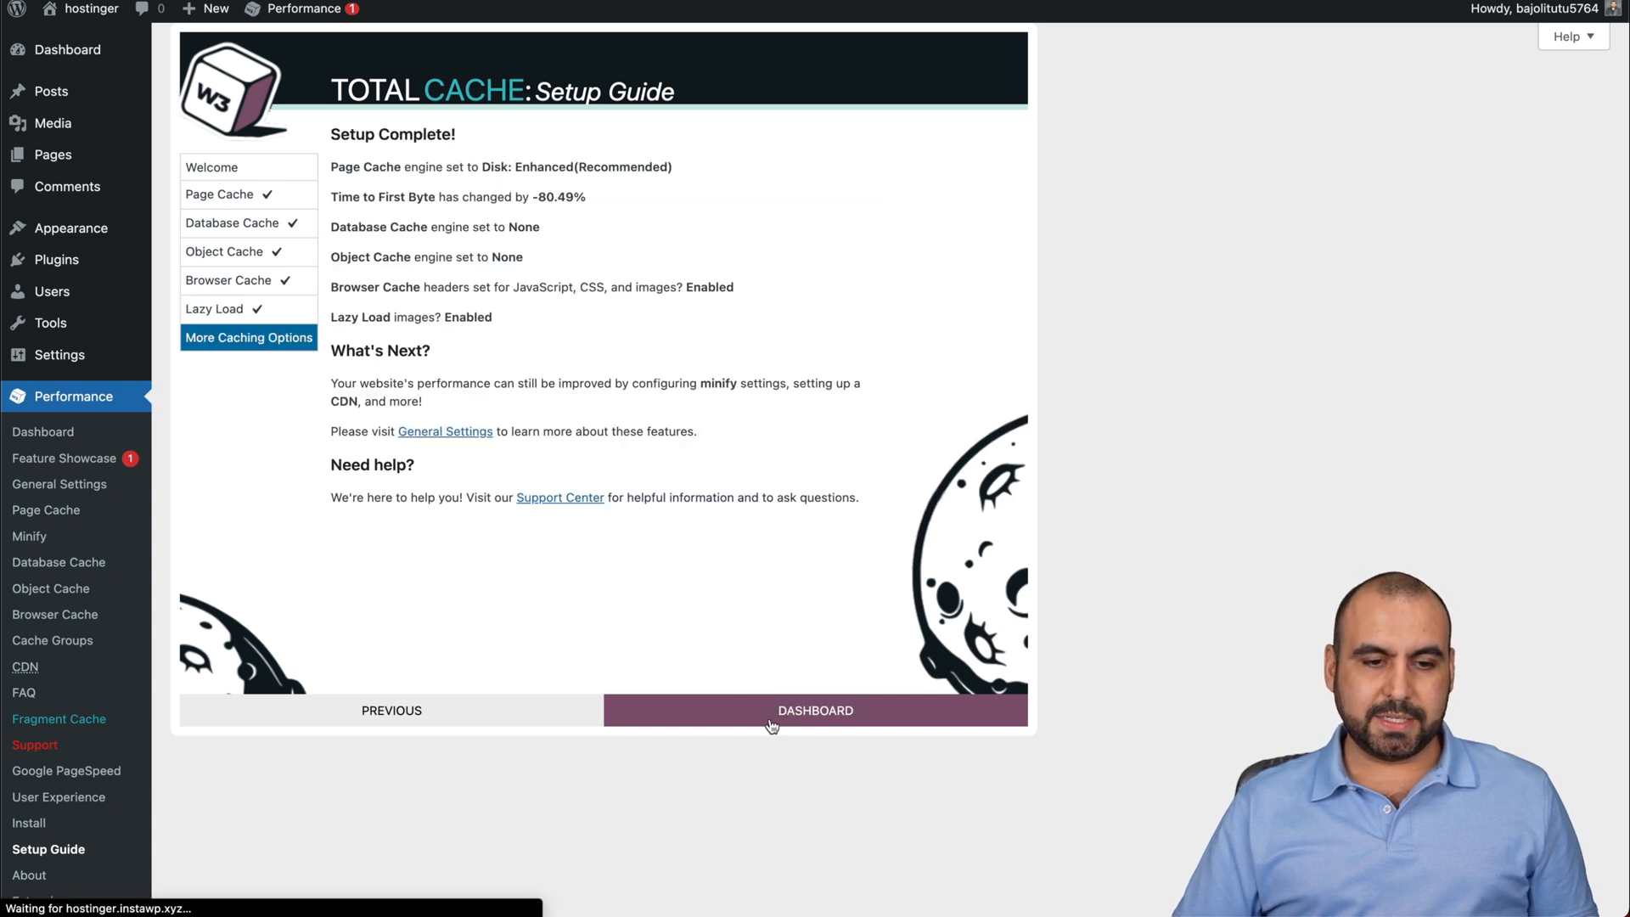
Go from the finished guide to the Performance dashboard and review its caching statistics panels.
click(813, 709)
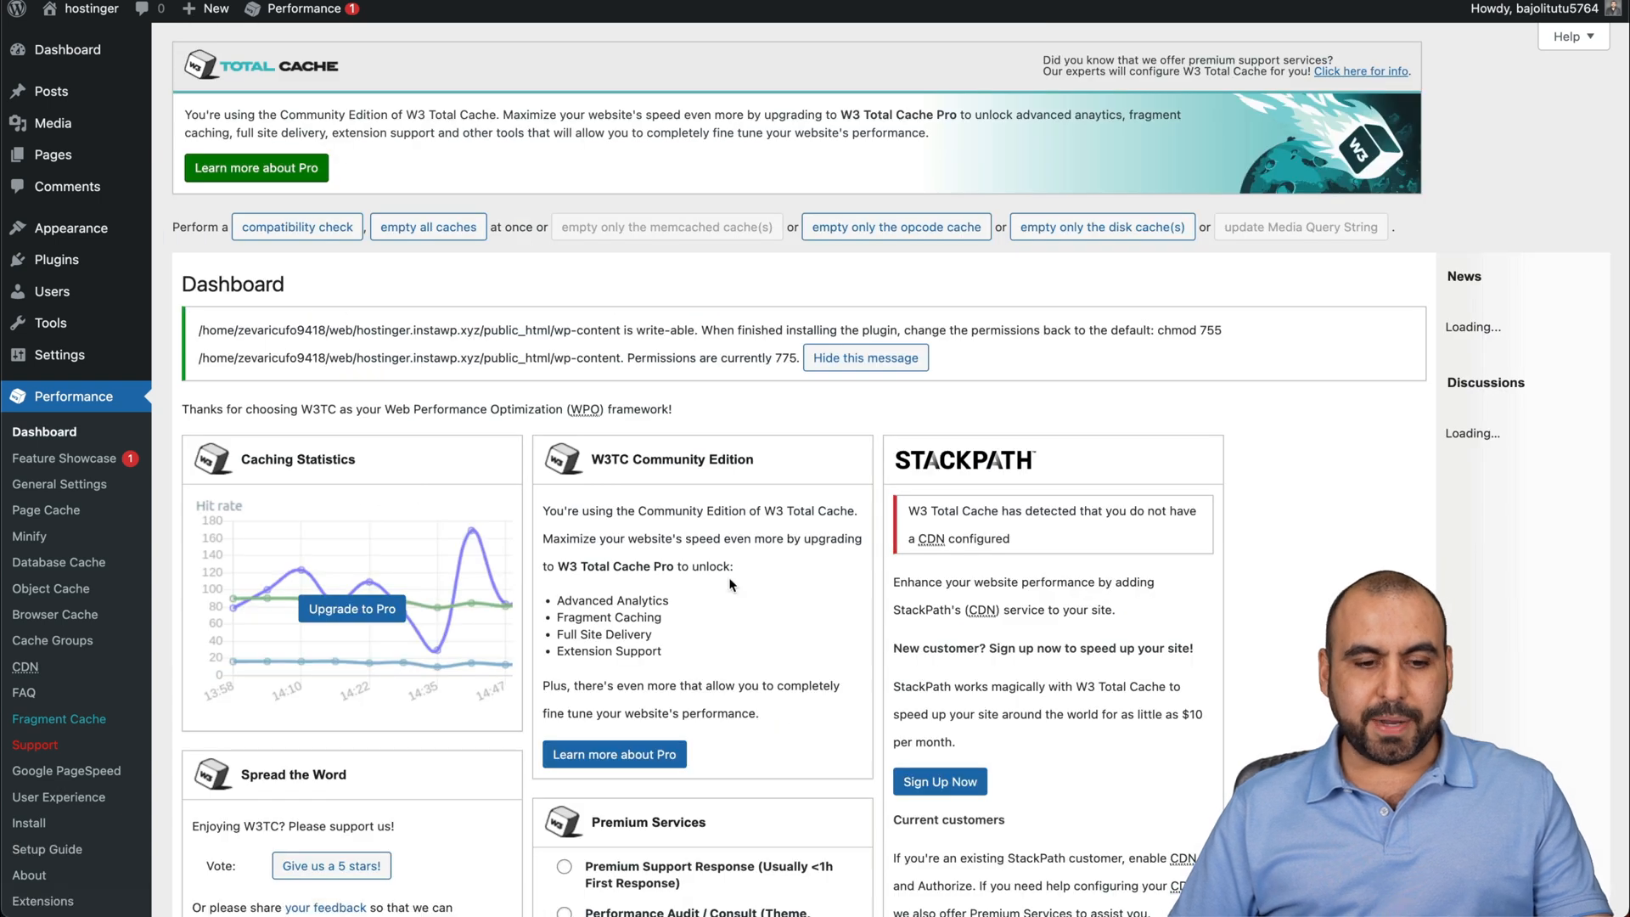
scroll(down, 3)
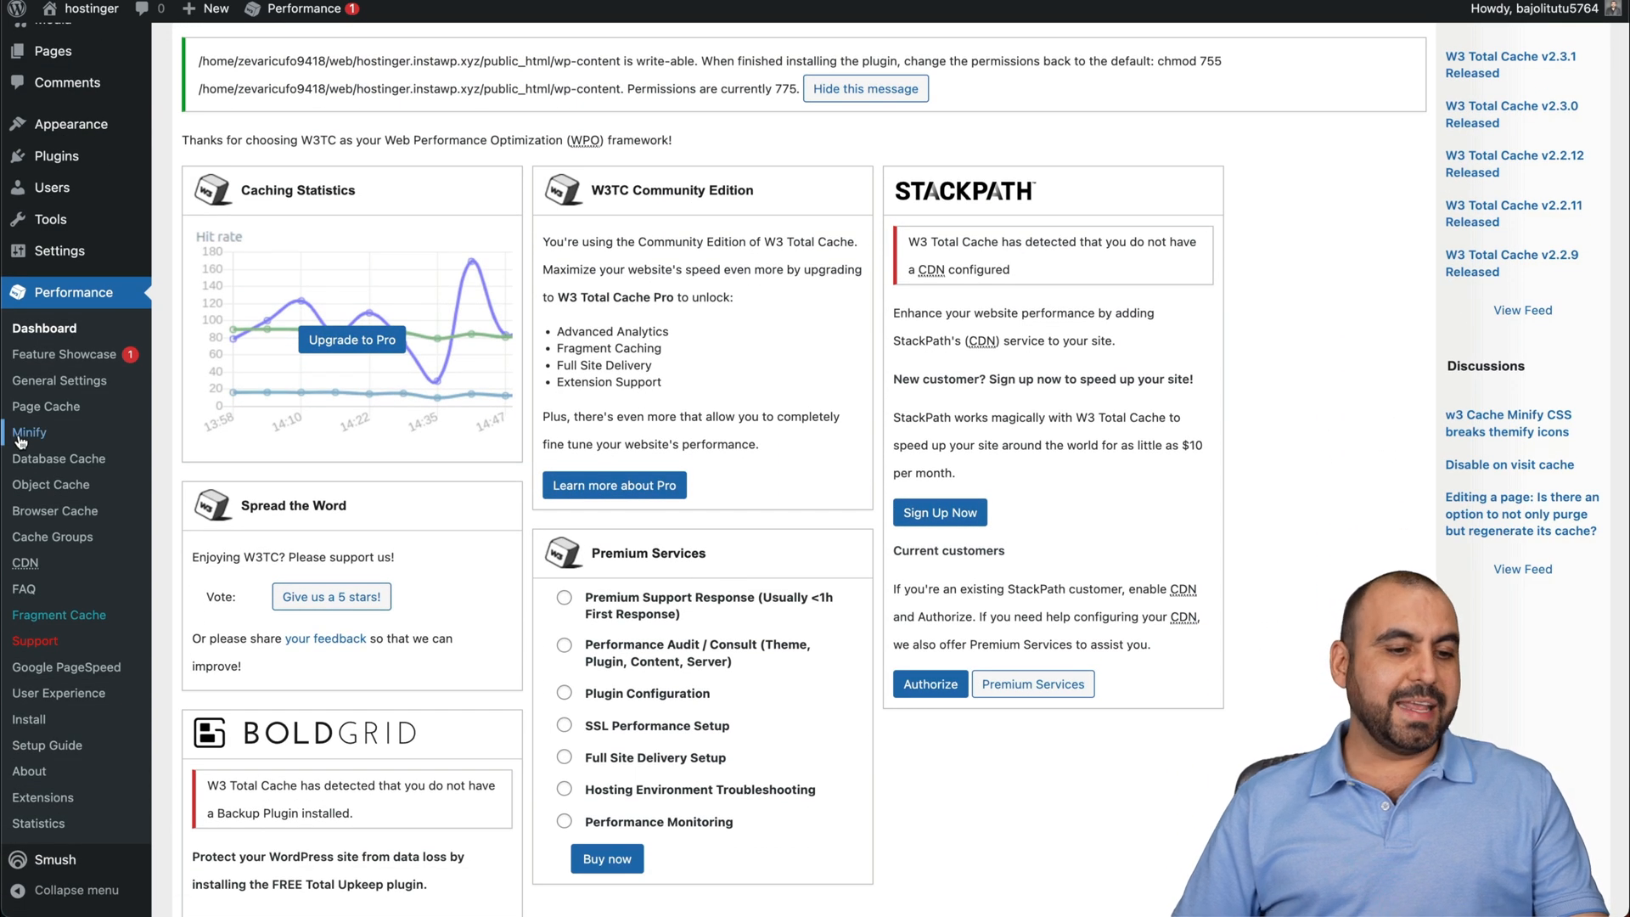
mouse_move(51, 484)
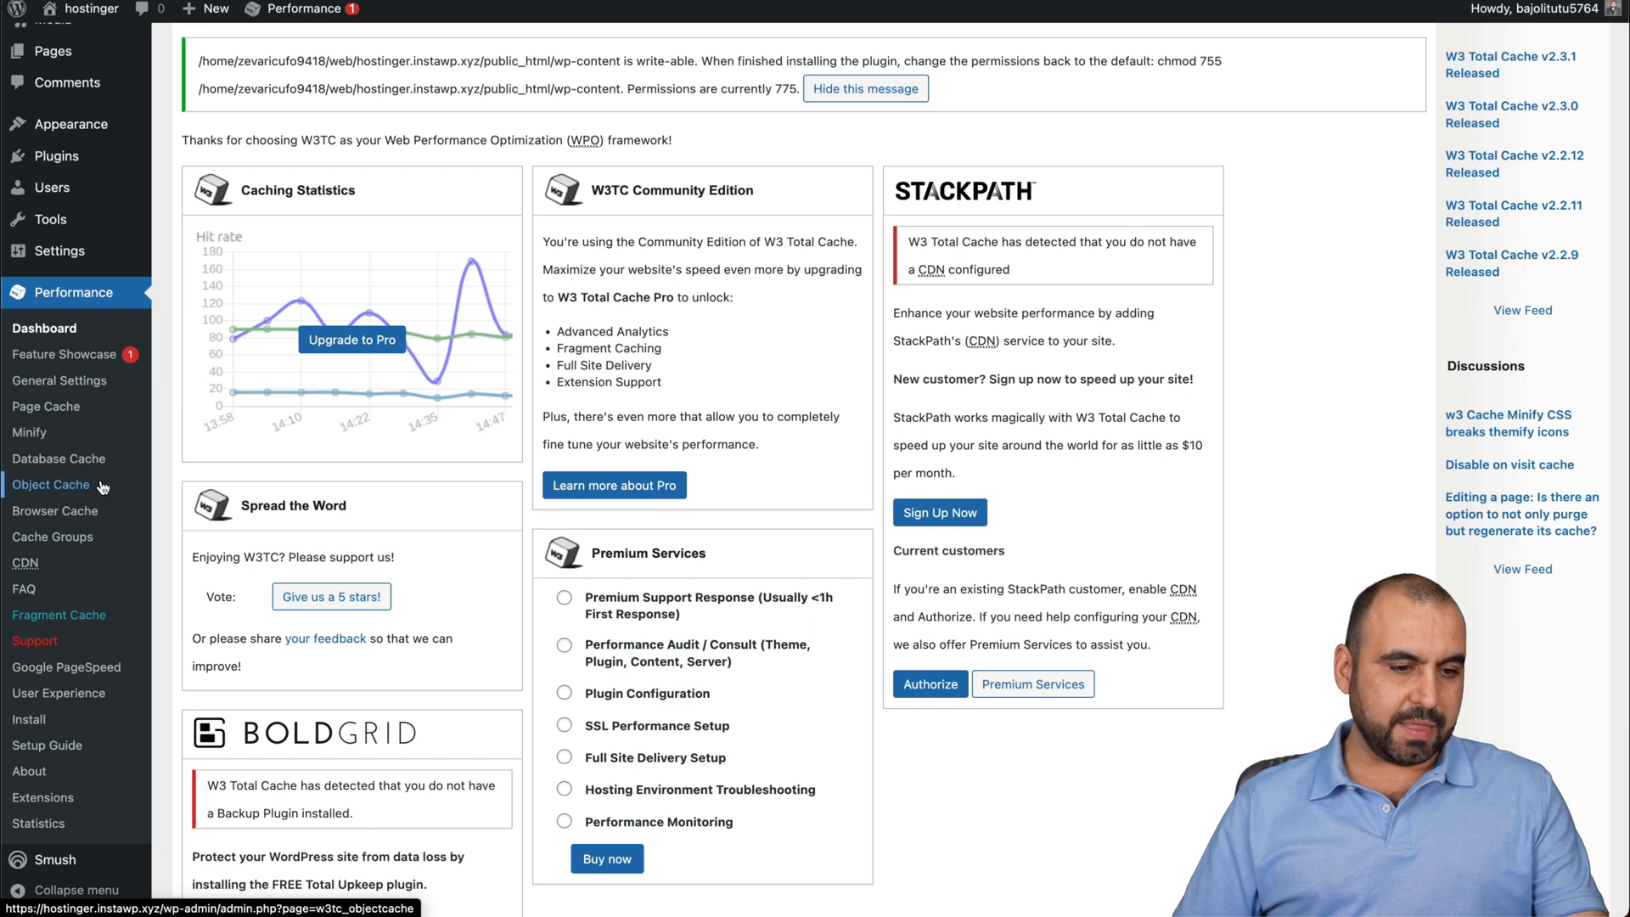
Review Performance > Page Cache settings, confirming disk-enhanced caching and cache preload options.
click(46, 405)
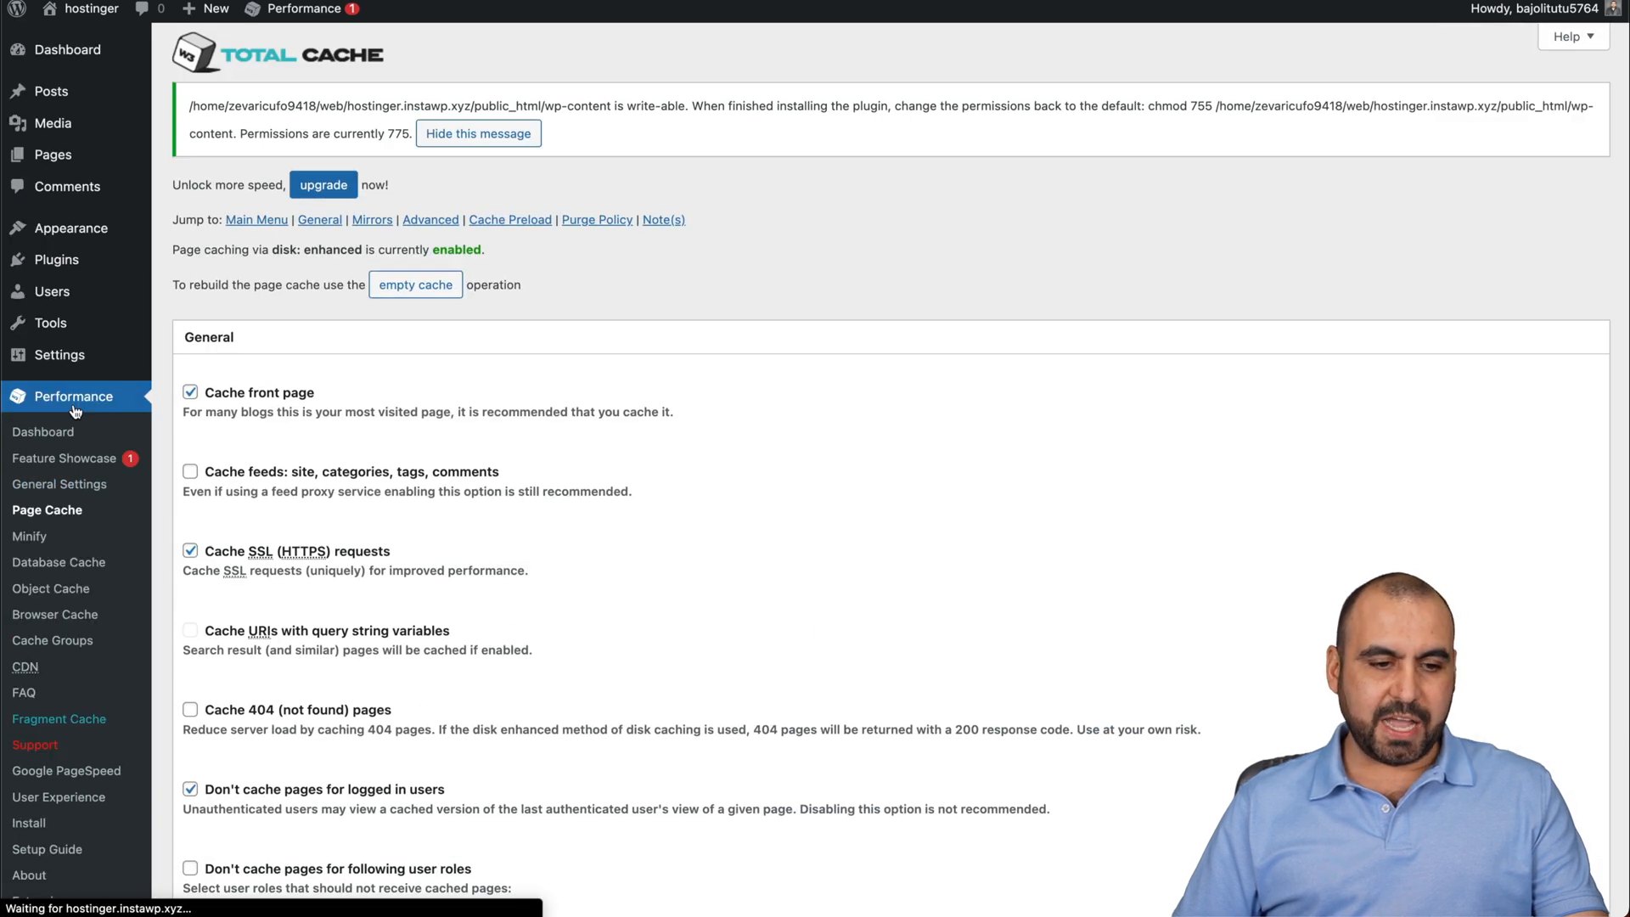
scroll(down, 3)
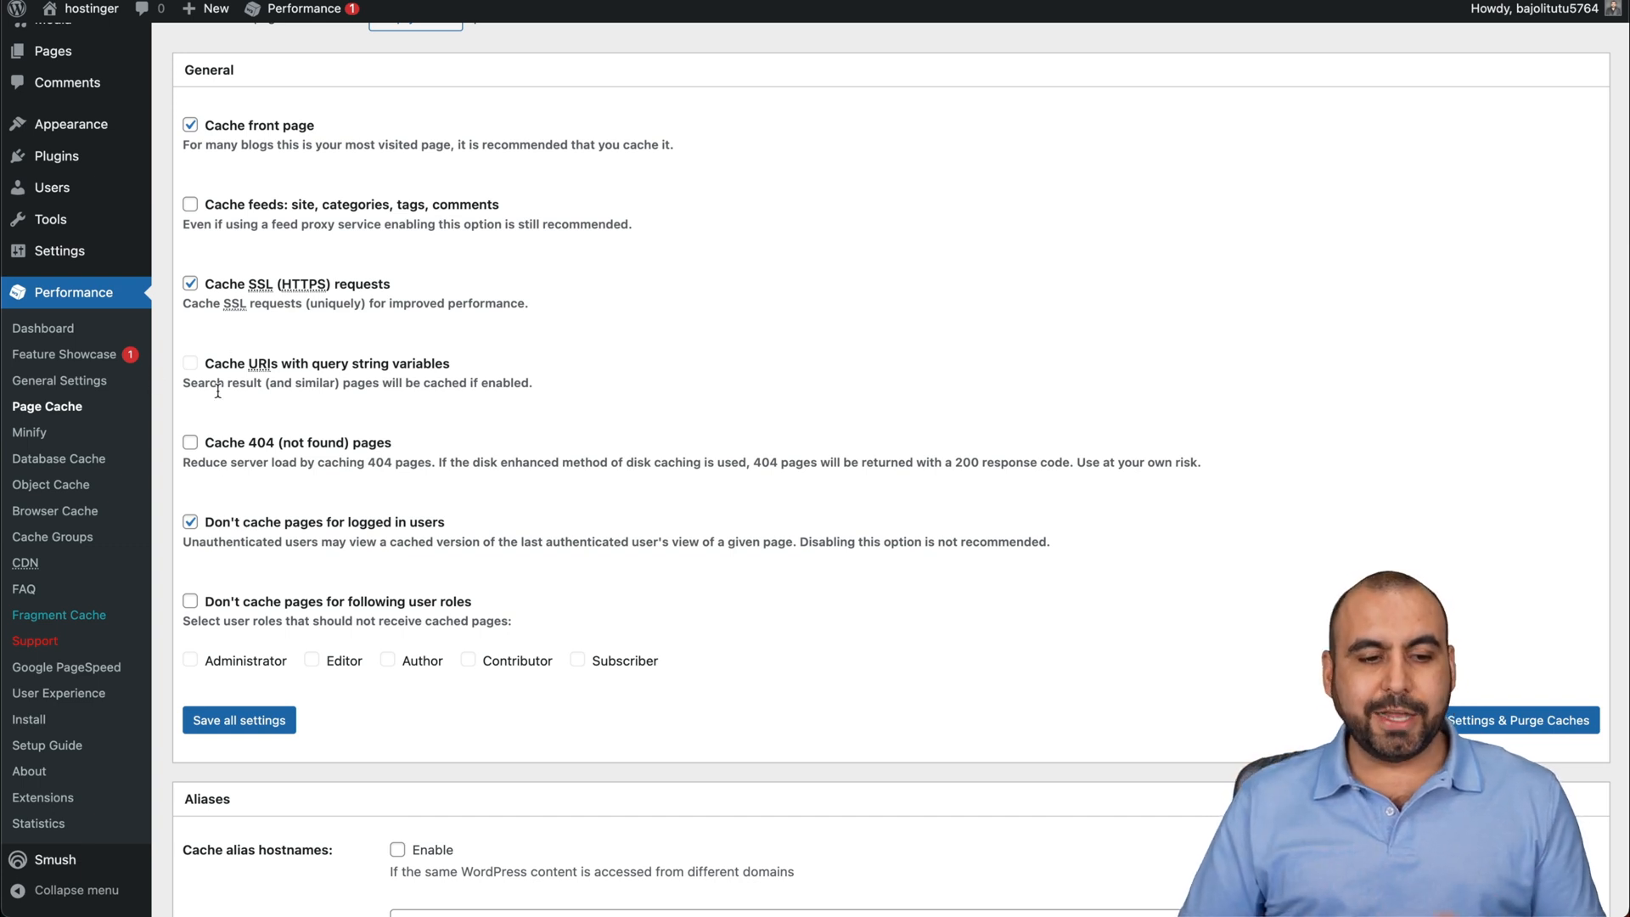
scroll(down, 3)
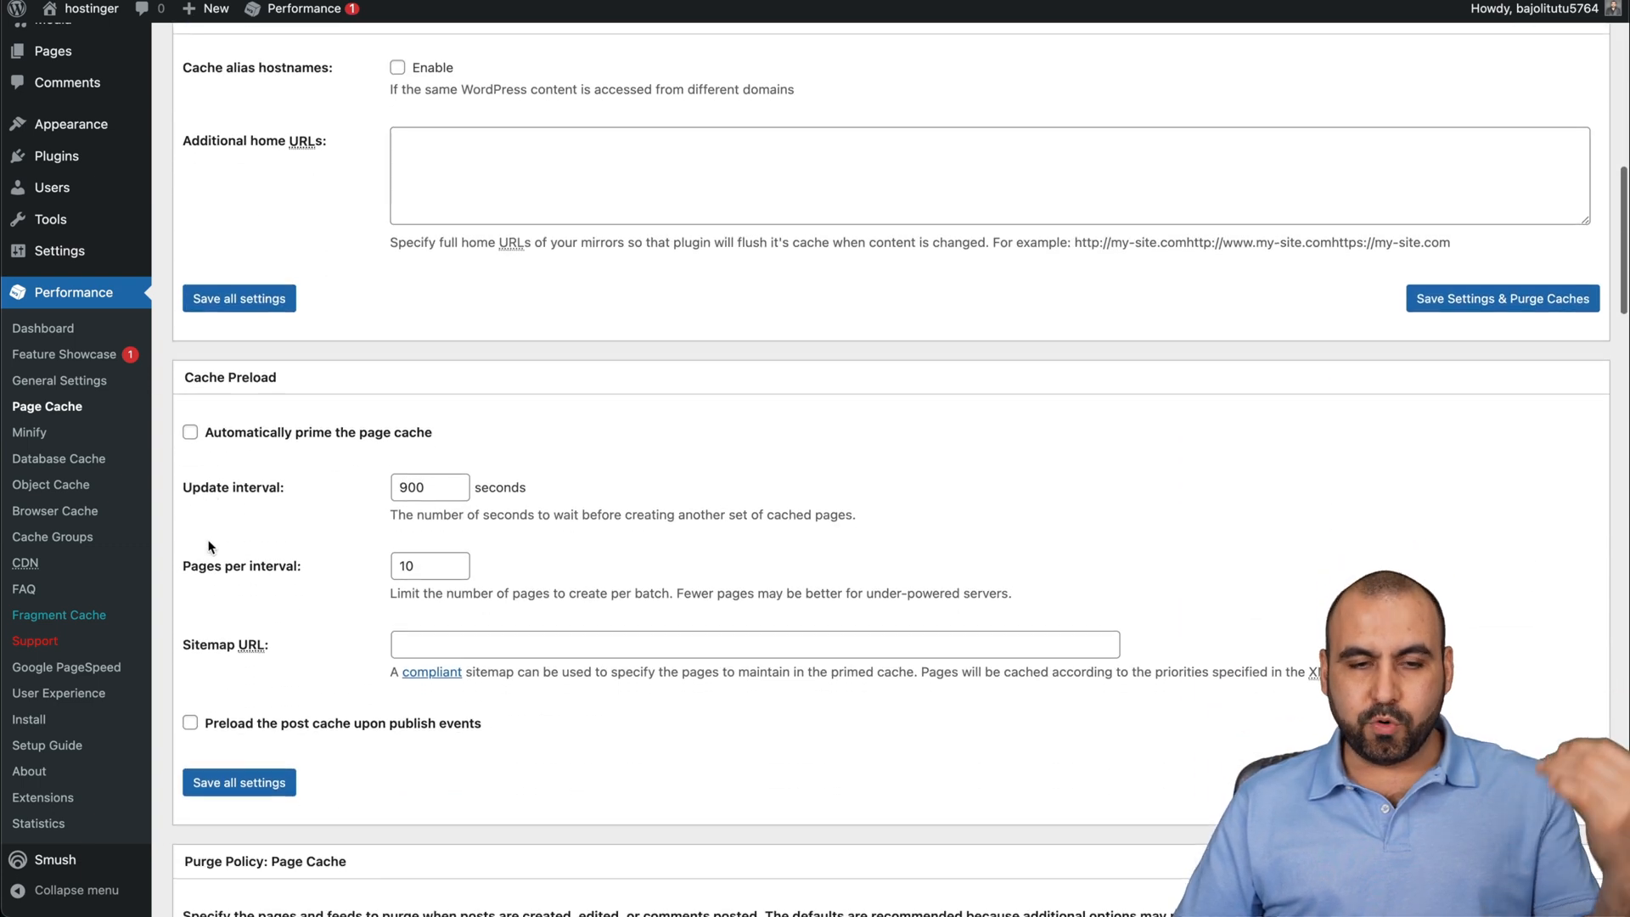
scroll(up, 3)
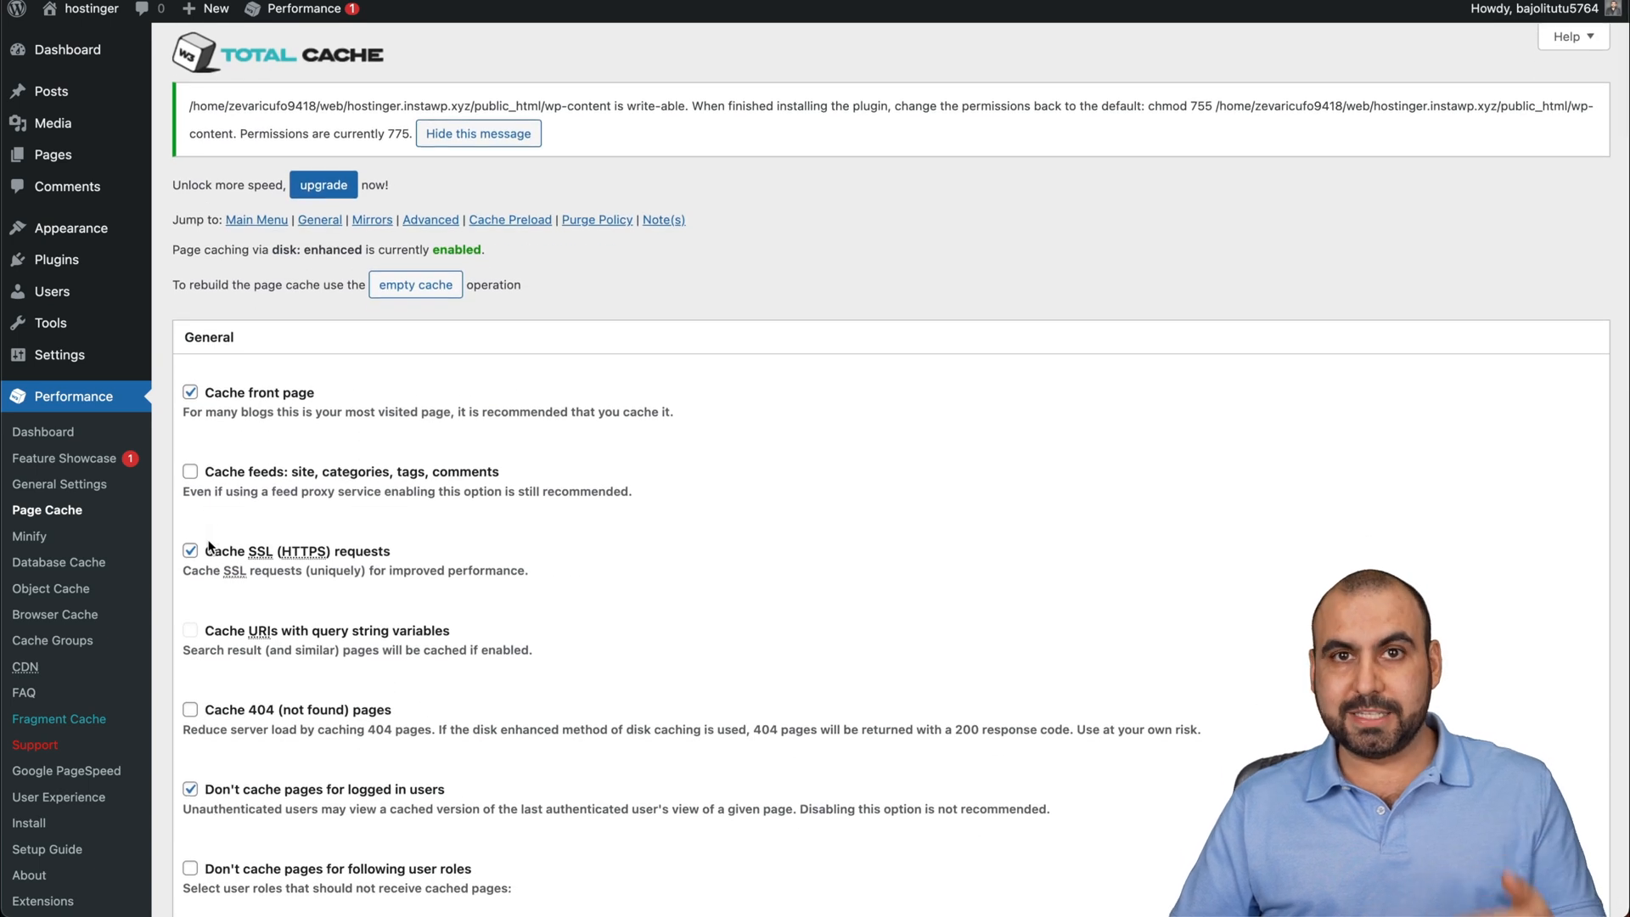
mouse_move(28, 298)
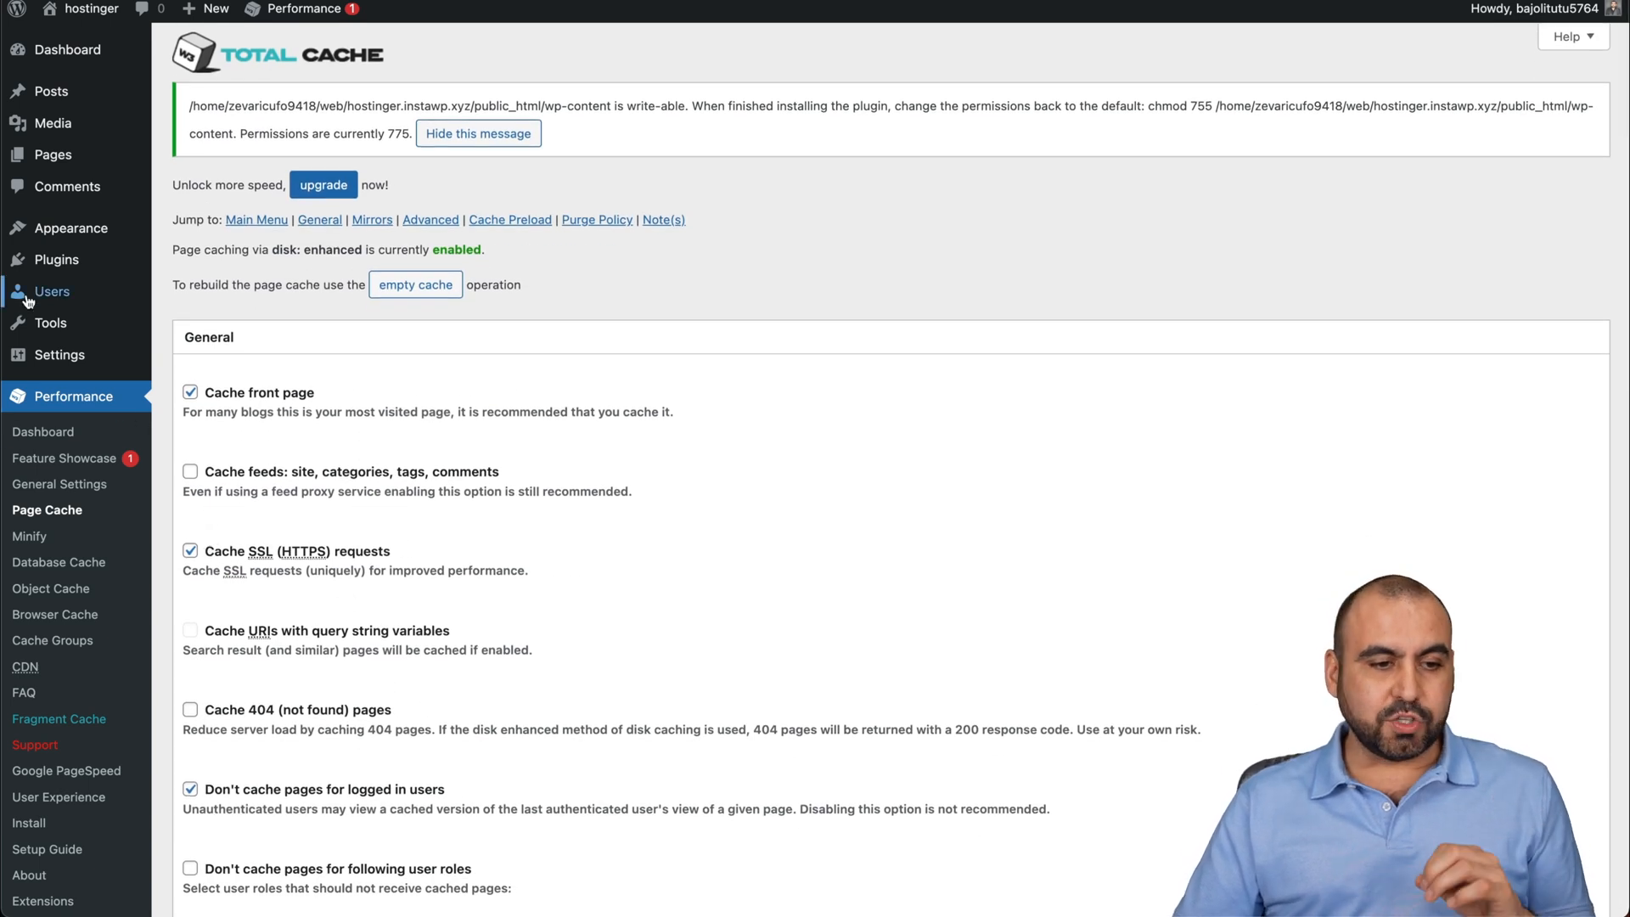
Show the Installed Plugins page with Smush and W3 Total Cache both active.
click(58, 258)
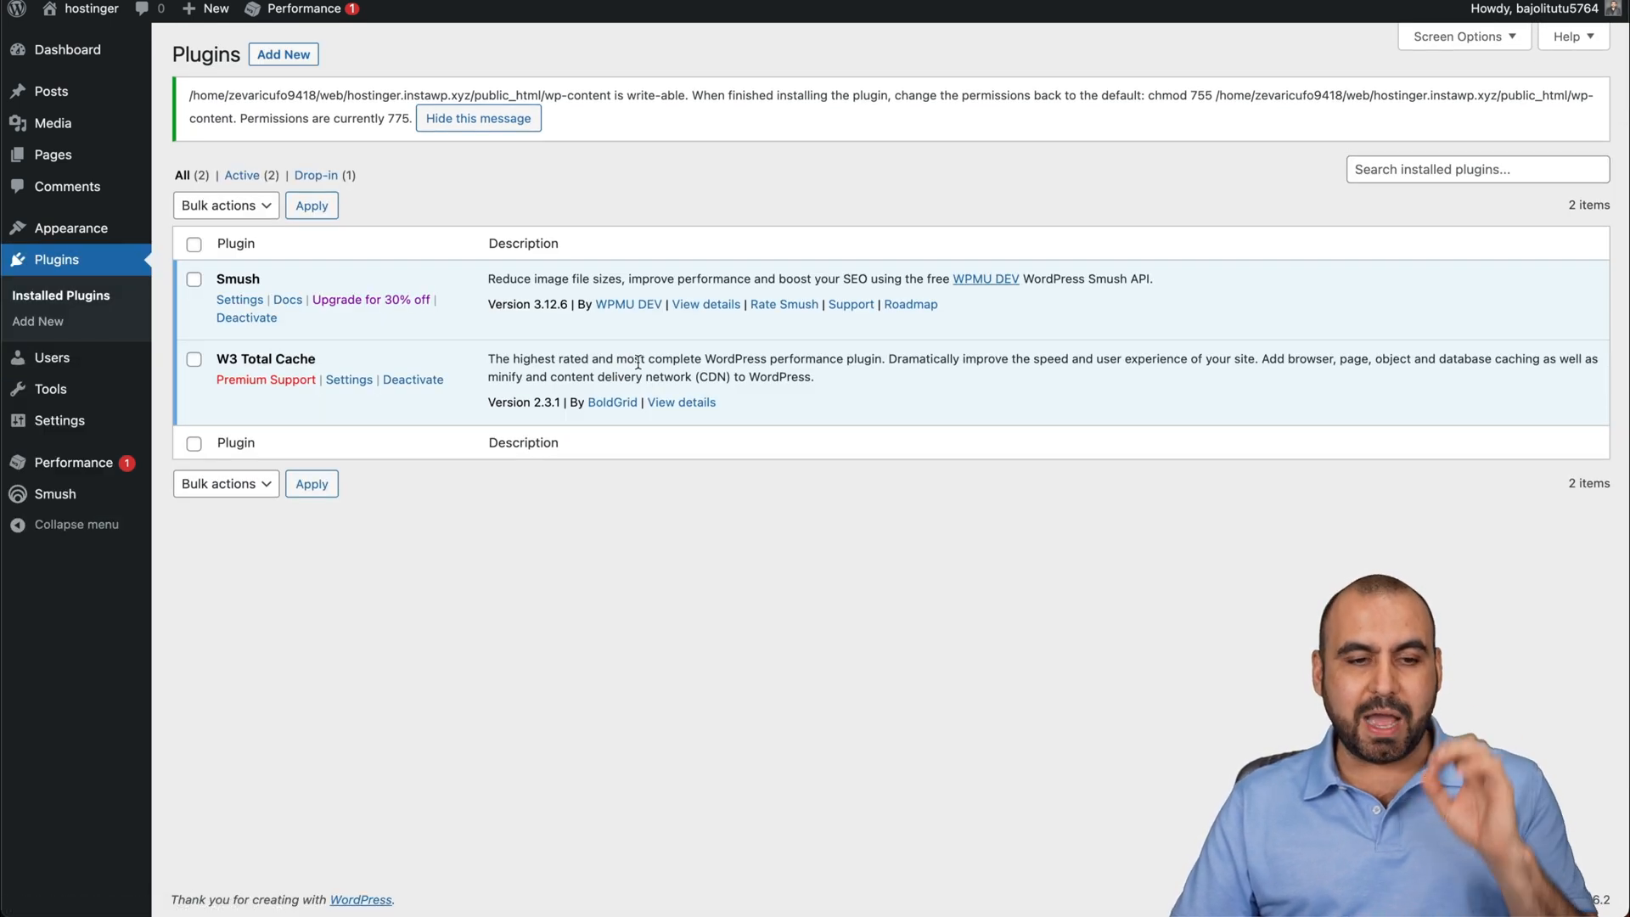
mouse_move(759, 655)
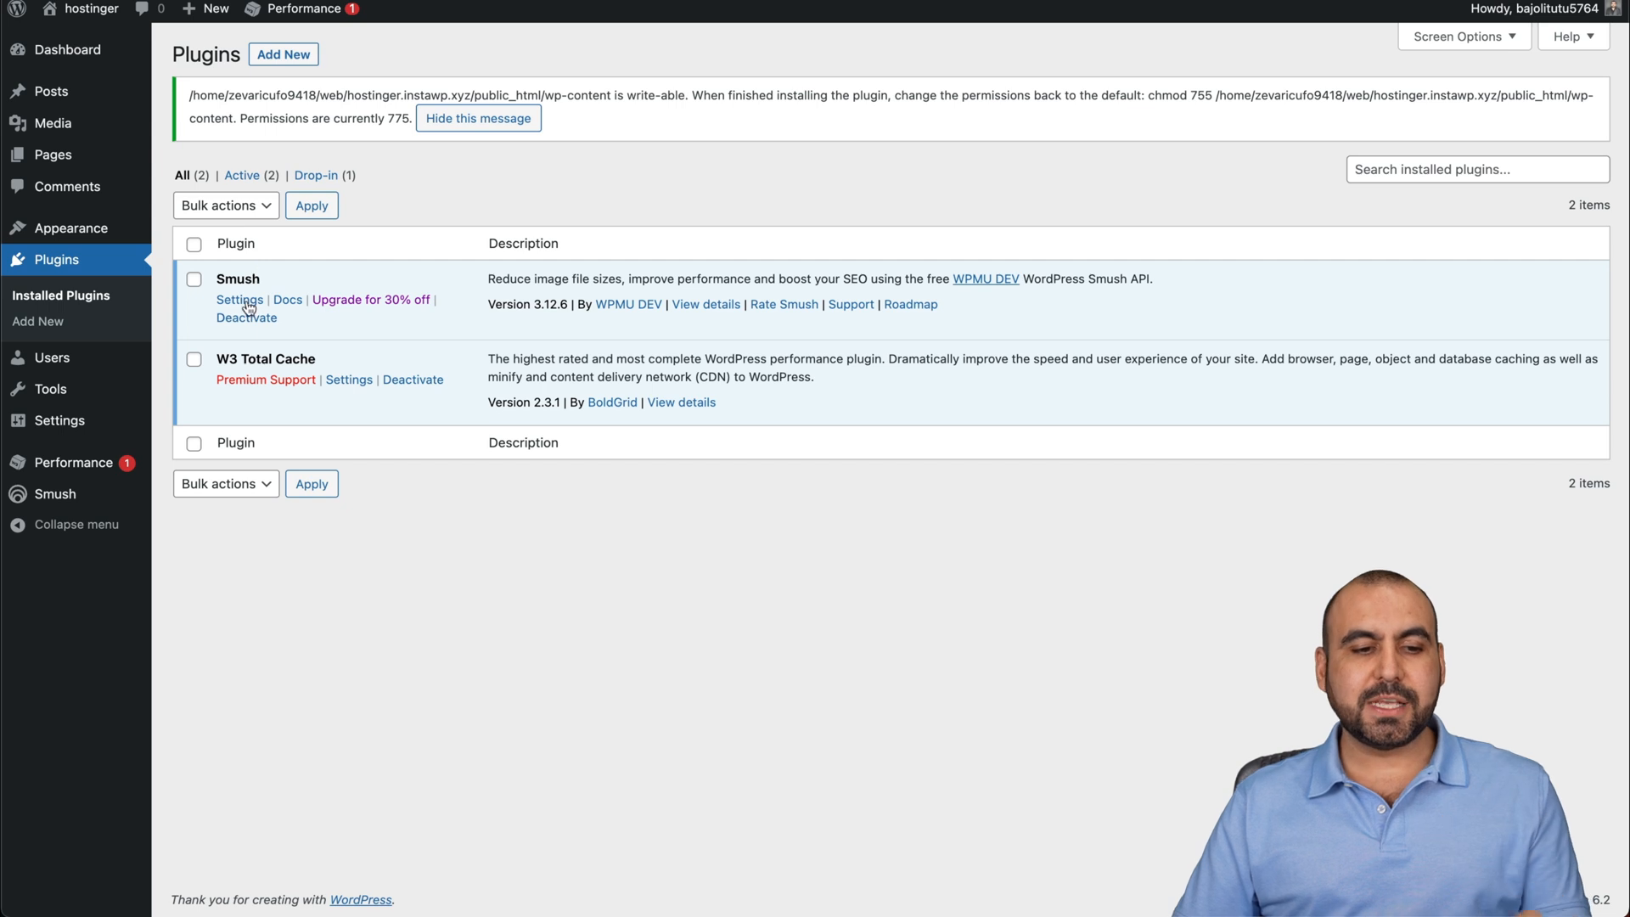
mouse_move(334, 377)
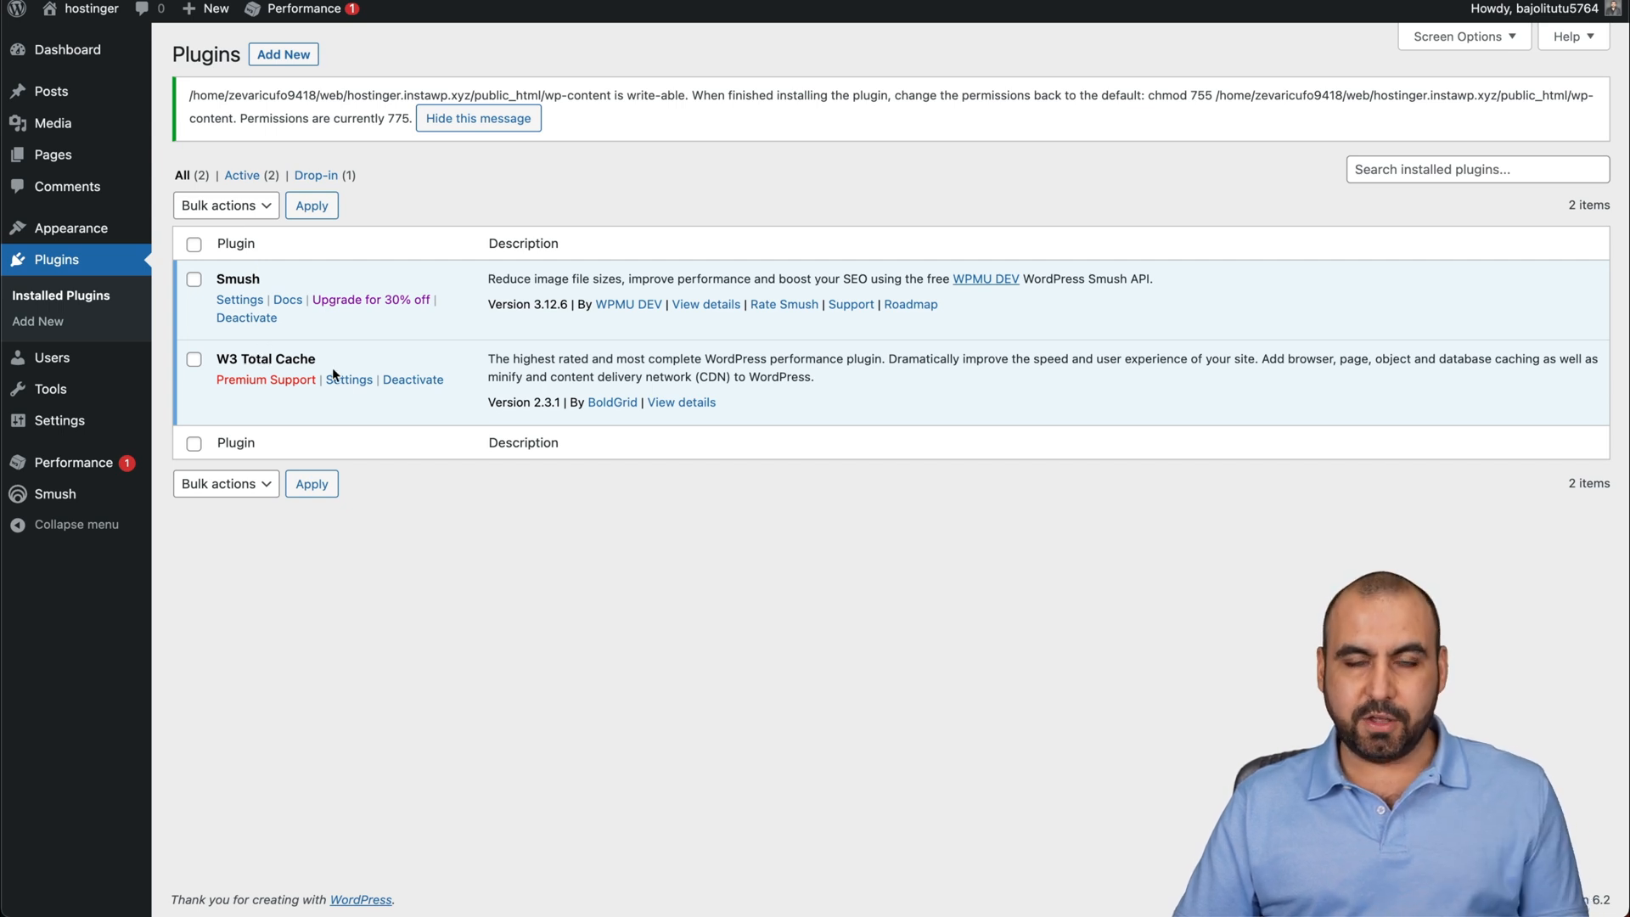
mouse_move(748, 563)
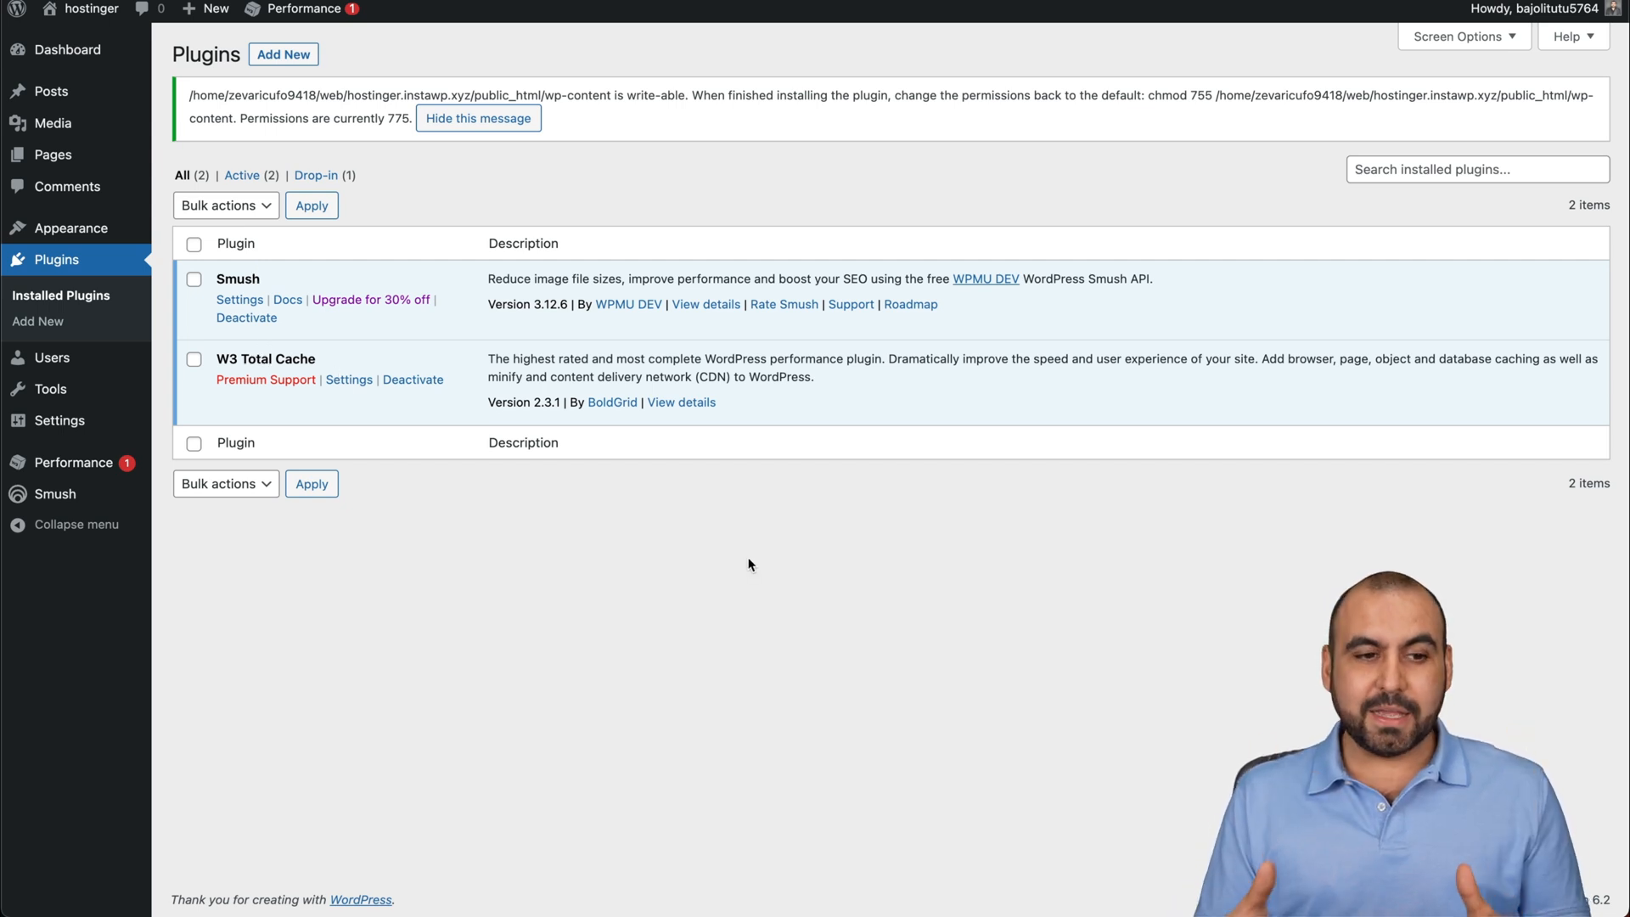